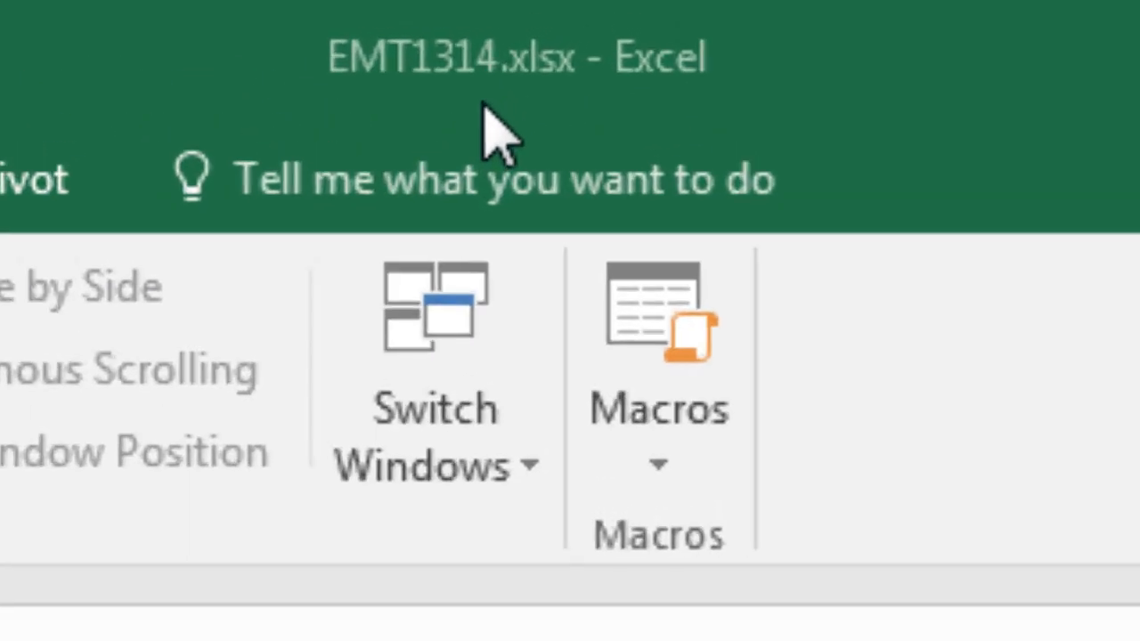
mouse_move(575, 143)
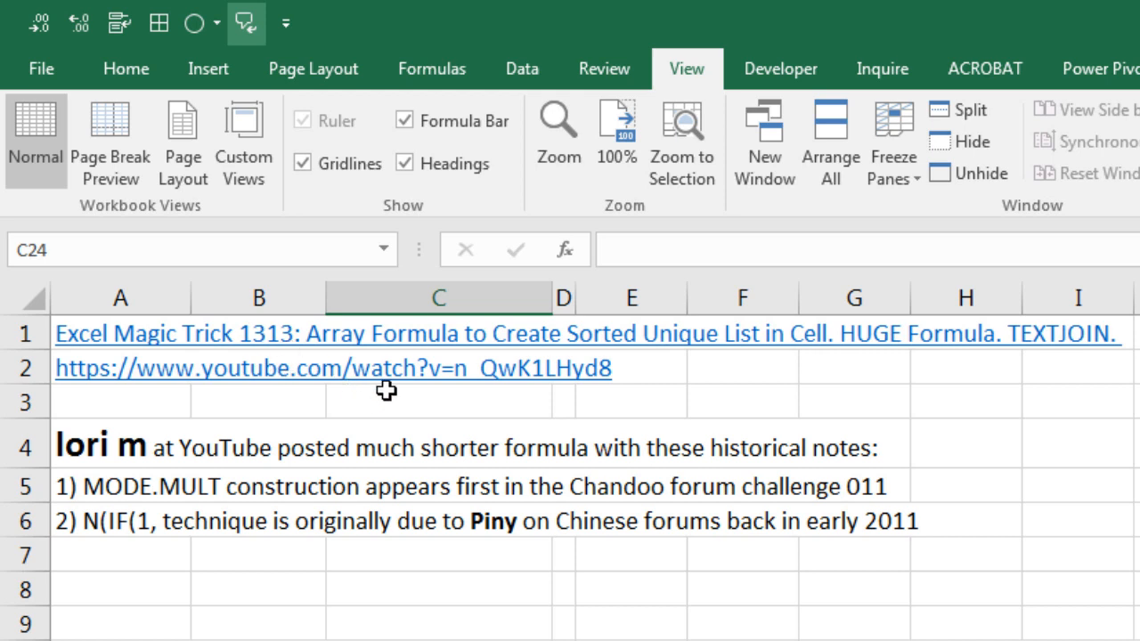
mouse_move(676, 378)
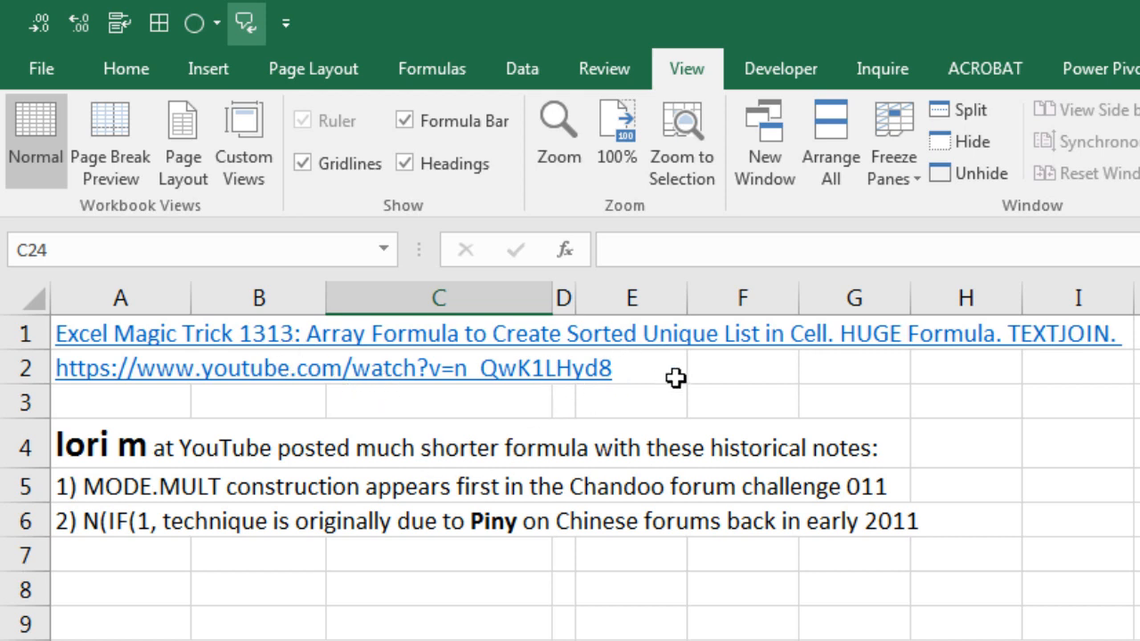
mouse_move(824, 389)
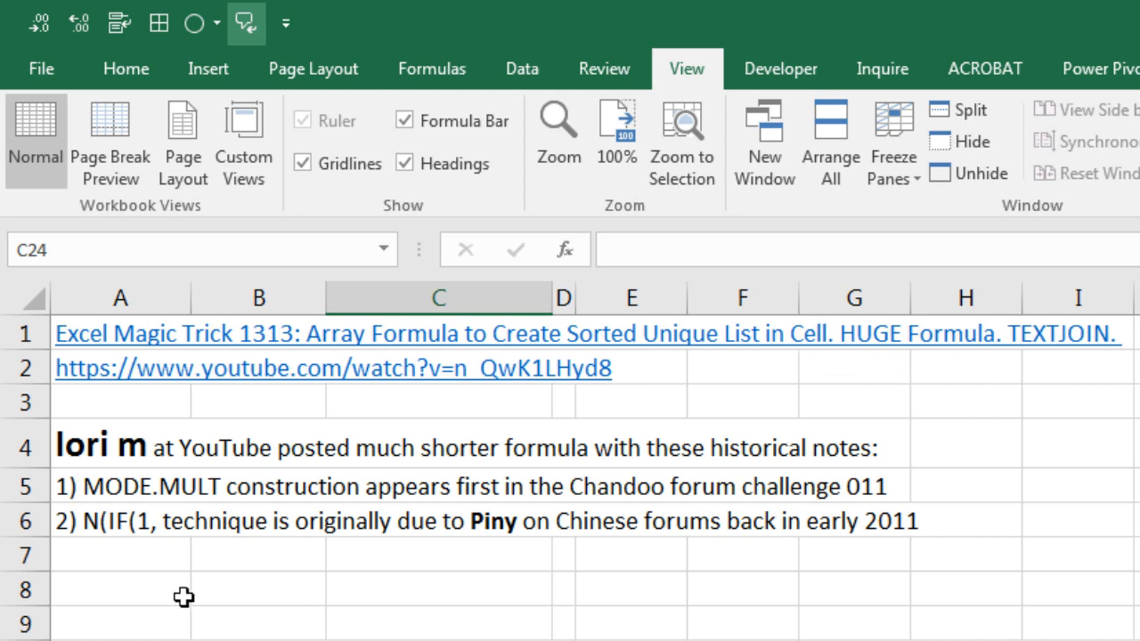
mouse_move(108, 522)
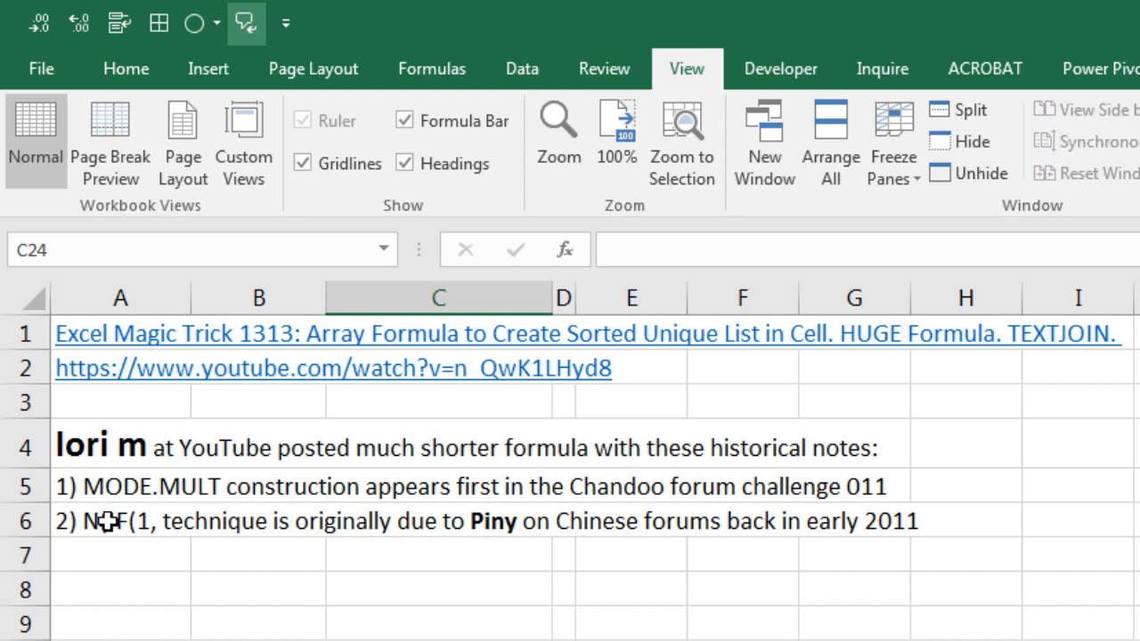
mouse_move(439, 484)
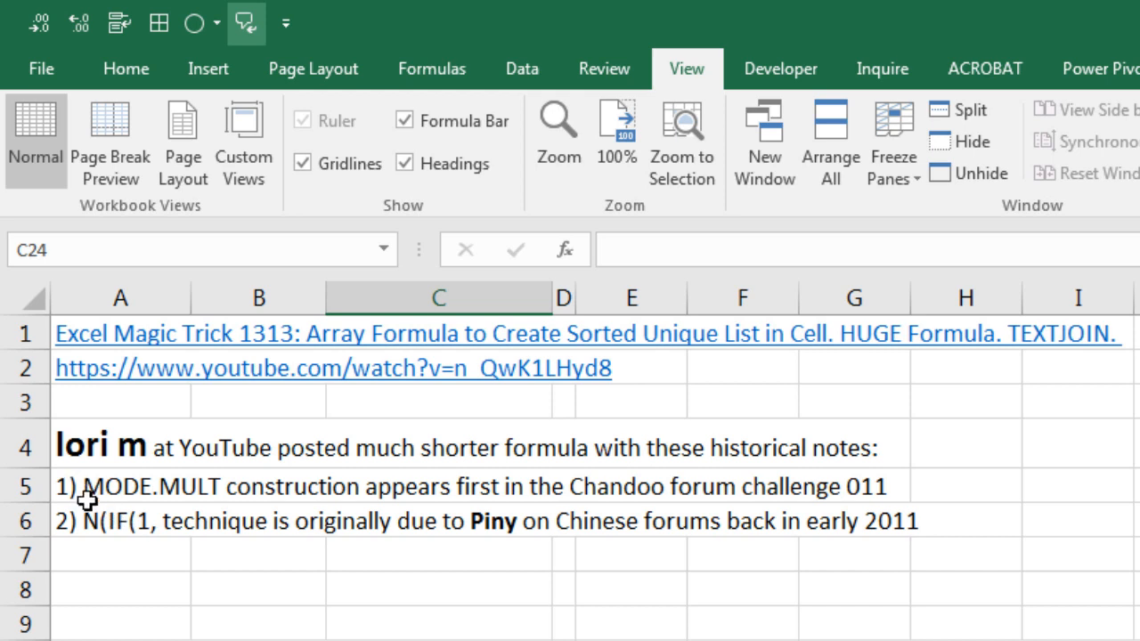
mouse_move(151, 554)
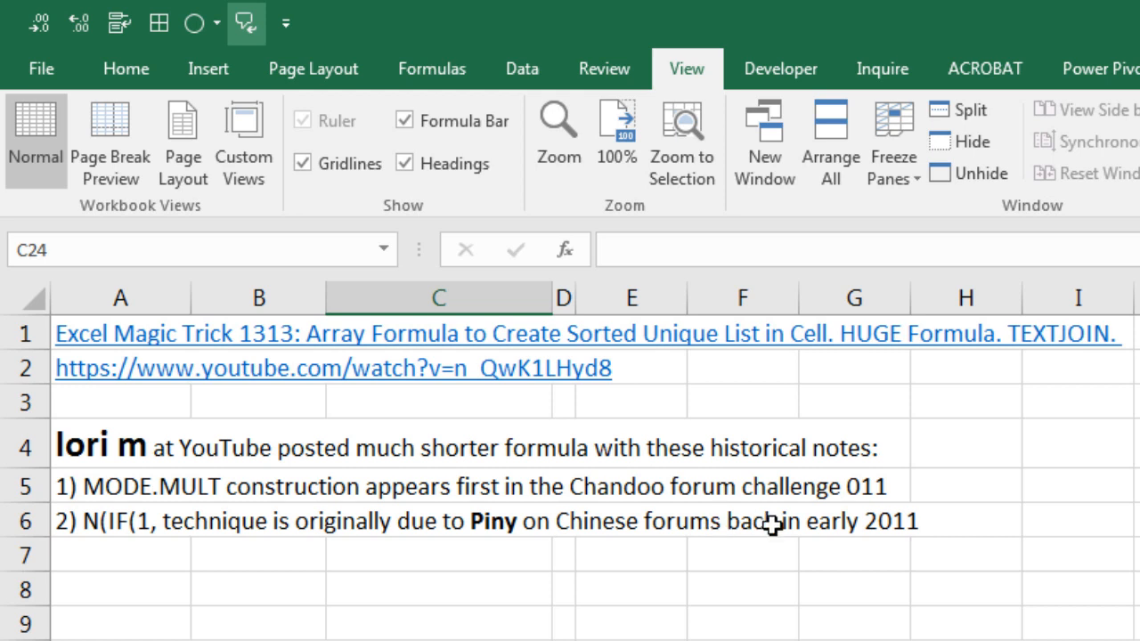
mouse_move(888, 489)
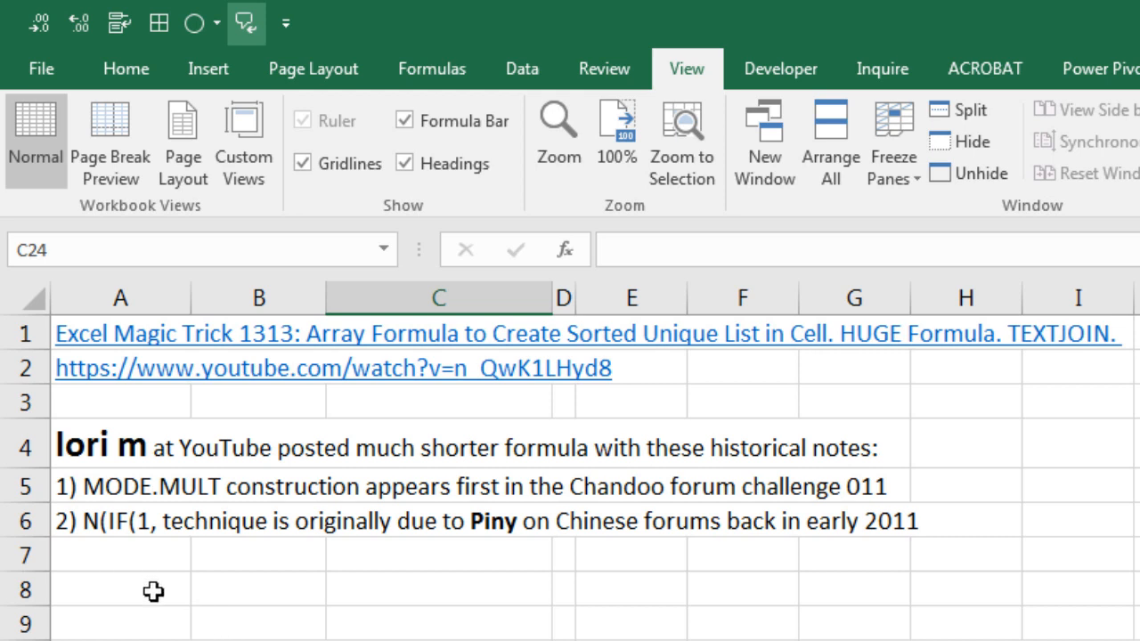
mouse_move(517, 623)
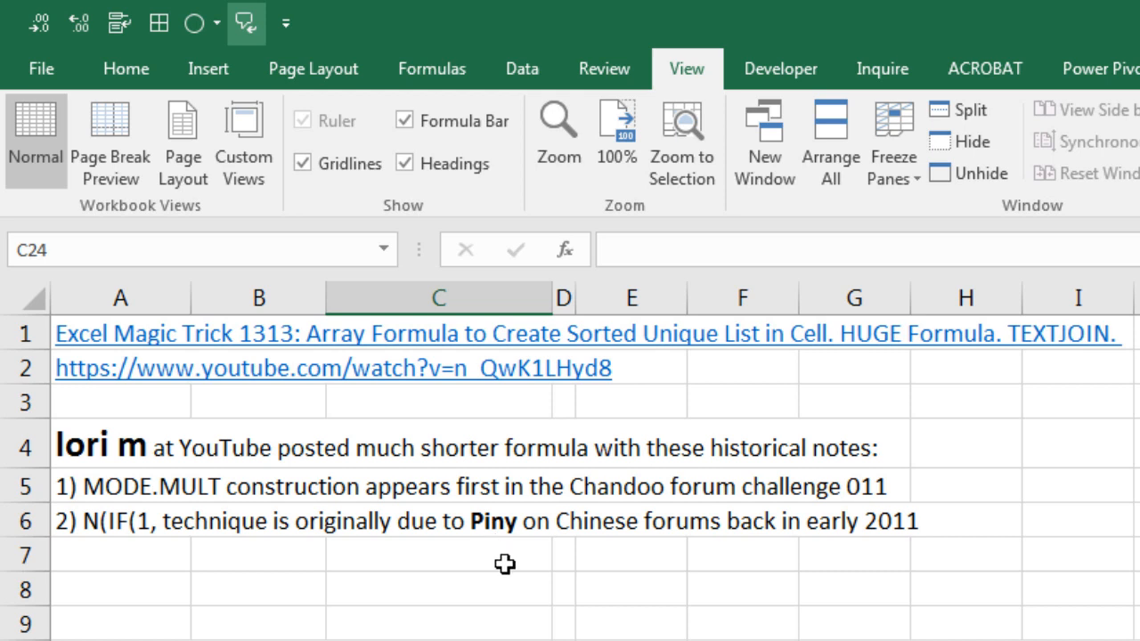
mouse_move(776, 577)
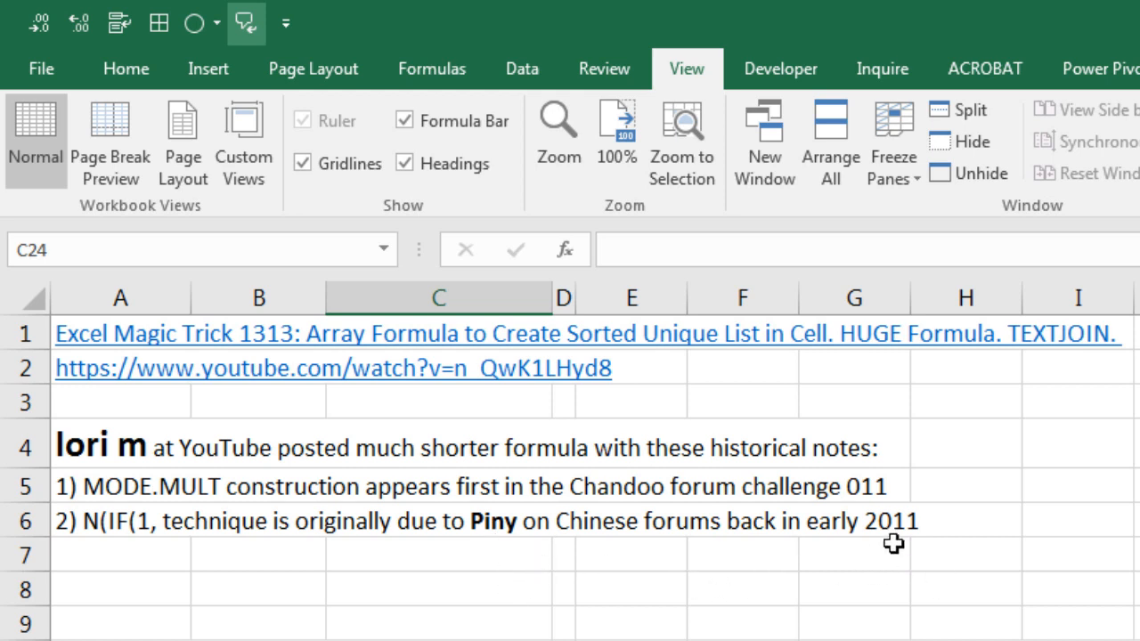
- Scroll to row 21 showing the Data column, Unique Count cell and Sorted Unique List range
scroll(down, 3)
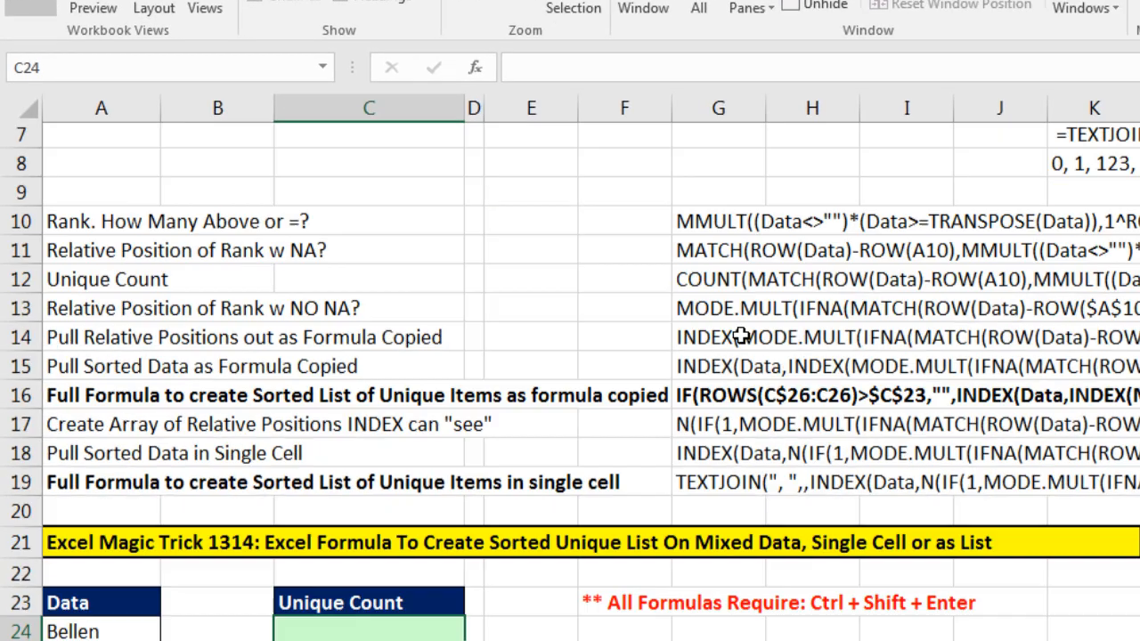
scroll(down, 3)
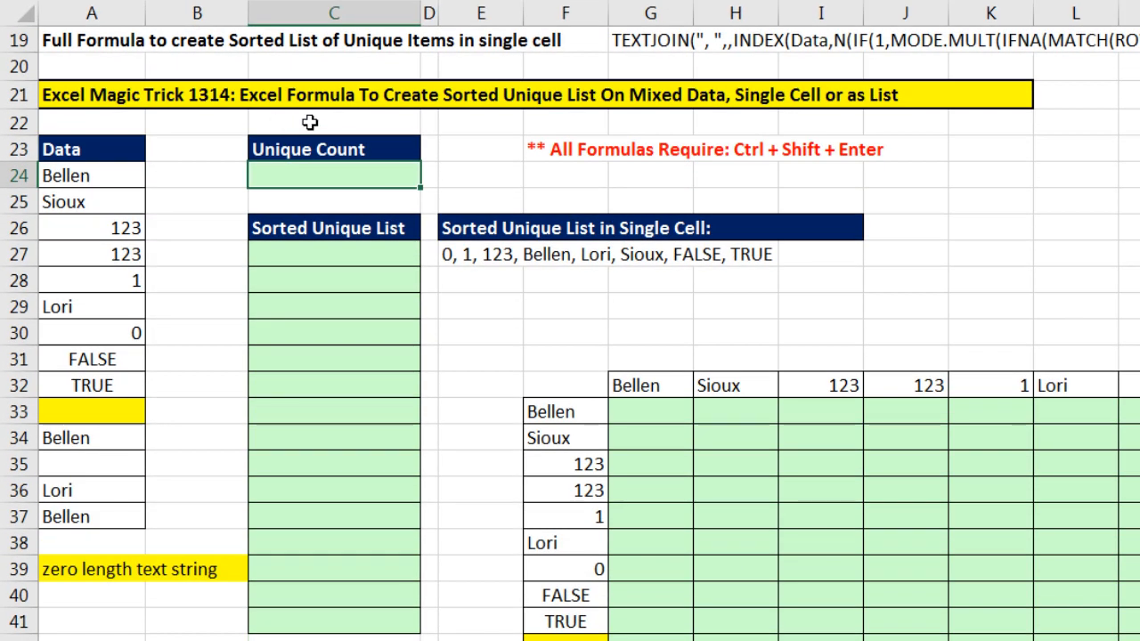
mouse_move(591, 131)
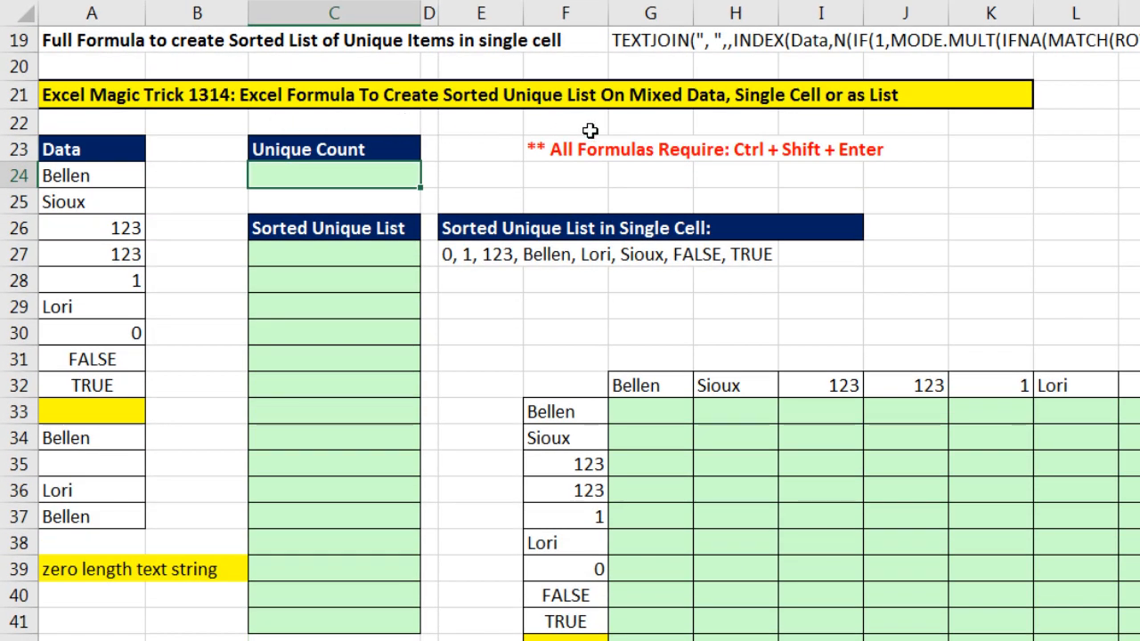
mouse_move(719, 179)
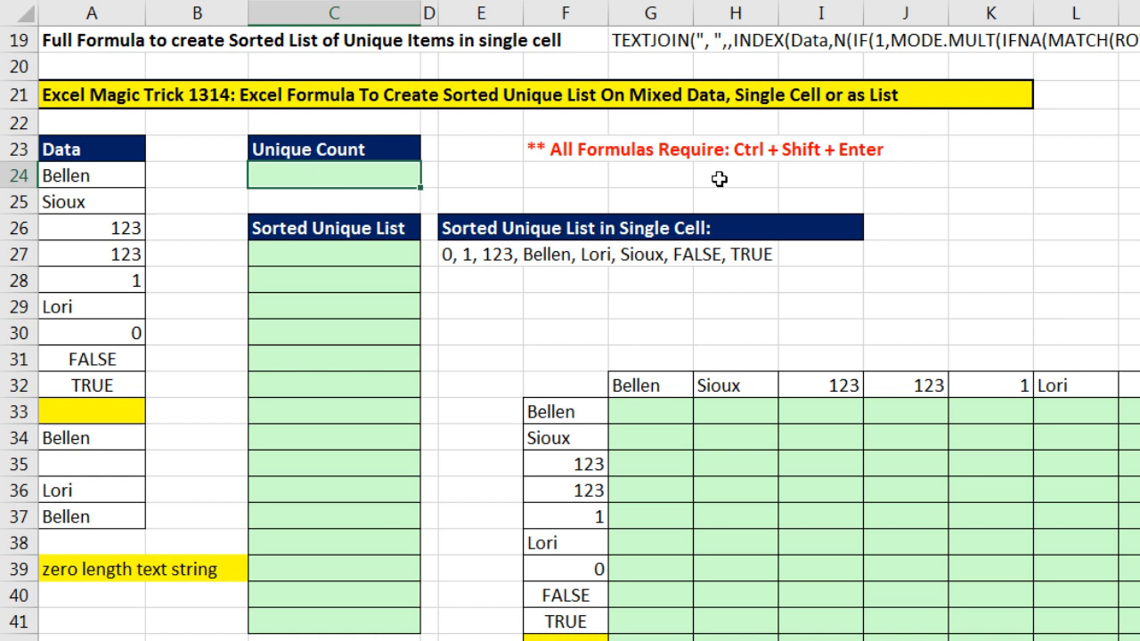
mouse_move(769, 122)
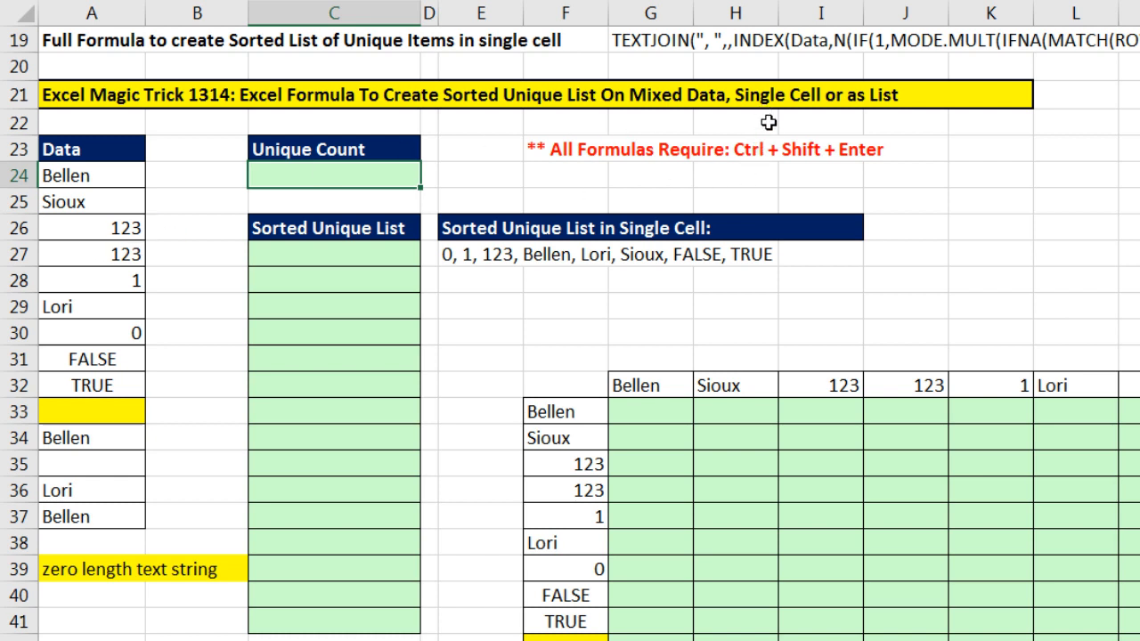
mouse_move(775, 114)
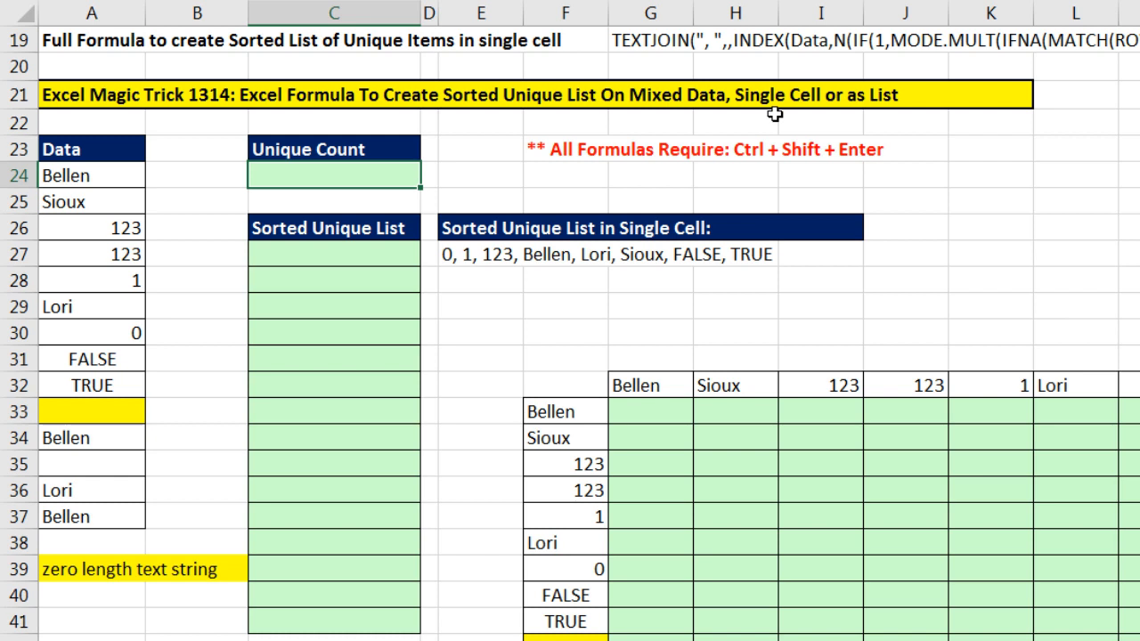
mouse_move(881, 115)
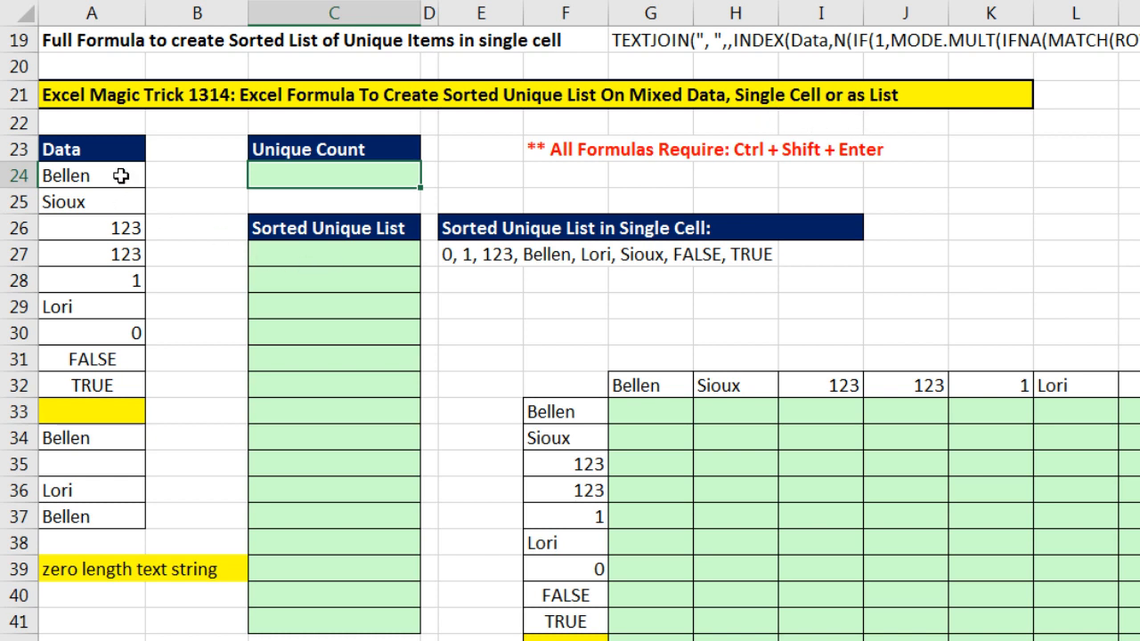
mouse_move(232, 174)
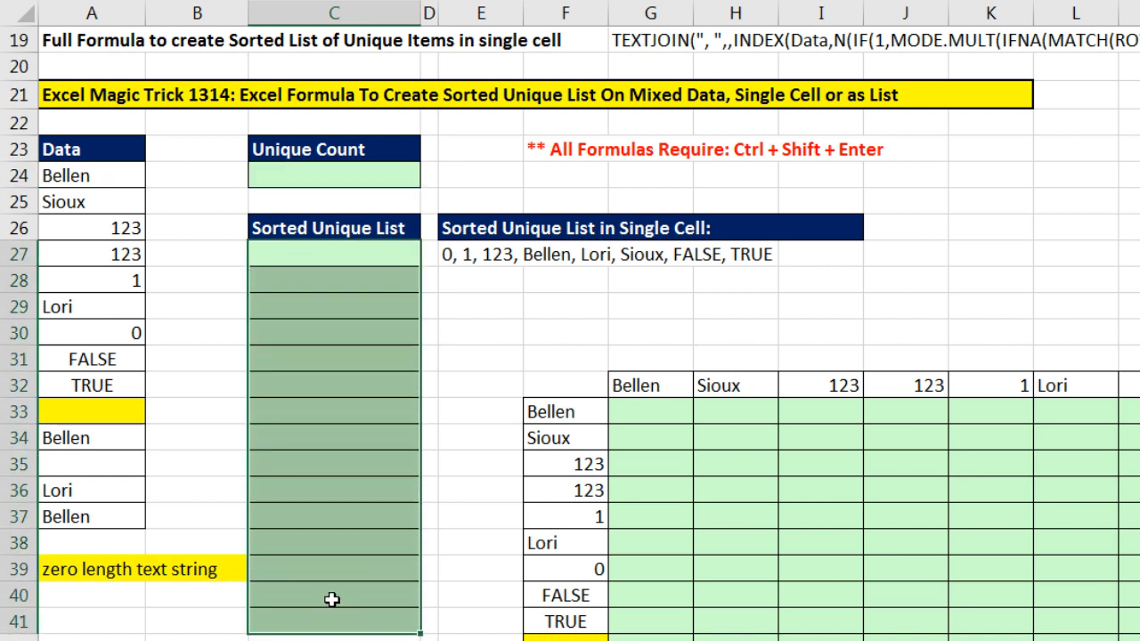
mouse_move(319, 622)
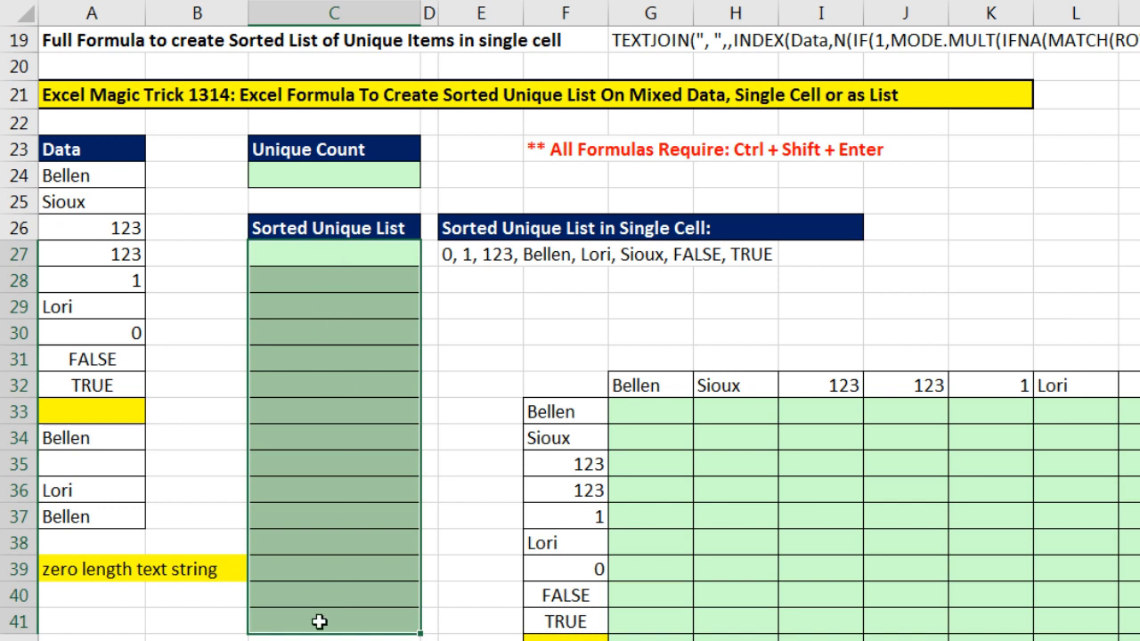
mouse_move(479, 266)
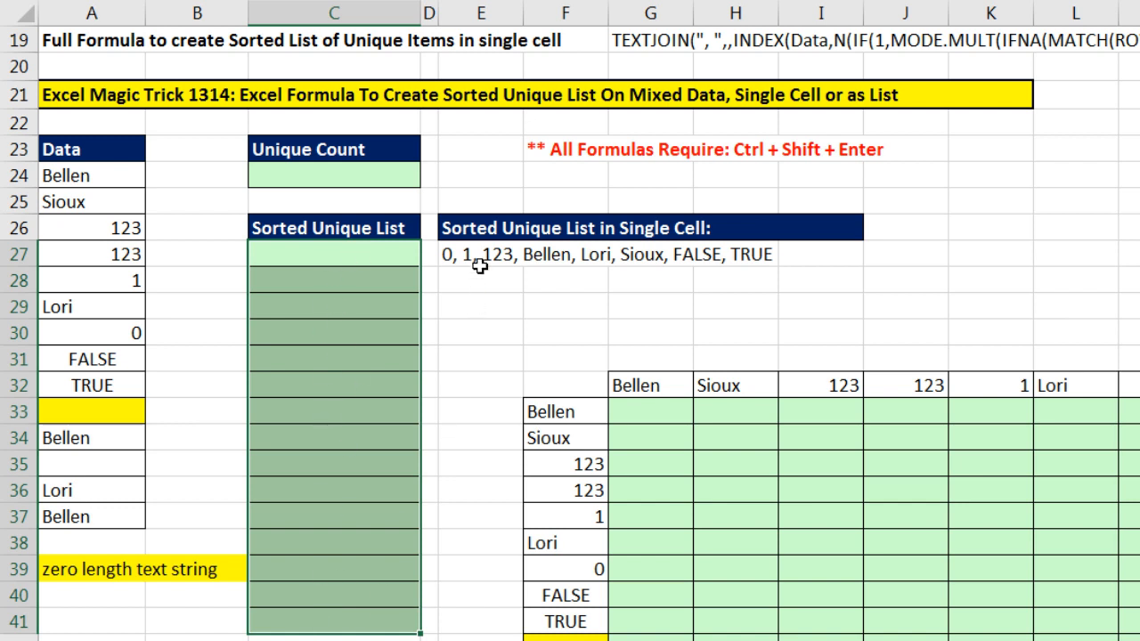
mouse_move(475, 281)
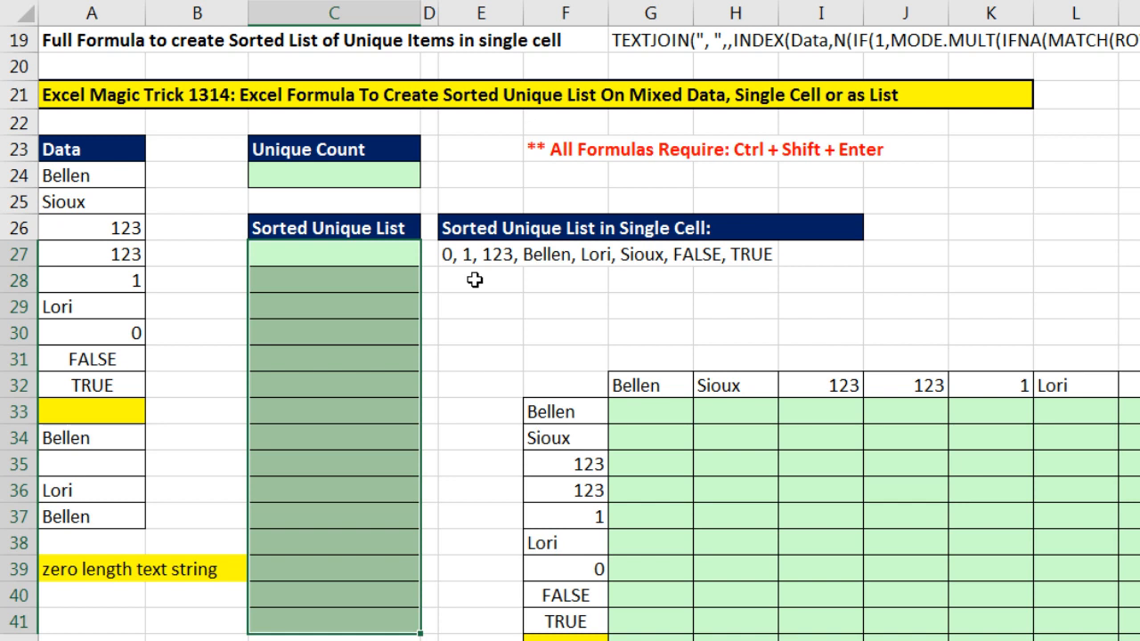
mouse_move(76, 176)
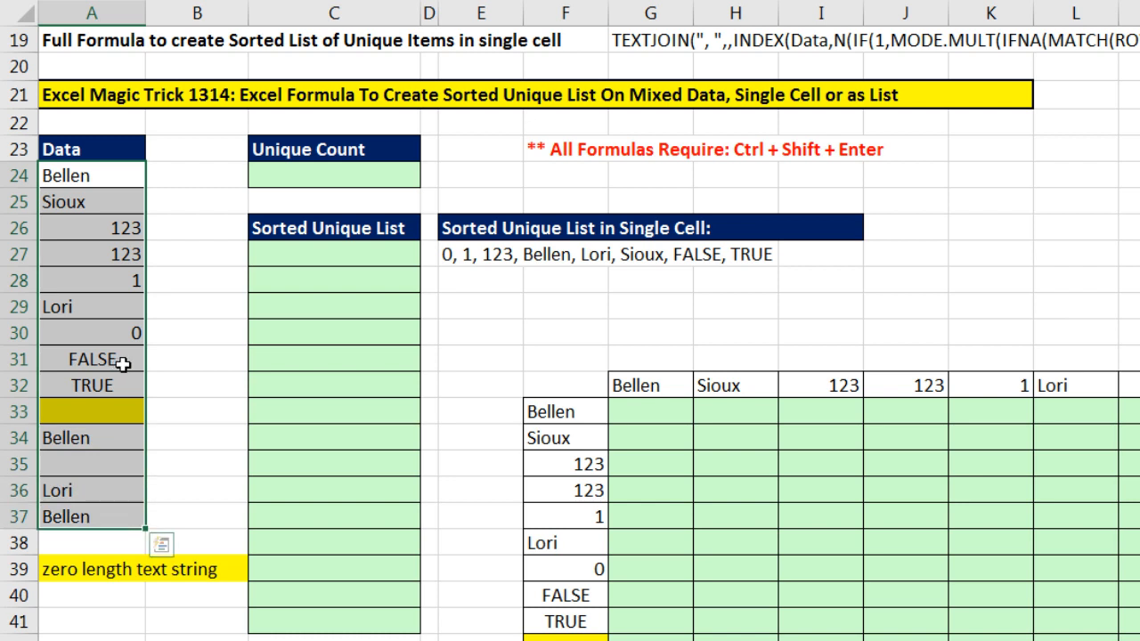
click(92, 332)
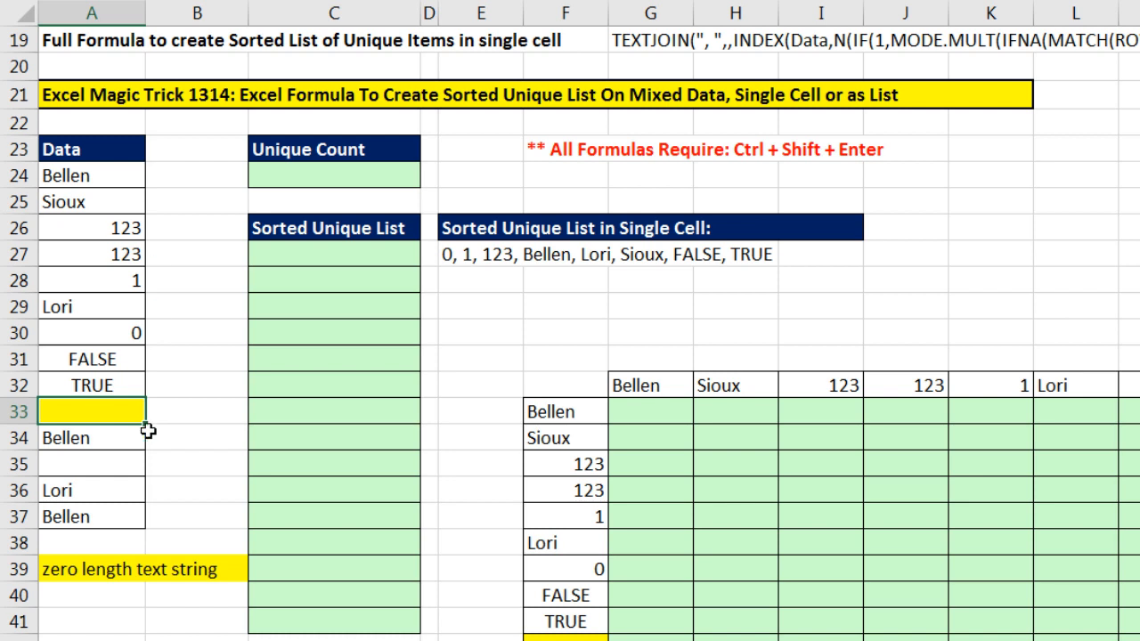
mouse_move(144, 506)
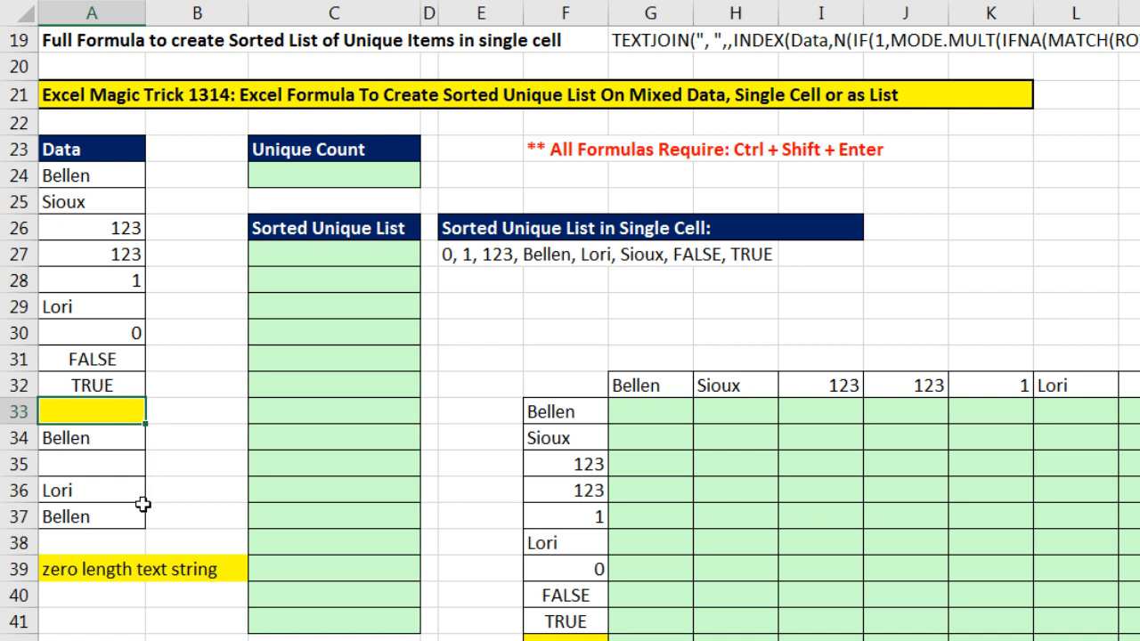
mouse_move(91, 253)
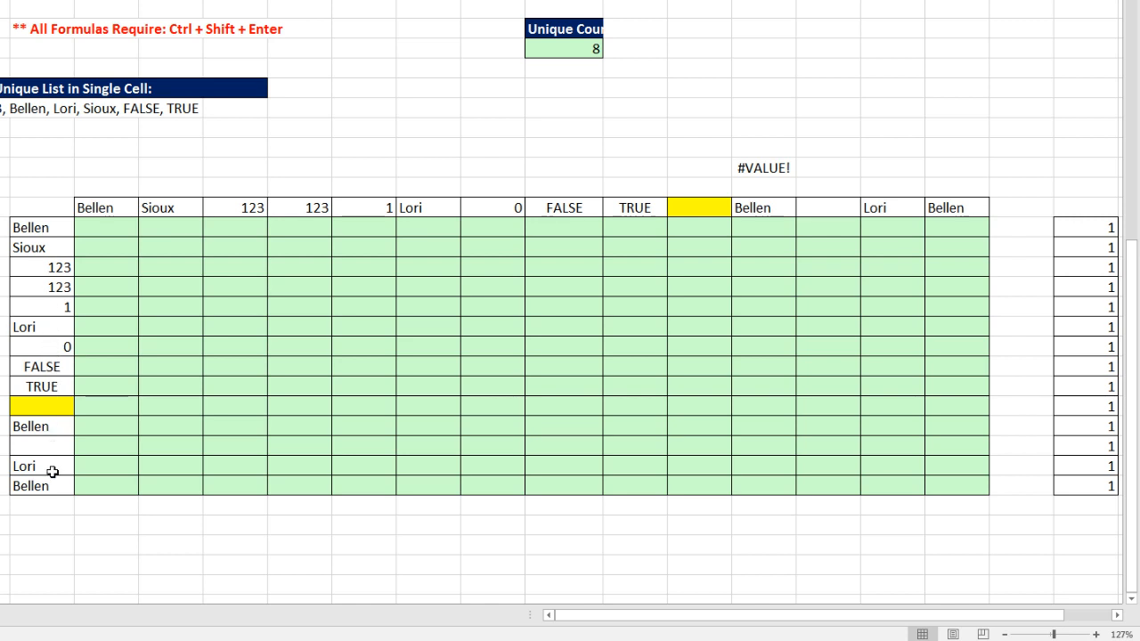
mouse_move(220, 255)
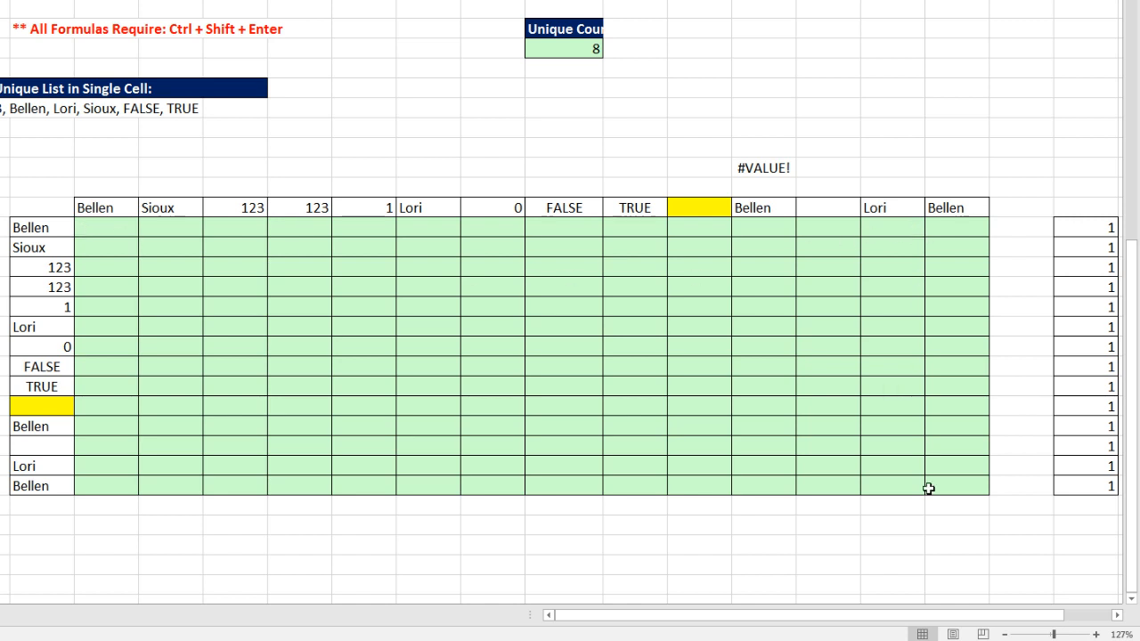
mouse_move(88, 247)
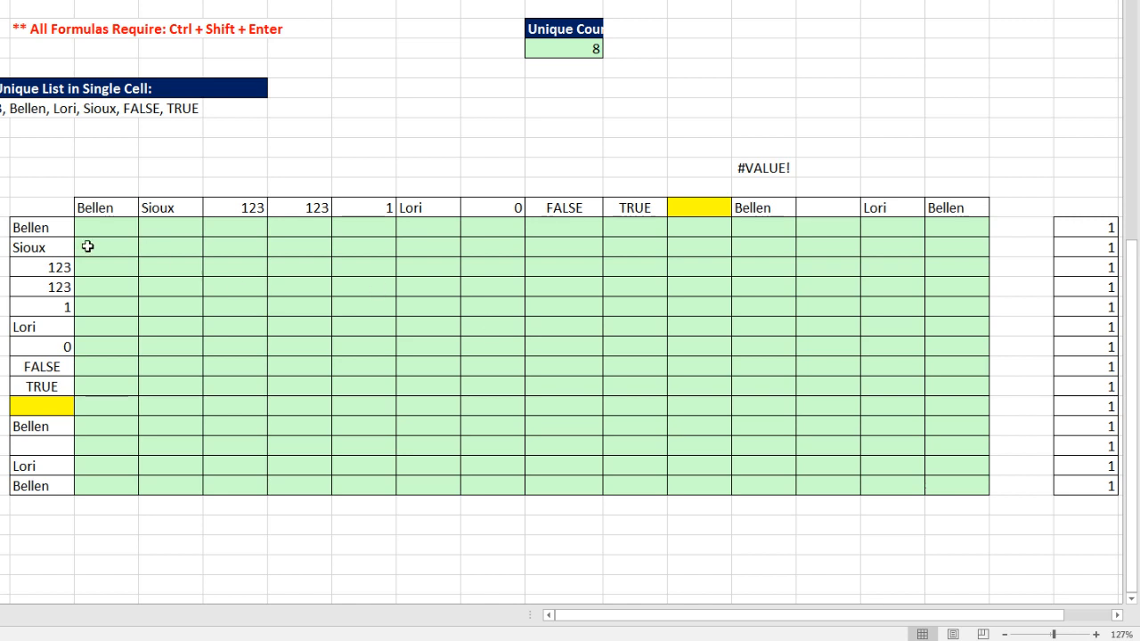
mouse_move(345, 270)
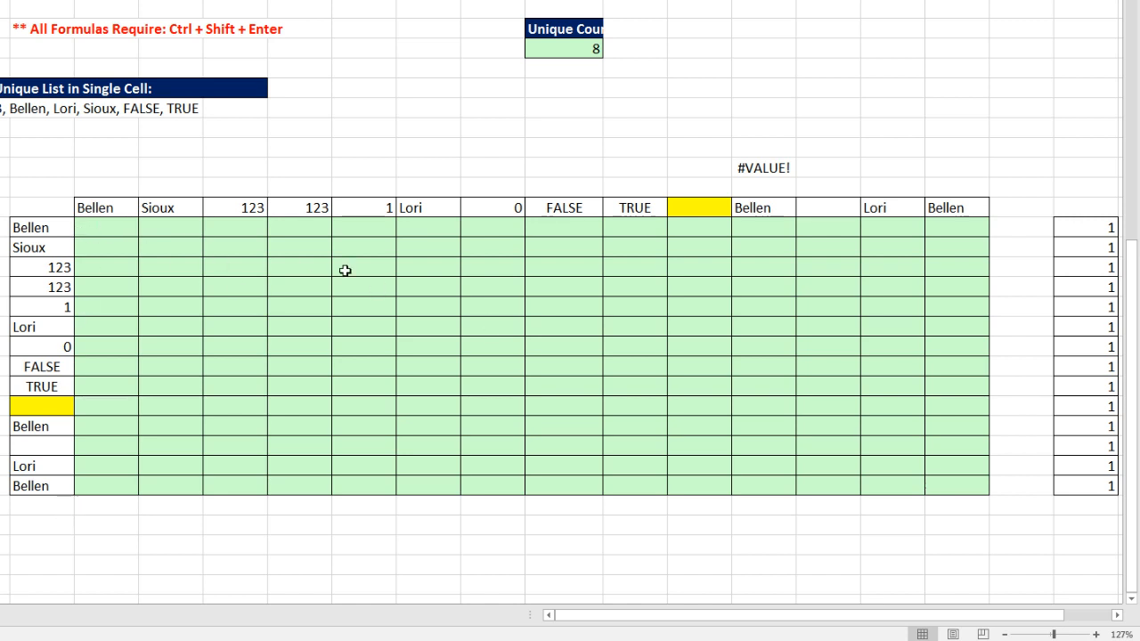
mouse_move(98, 243)
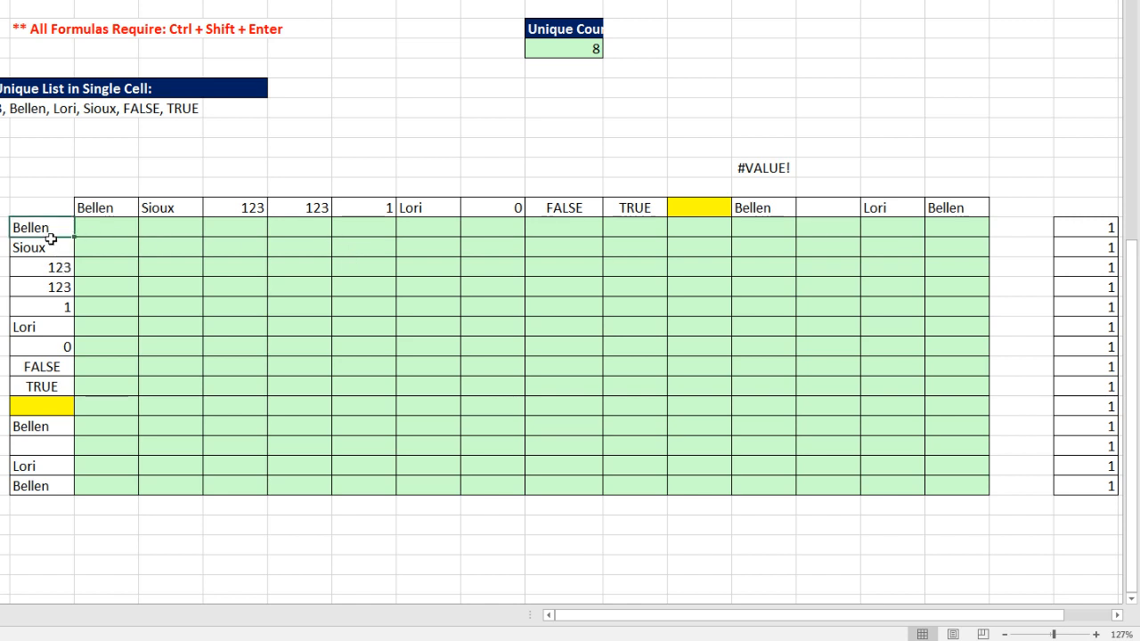
mouse_move(81, 236)
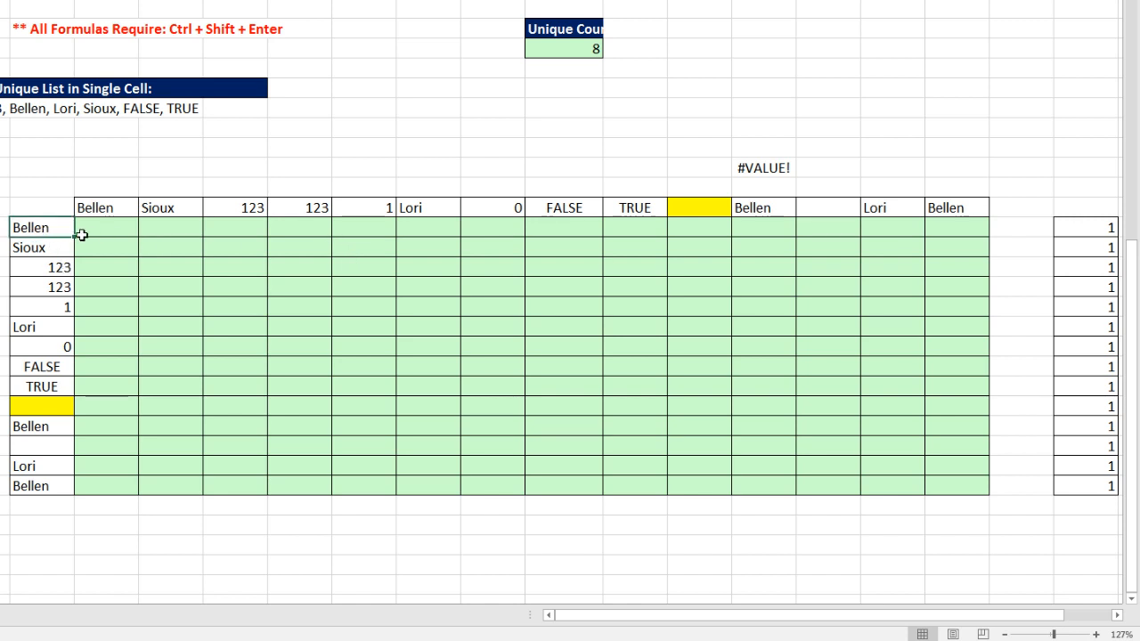
mouse_move(963, 226)
text(=F33)
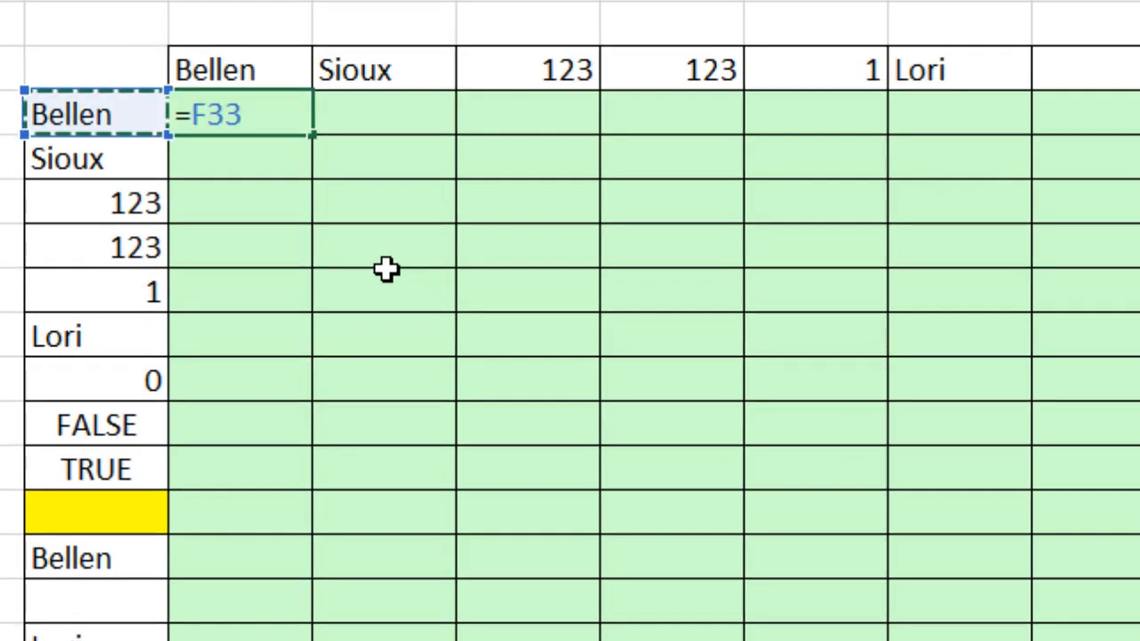
- Build the first grid cell's comparison =$F33>=G$32 with column-locked item and row-locked header references
key(F4)
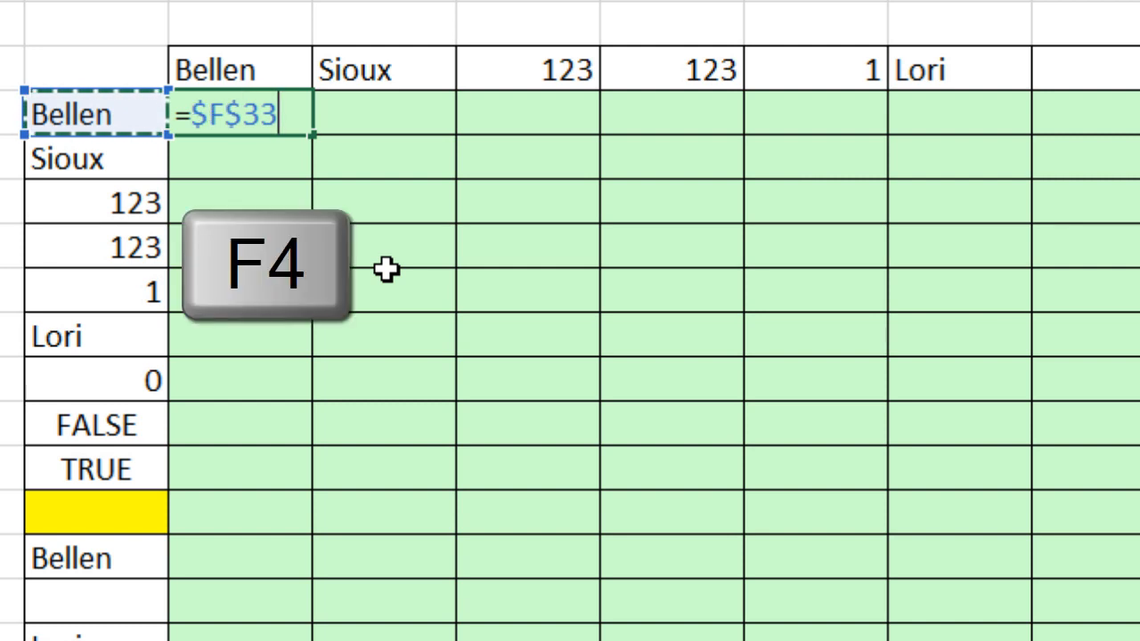
key(f4)
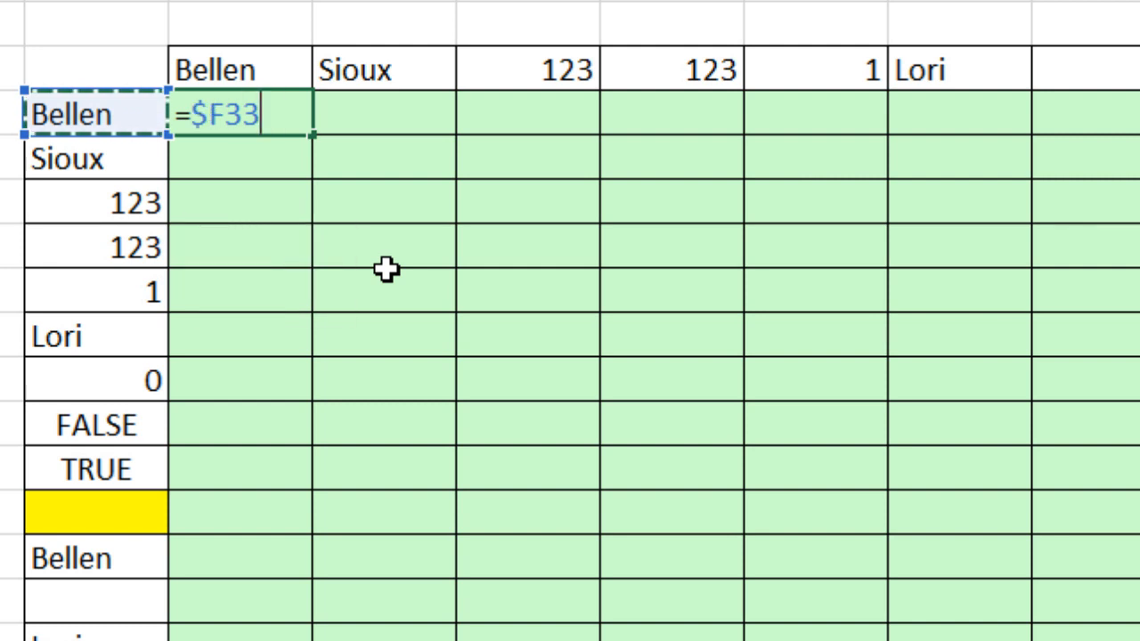
text(>=G32)
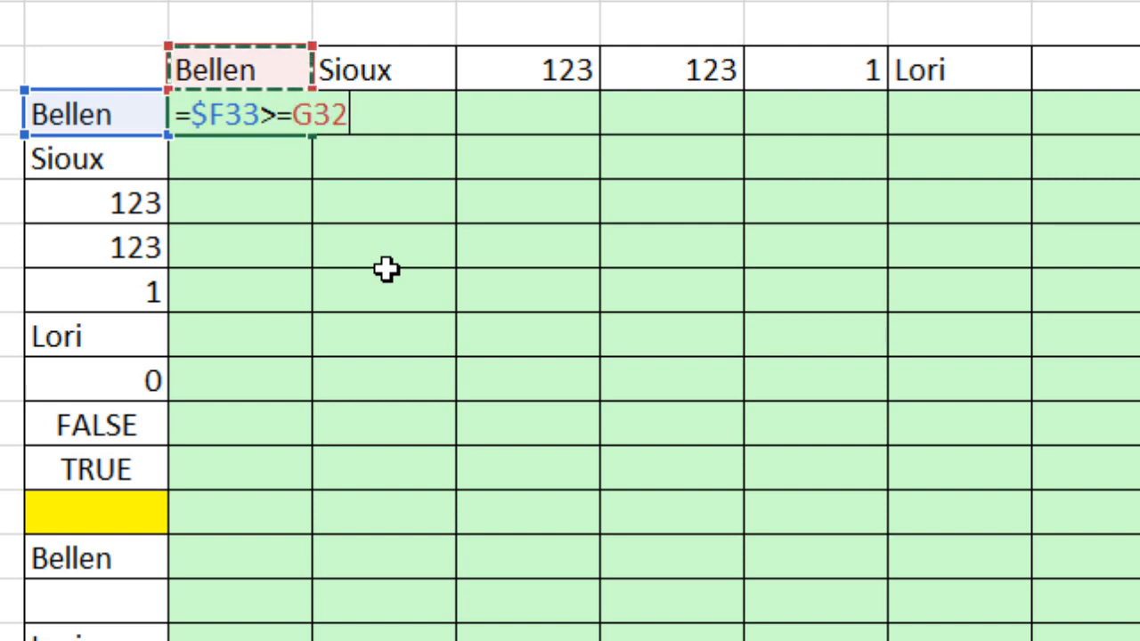
key(f4)
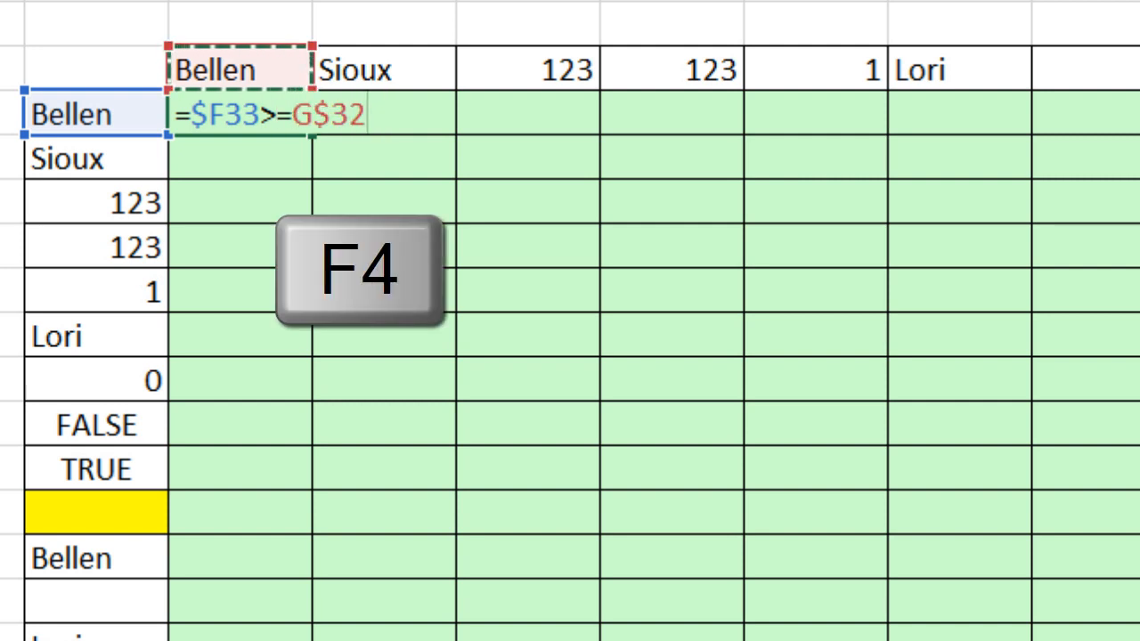
key(f4)
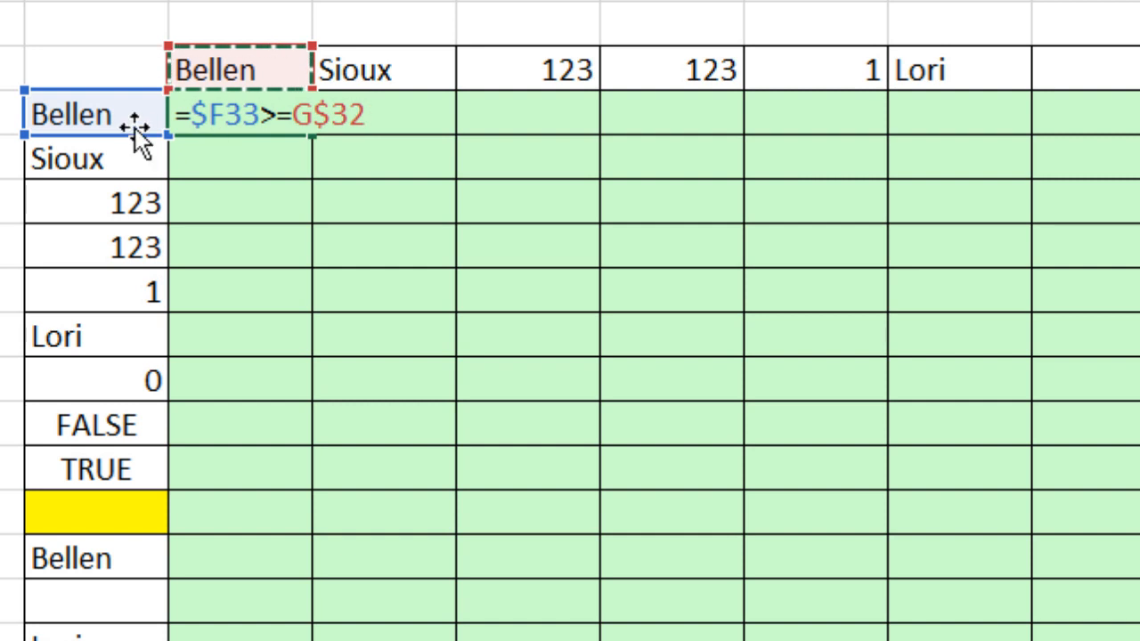
mouse_move(918, 156)
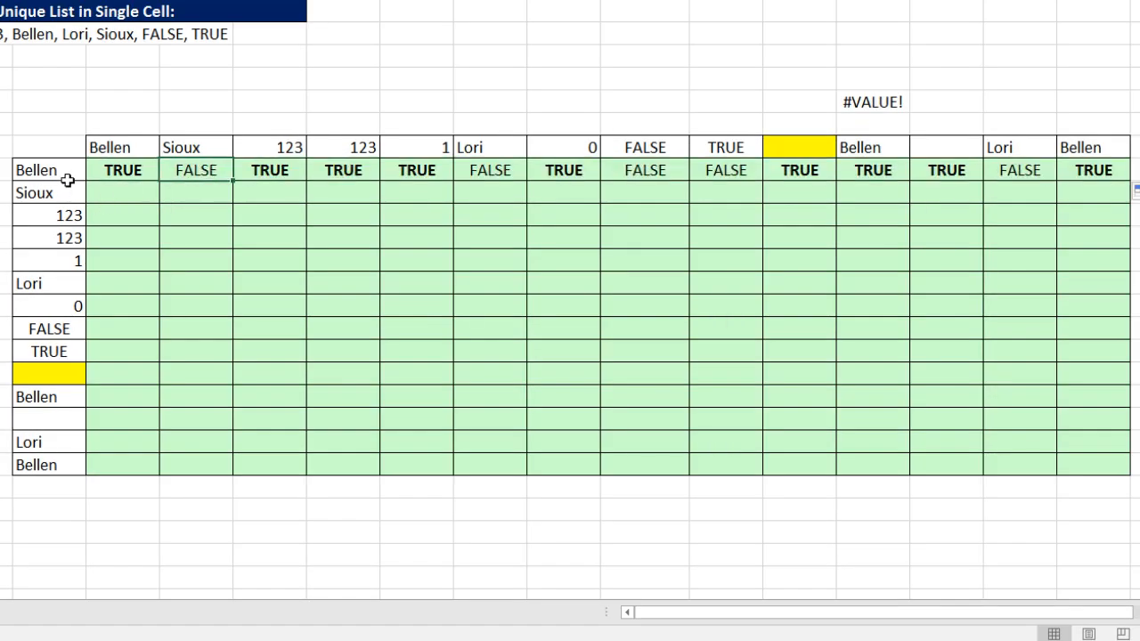
mouse_move(187, 149)
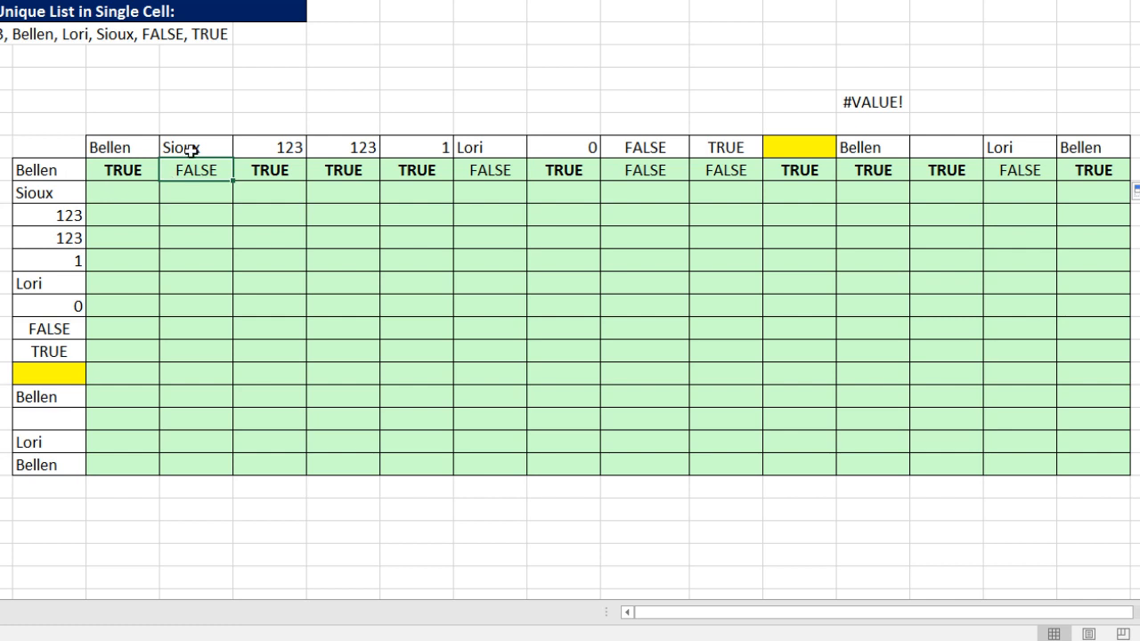
mouse_move(144, 193)
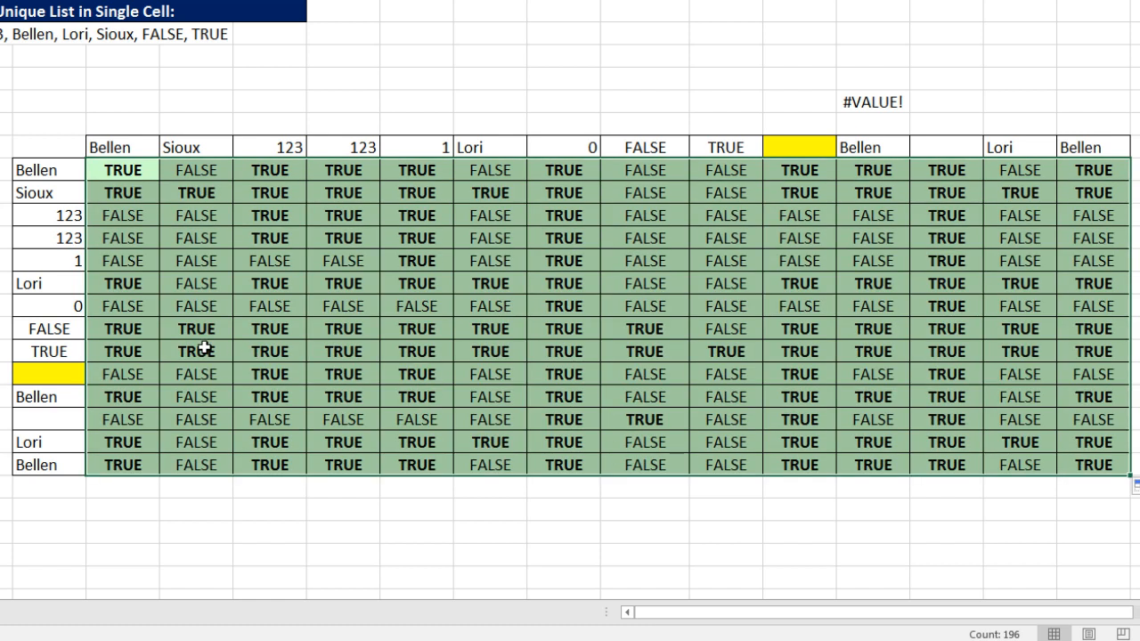
- Fill the comparison formula across the whole green grid G33:T46 showing TRUE/FALSE
click(1093, 306)
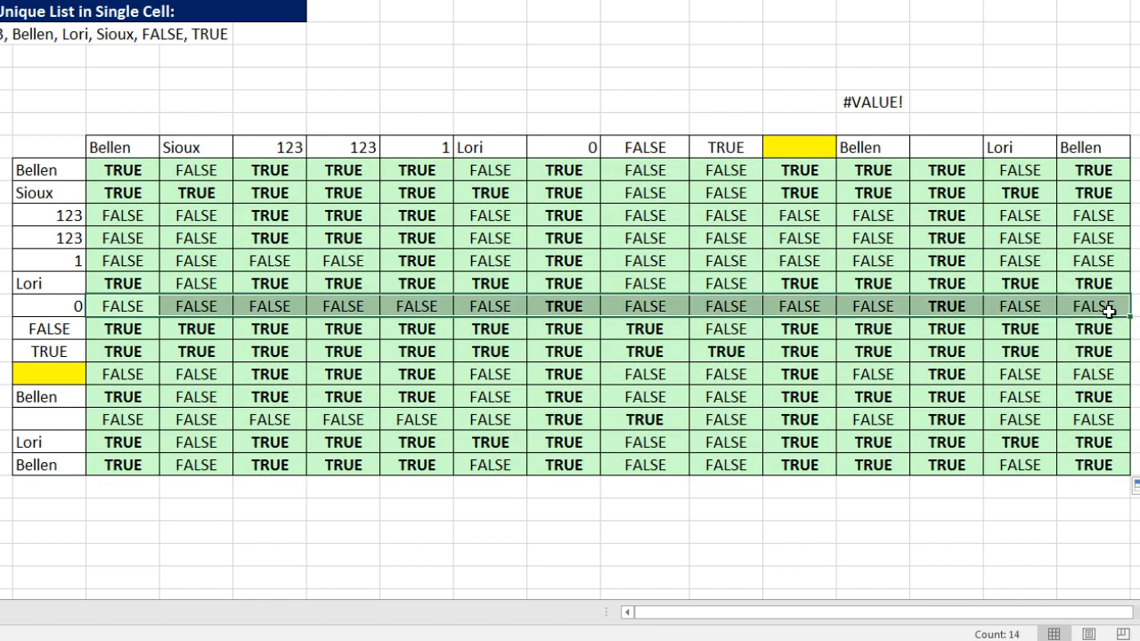
mouse_move(672, 323)
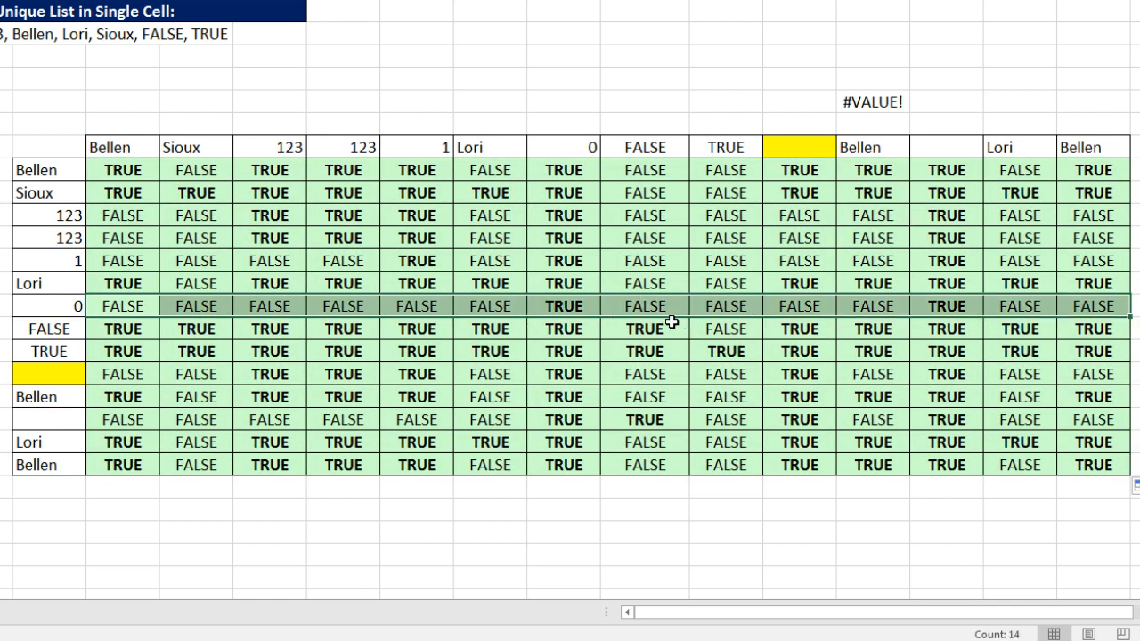
mouse_move(612, 329)
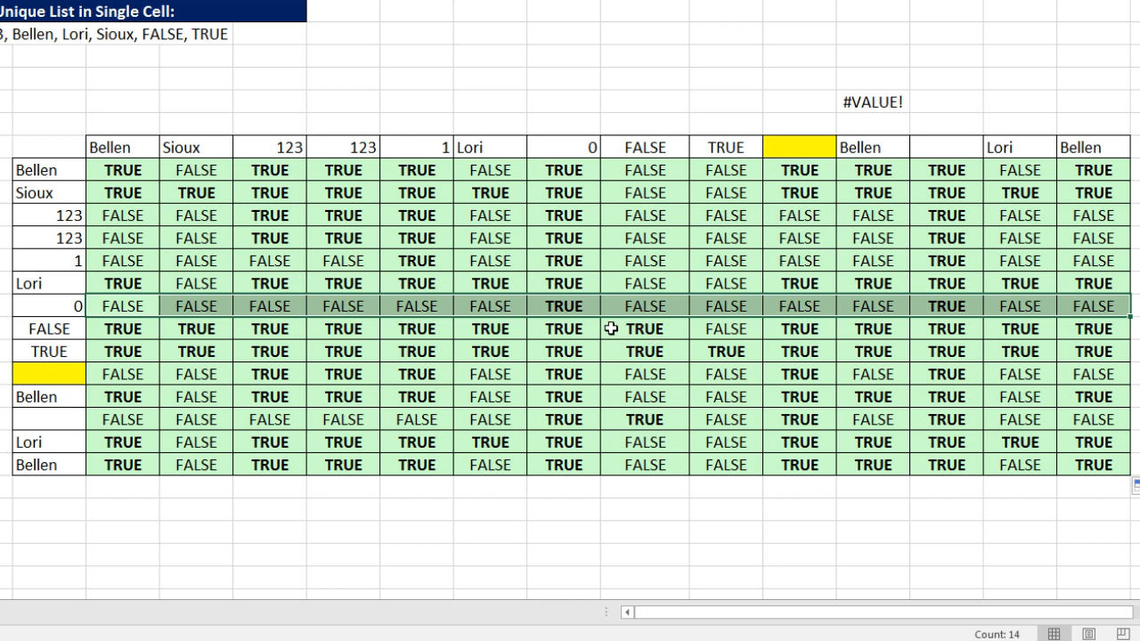
mouse_move(64, 377)
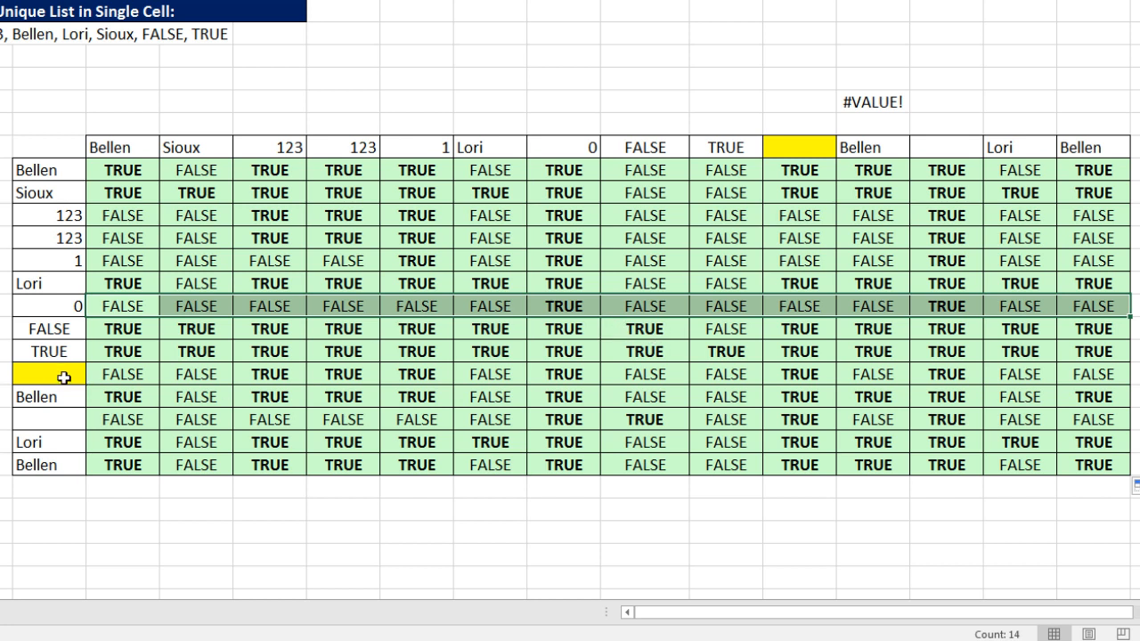
- Revise G33 to =($F33<>"")*($F33>=G$32) so the row returns 1s and 0s
scroll(down, 3)
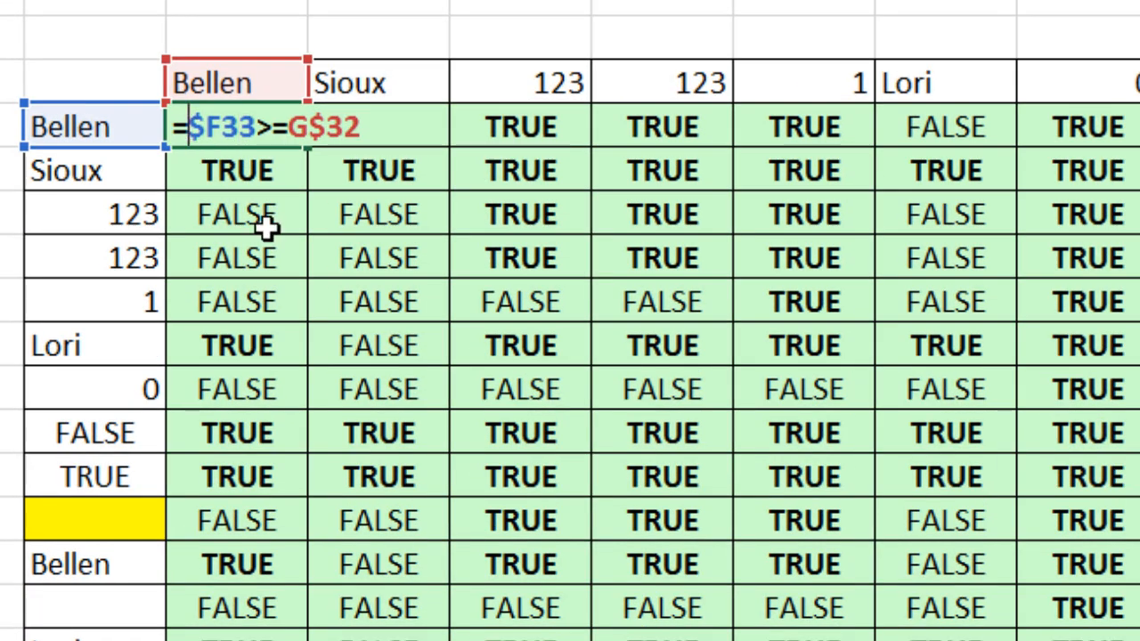
text(($F33)
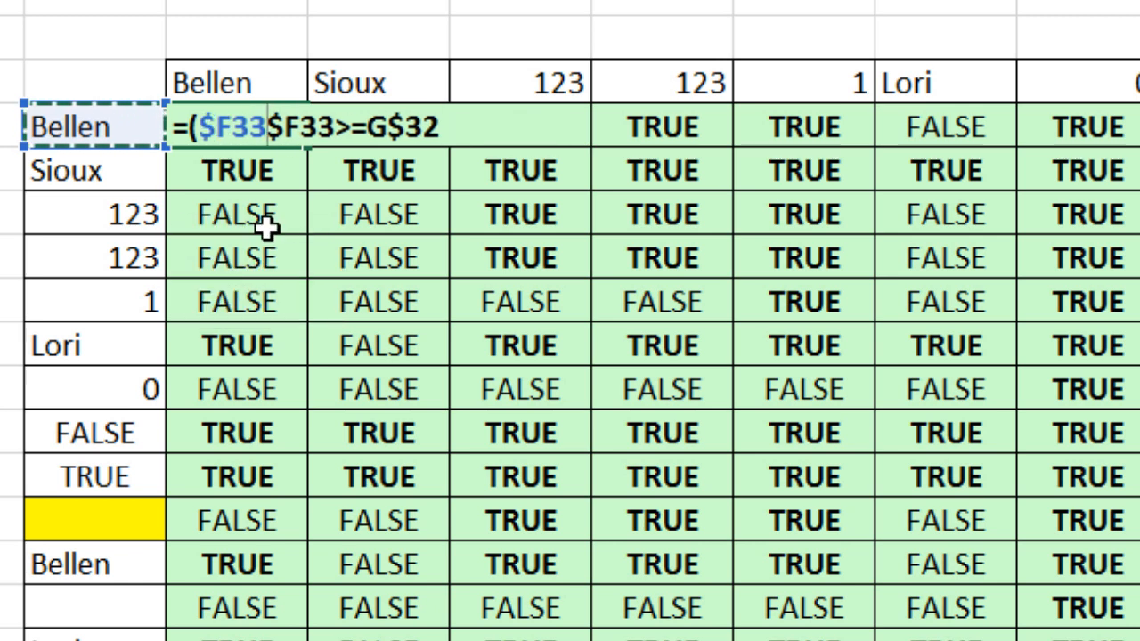
text(<>)
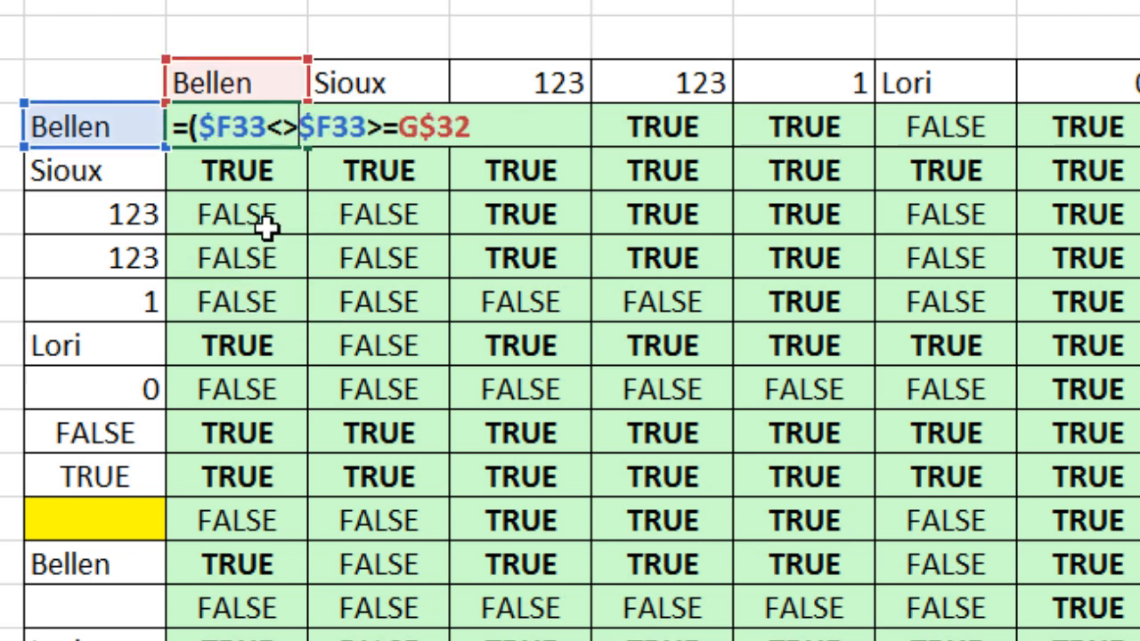
text(""))
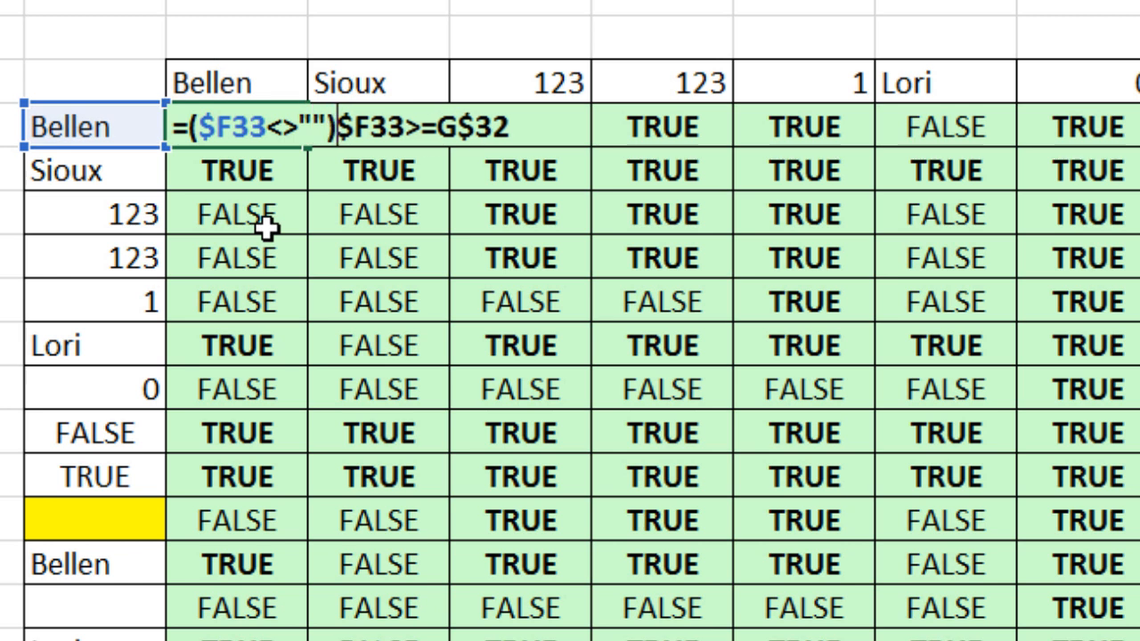
text(*()
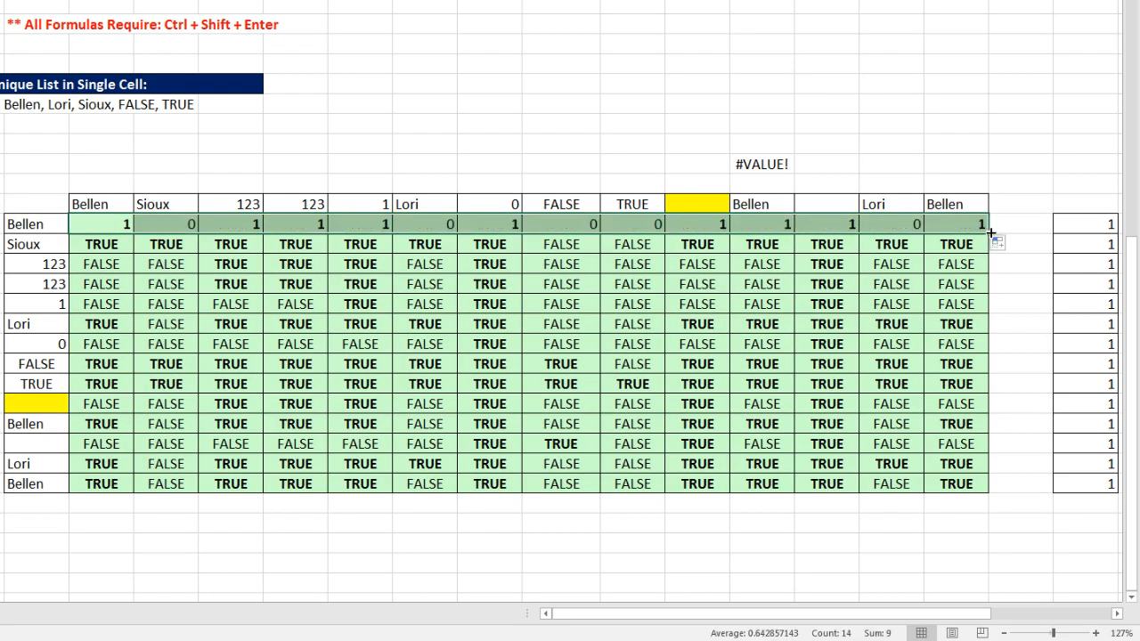
- Fill the blank-excluding formula down through row 46 and select the count cell reading 9
drag(992, 231, 991, 484)
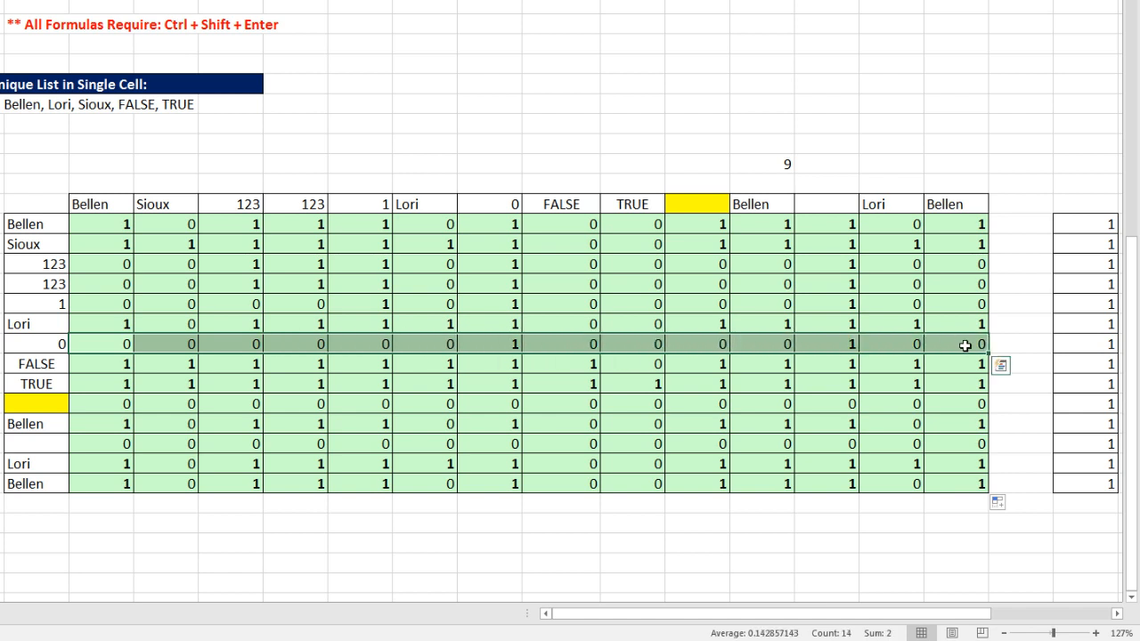
mouse_move(938, 357)
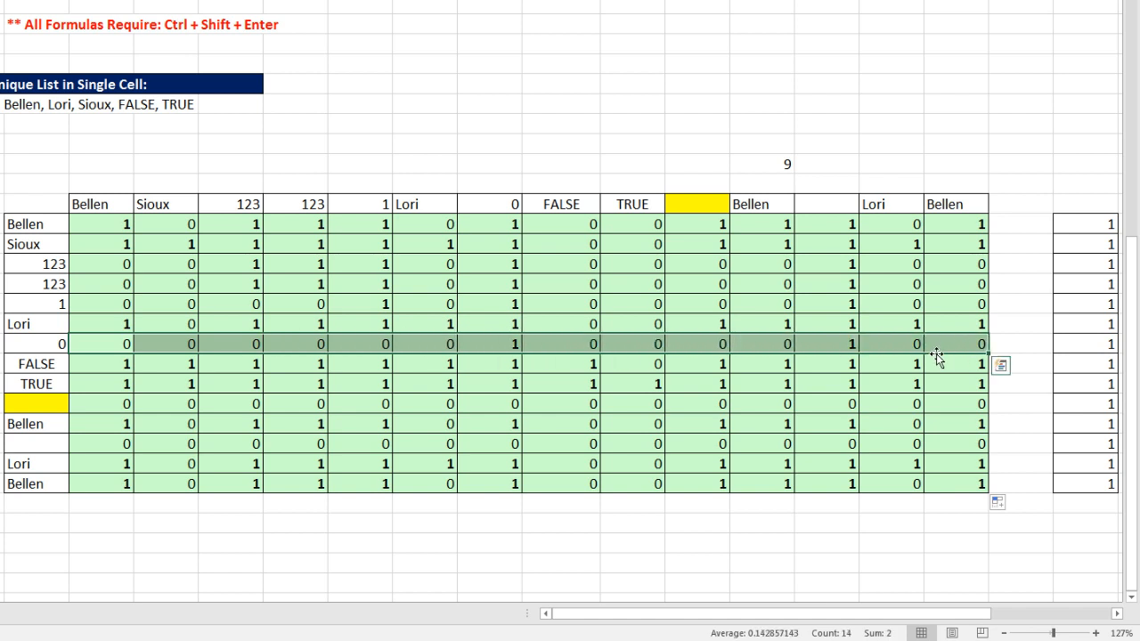
mouse_move(111, 312)
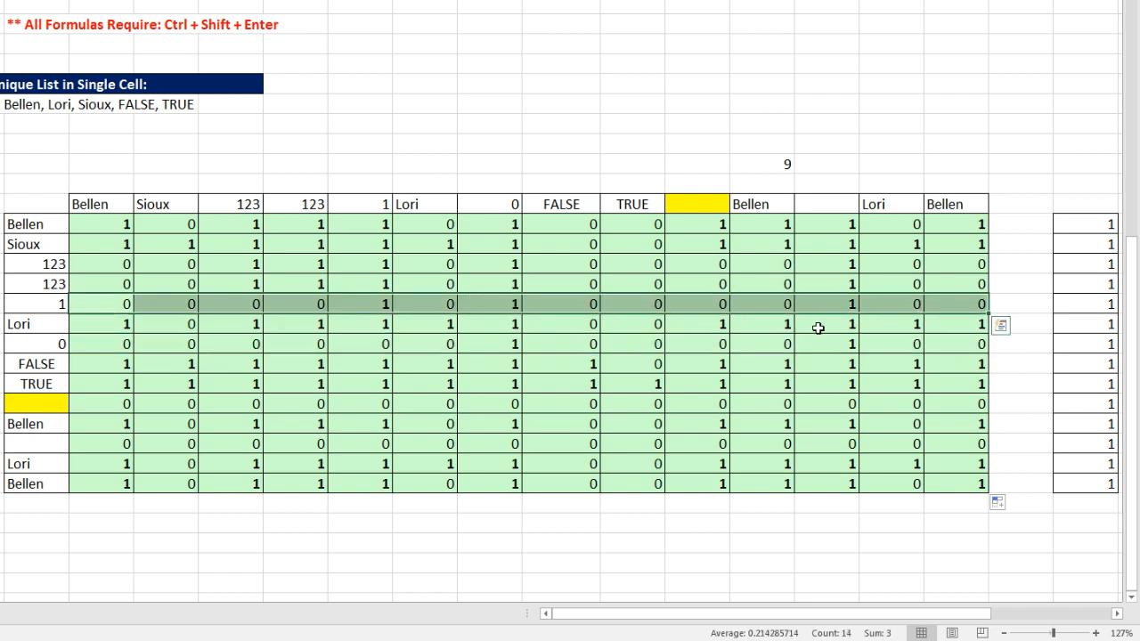
mouse_move(841, 281)
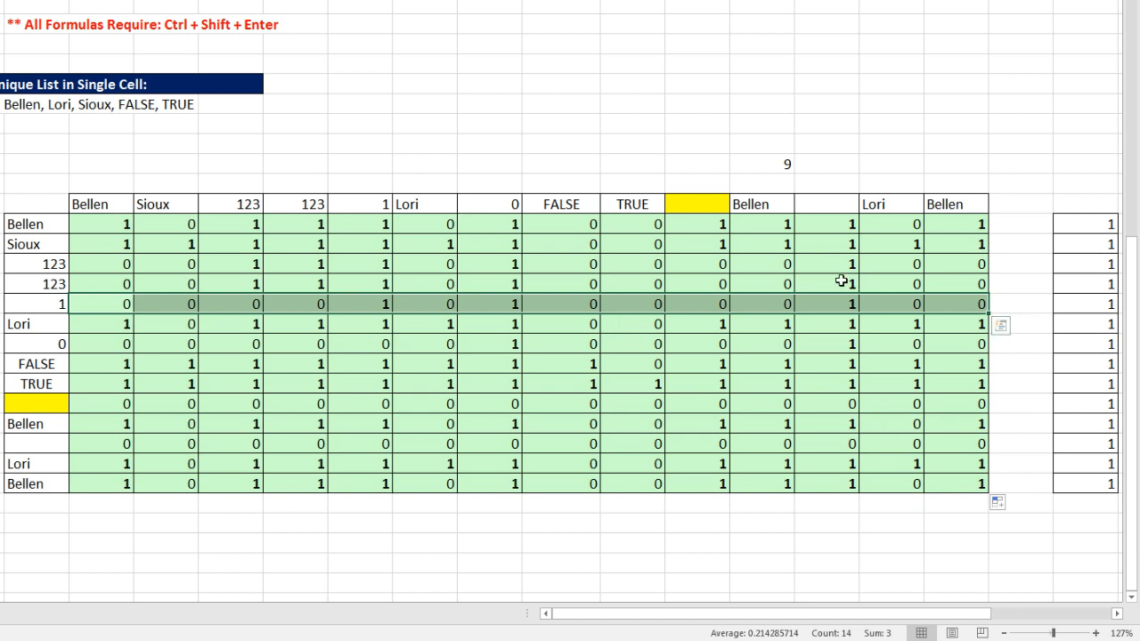
click(762, 164)
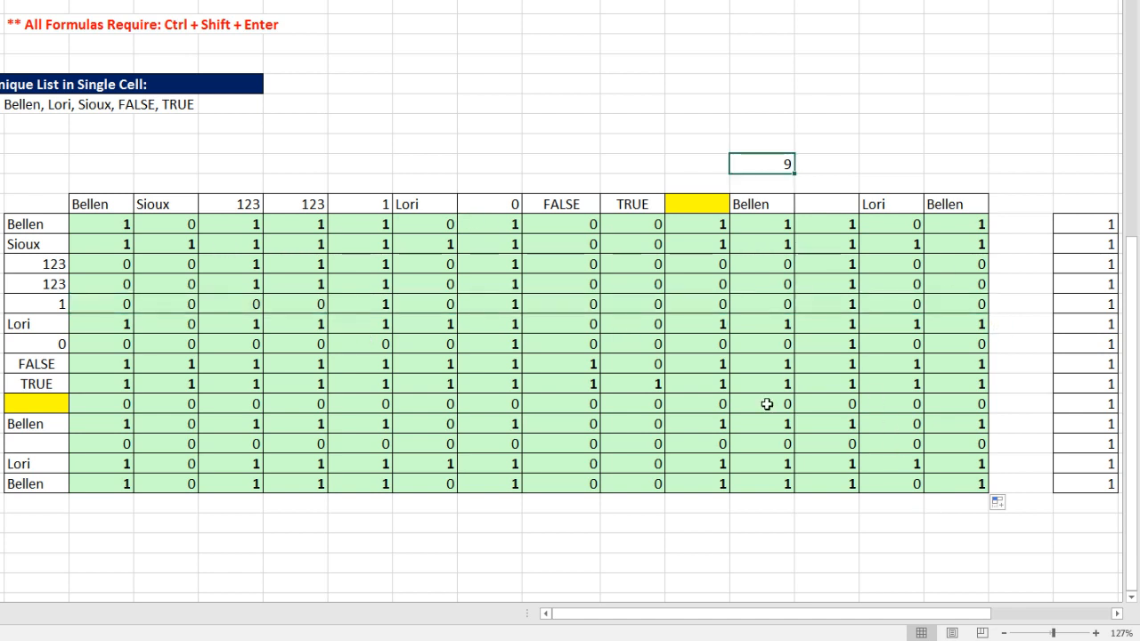
- Enter =MMULT(G33:T46,V33:V46) in Q30 and evaluate it to preview {9;12;5;5;3;11;2;13;14;0;9;0;11;9}
text(=mm)
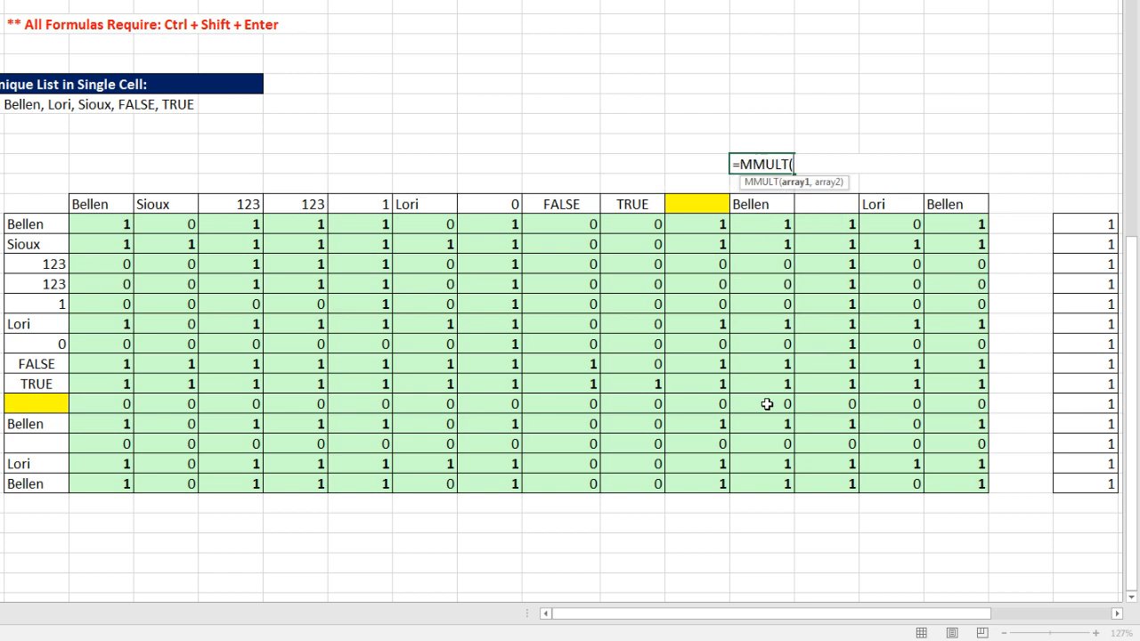
mouse_move(107, 225)
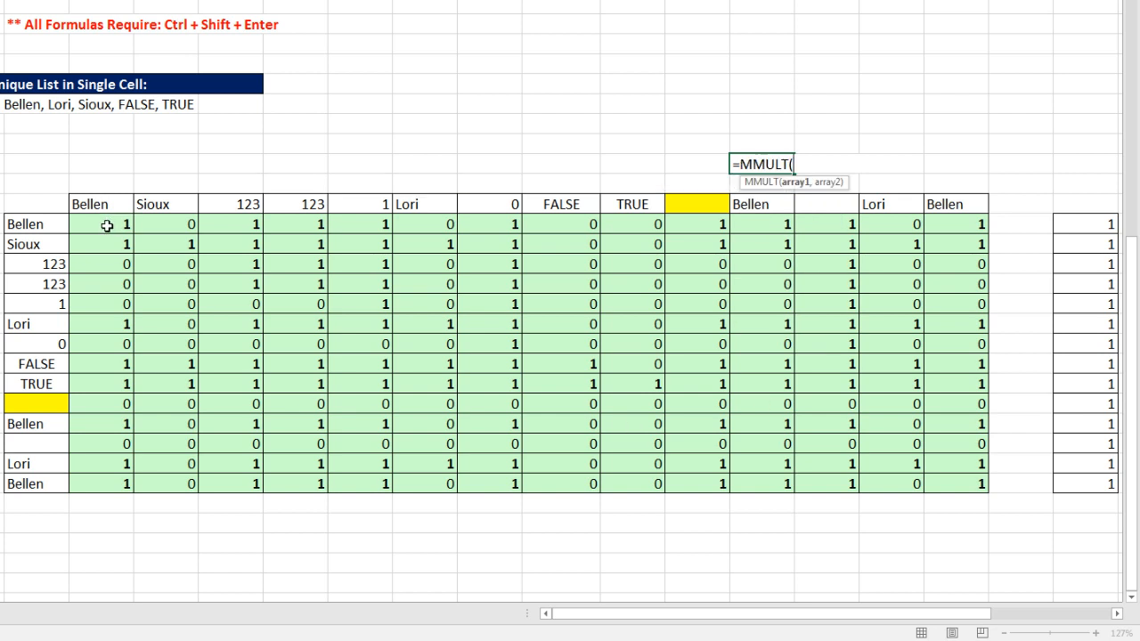
drag(102, 224, 984, 405)
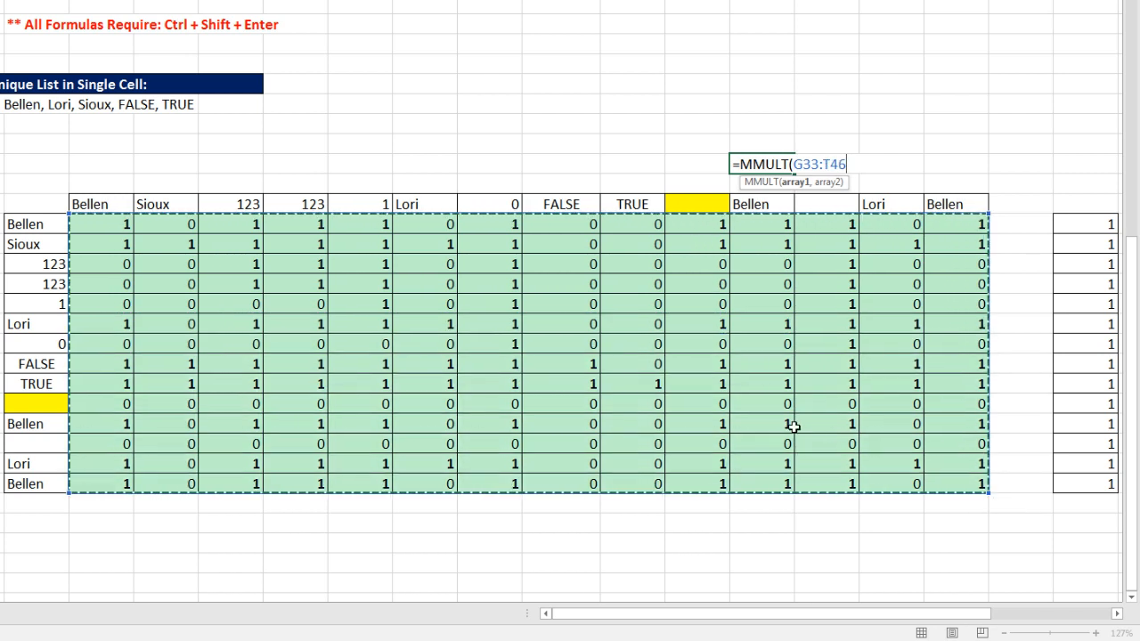
text(,)
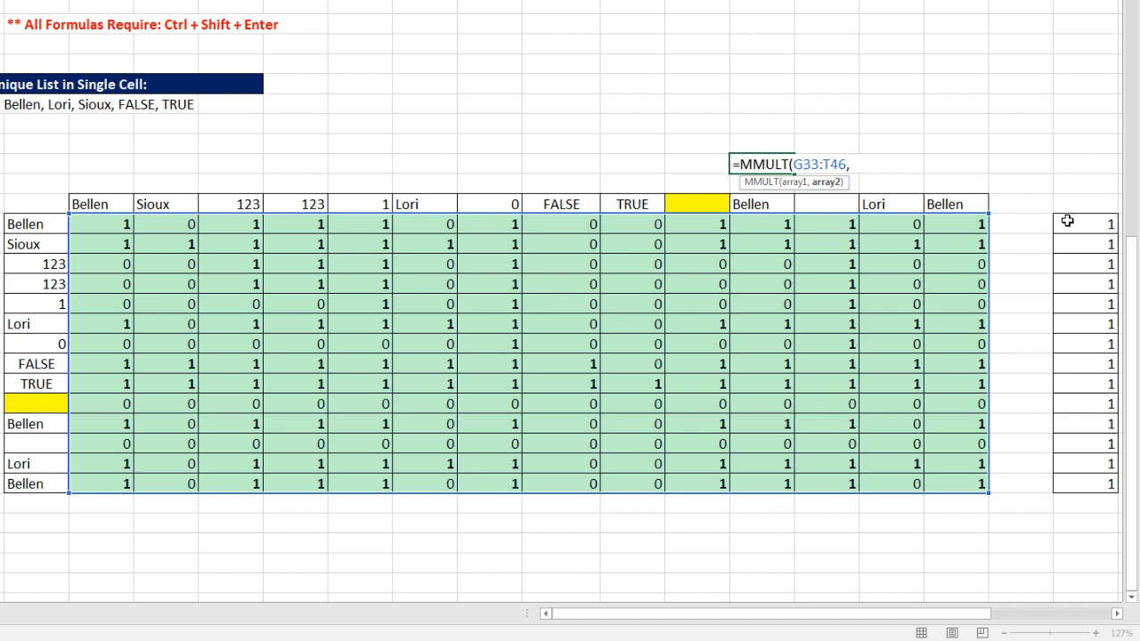
drag(1085, 223, 1085, 474)
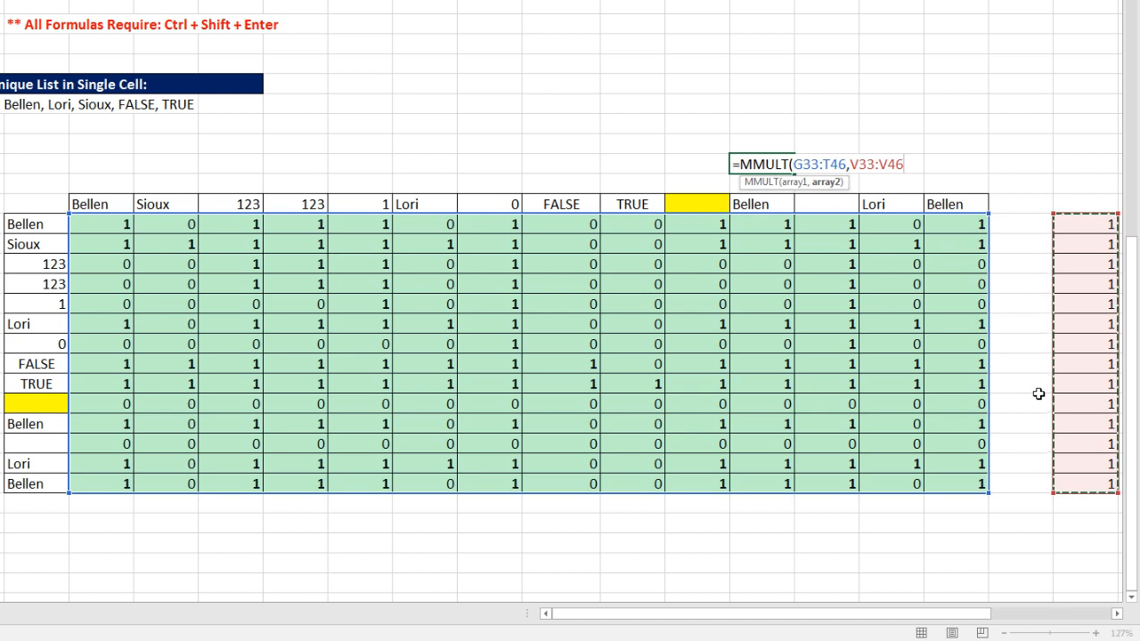
mouse_move(112, 231)
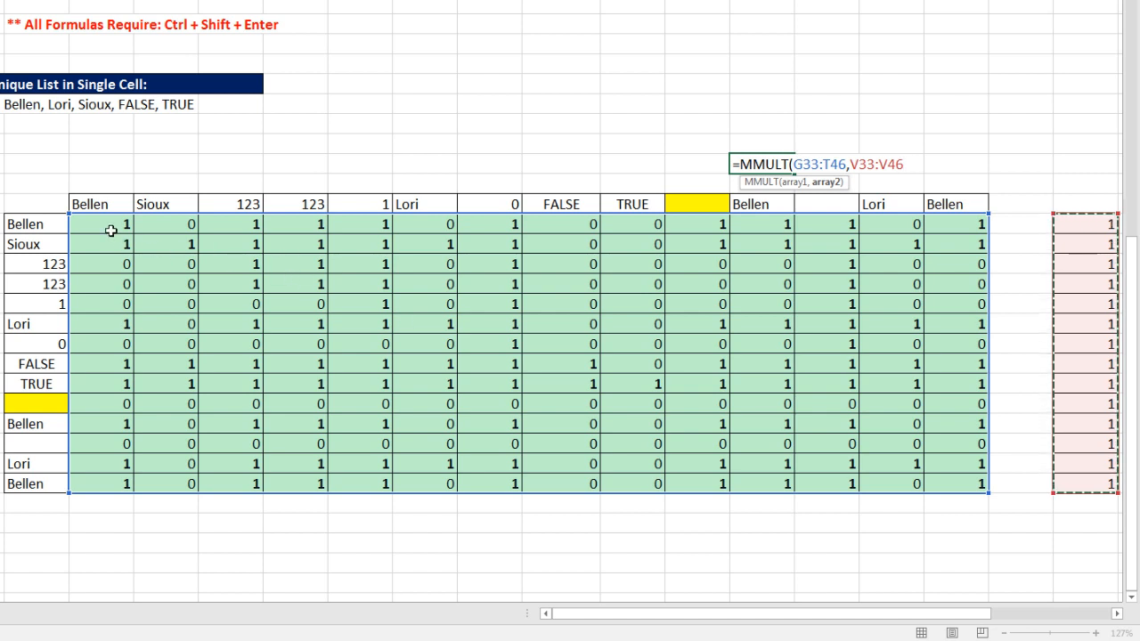
mouse_move(1052, 253)
text())
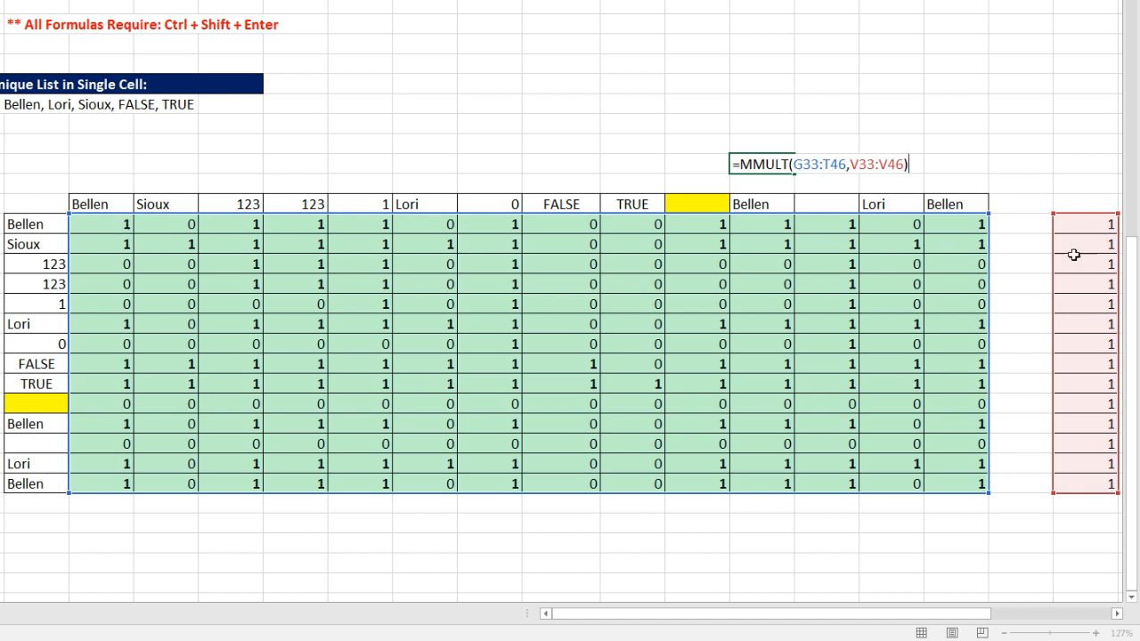
mouse_move(202, 268)
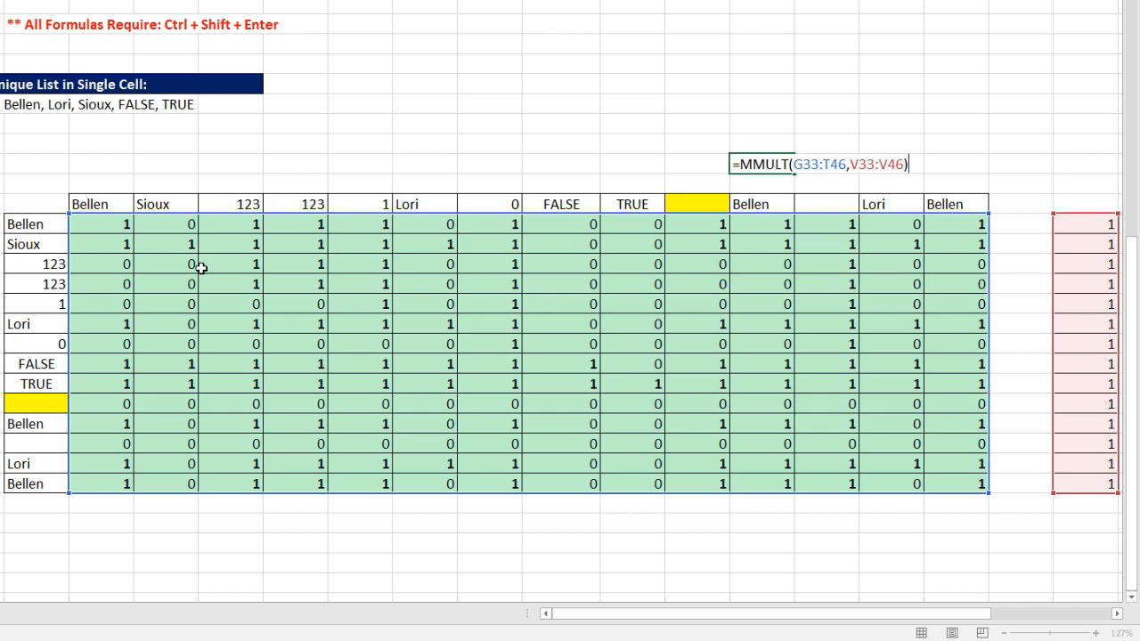
key(f9)
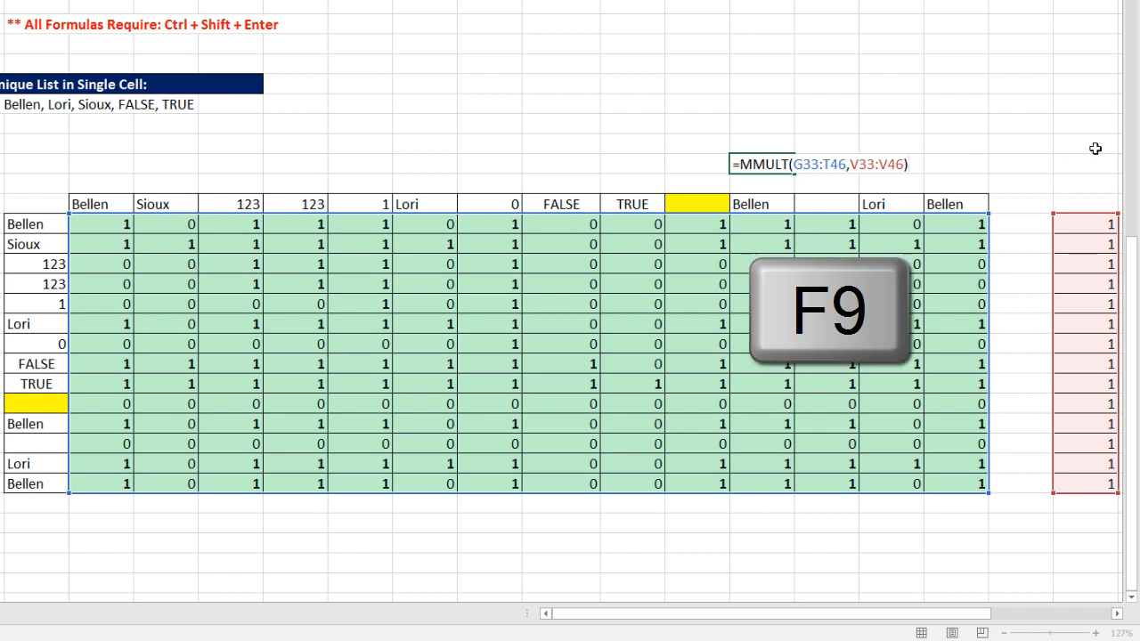
key(F9)
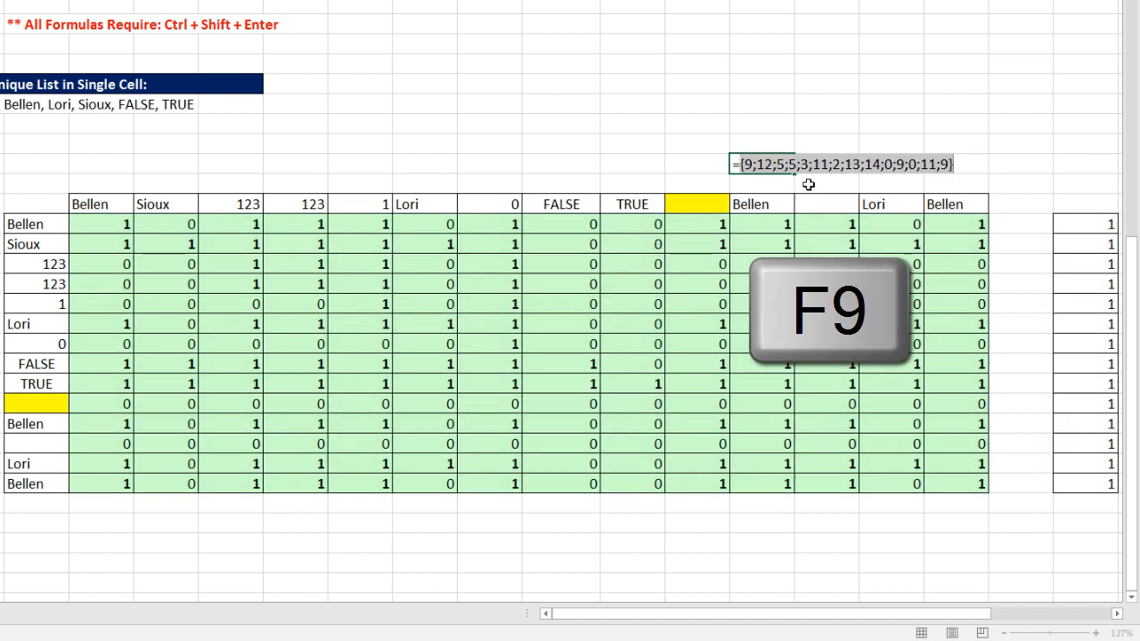
mouse_move(930, 176)
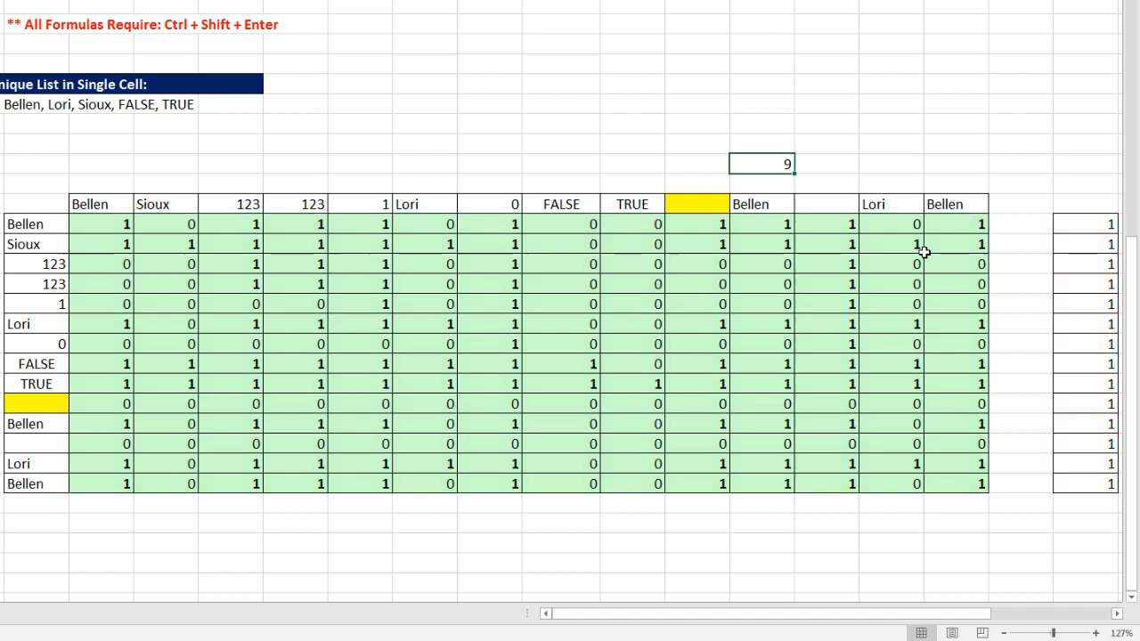
mouse_move(708, 620)
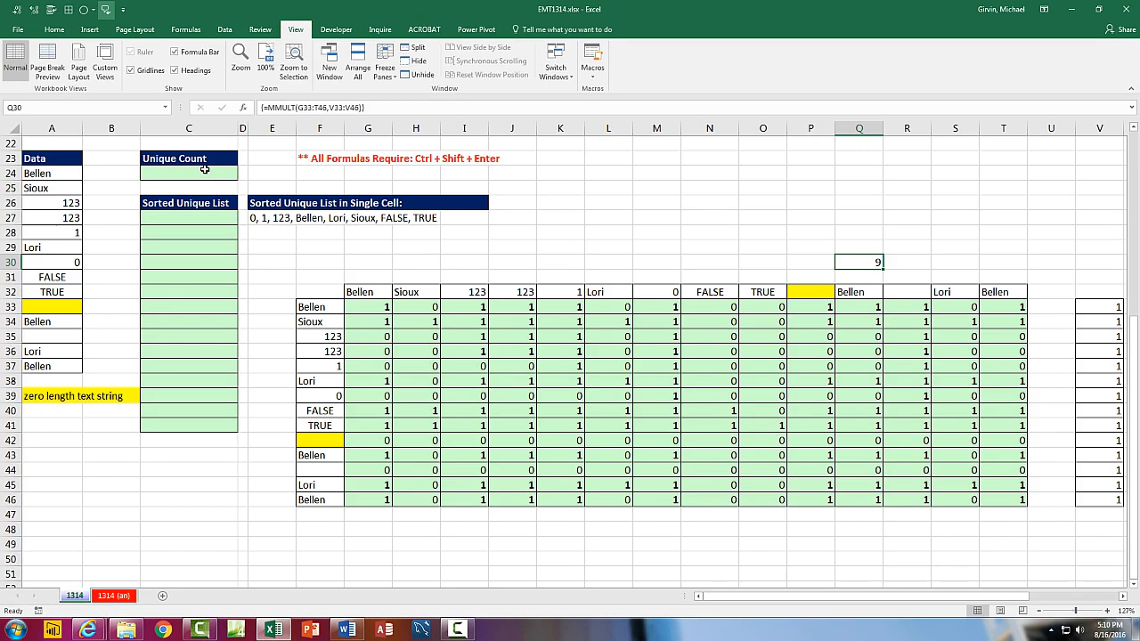
- In C24 enter =(Data<>"")*(Data>=TRANSPOSE(Data)) and return to the formula's start
click(188, 173)
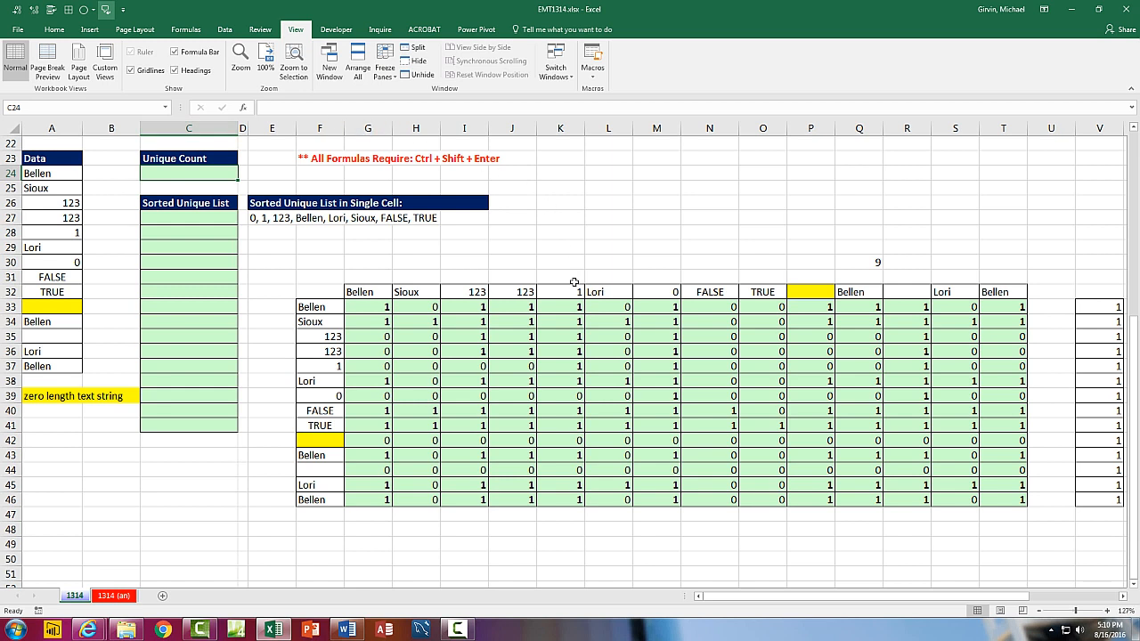
mouse_move(206, 183)
text(=(Data<)
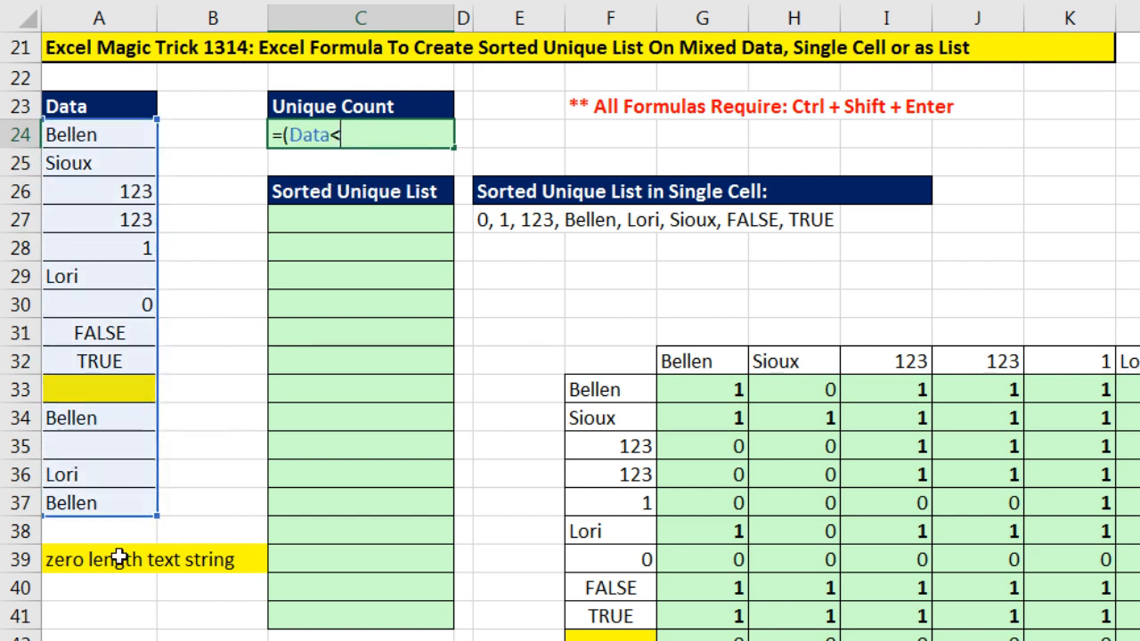
text(>)
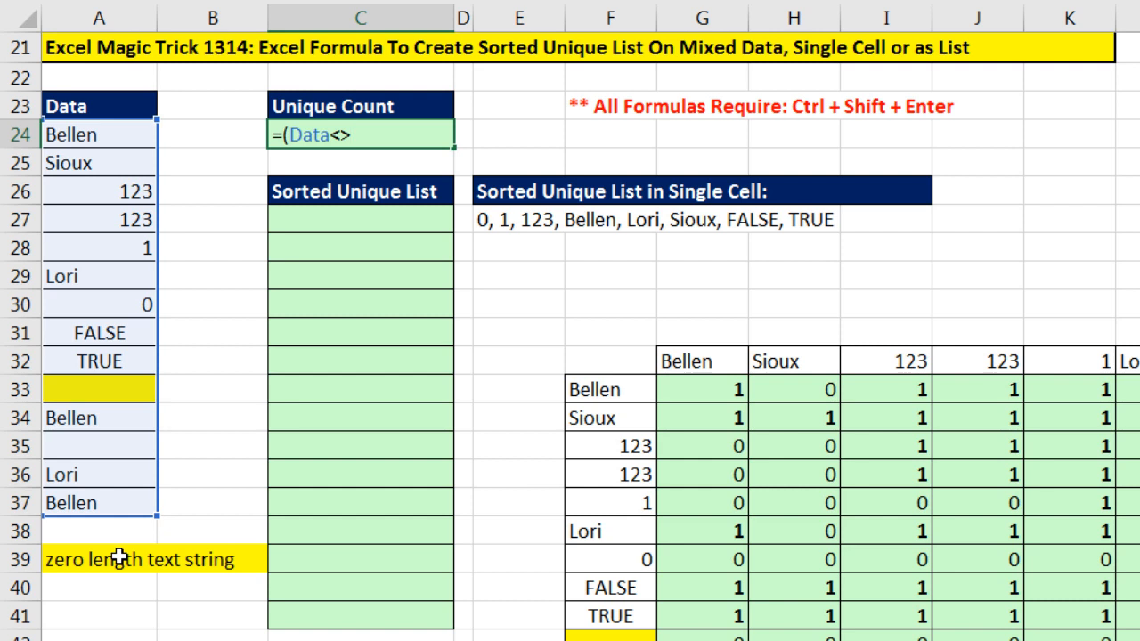
text("")
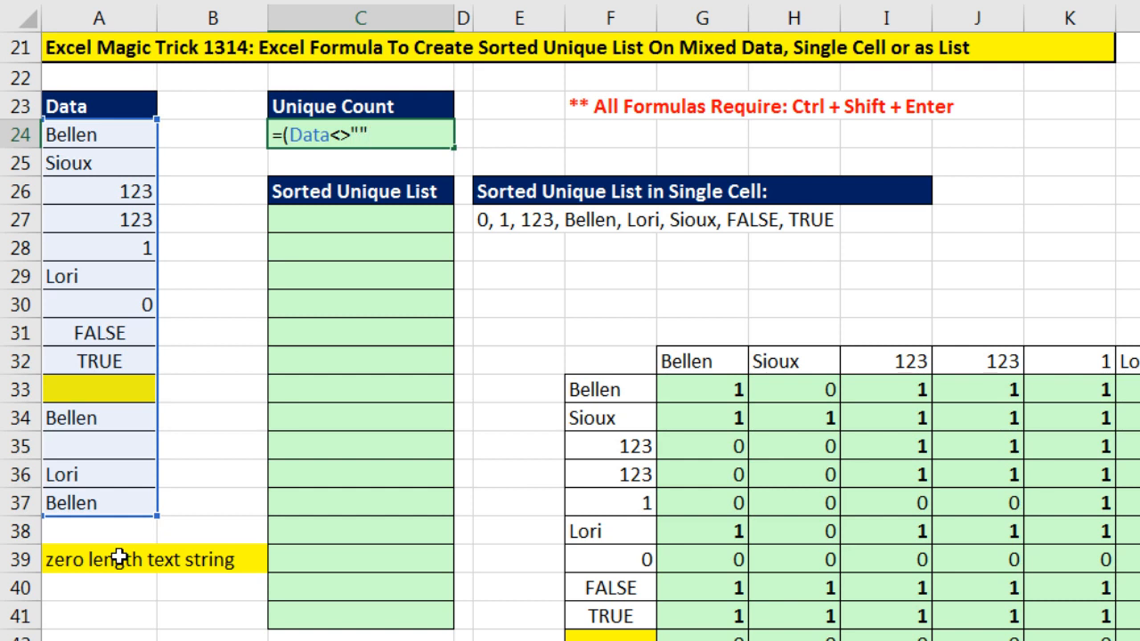
text(*()
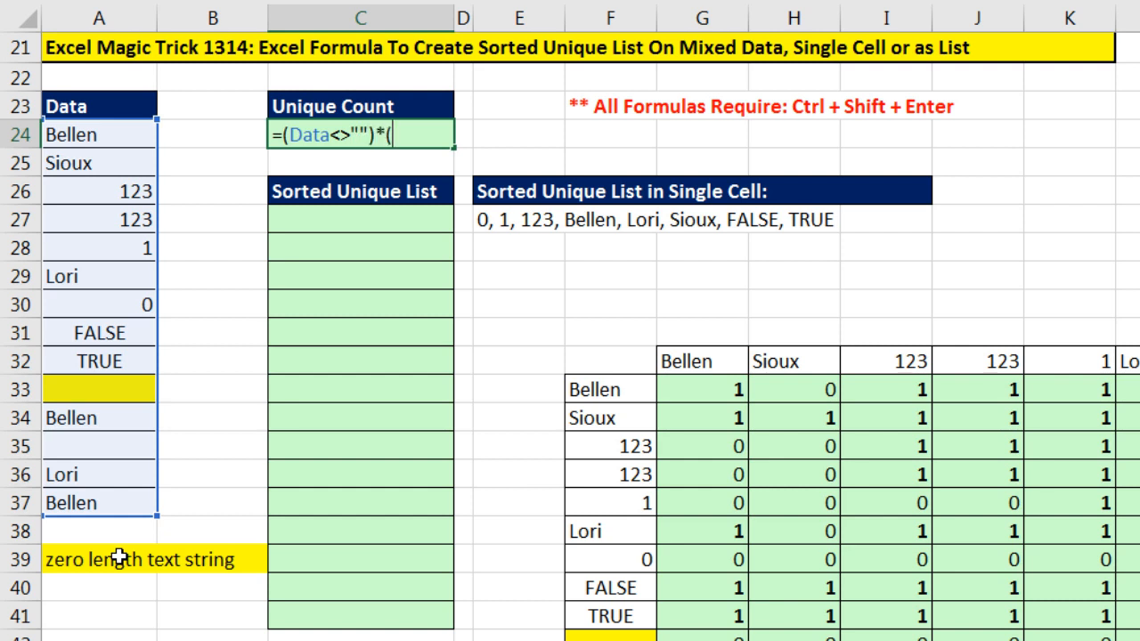
text(Data)
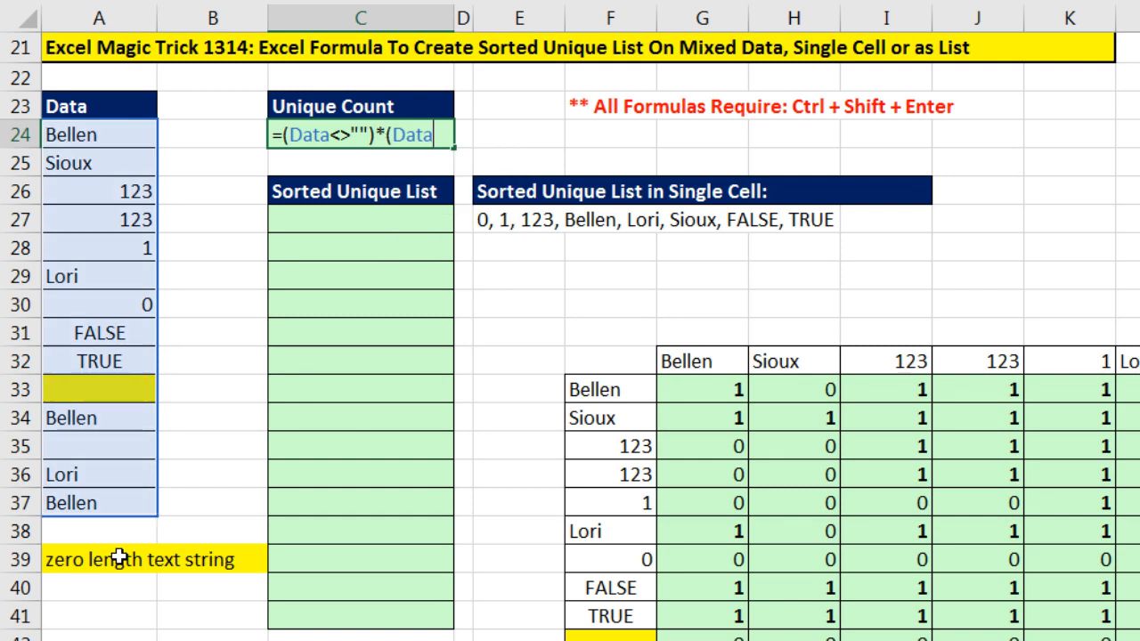
text(>=)
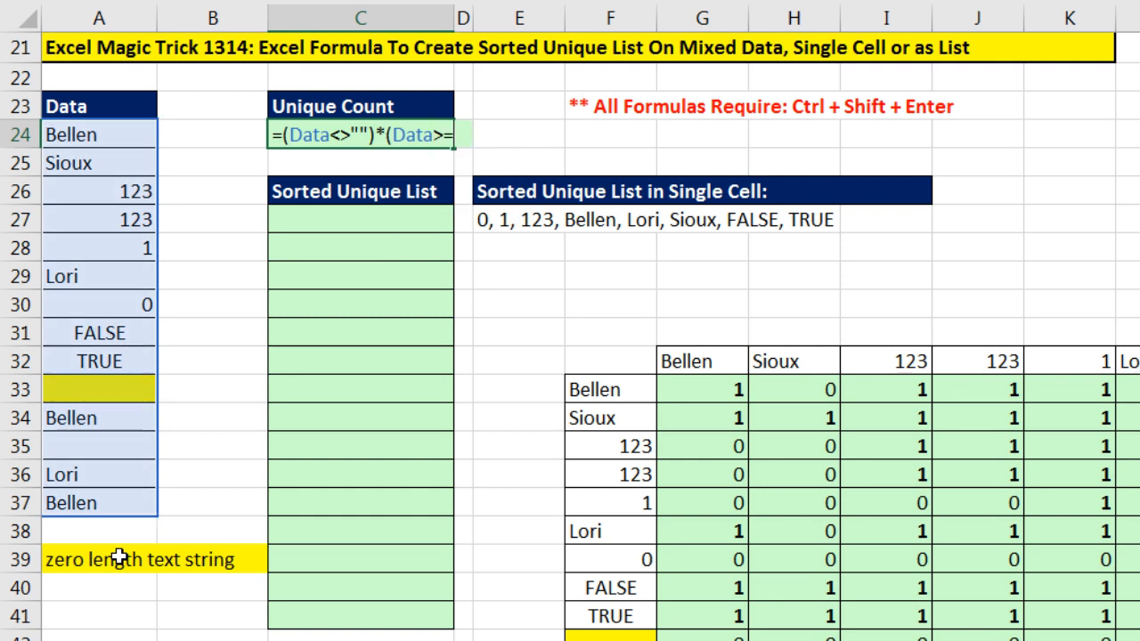
text(TRANSPOSE(Data)
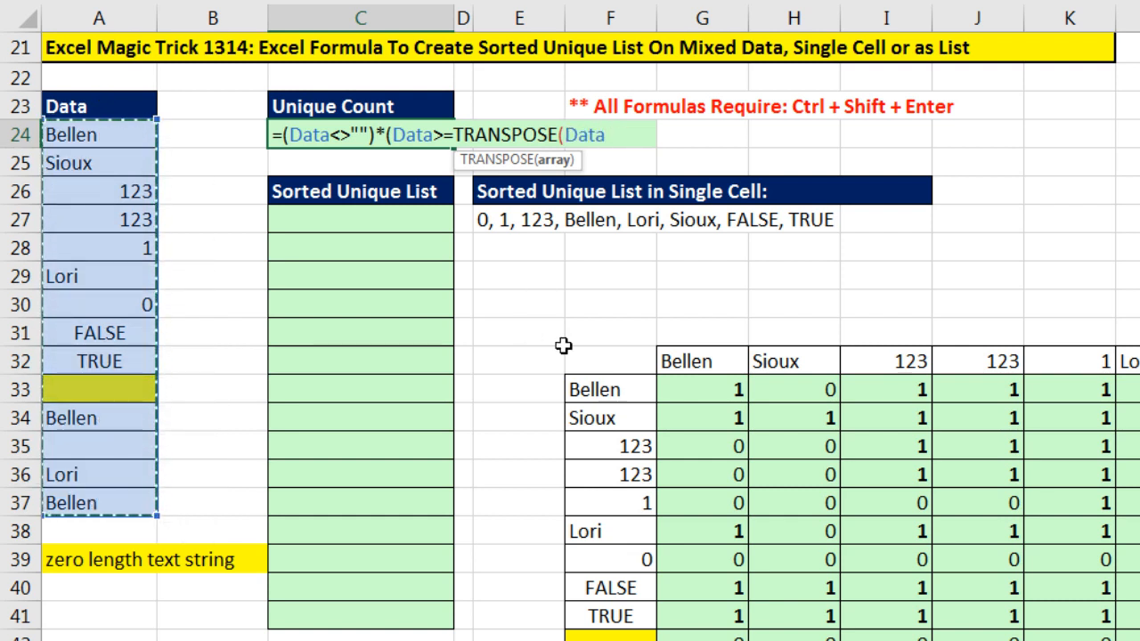
text()))
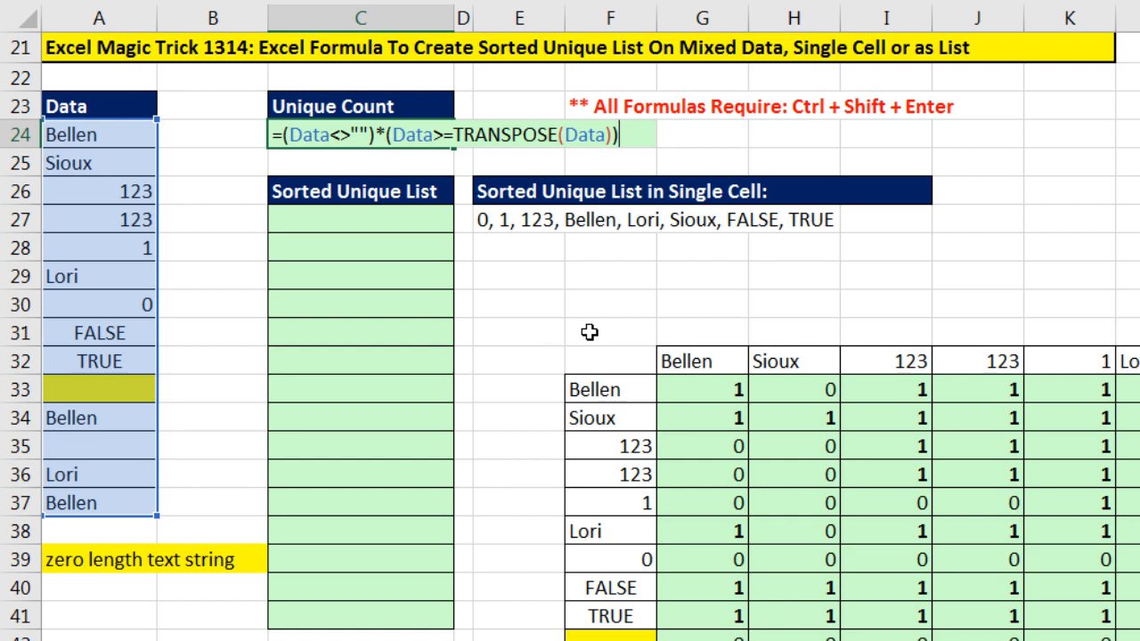
key(f9)
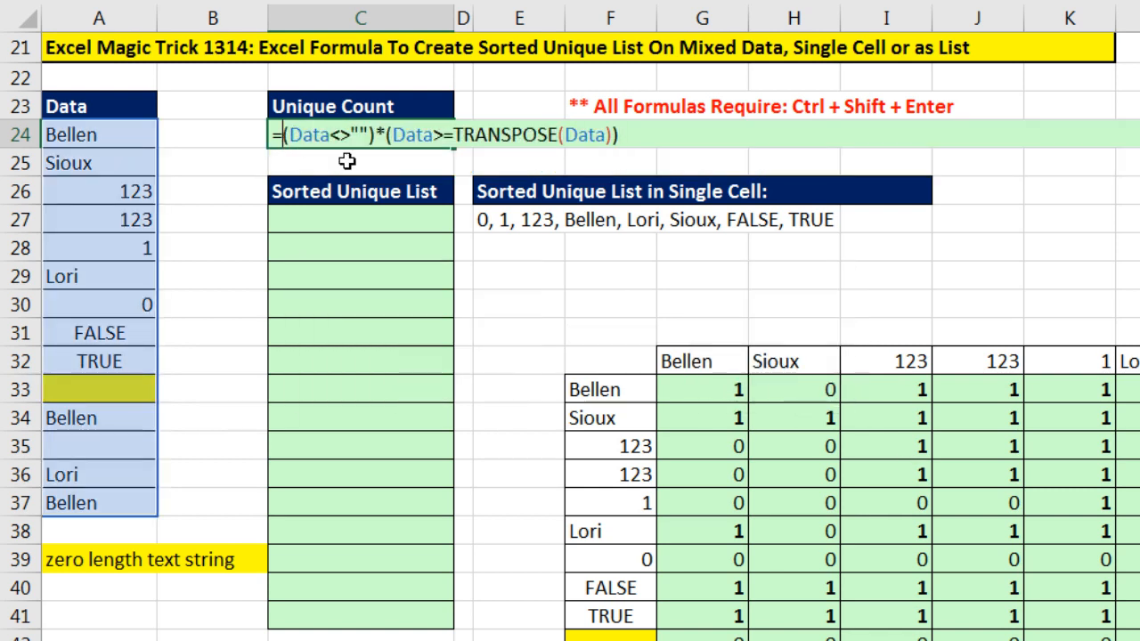
text(m)
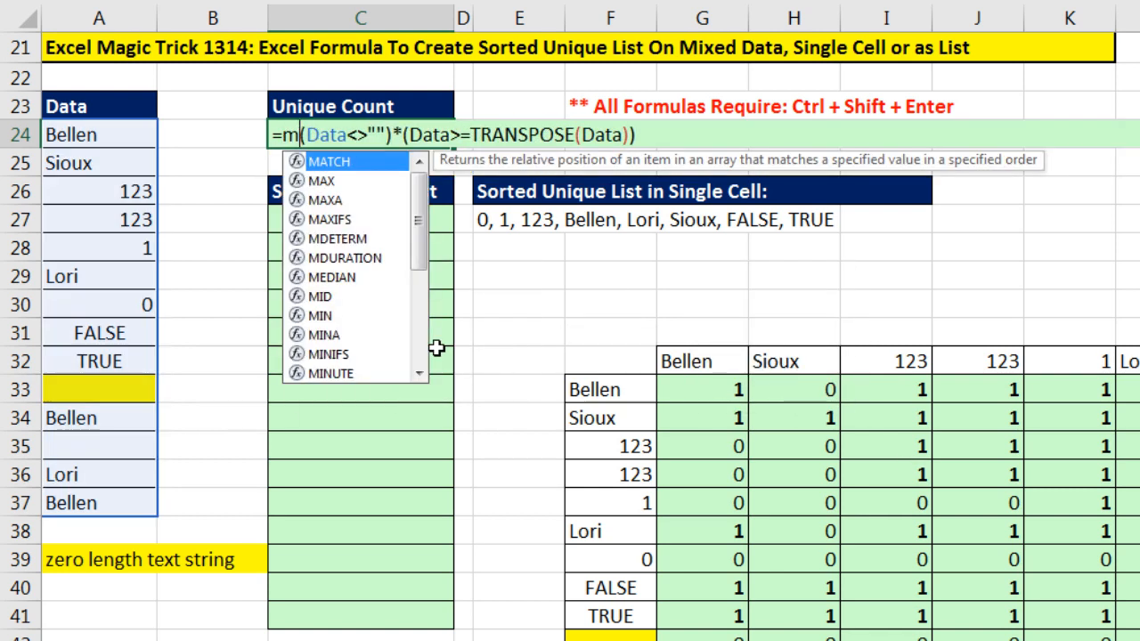
key(Tab)
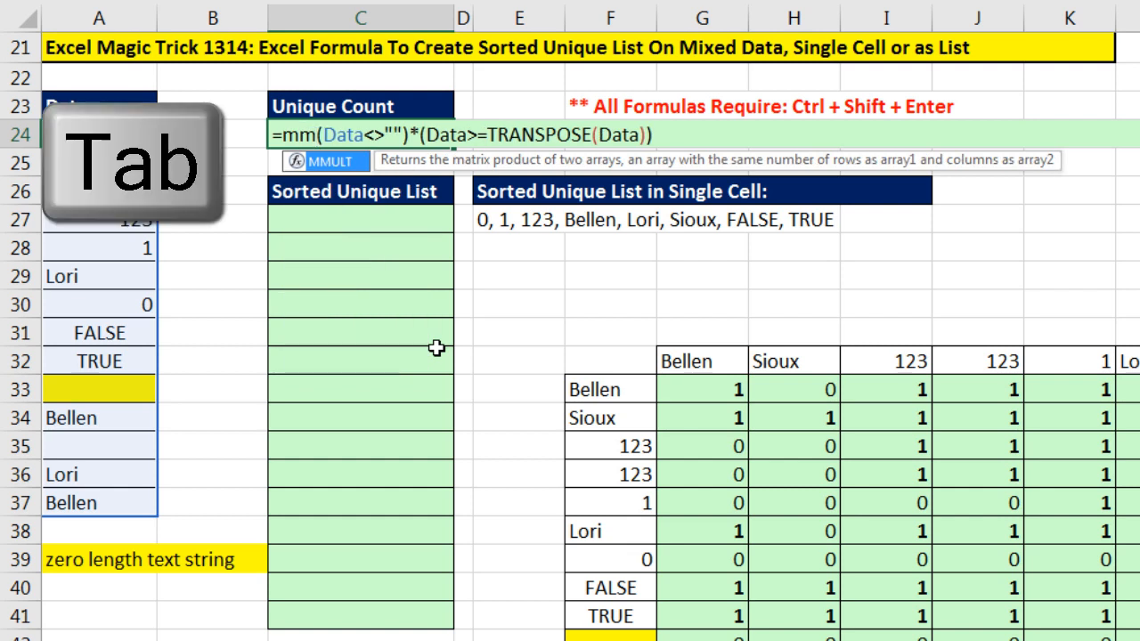
key(Tab)
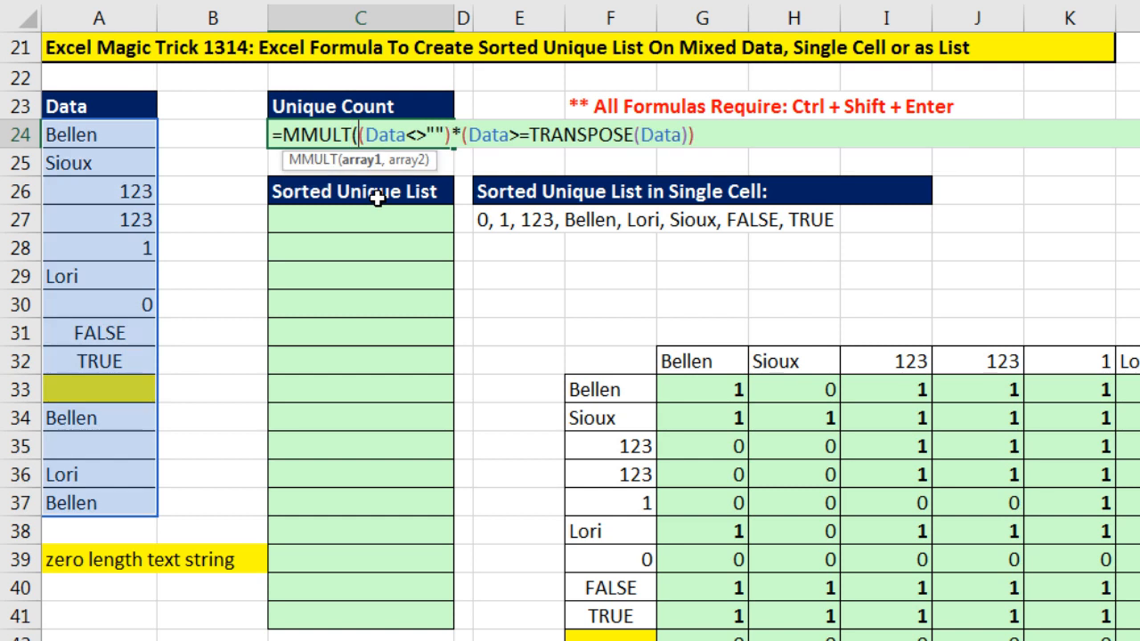
mouse_move(710, 120)
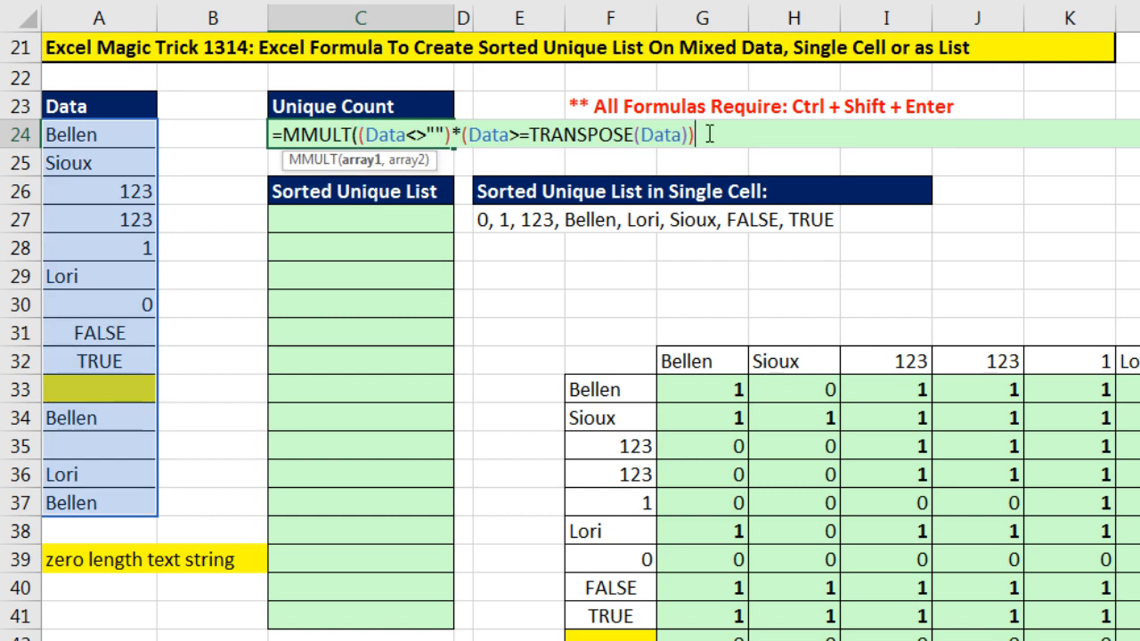
text(,)
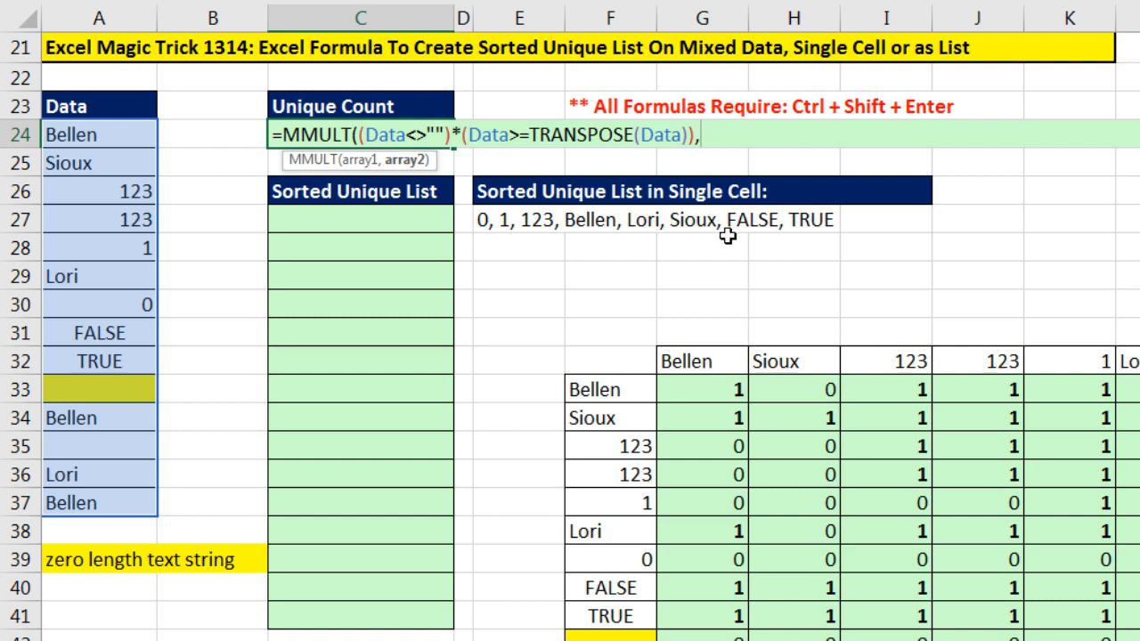
text(1^)
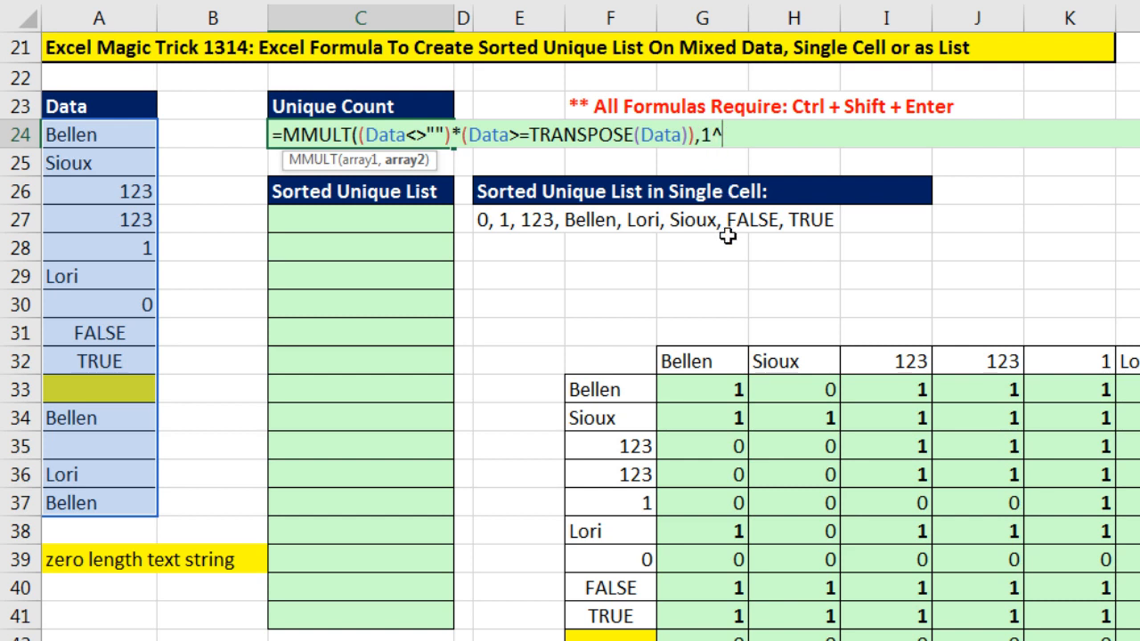
text(ROW()
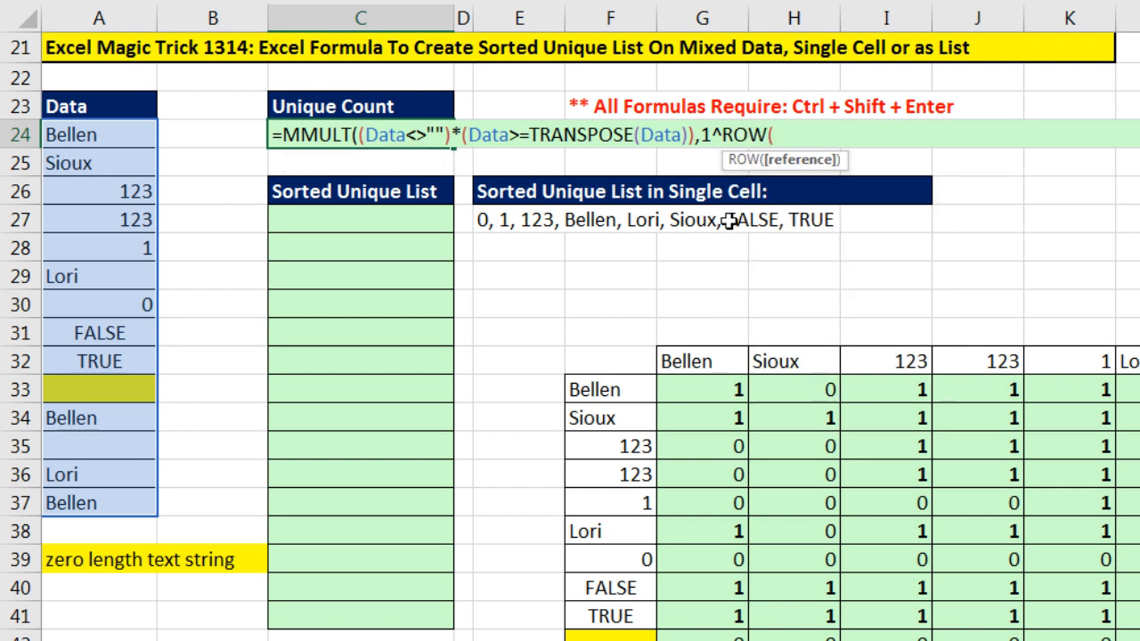
drag(99, 134, 99, 304)
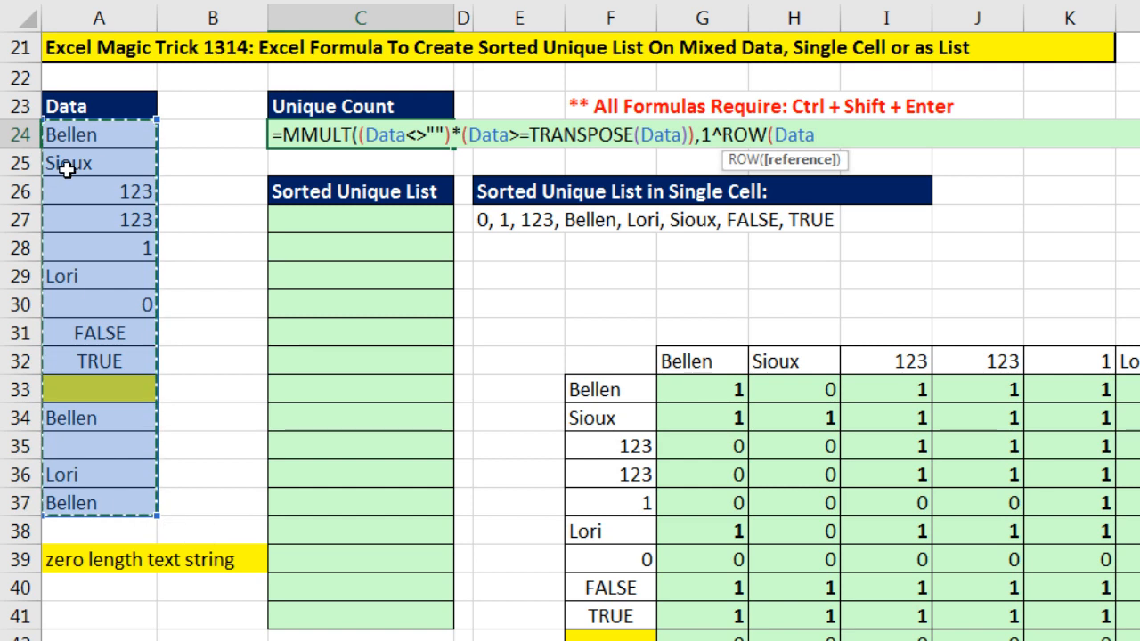
mouse_move(856, 148)
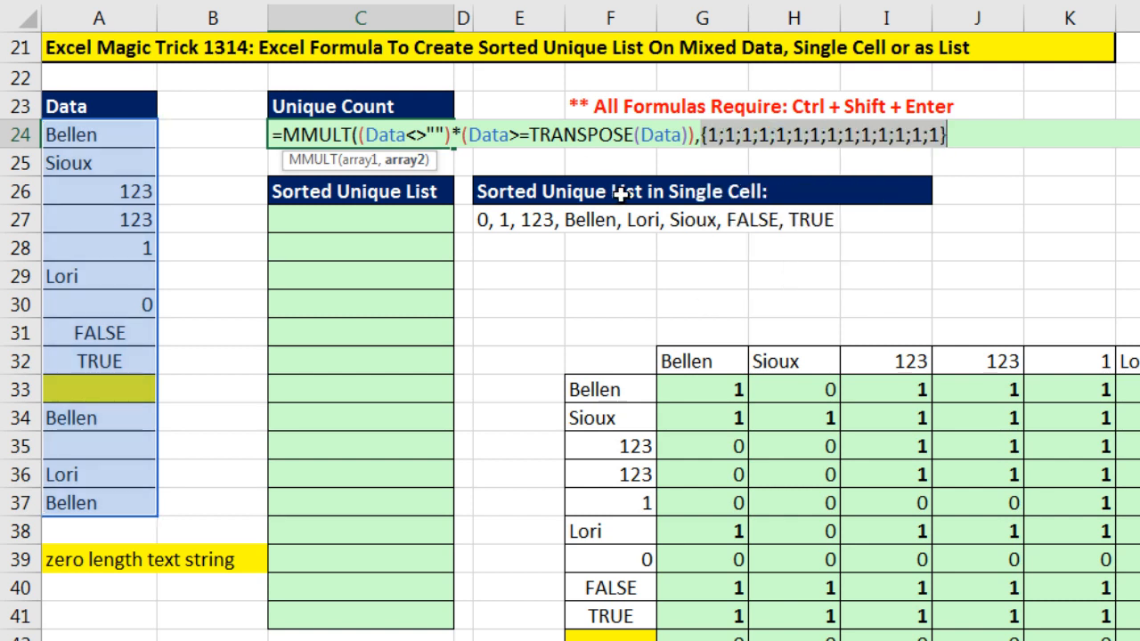
key(ctrl+z)
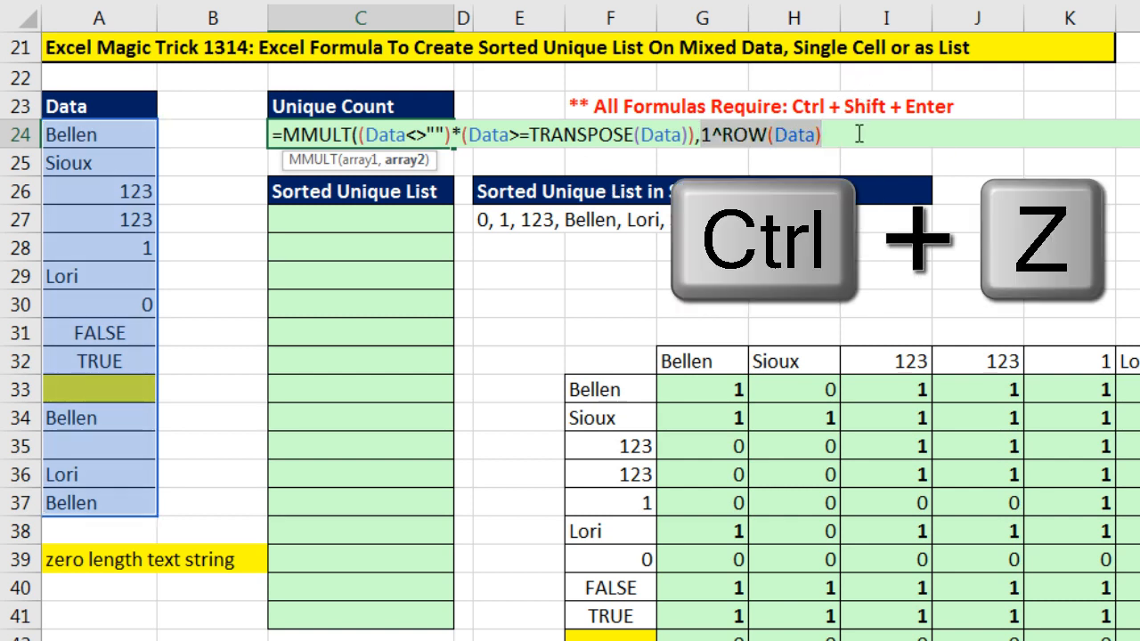
key(ctrl+z)
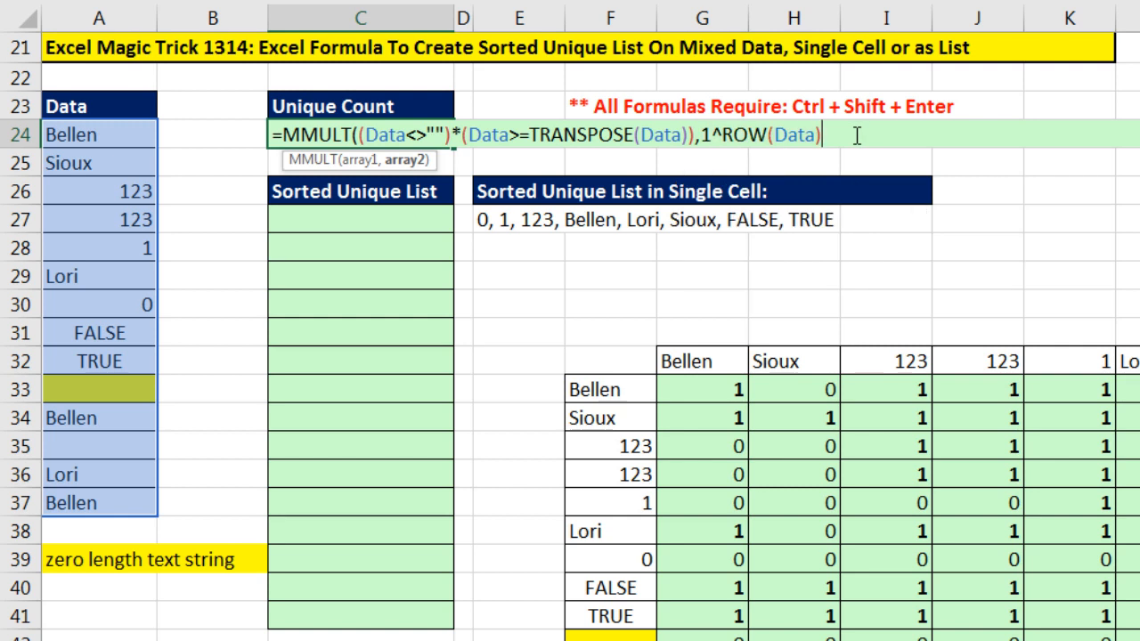
key(f9)
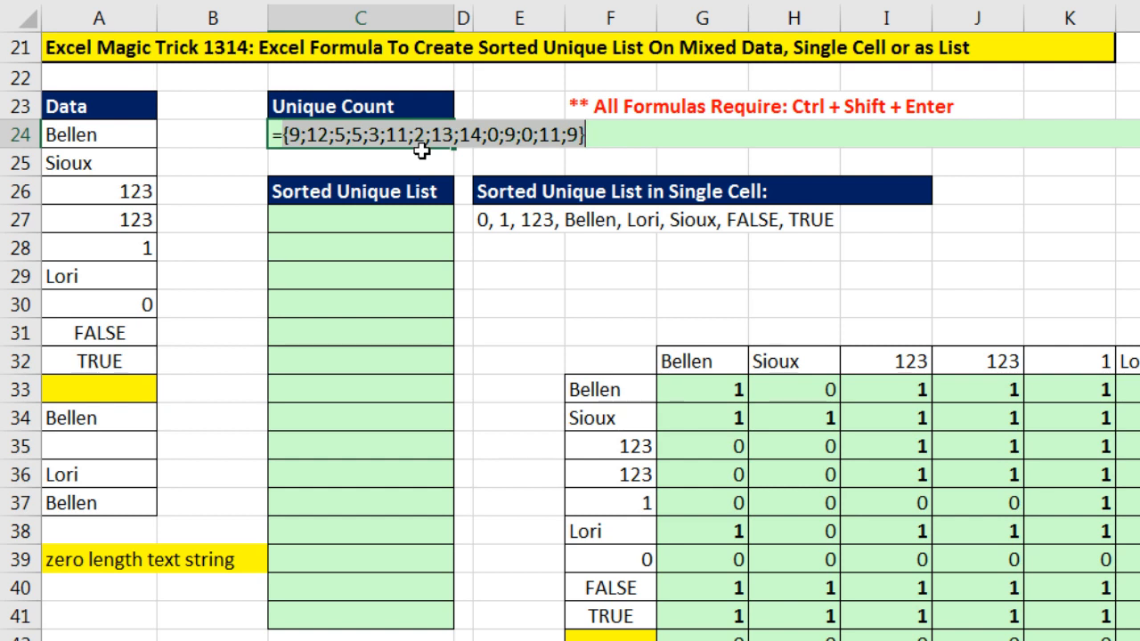
mouse_move(375, 156)
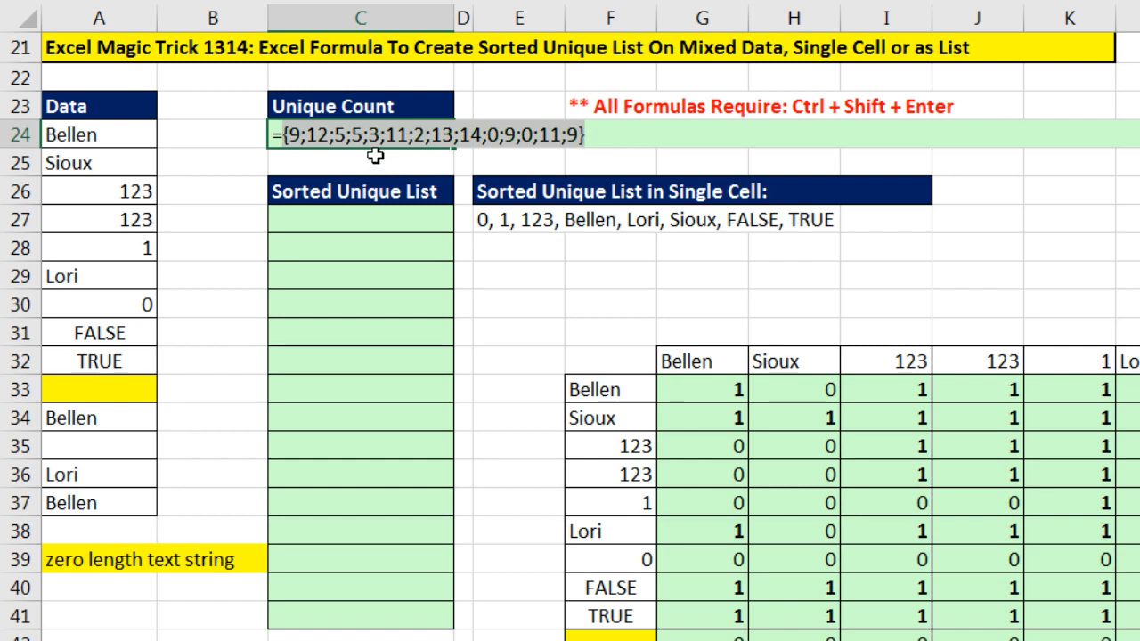
mouse_move(355, 159)
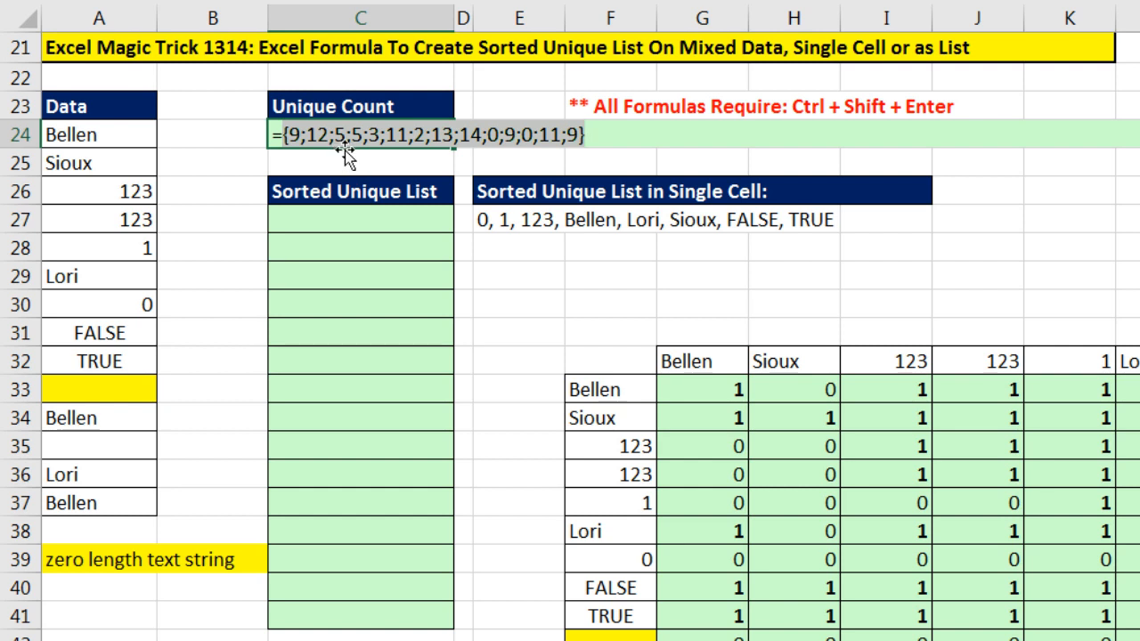
mouse_move(419, 218)
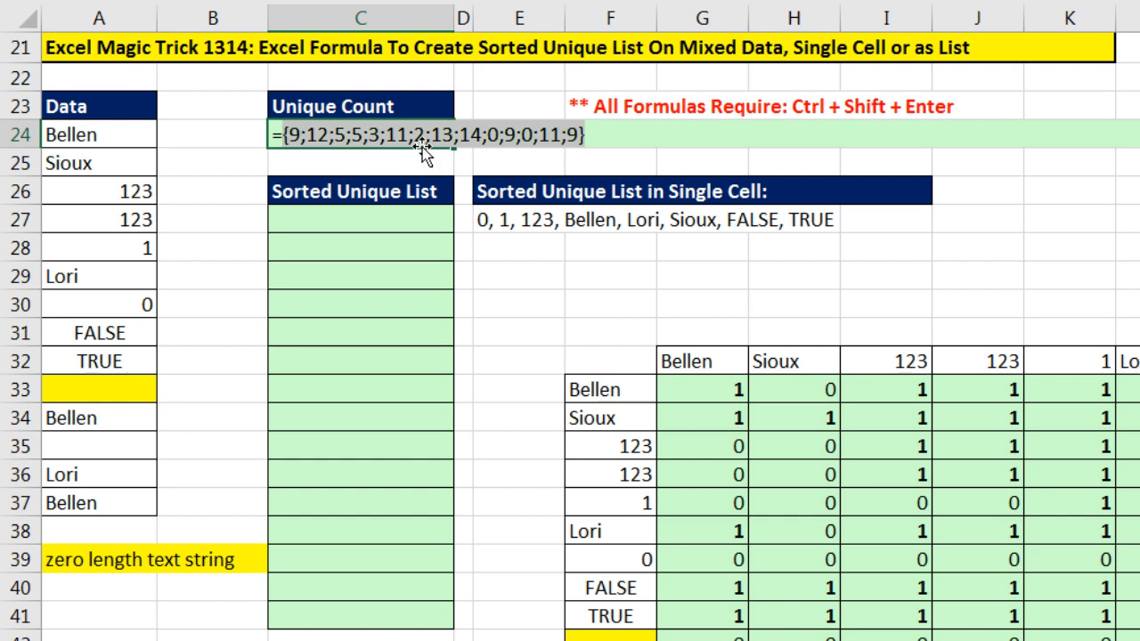
mouse_move(352, 191)
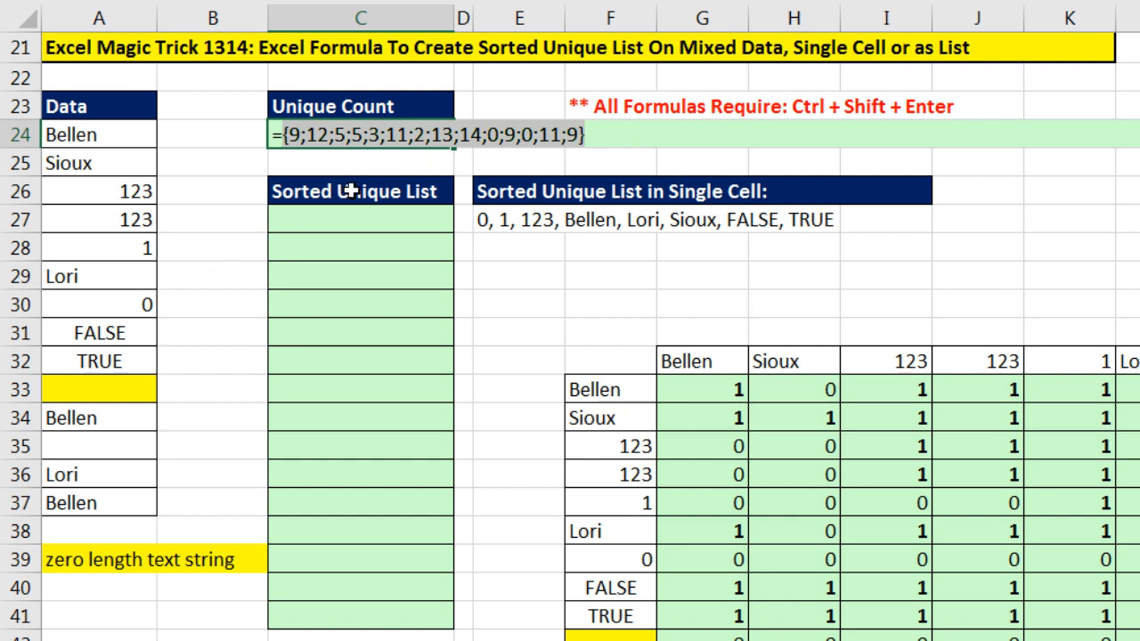
mouse_move(267, 243)
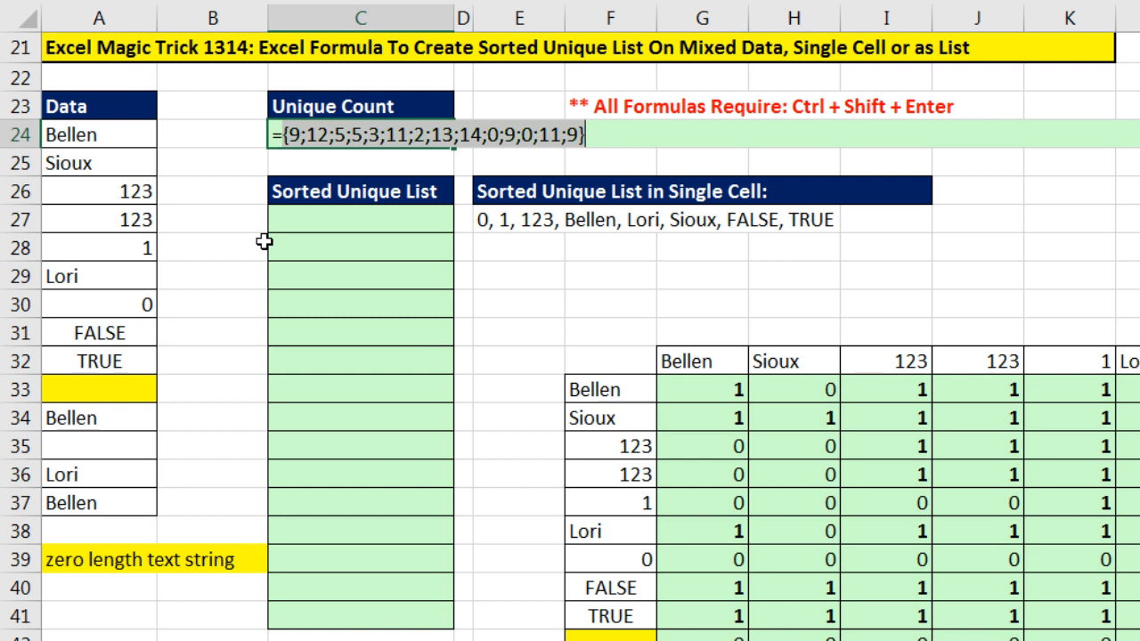
mouse_move(421, 183)
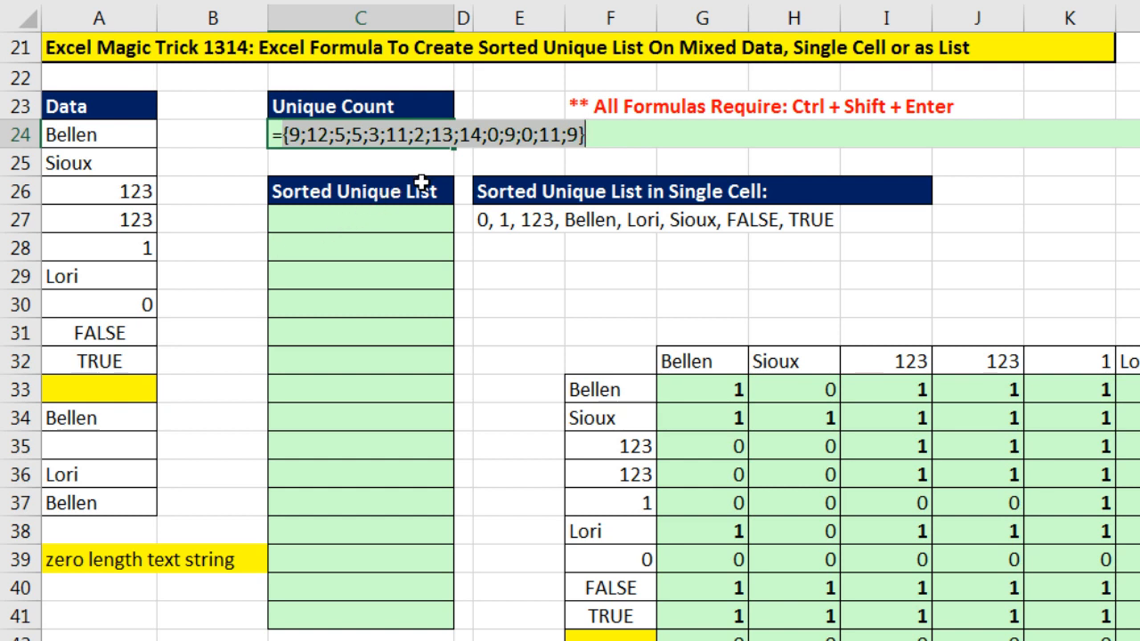
mouse_move(419, 156)
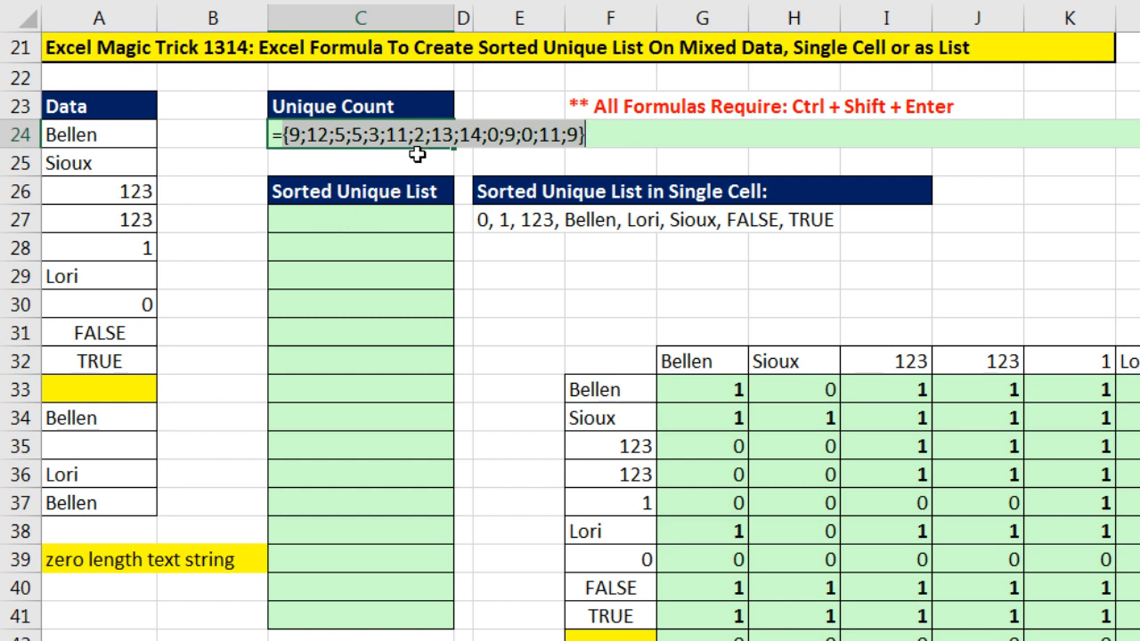
mouse_move(376, 149)
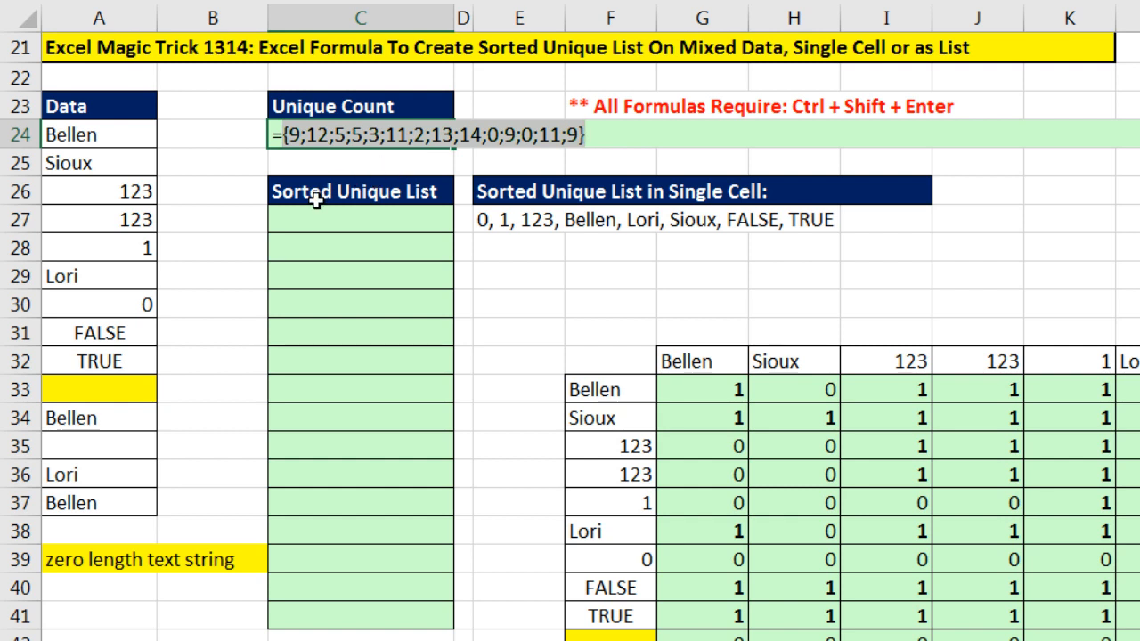
mouse_move(421, 152)
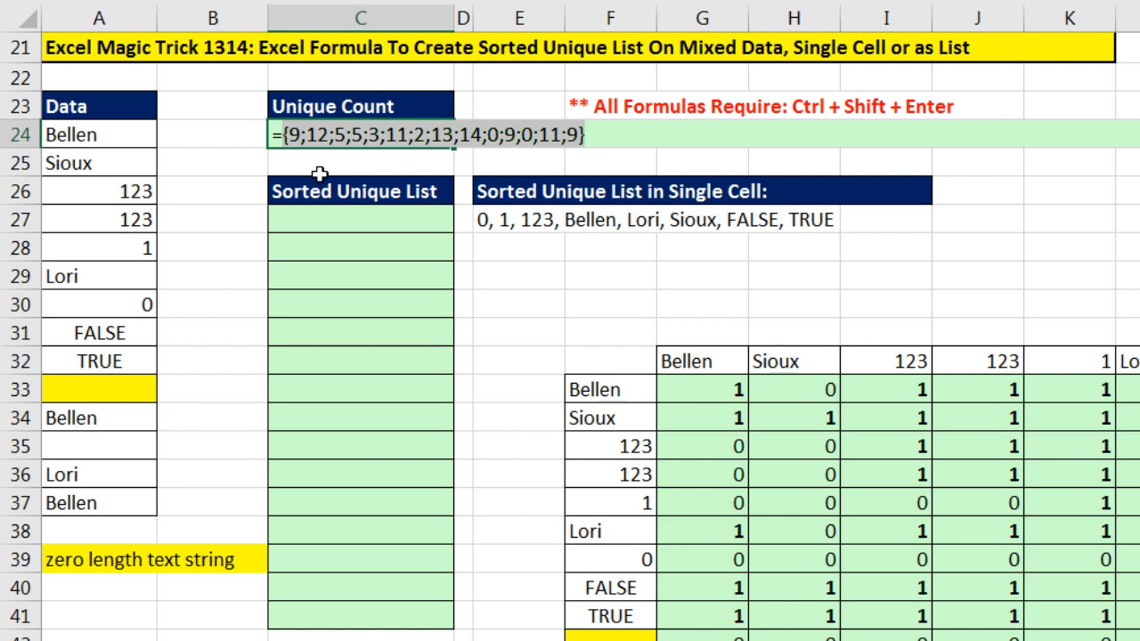
mouse_move(265, 262)
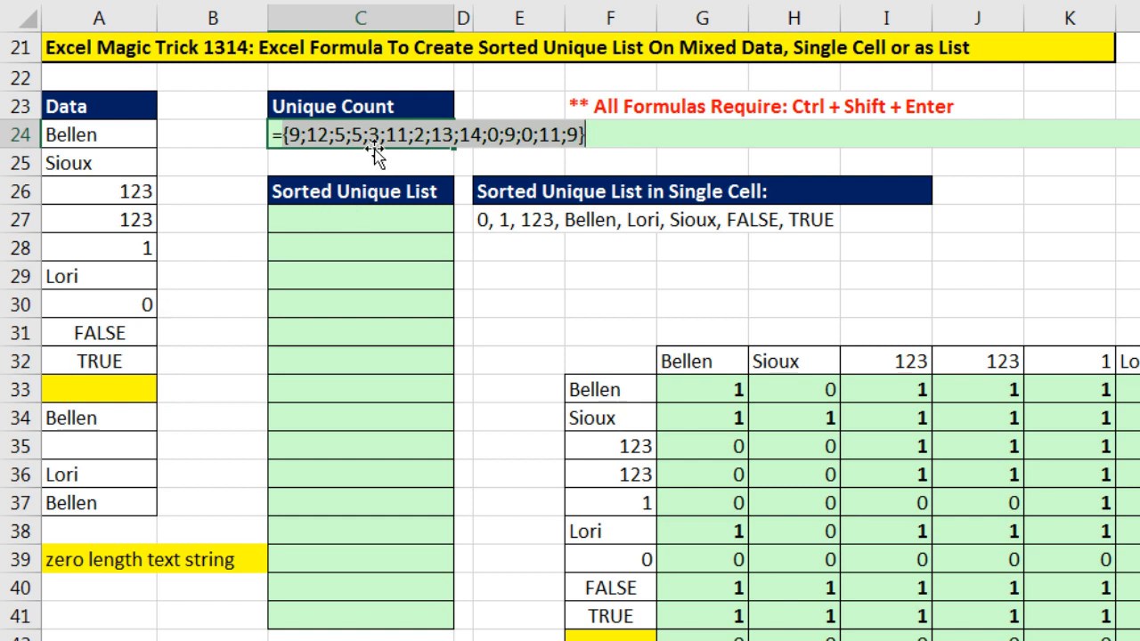
mouse_move(161, 249)
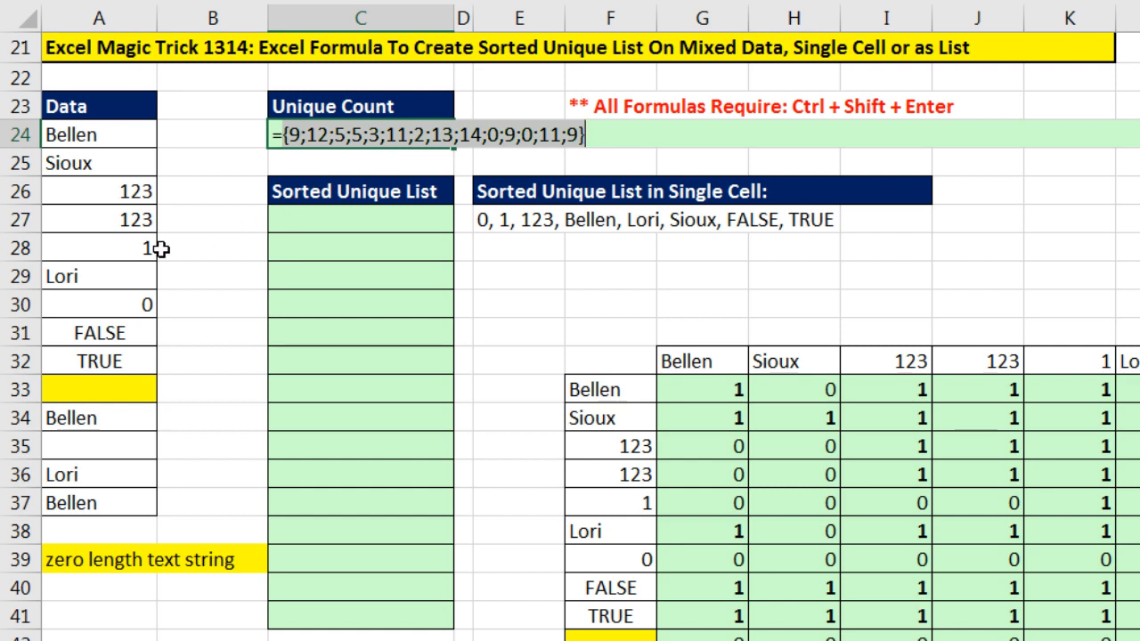
mouse_move(376, 156)
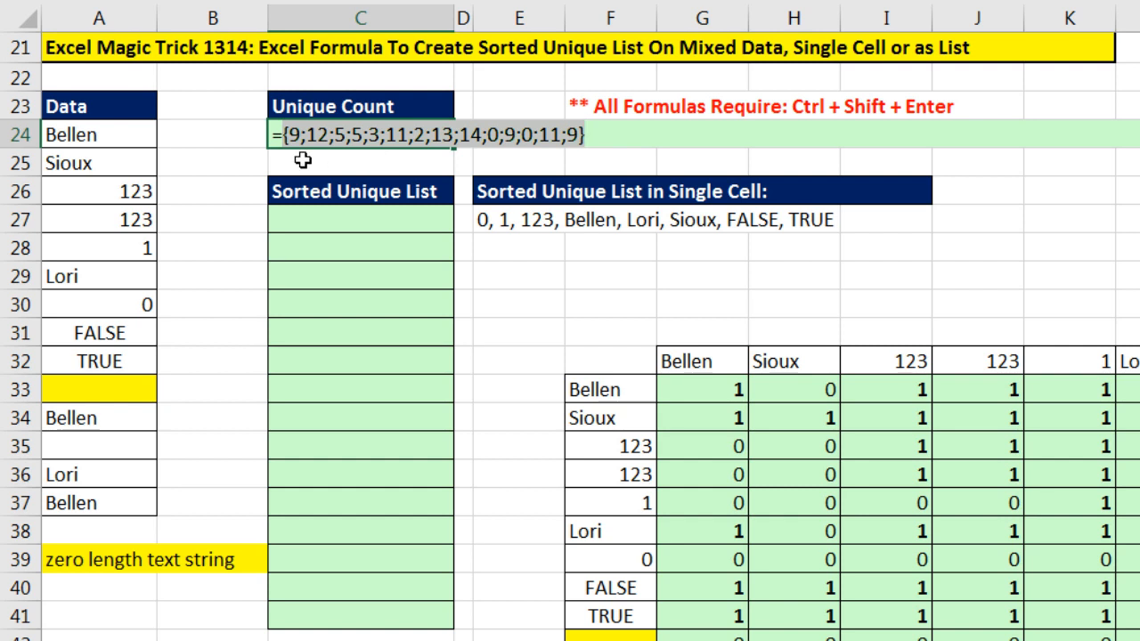
mouse_move(164, 131)
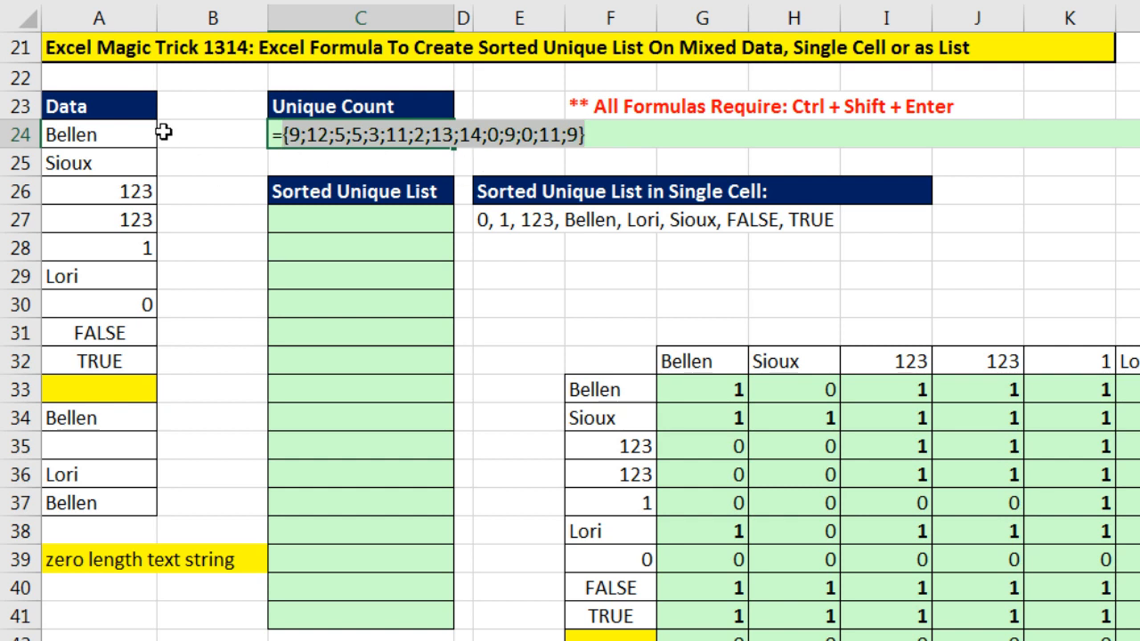
mouse_move(163, 501)
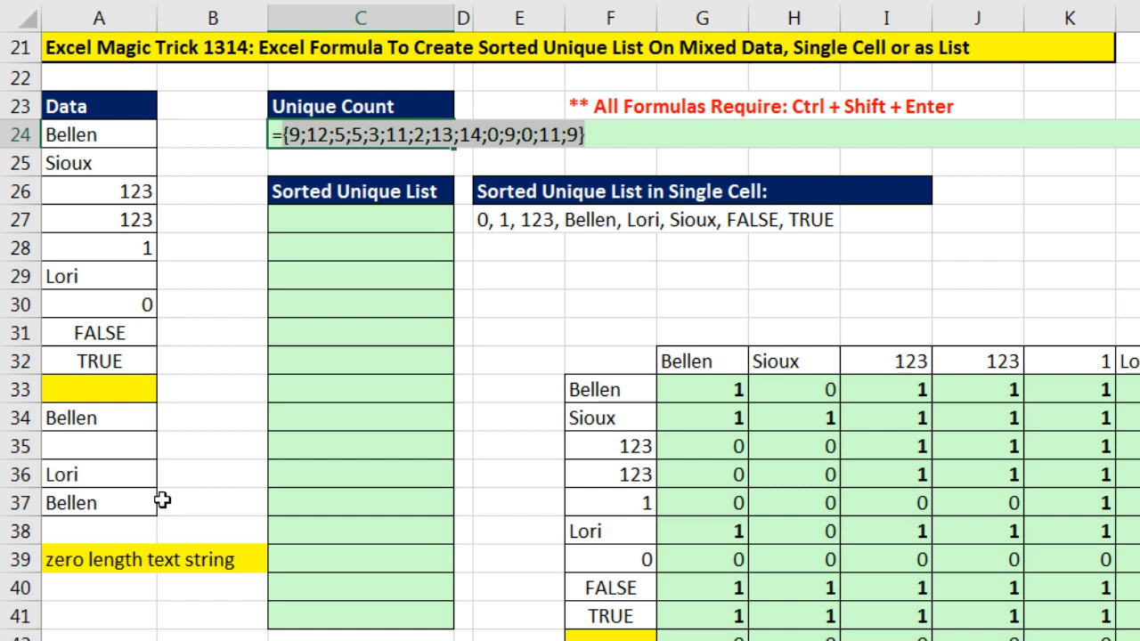
mouse_move(549, 178)
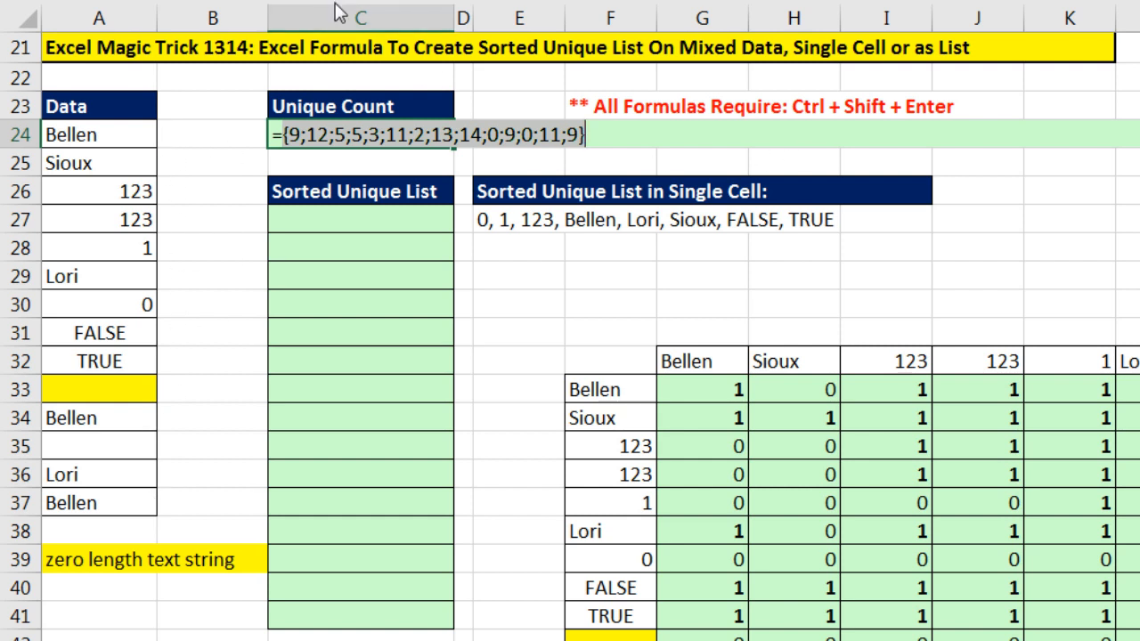
mouse_move(397, 120)
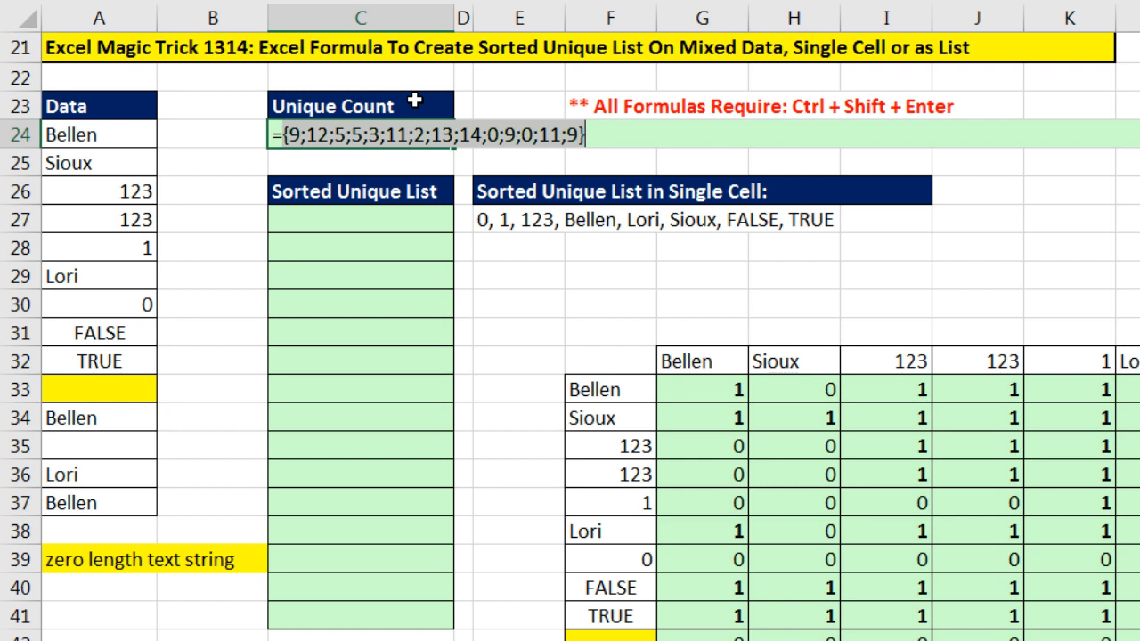
- Restore the formula and add ROW(Data)-ROW(A23) as MATCH's lookup value, evaluating to check it
key(ctrl+z)
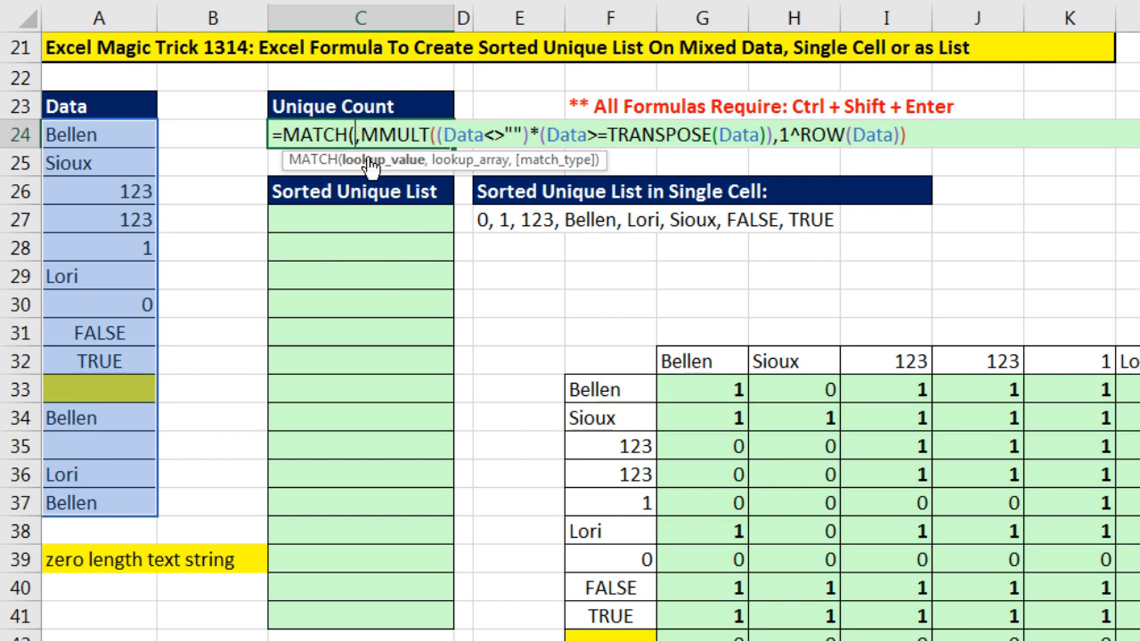
text(ROW()
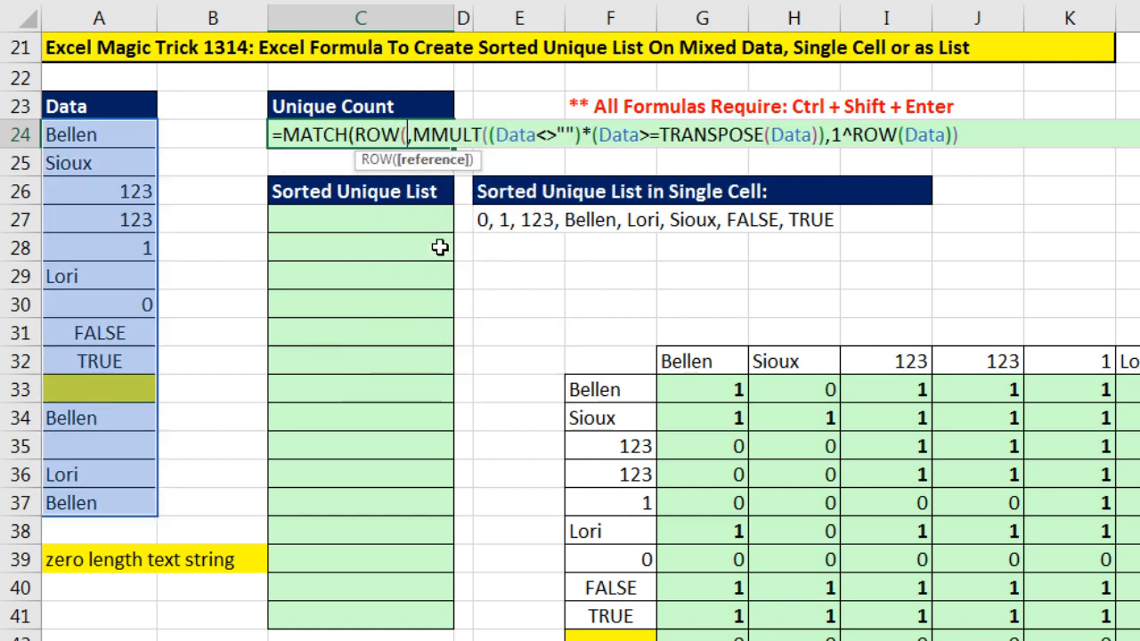
drag(99, 134, 99, 414)
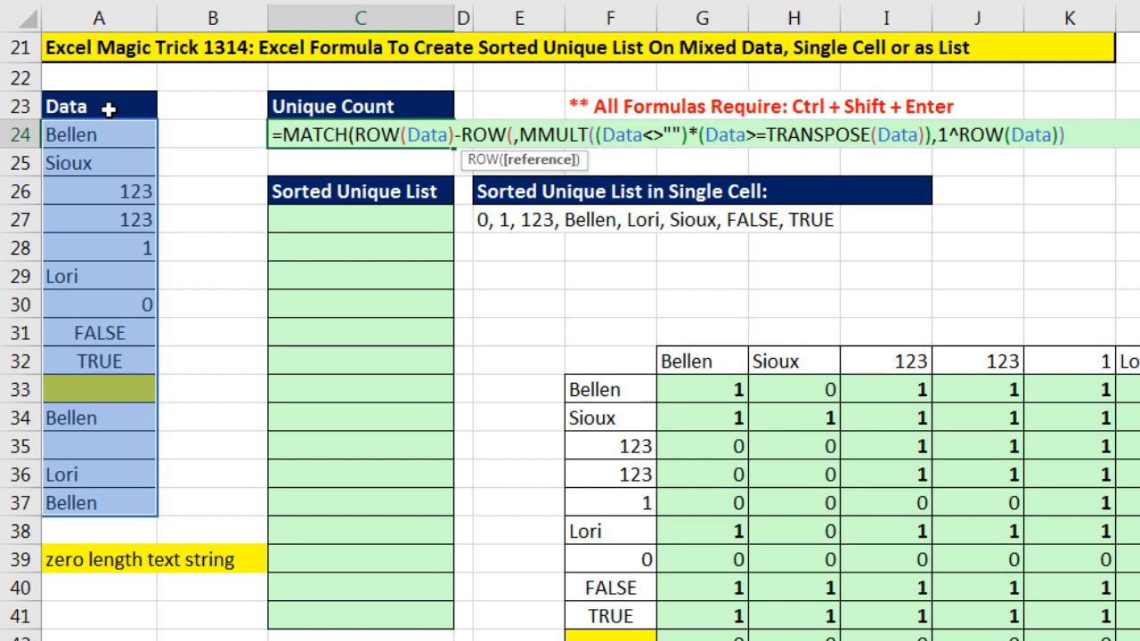
click(100, 106)
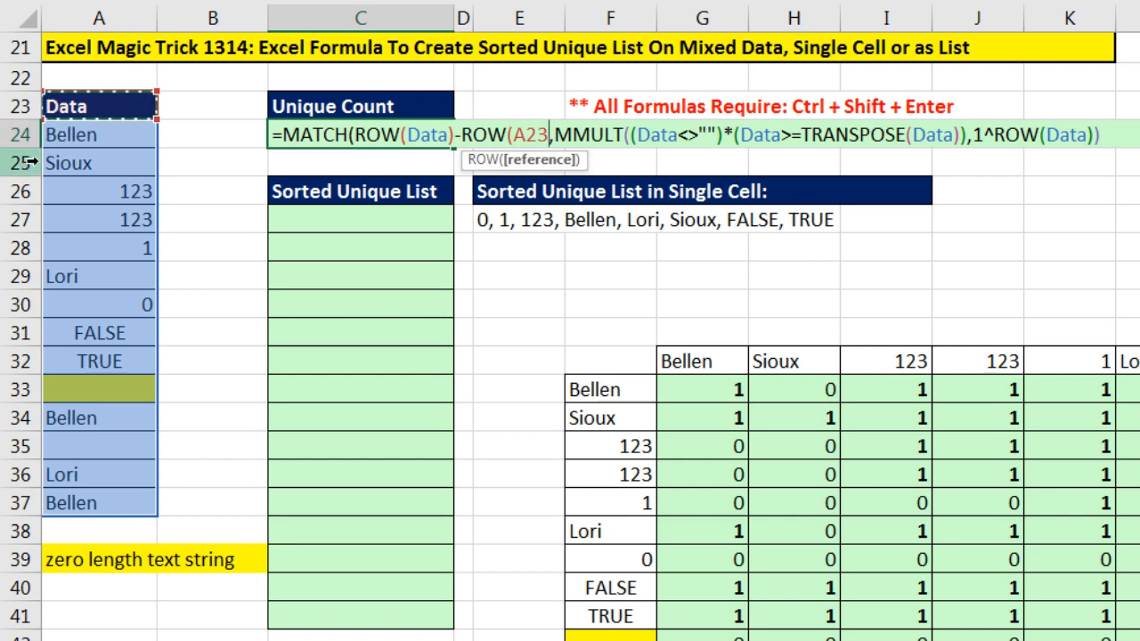
mouse_move(521, 178)
text())
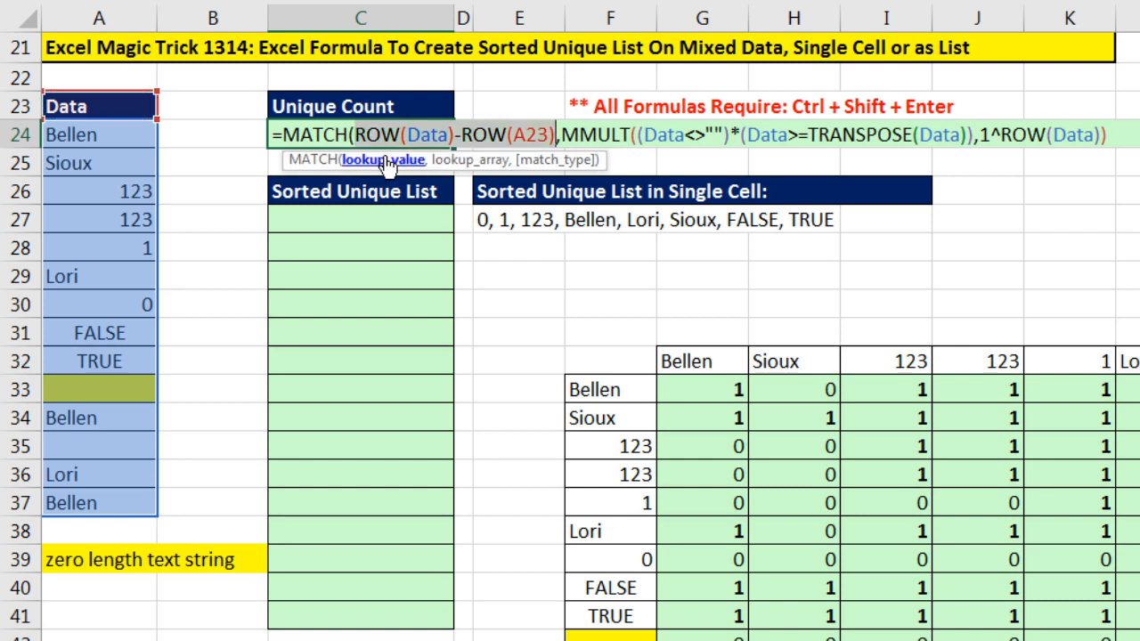
key(f9)
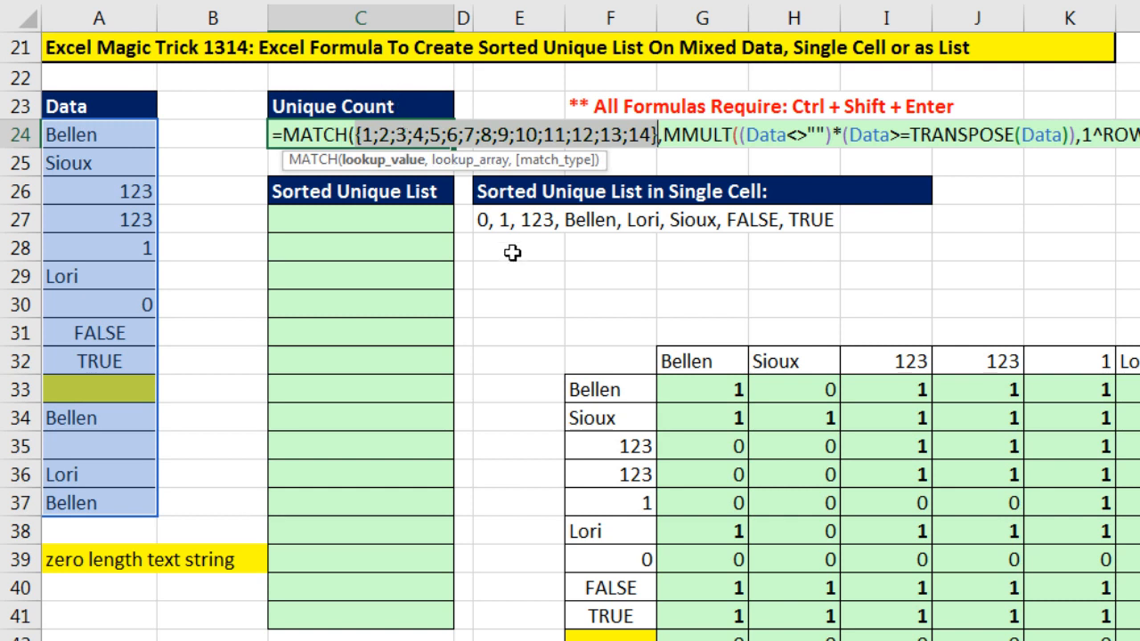
- Restore the row-position expression and finish MATCH with match type 0
key(ctrl+z)
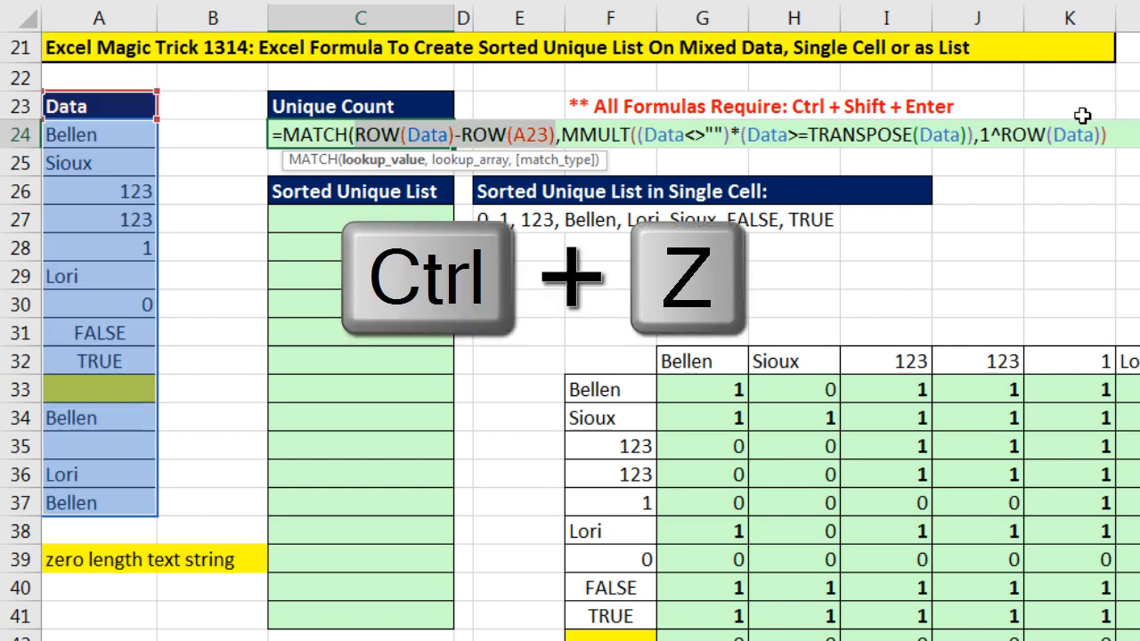
key(ctrl+z)
text(,)
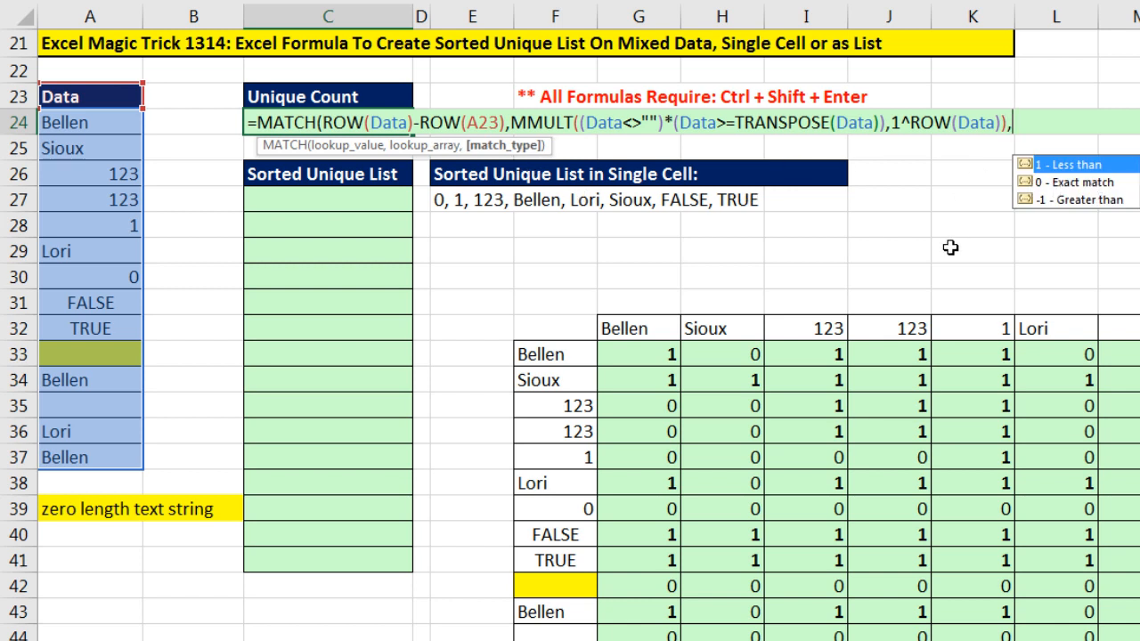
text(0))
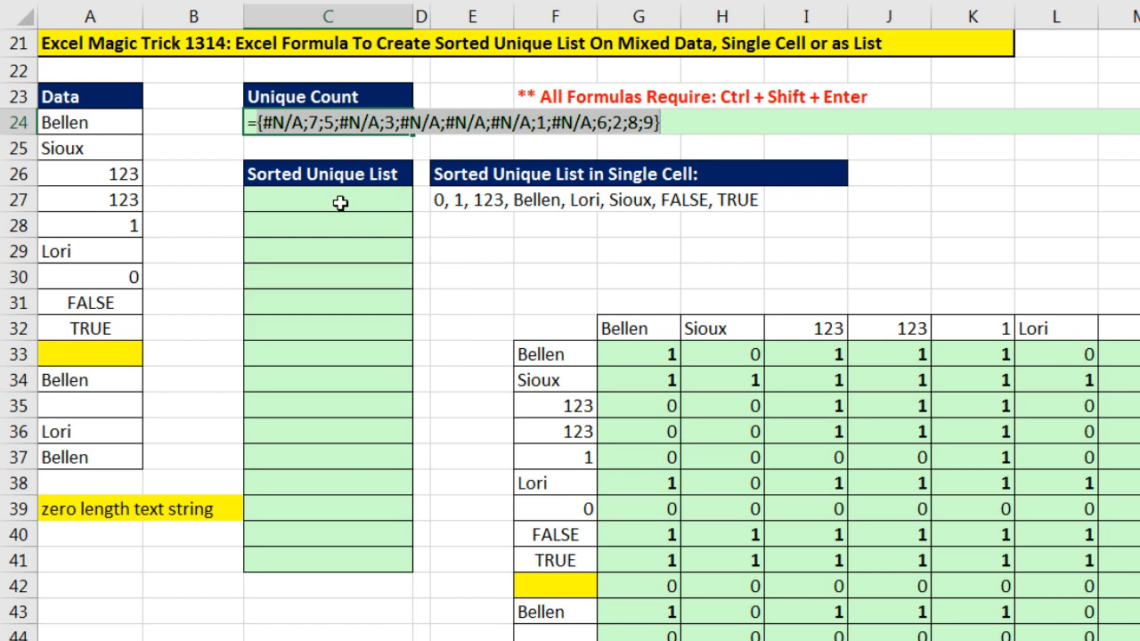
mouse_move(317, 171)
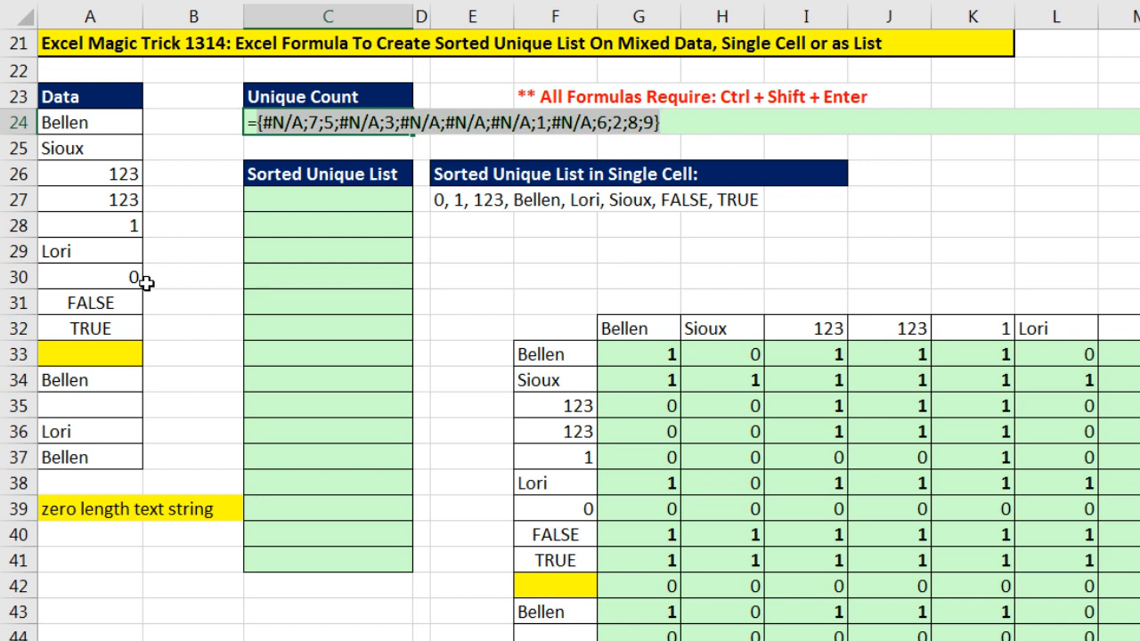
mouse_move(236, 207)
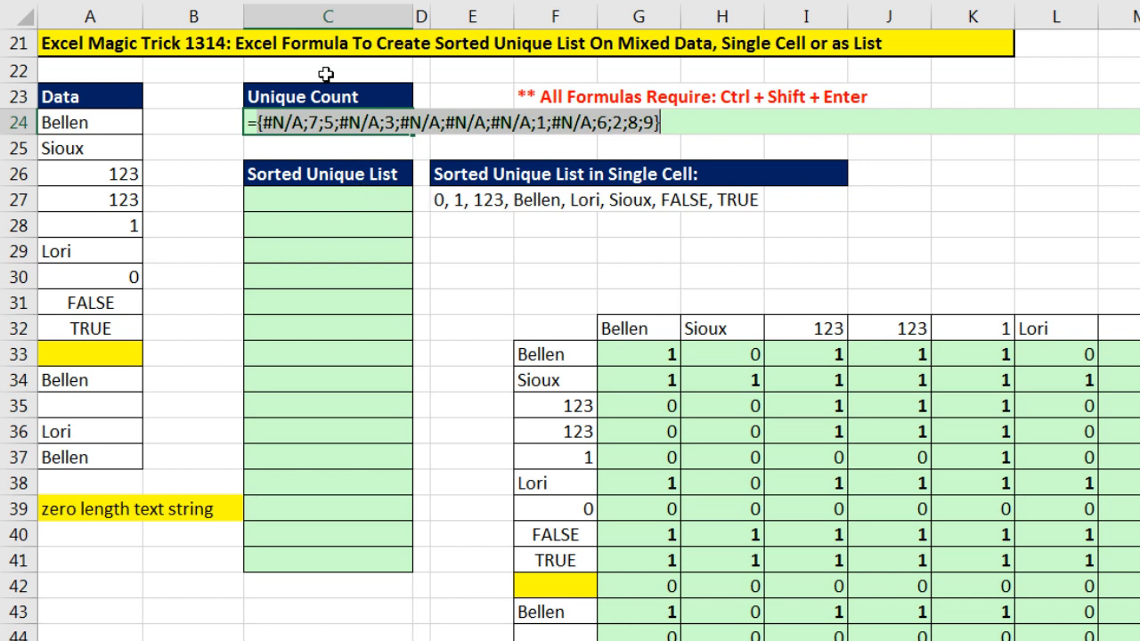
mouse_move(285, 82)
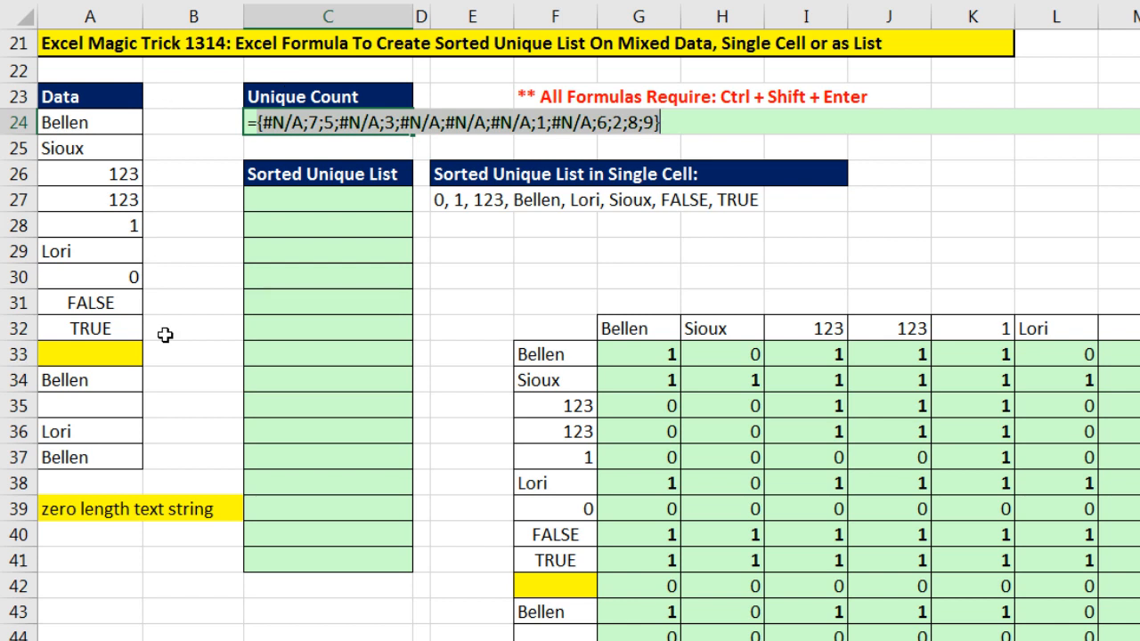
mouse_move(469, 148)
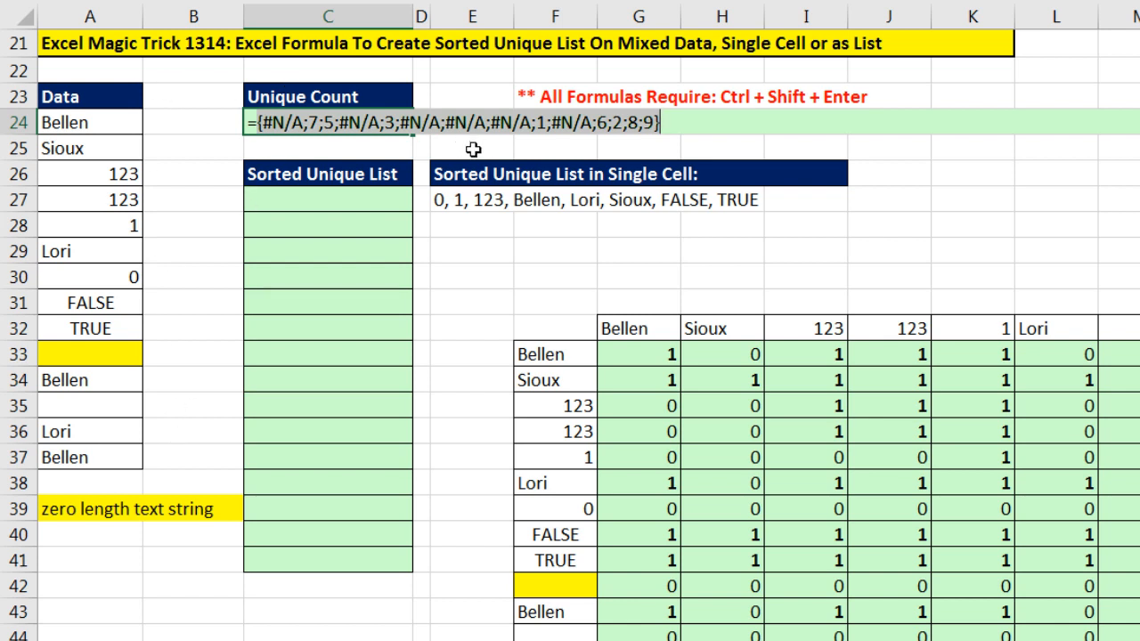
- Restore the MATCH formula from its preview and wrap it in COUNT
key(ctrl+z)
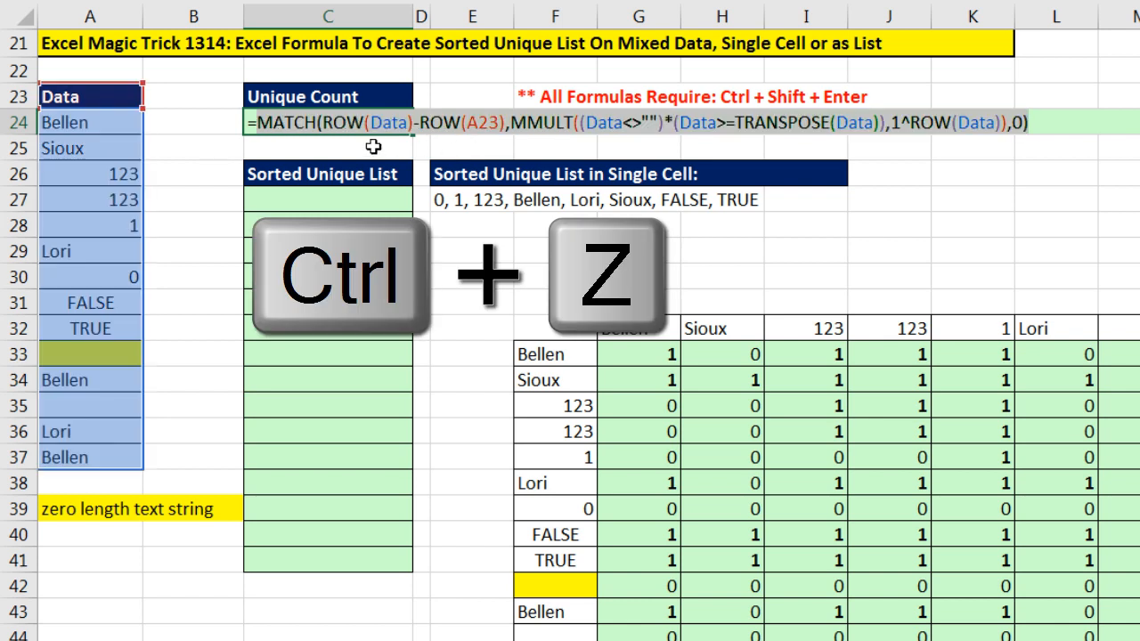
key(ctrl+z)
text(COUNT()
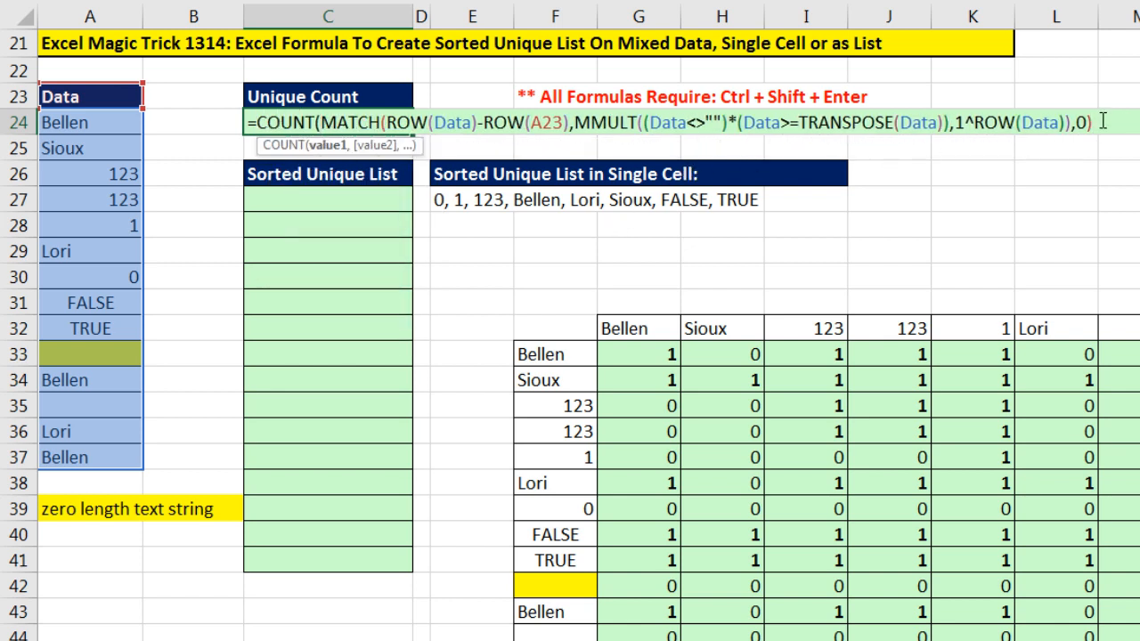
key(ctrl+shift+enter)
text())
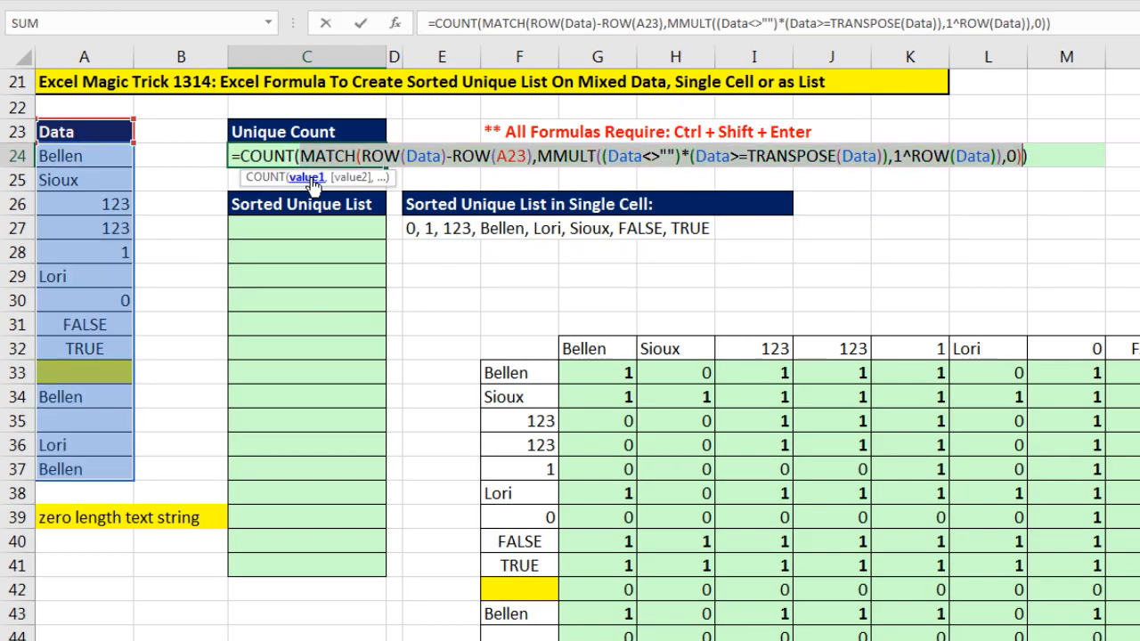
- Confirm the count formula returning 8, then begin wrapping C27's MATCH in IFNA
key(ctrl+c)
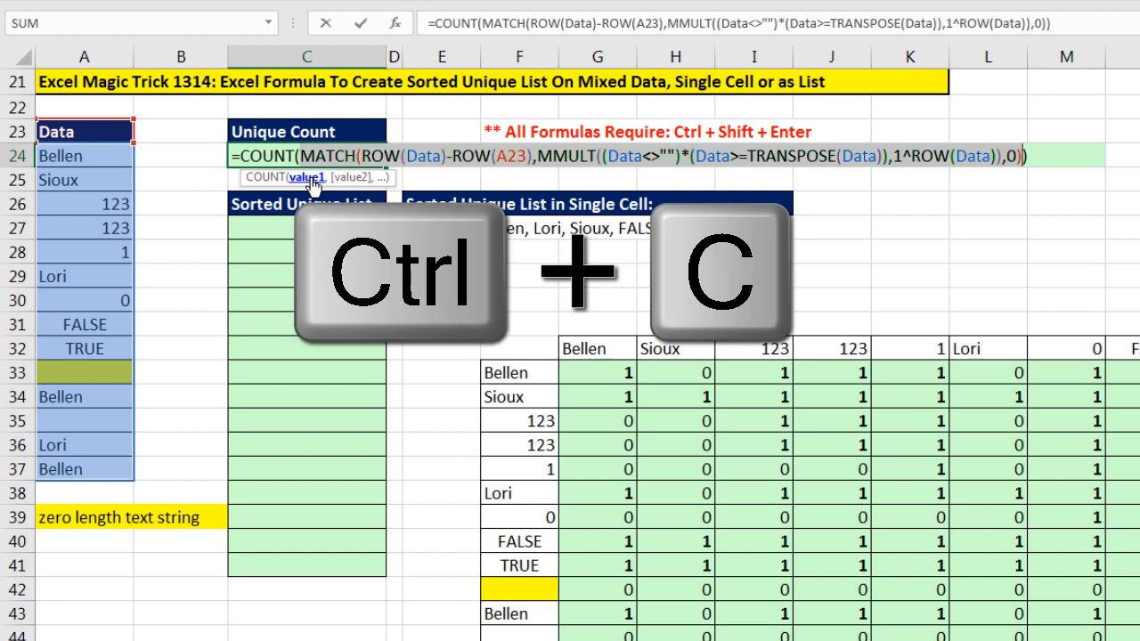
key(ctrl+shift+enter)
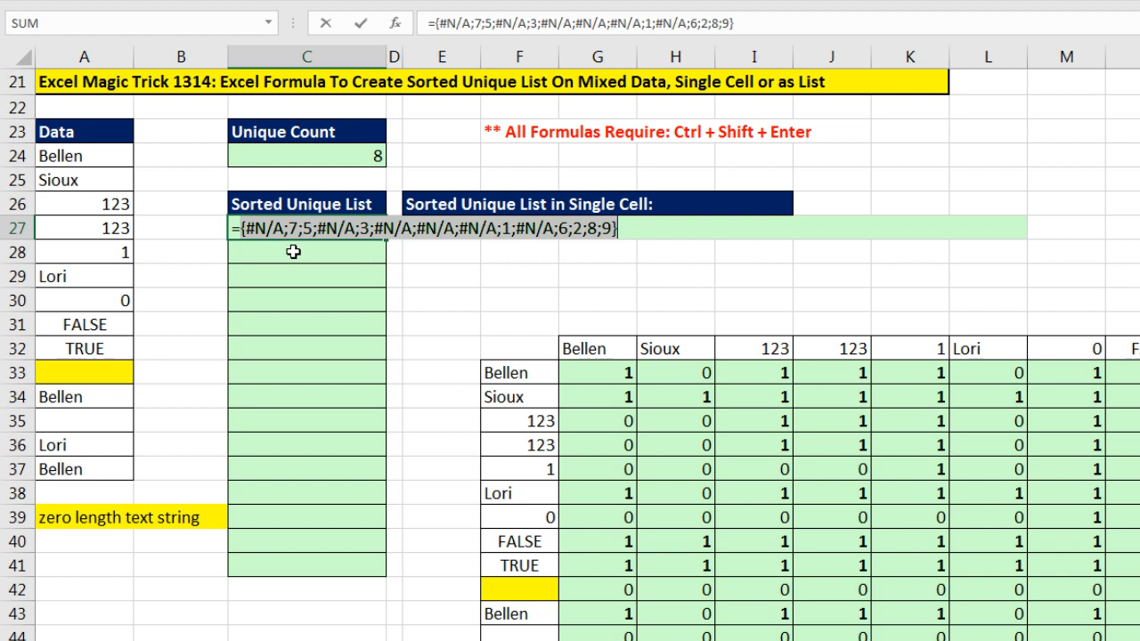
mouse_move(281, 272)
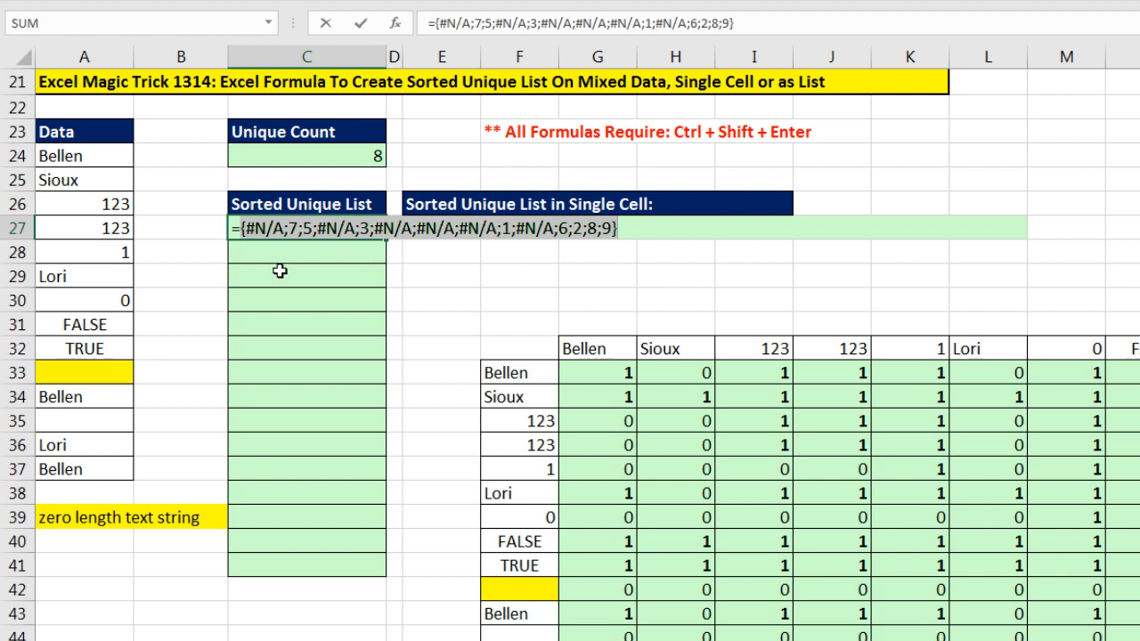
mouse_move(281, 291)
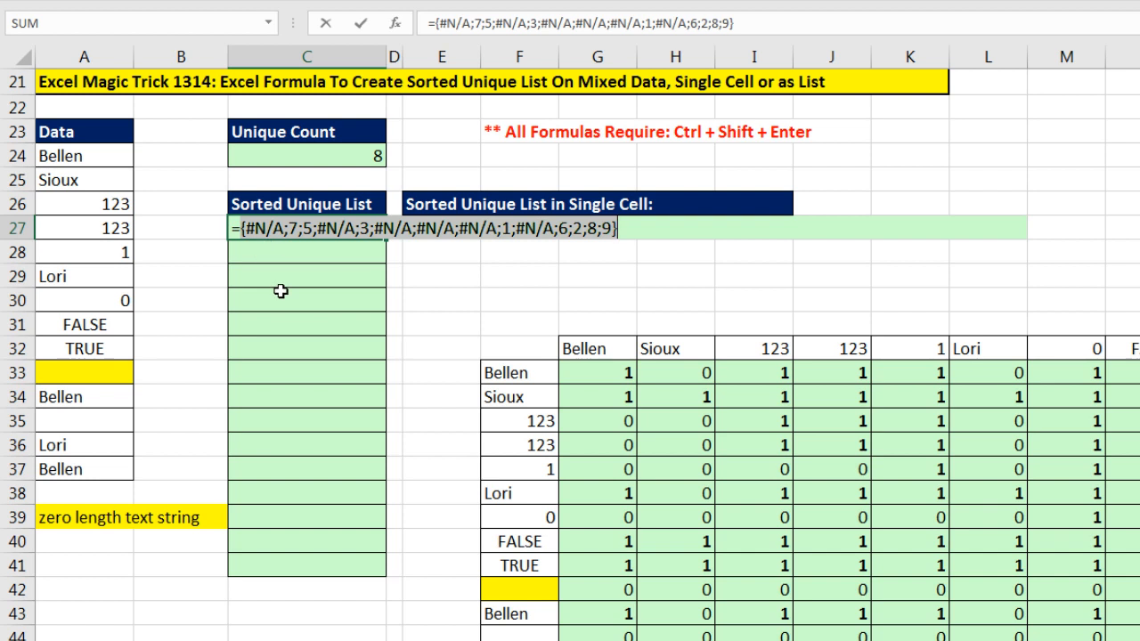
mouse_move(295, 277)
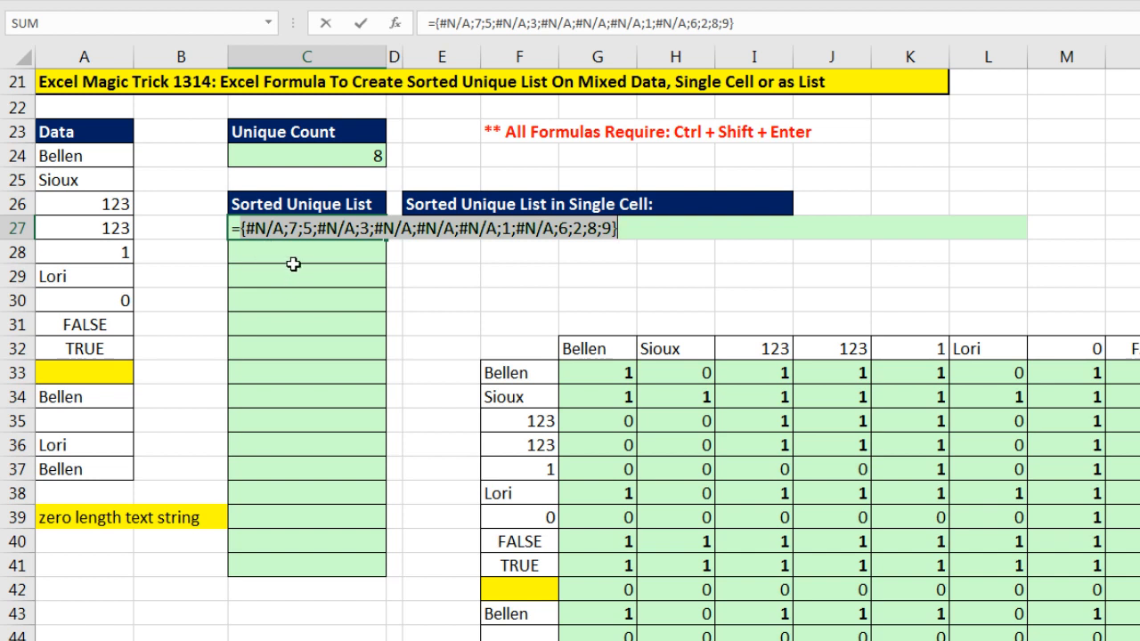
mouse_move(418, 267)
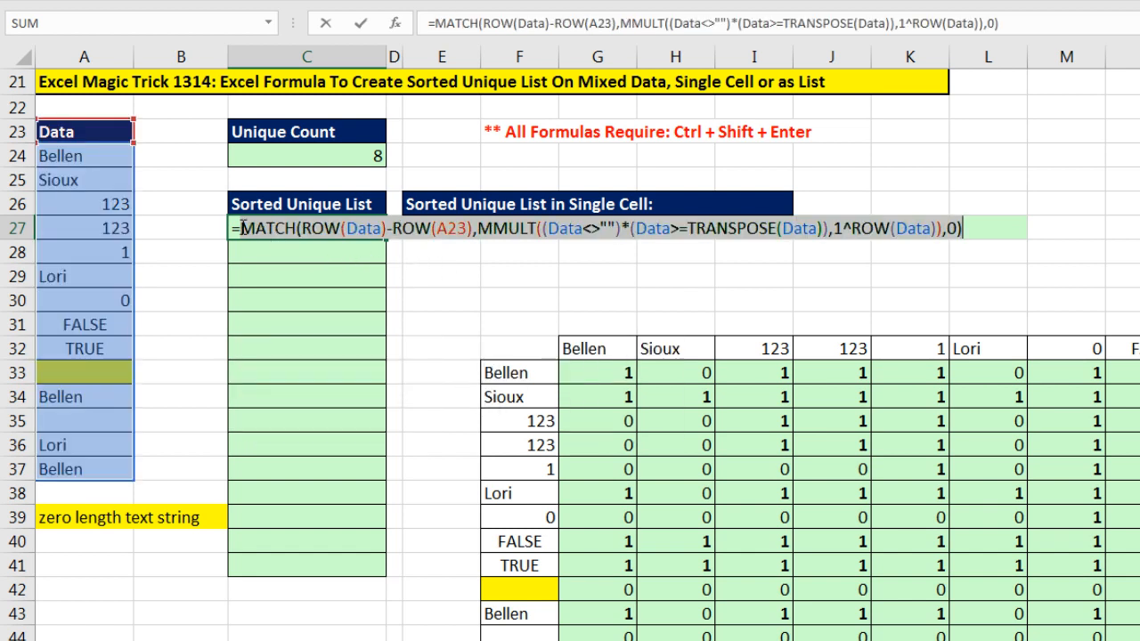
text(i)
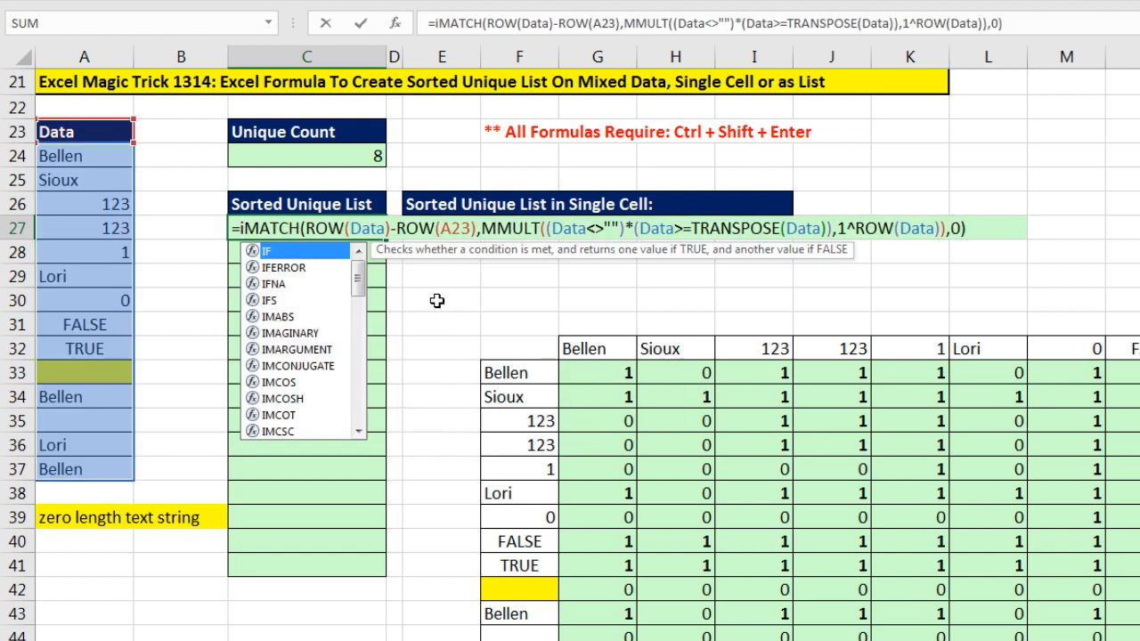
text(fna)
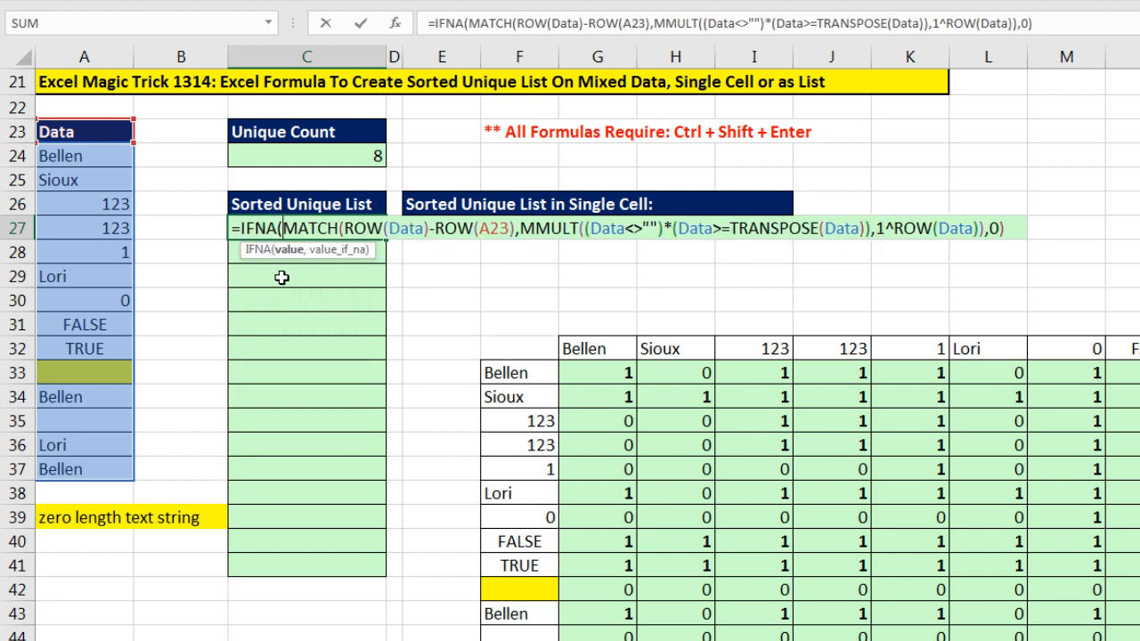
mouse_move(1045, 257)
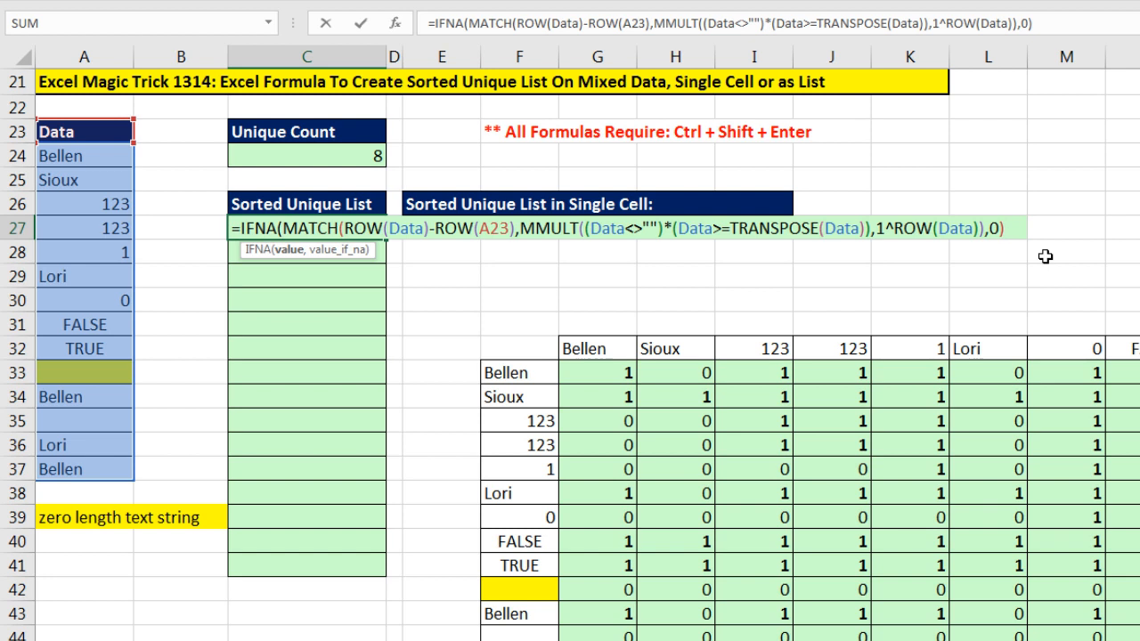
- Add ,"") so IFNA turns #N/A into empty text, previewing {"";7;5;"";3;…;6;2;8;9}
text(,)
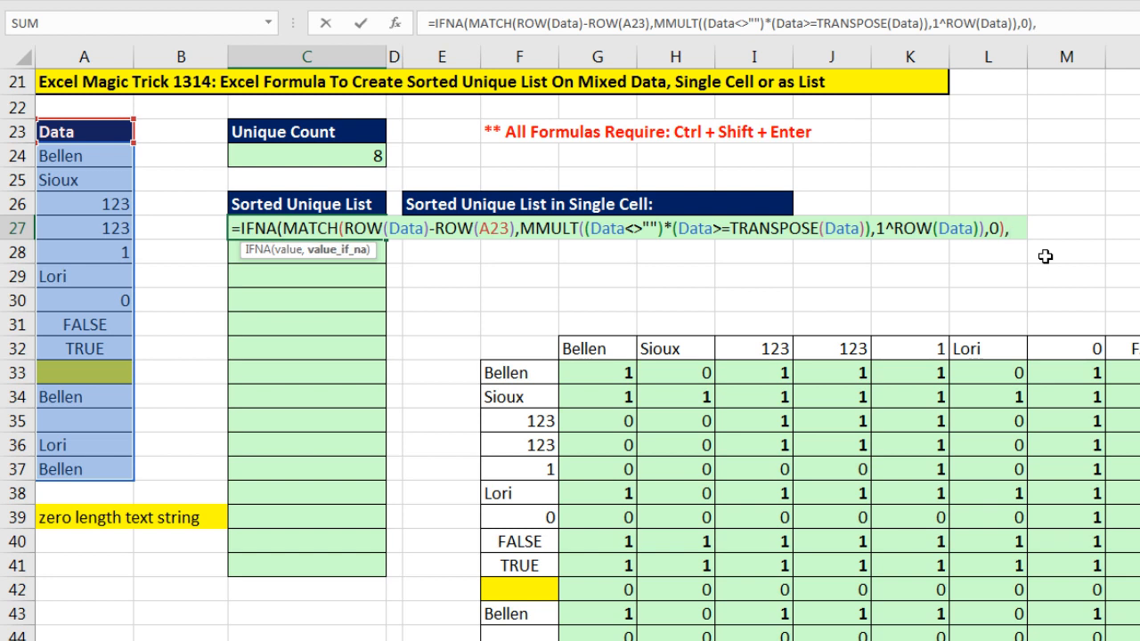
text(""))
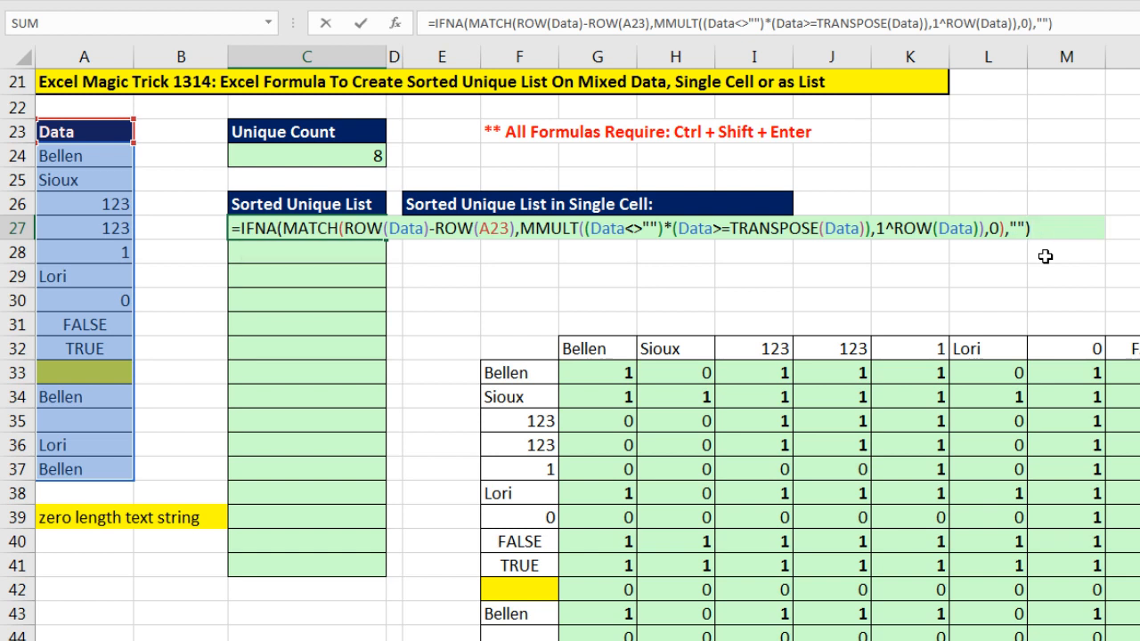
key(f9)
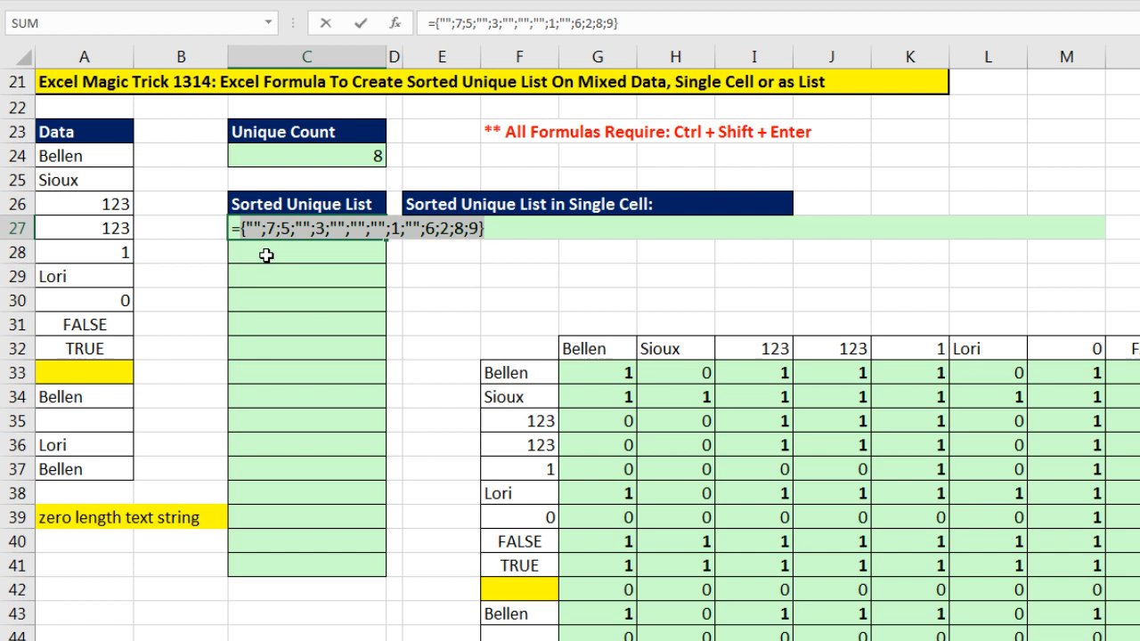
mouse_move(514, 248)
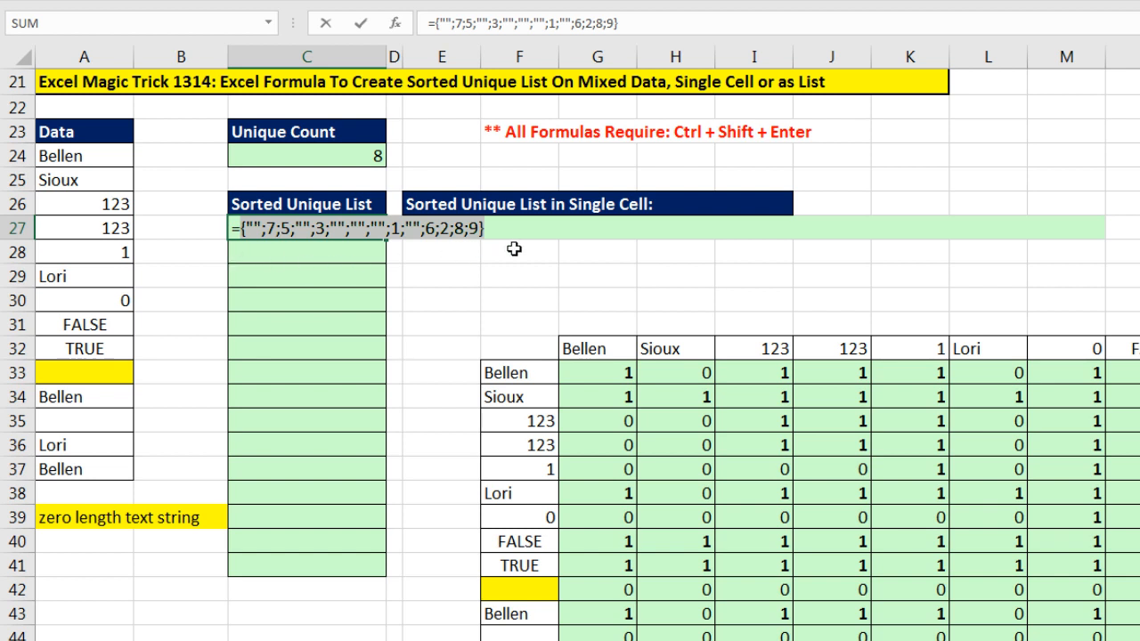
mouse_move(267, 263)
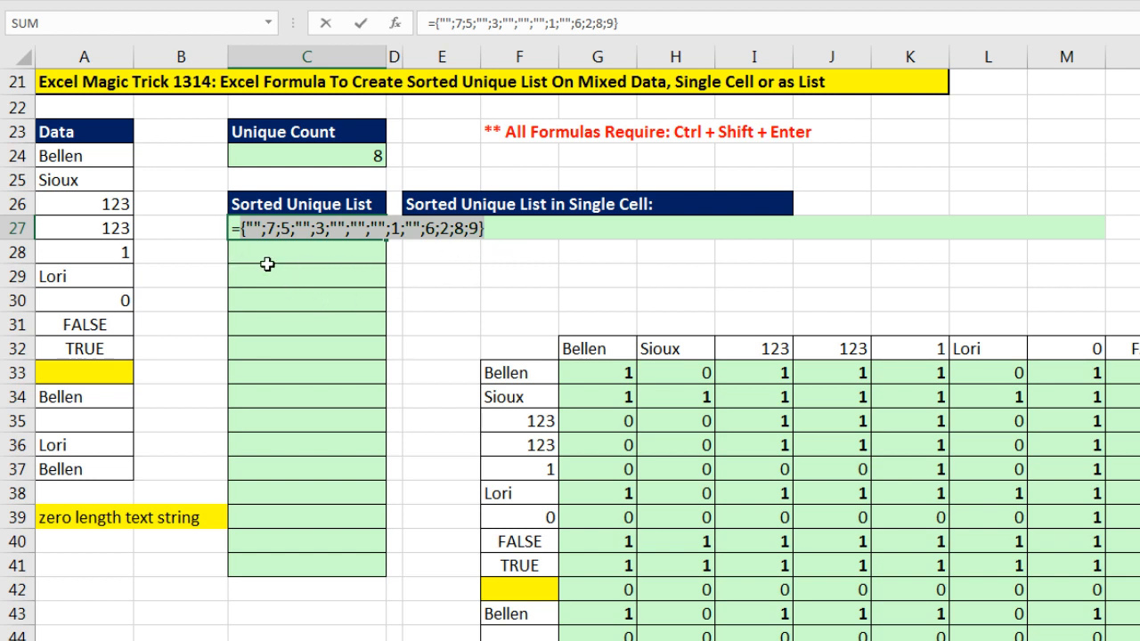
mouse_move(528, 262)
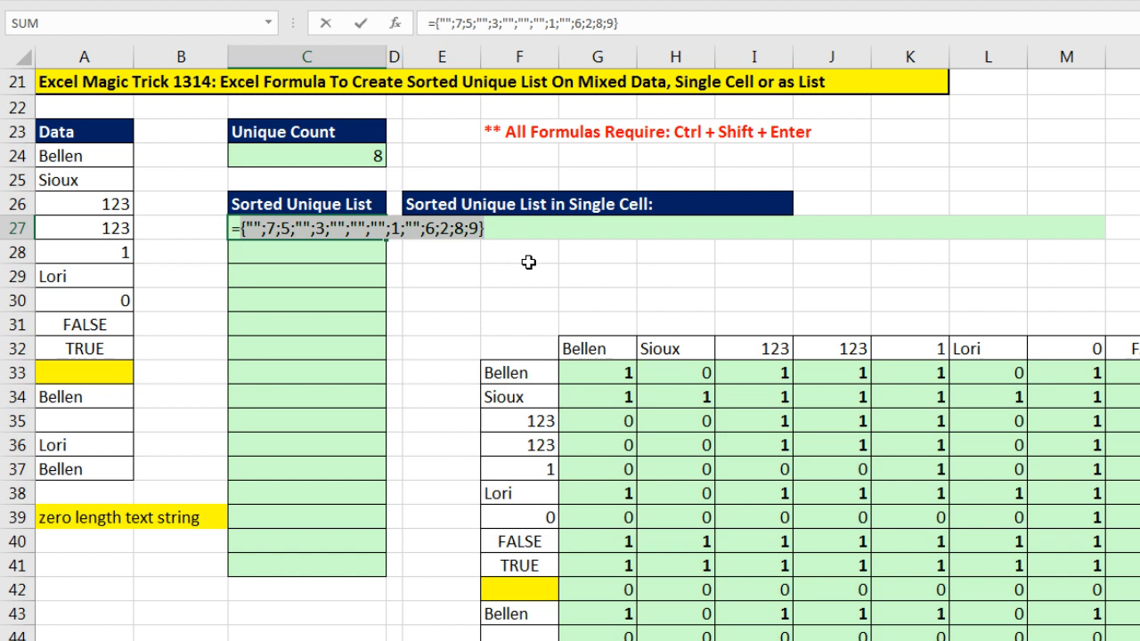
mouse_move(394, 256)
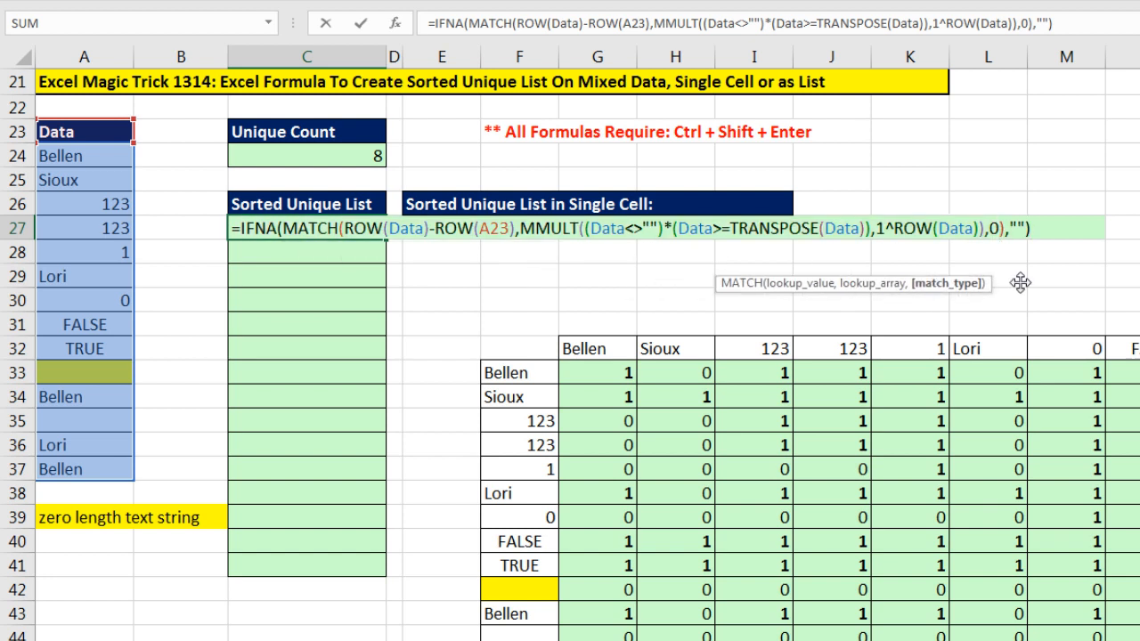
mouse_move(1020, 283)
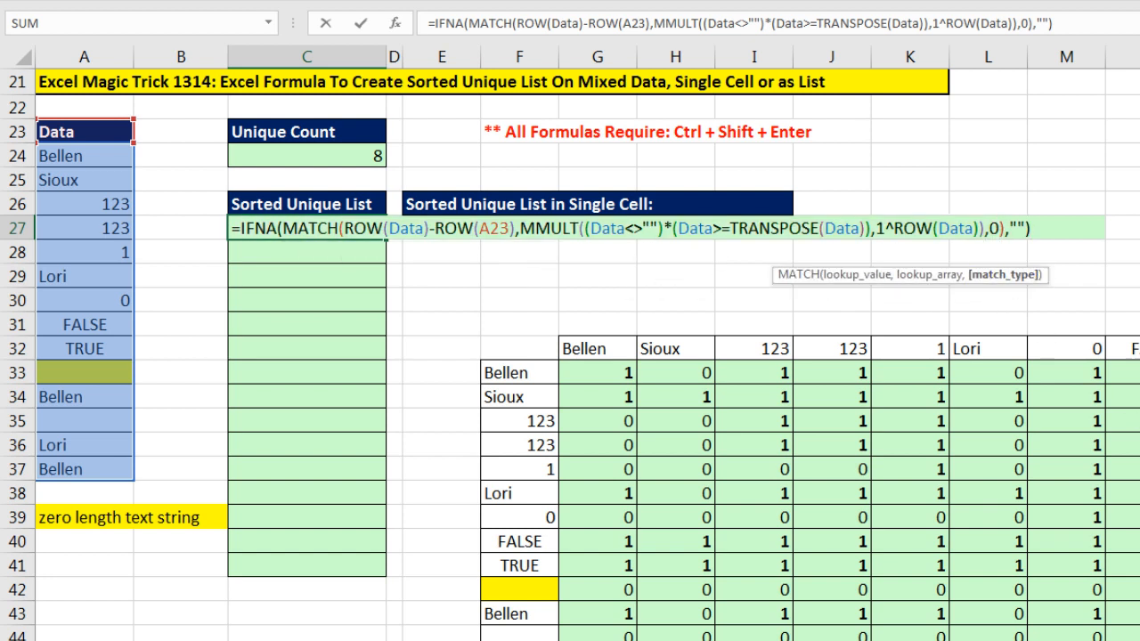
- Use {0,0} as MATCH's match type to double each result, then restore the formula after previewing
text(,)
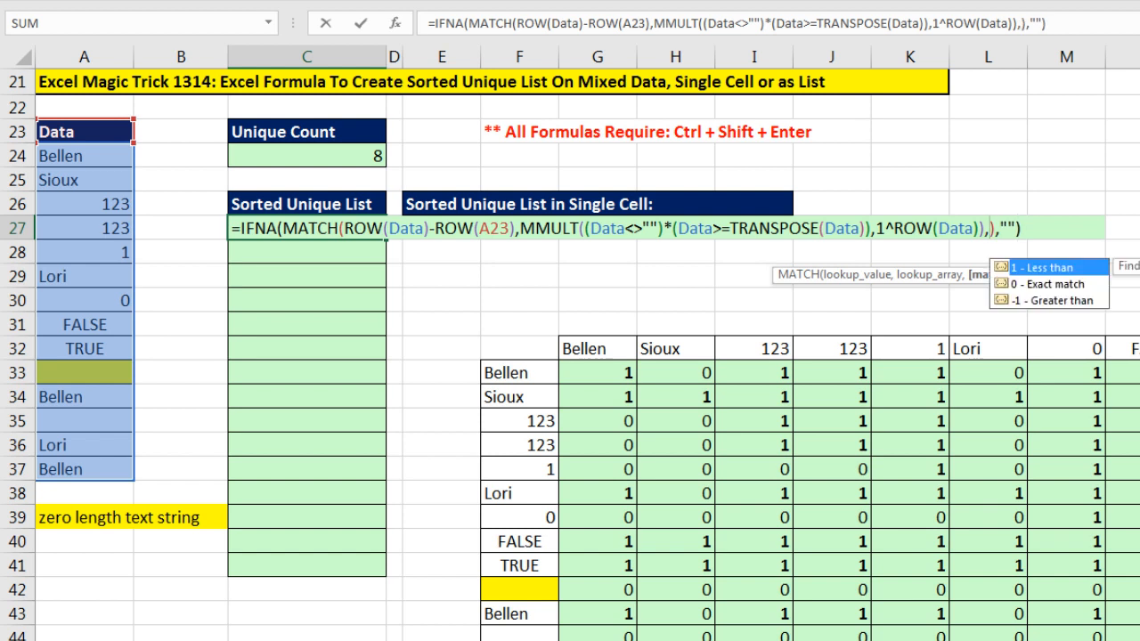
text({})
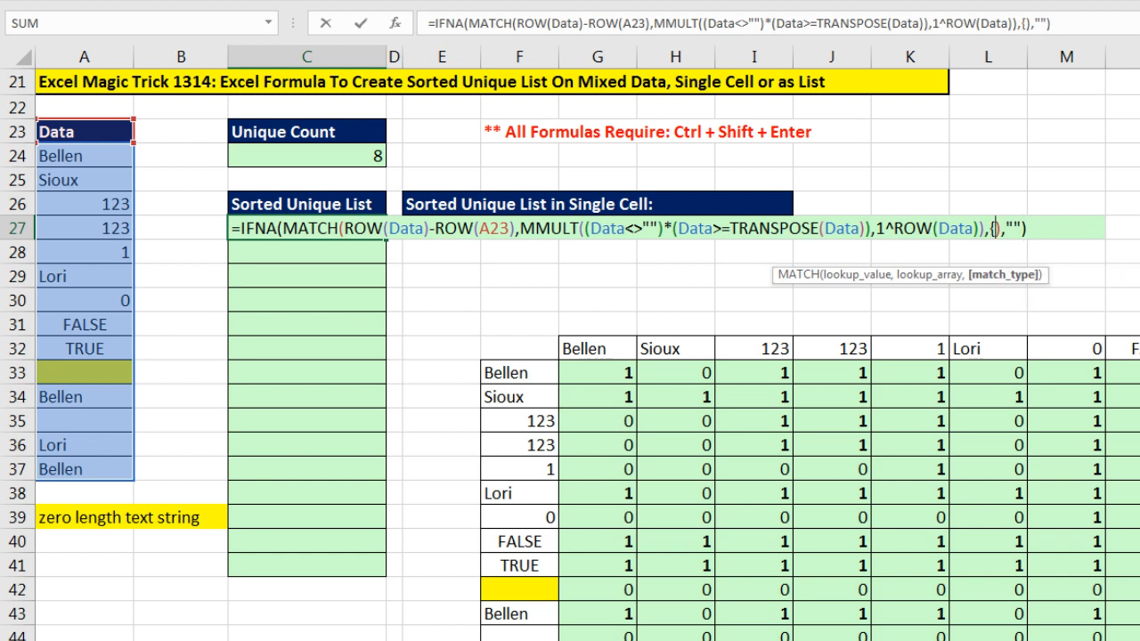
text(0,0)
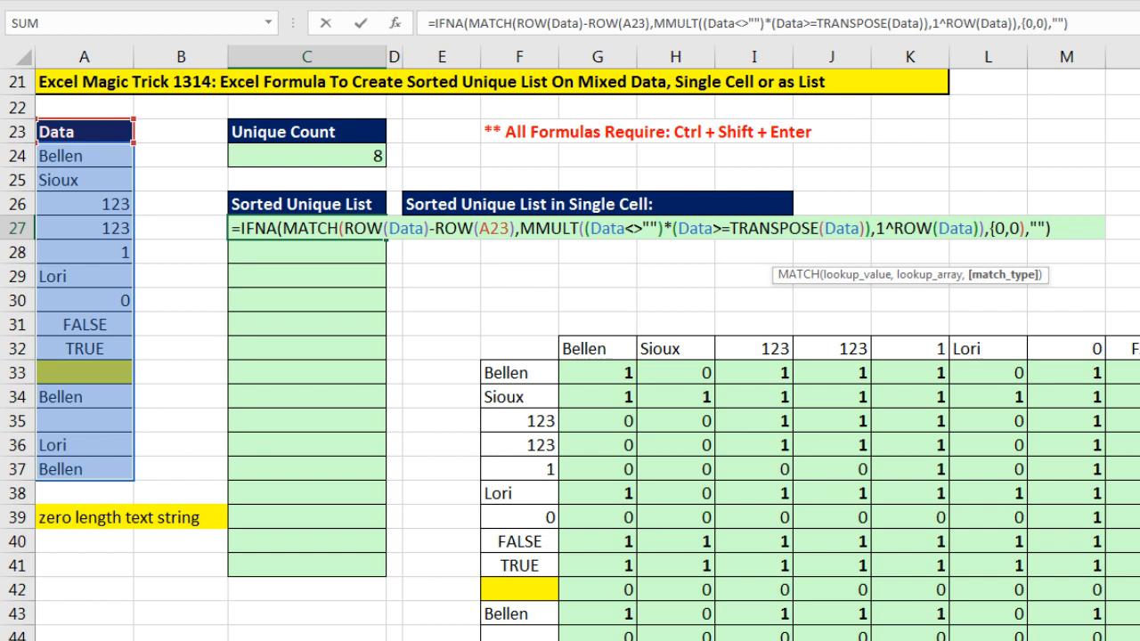
text(,)
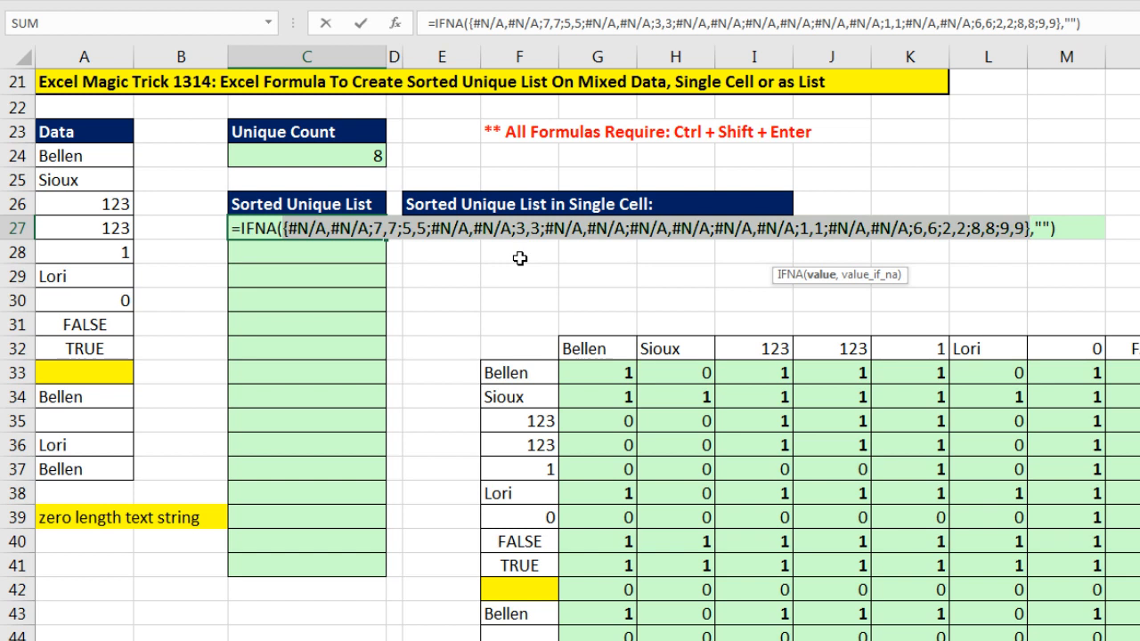
mouse_move(418, 283)
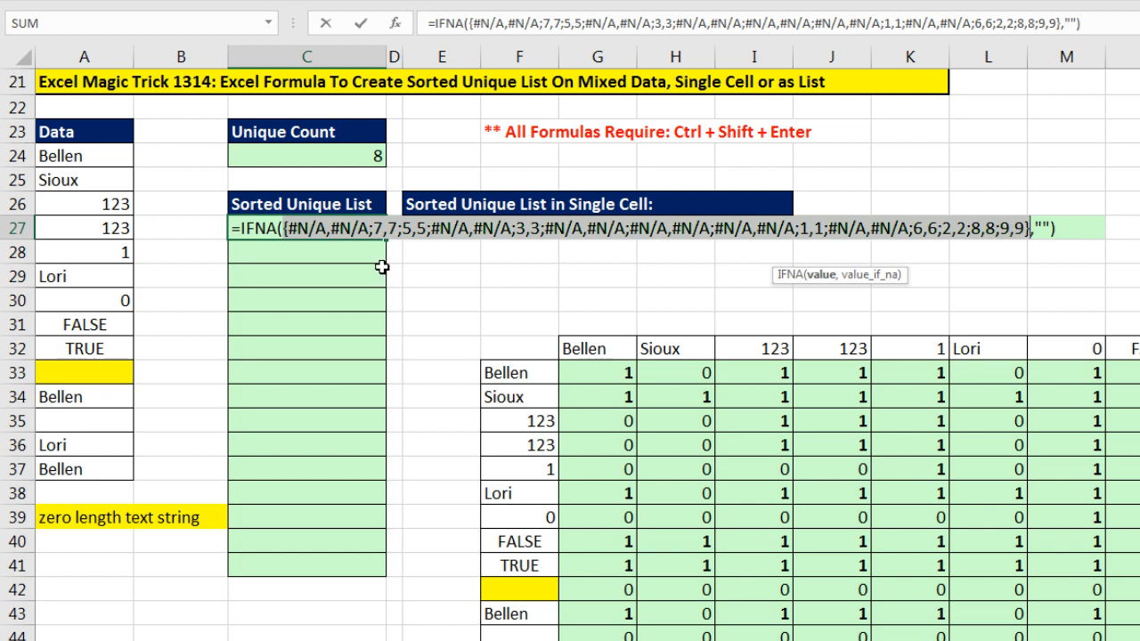
mouse_move(403, 262)
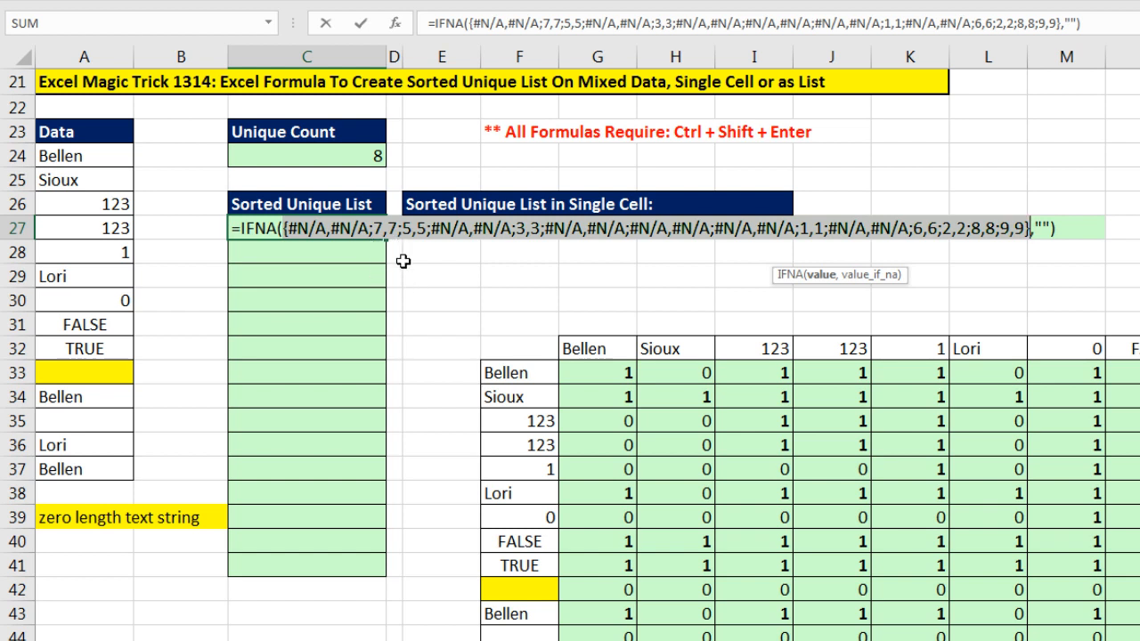
mouse_move(431, 246)
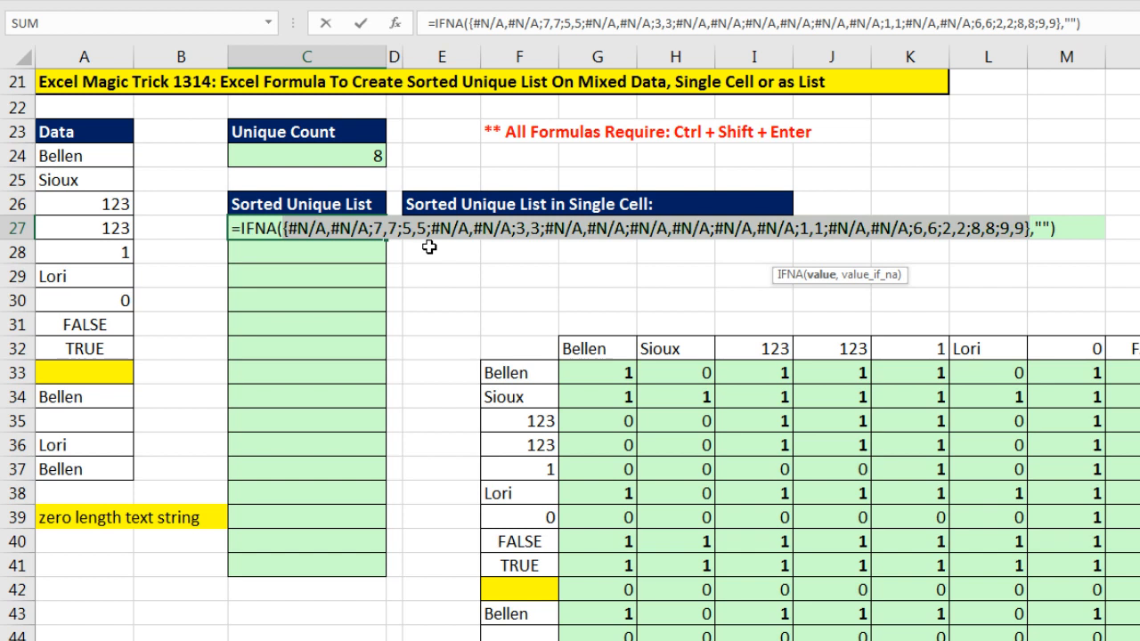
mouse_move(408, 252)
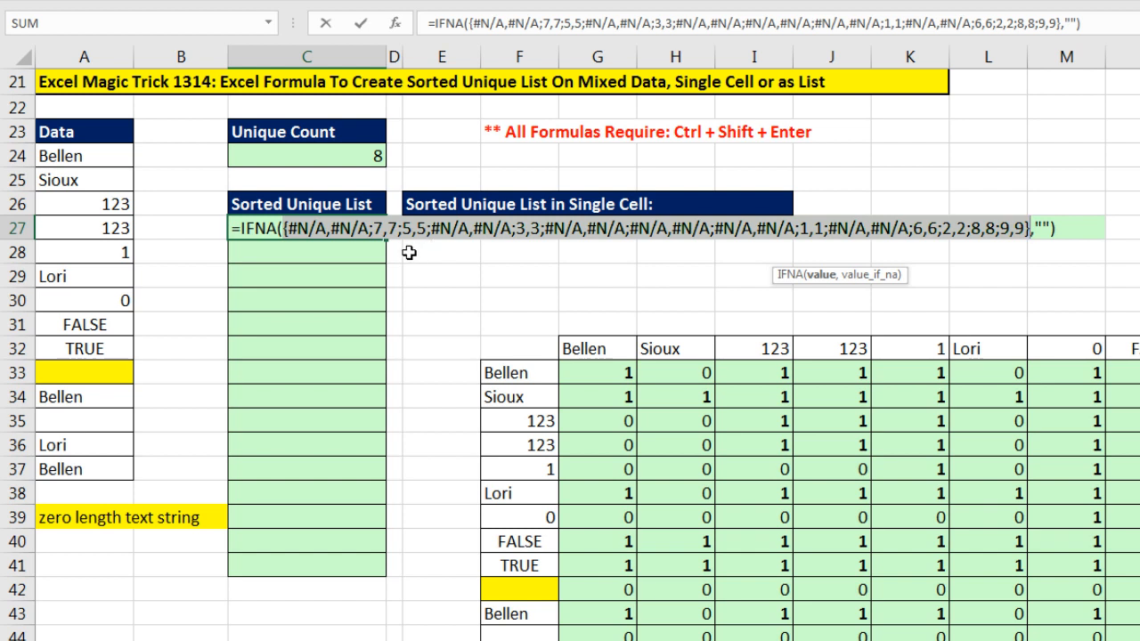
key(ctrl+z)
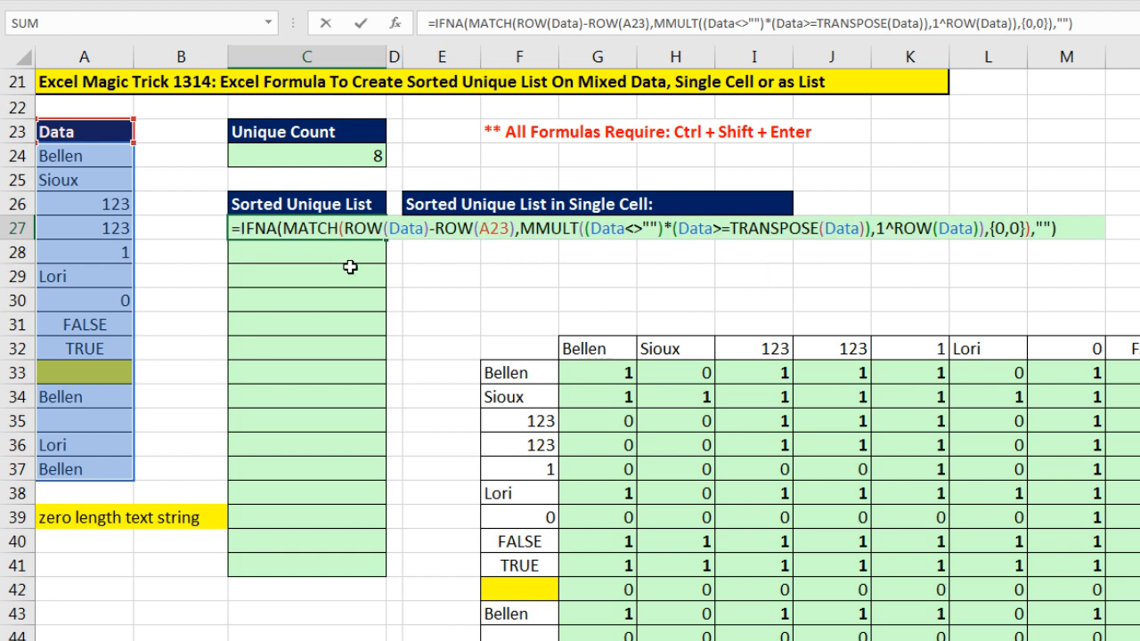
- Wrap the IFNA formula in MODE.MULT to keep only 7;5;3;1;6;2;8;9, then restore it
text(mode)
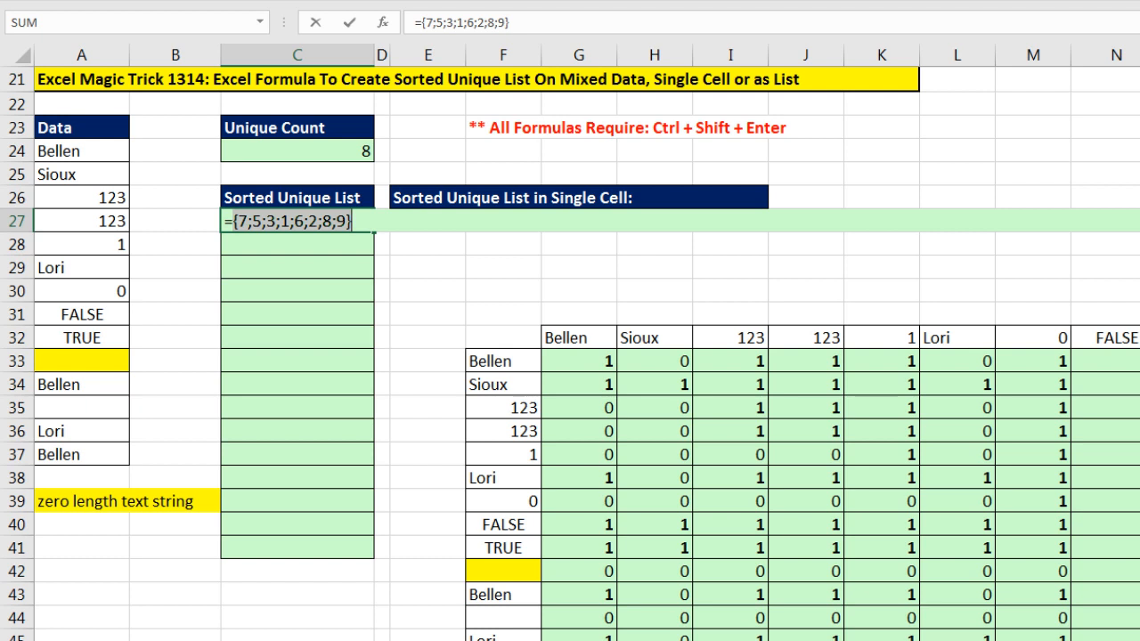
mouse_move(627, 302)
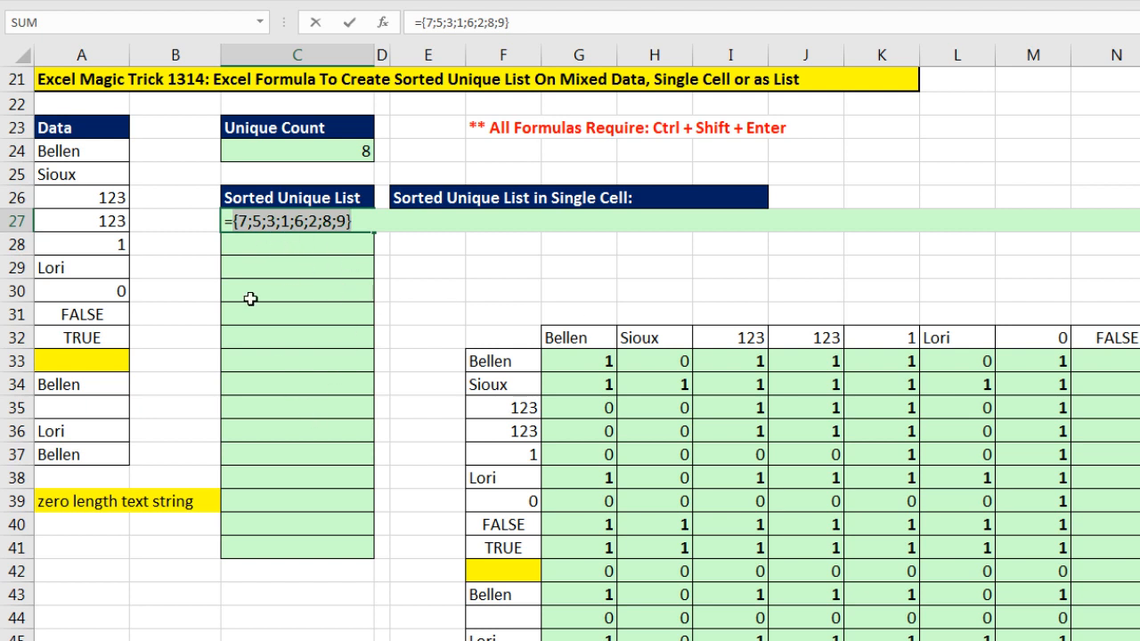
mouse_move(267, 251)
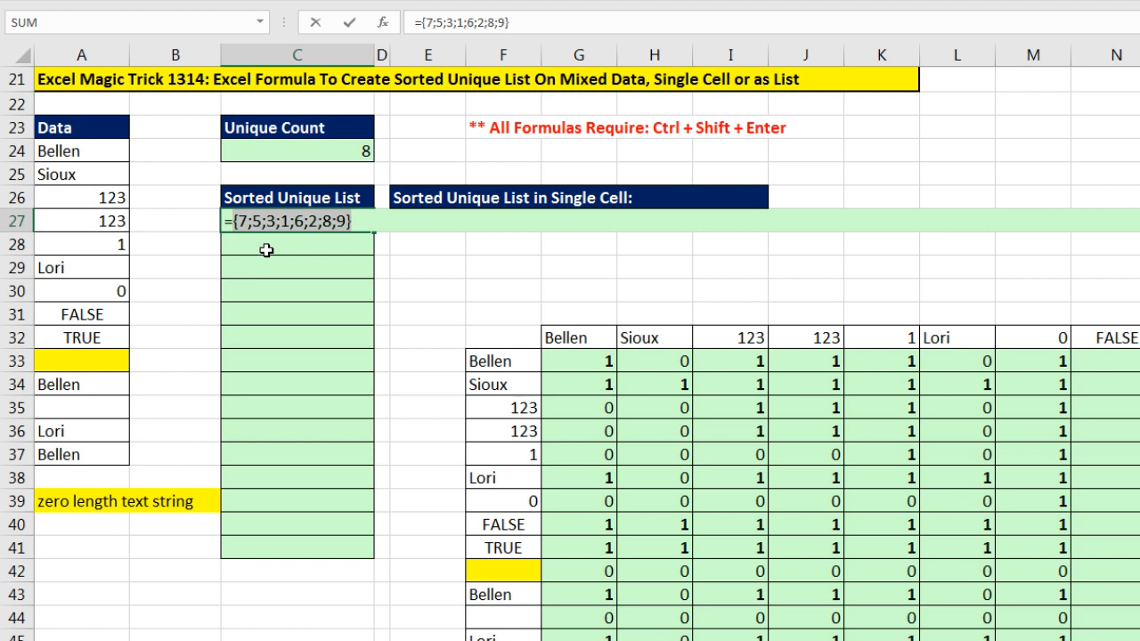
key(ctrl+z)
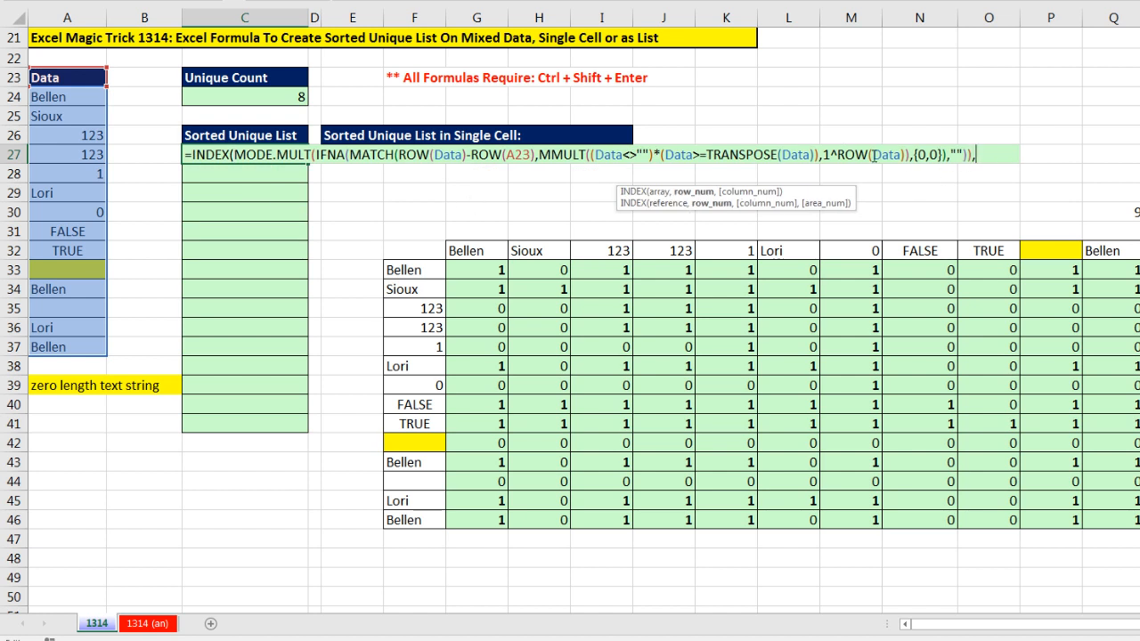
mouse_move(681, 203)
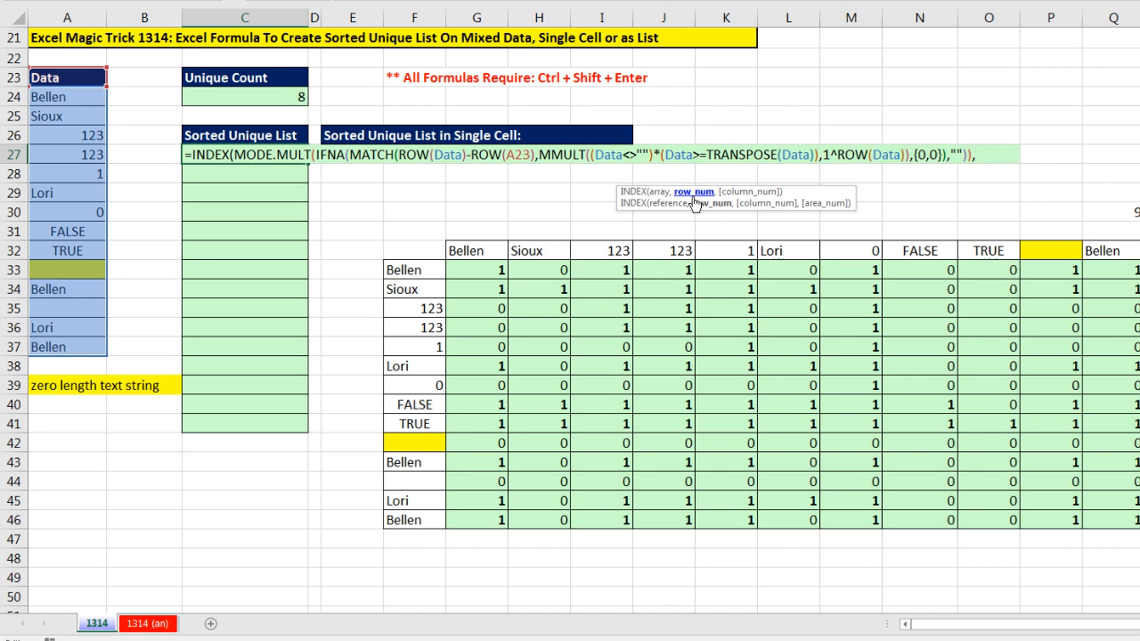
- Add ROWS(C$27:C27) as the k argument and array-enter the formula down C27:C40
text(,r)
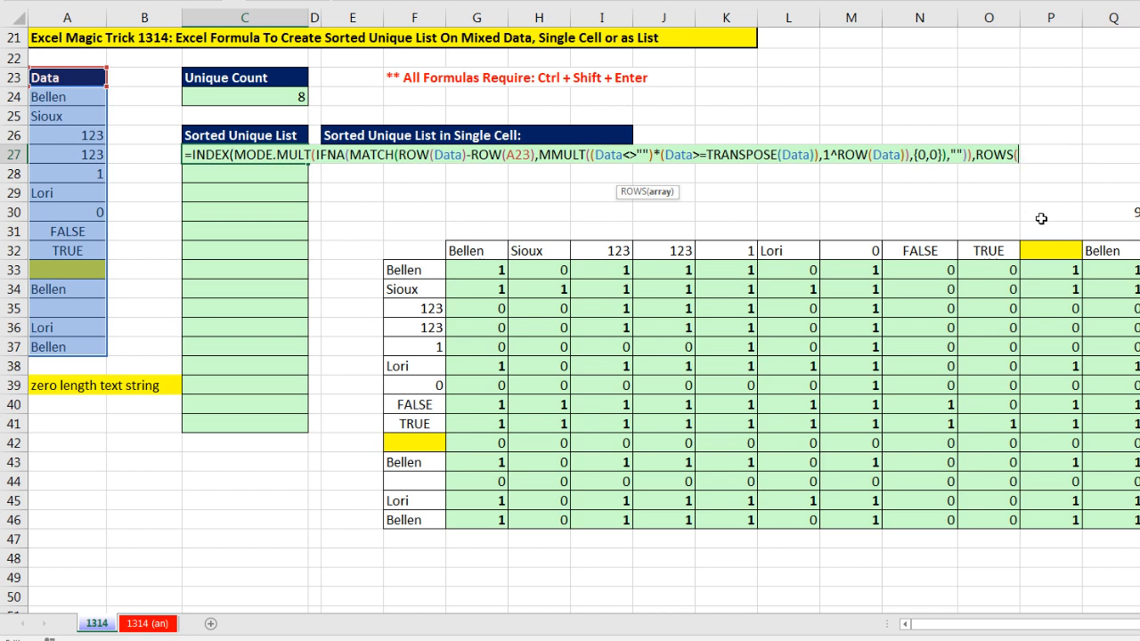
text(C$)
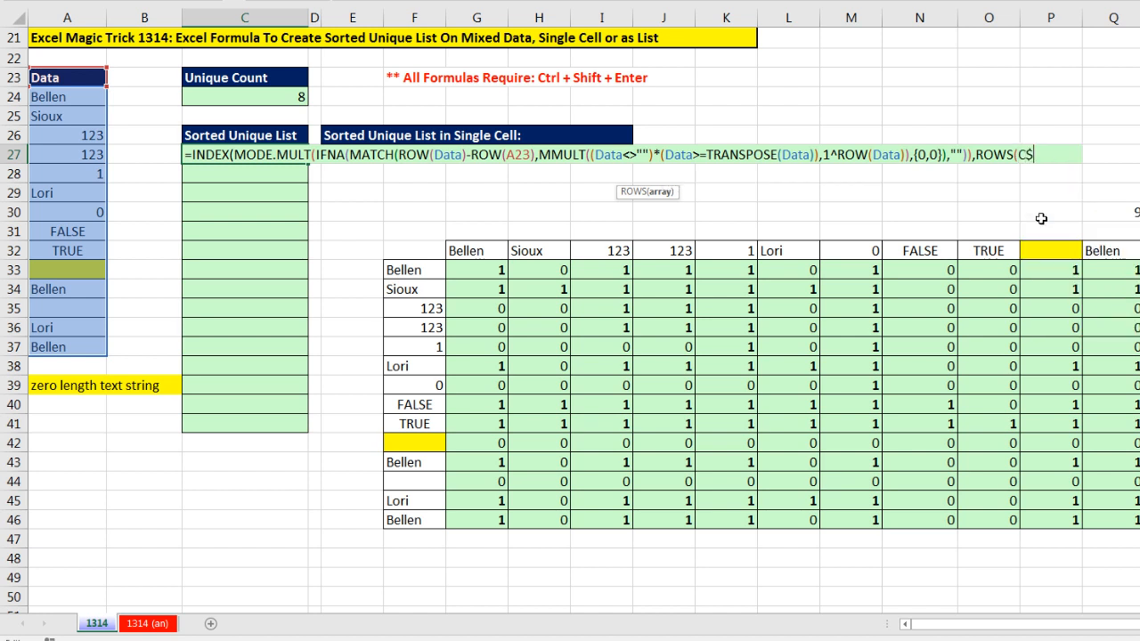
text(27)
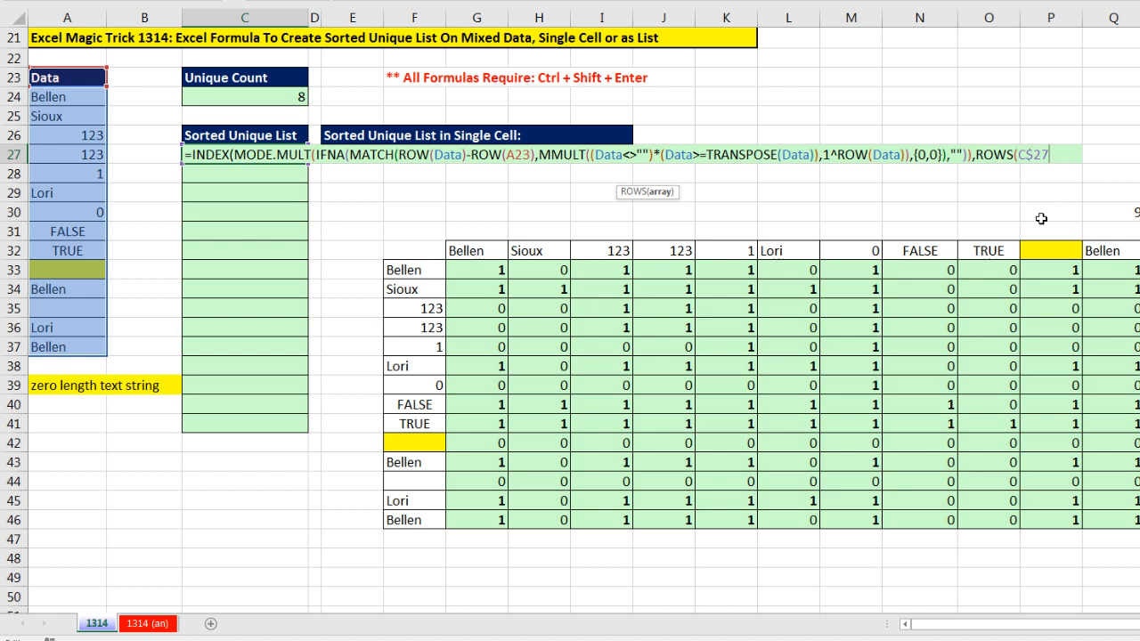
text(:C27)))
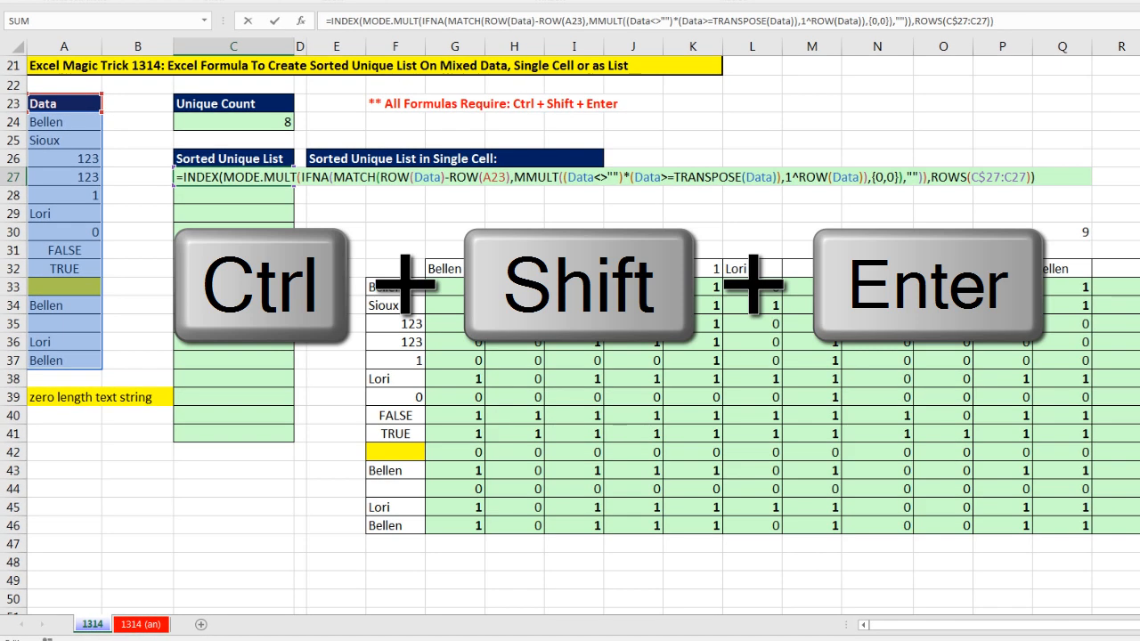
key(ctrl+shift+enter)
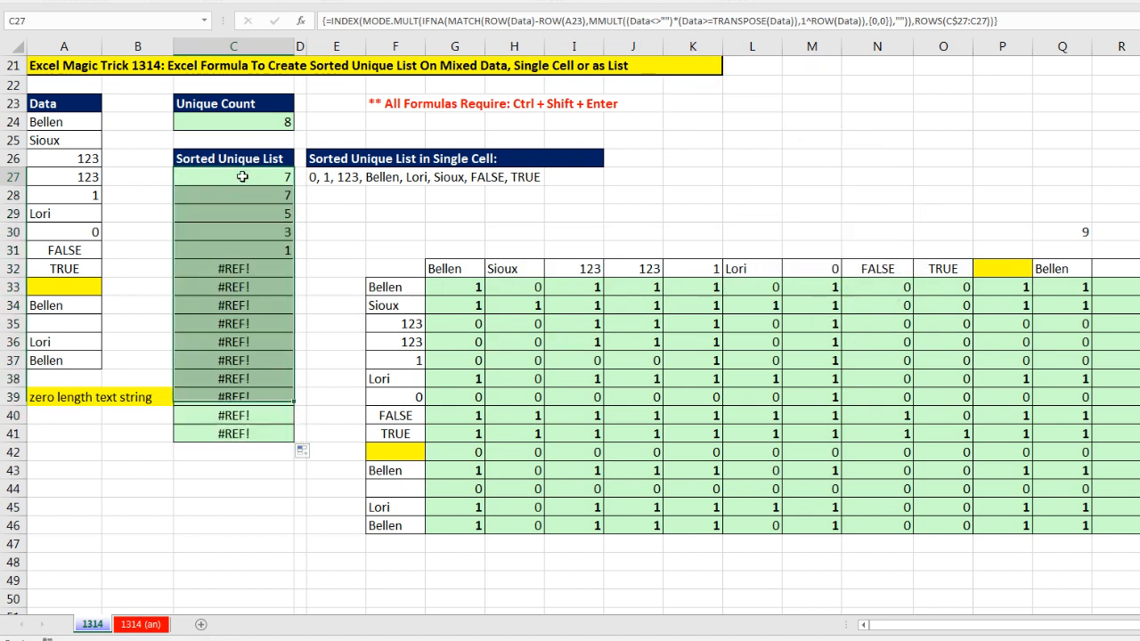
- Lock A23 as $A$23 and re-enter the array so the column shows 7, 5, 3, 1, 6, 2, 8, 9
double_click(233, 177)
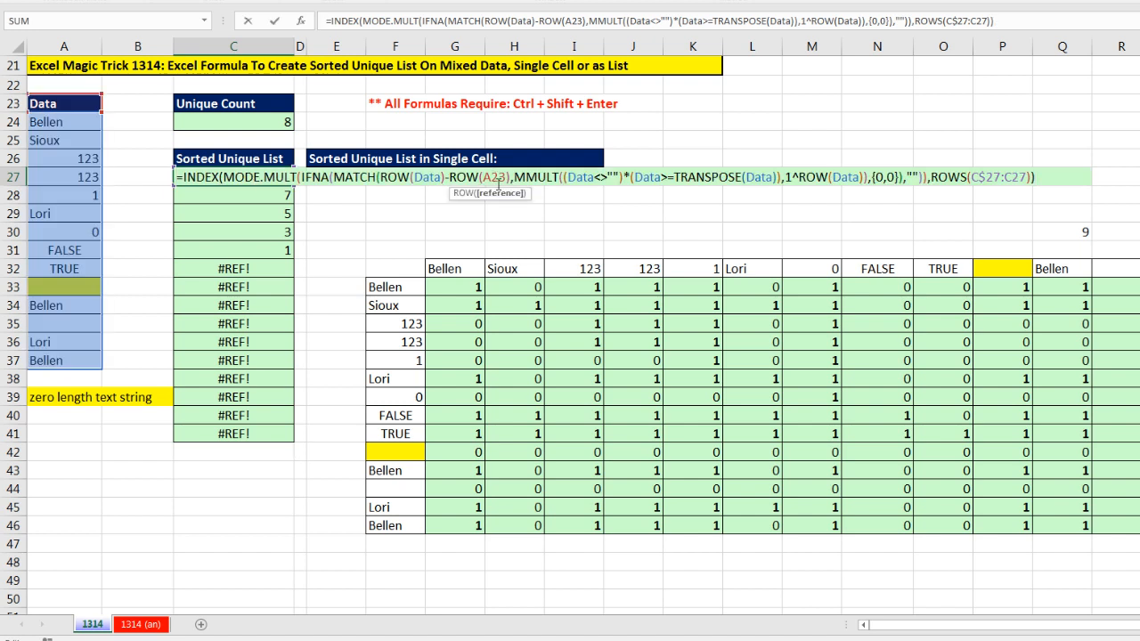
key(F4)
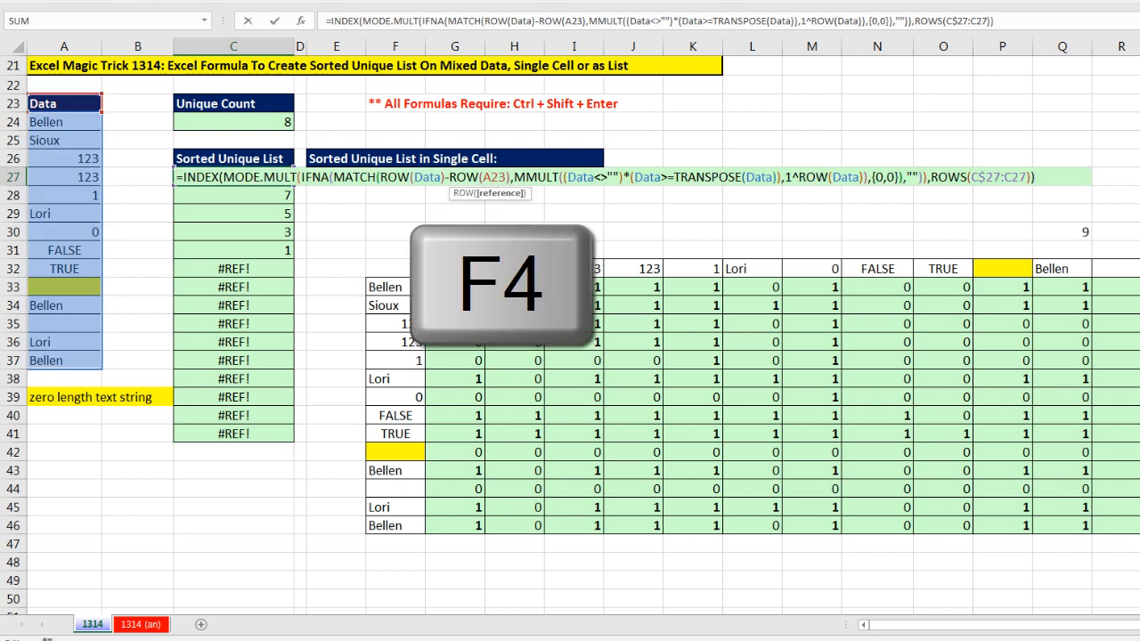
key(f4)
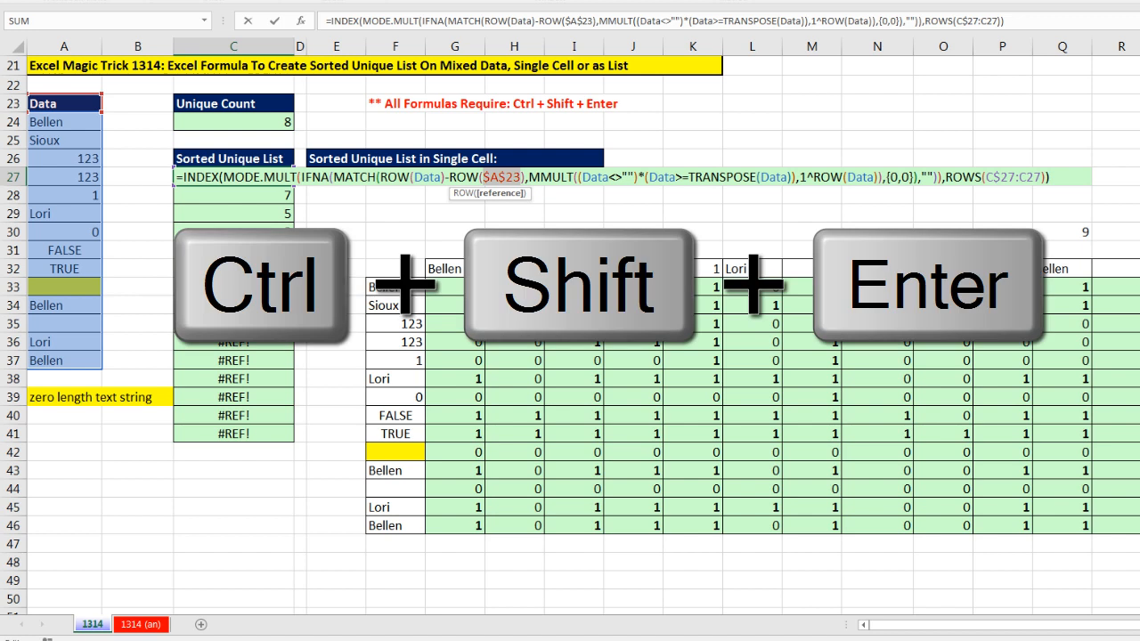
key(ctrl+shift+enter)
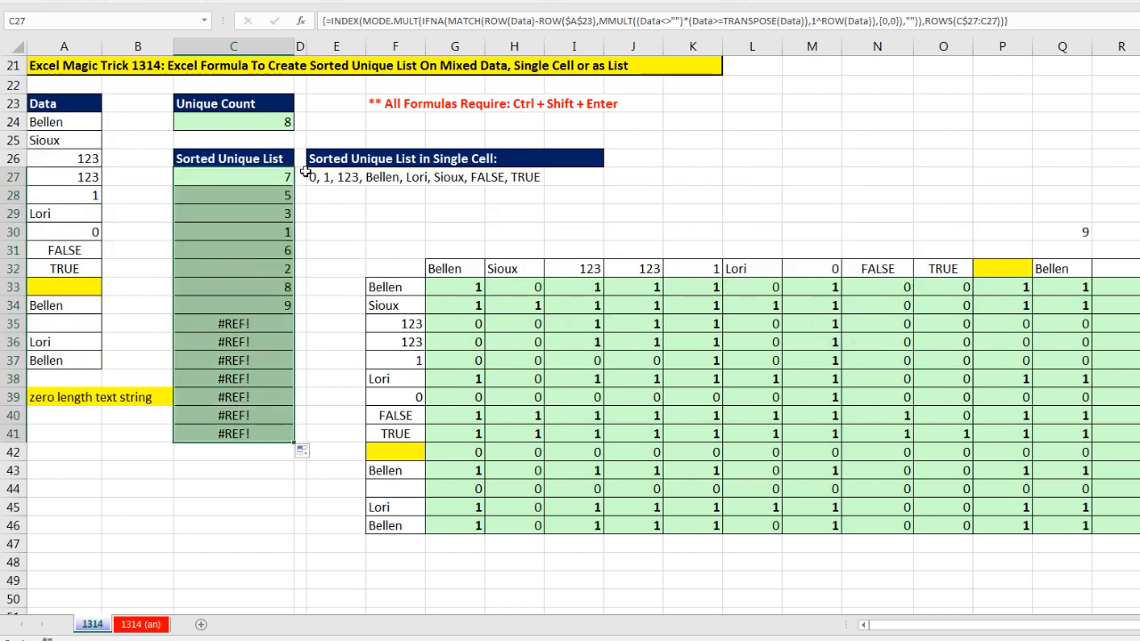
mouse_move(294, 305)
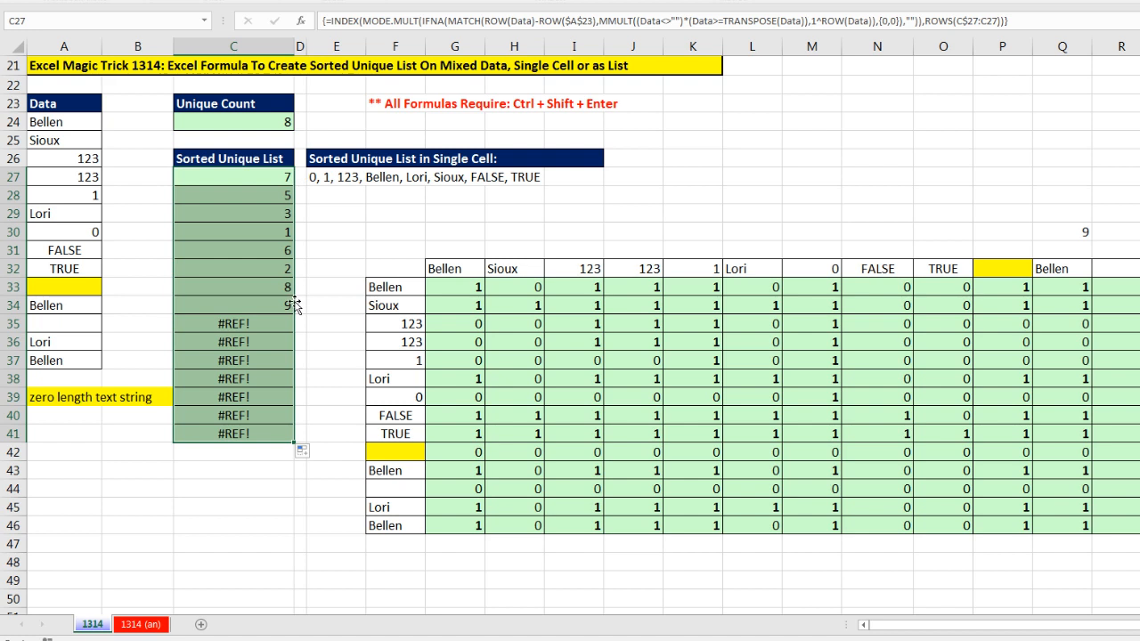
mouse_move(159, 220)
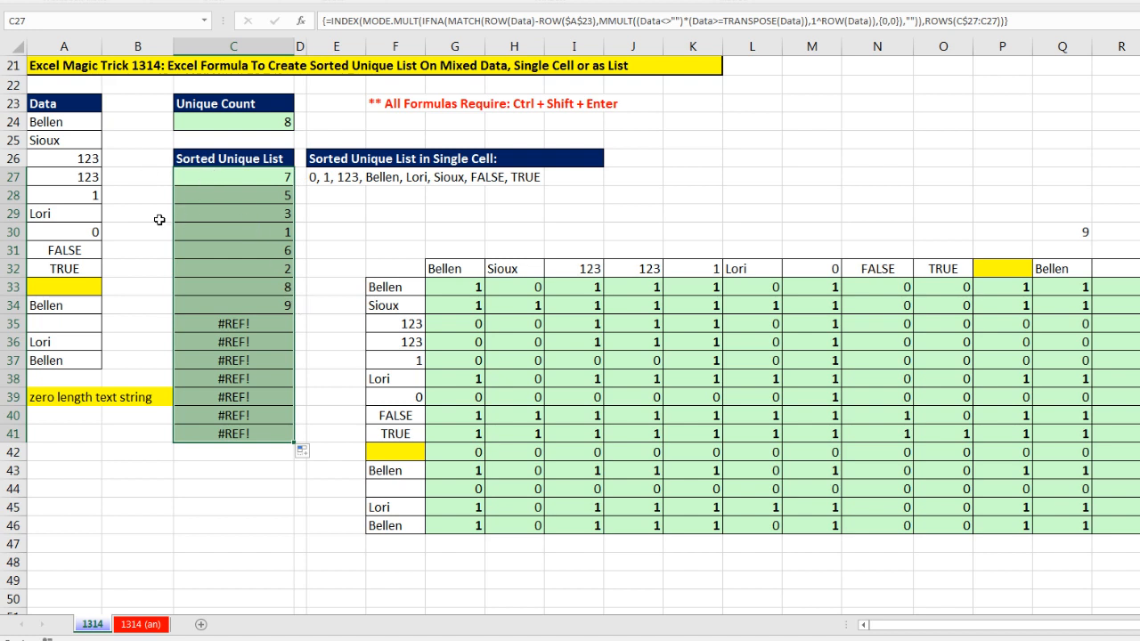
mouse_move(110, 205)
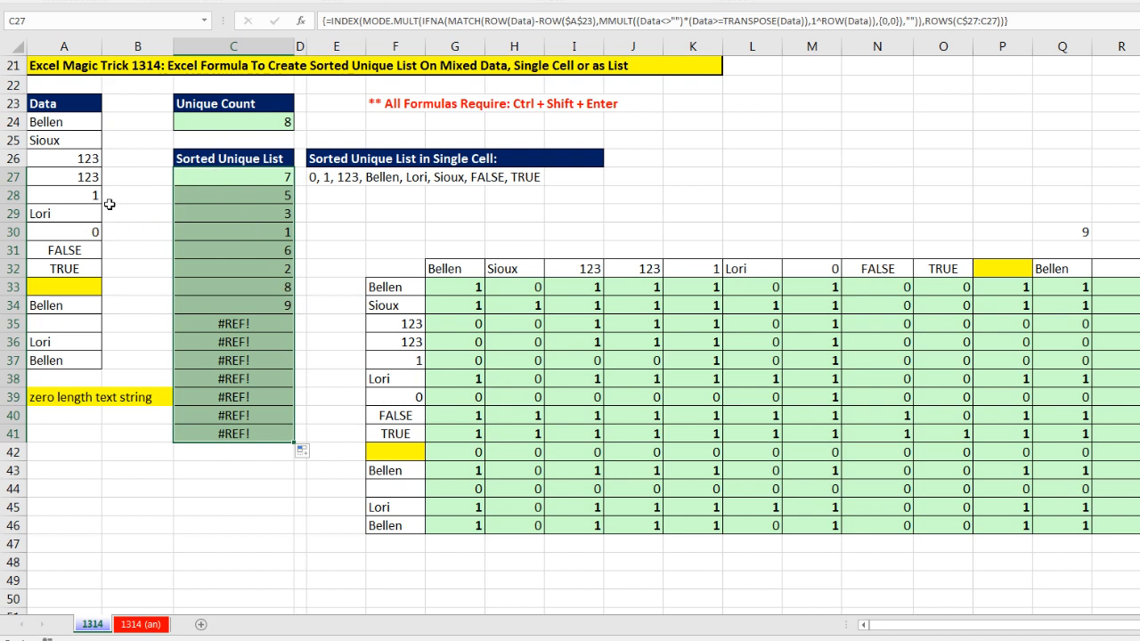
mouse_move(200, 179)
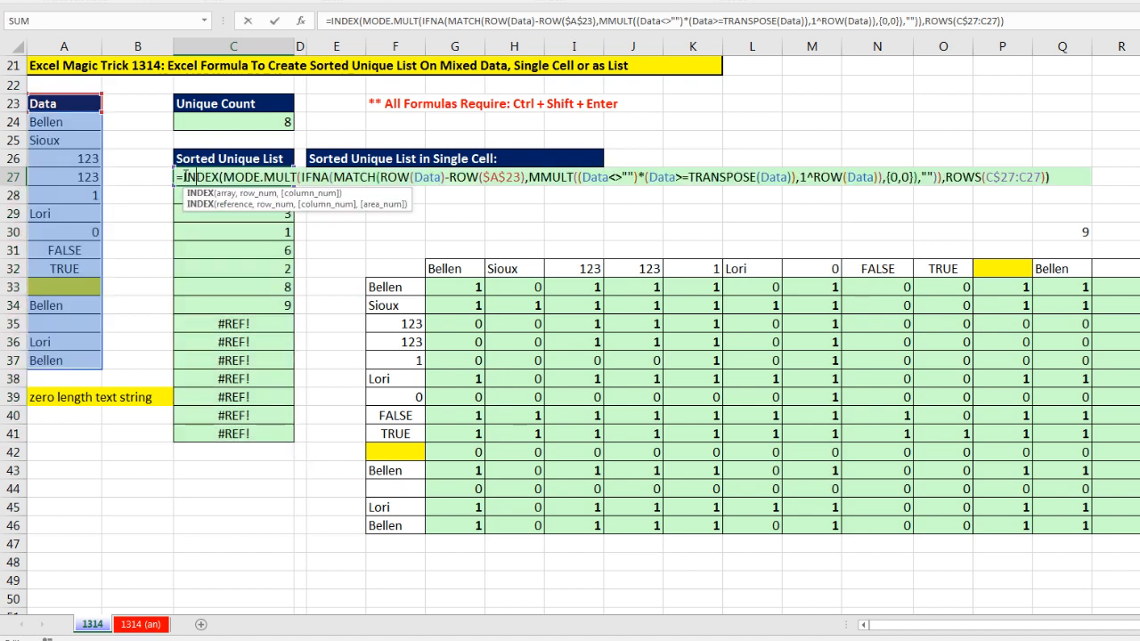
- Wrap the formula in INDEX(Data,…) and array-enter it to show 0, 1, 123, Bellen, Lori, Sioux, FALSE, TRUE
text(INDEX(Data,)
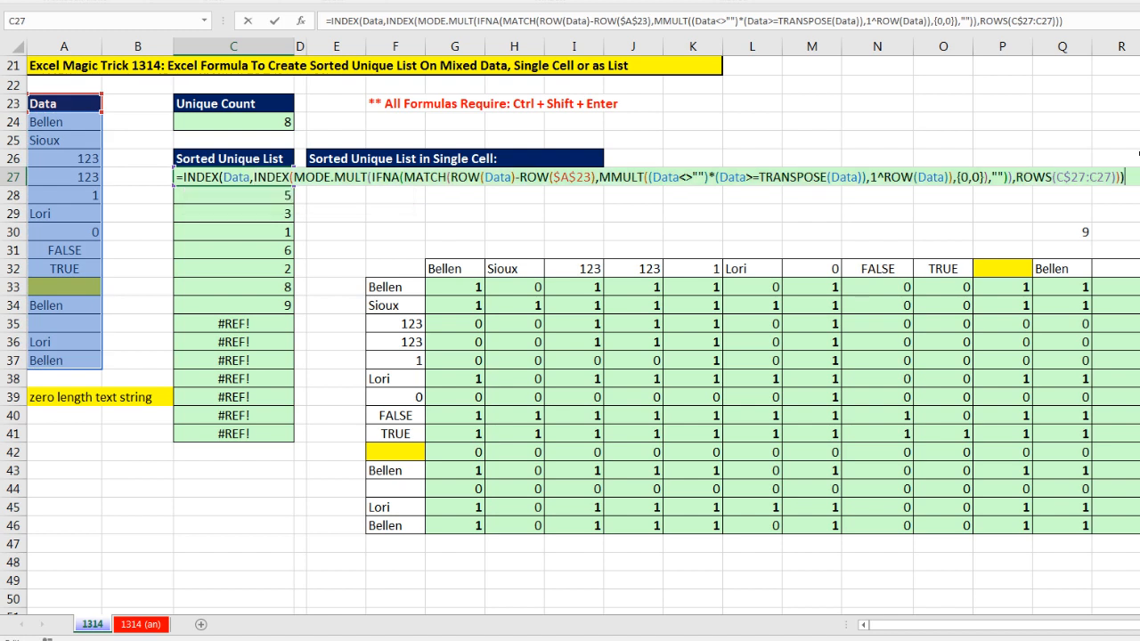
key(ctrl+shift+enter)
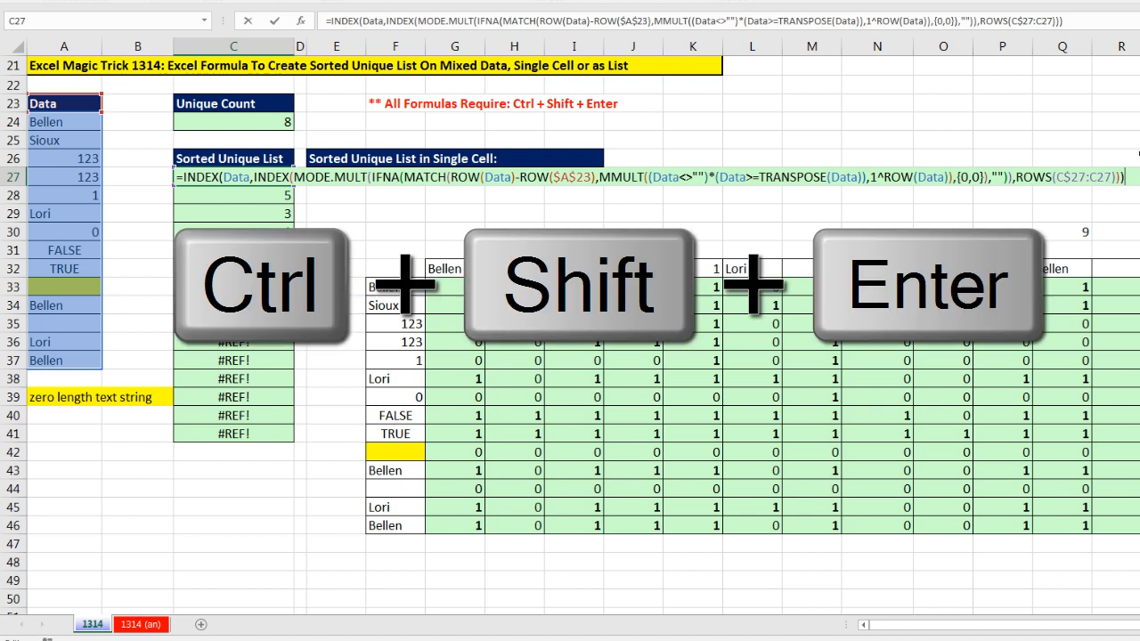
key(Ctrl+Shift+Enter)
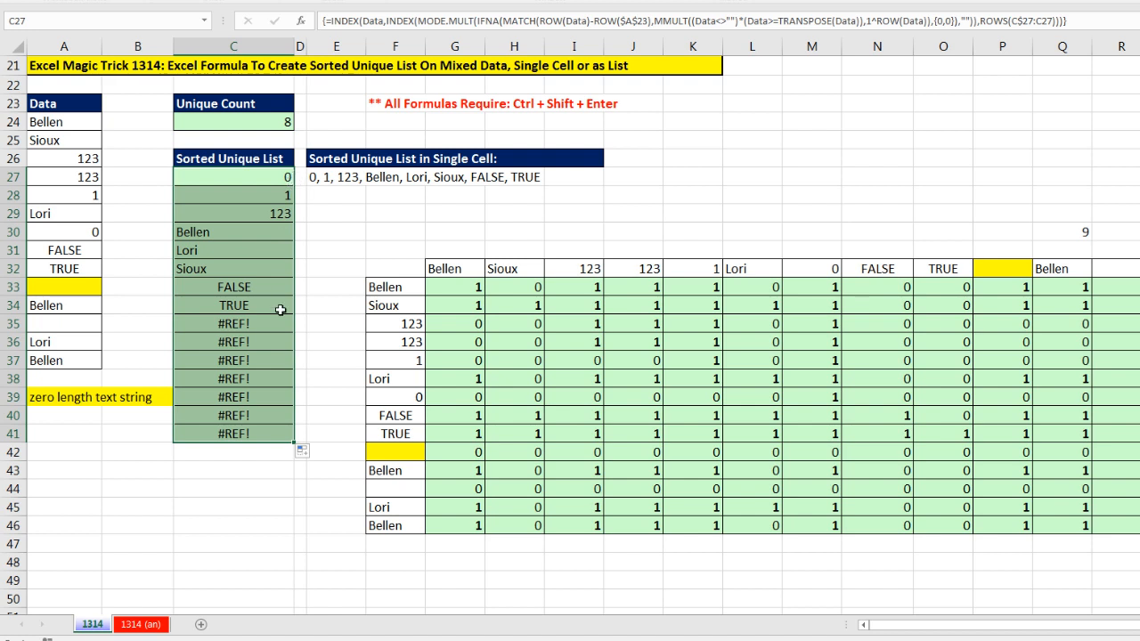
mouse_move(256, 179)
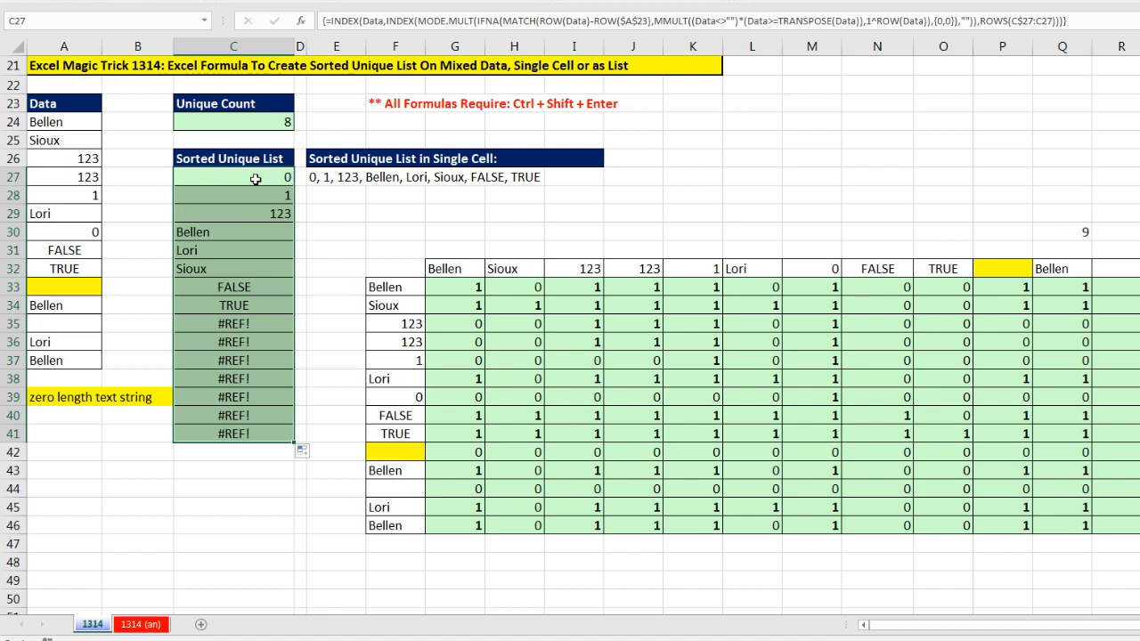
double_click(234, 176)
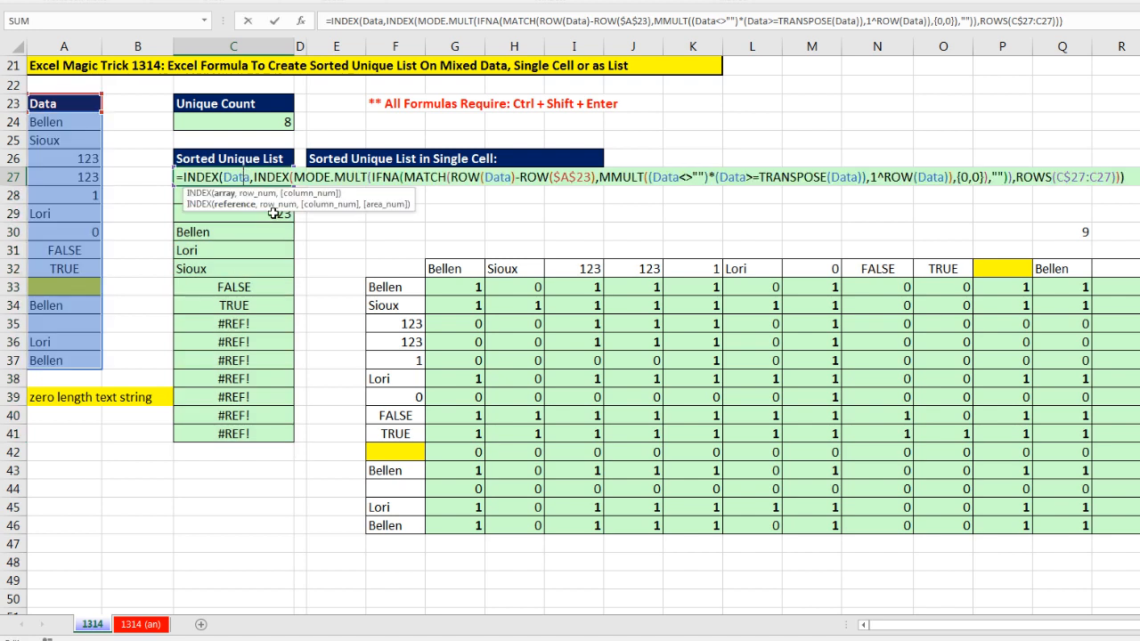
mouse_move(241, 235)
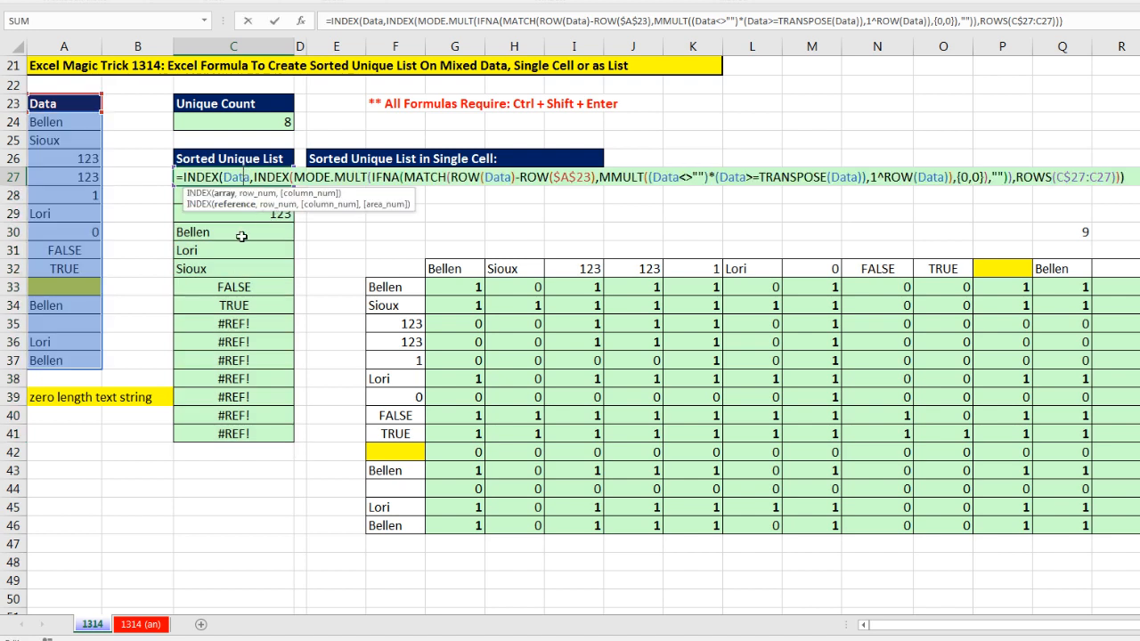
mouse_move(223, 228)
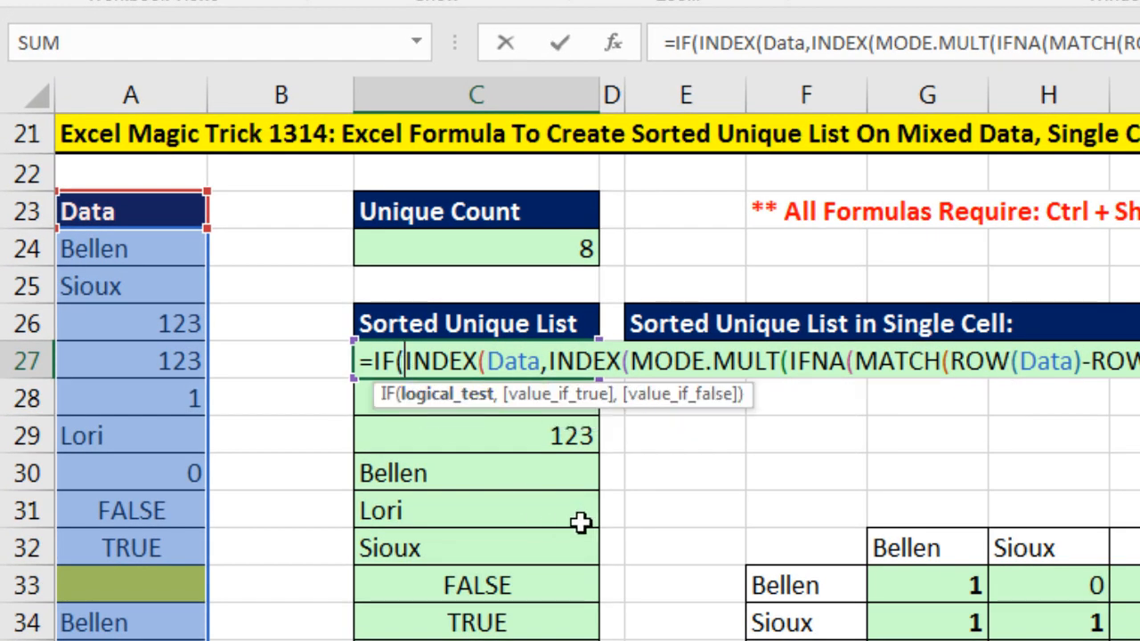
- Begin the formula with IF(ROWS(C$27:C27)>$C$24,"",…) and array-enter it to blank the extra rows
text(ROWS(C$27:C27)>)
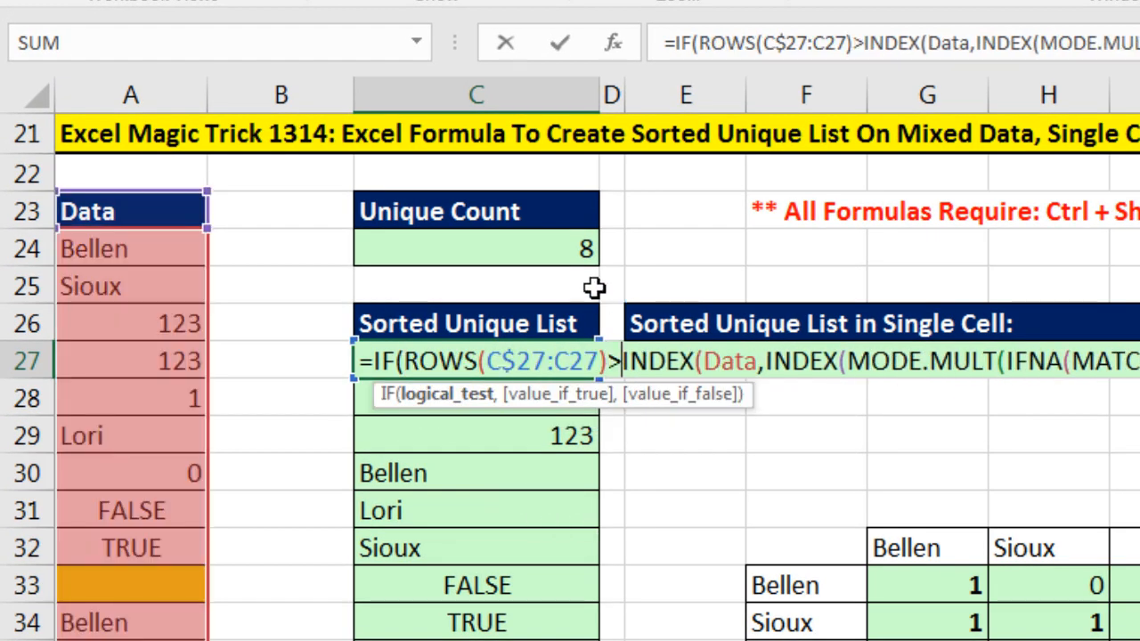
key(f4)
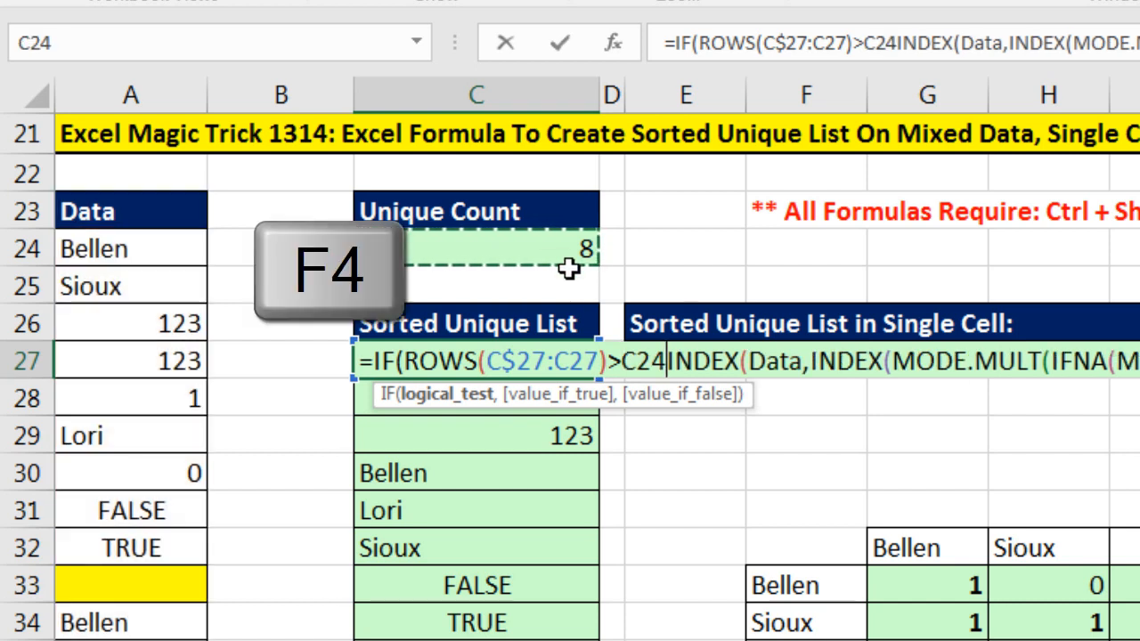
key(f4)
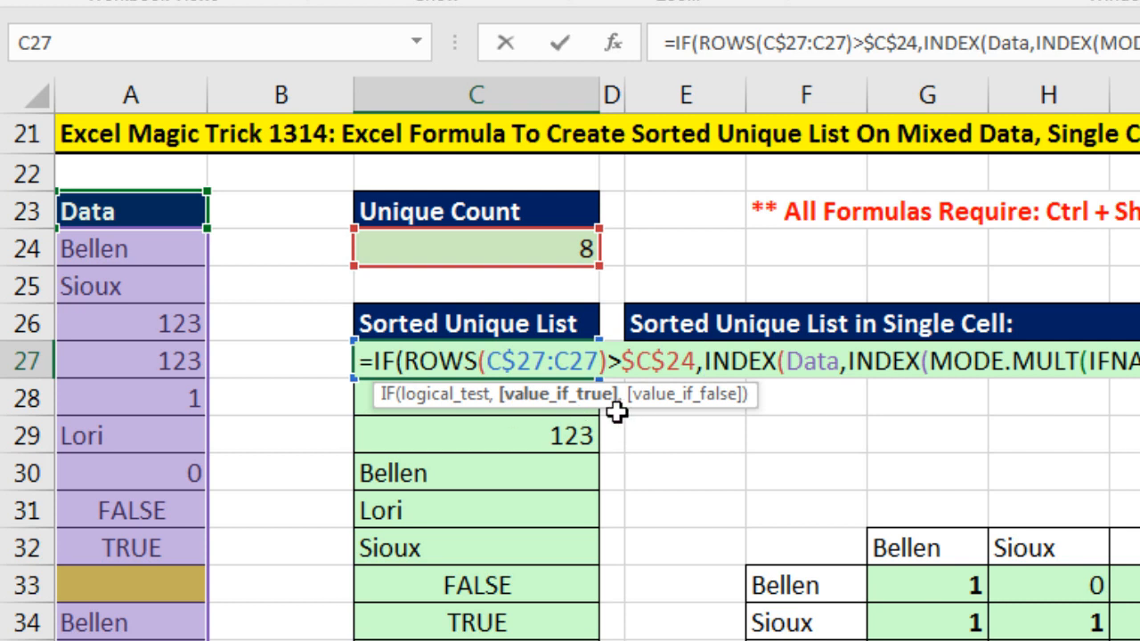
text(")
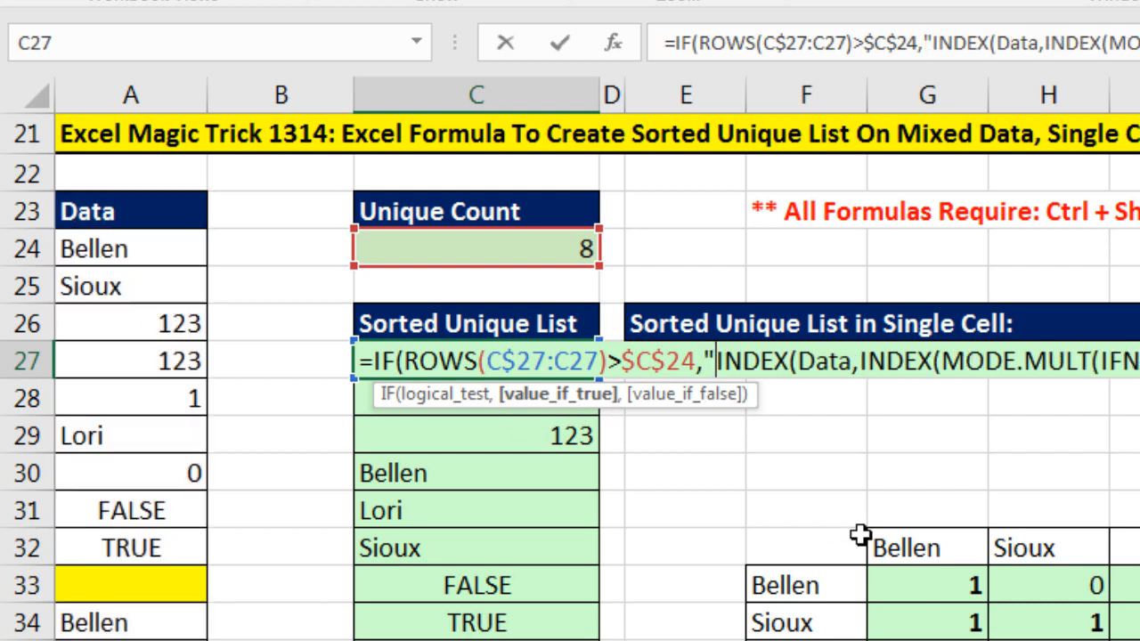
text(",)
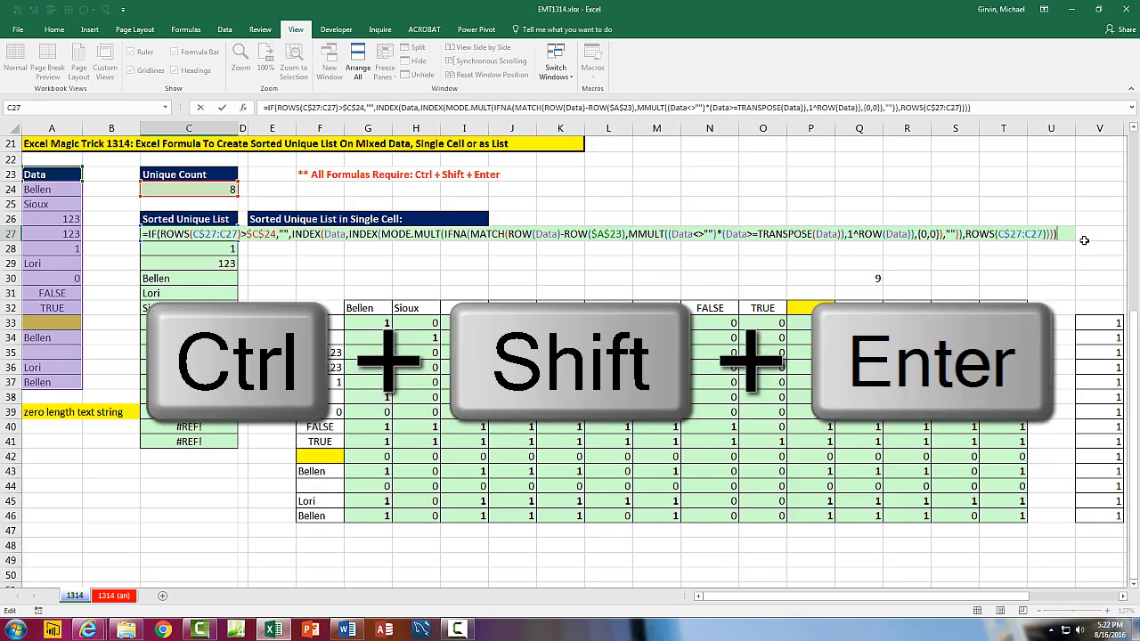
key(ctrl+shift+enter)
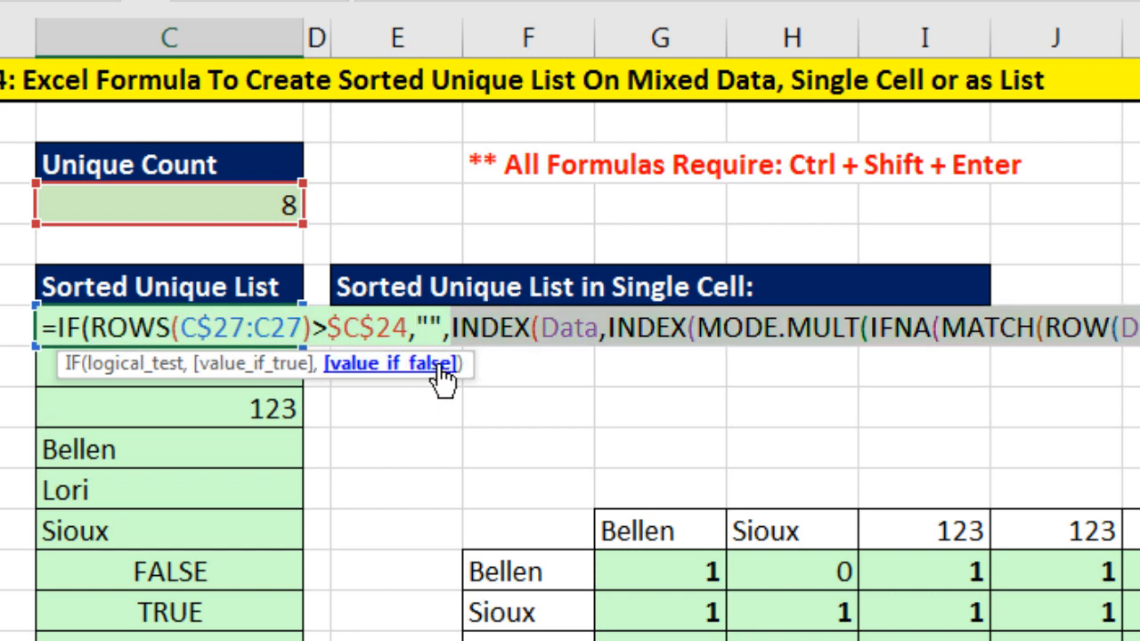
mouse_move(367, 399)
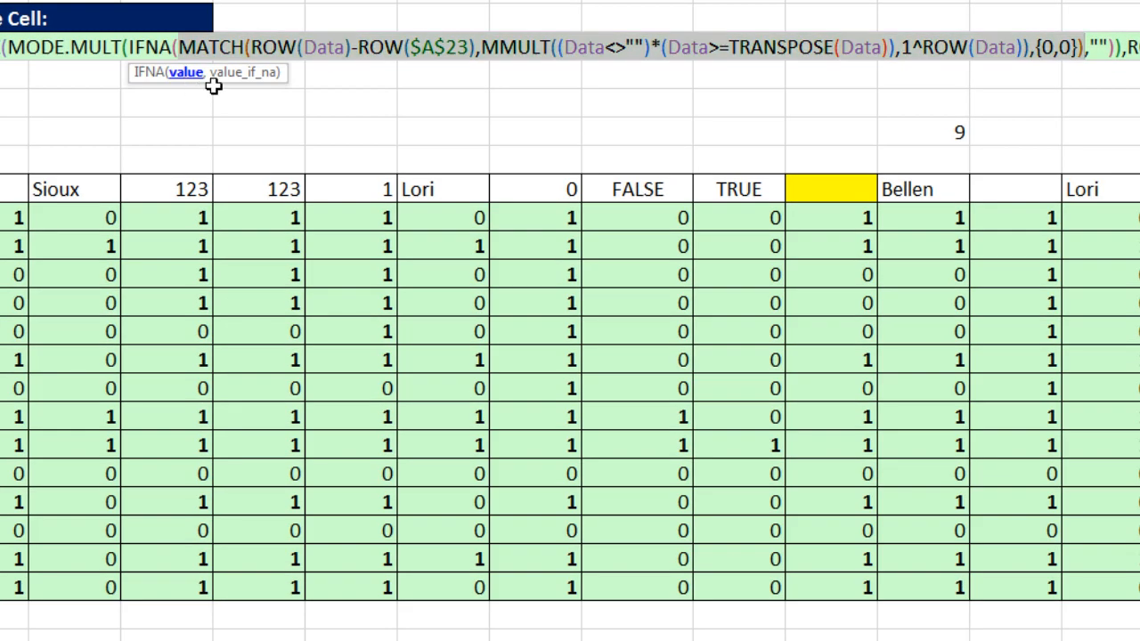
- Copy the MATCH portion into E27 and replace its {0,0} match type with 0
key(ctrl+c)
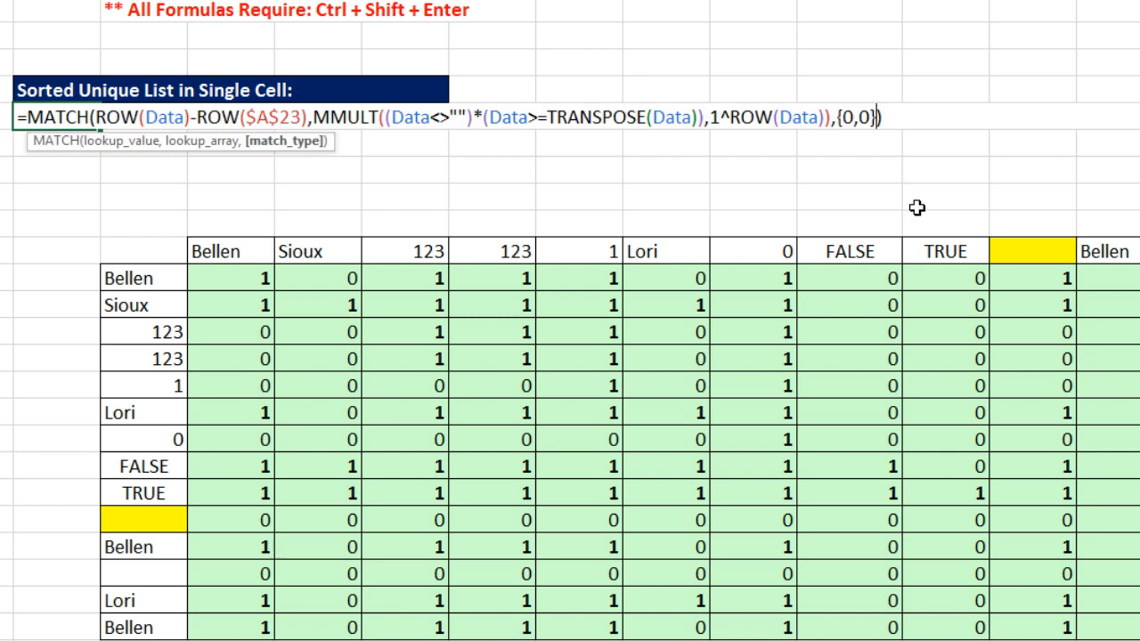
key(Backspace)
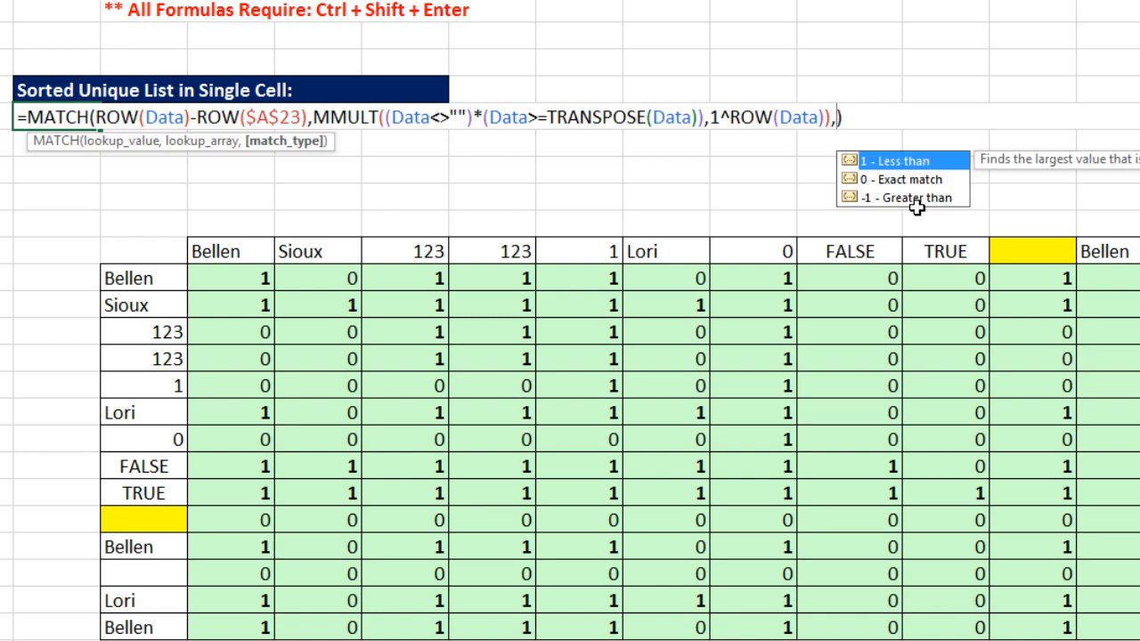
text(0)
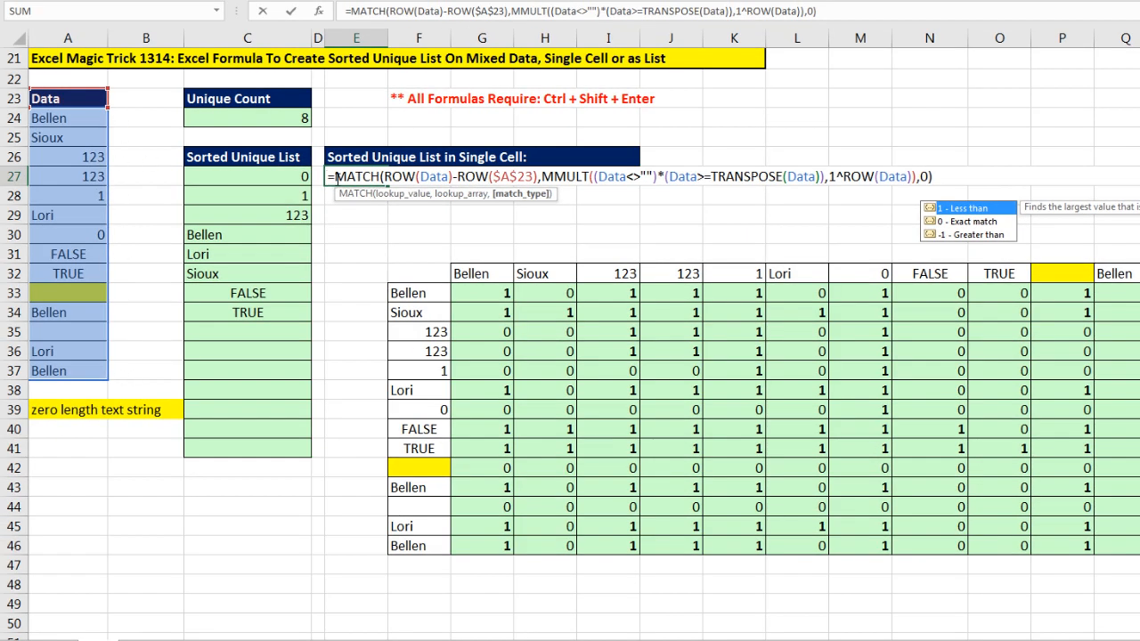
- Build INDEX(Data,N(IF(1,MATCH(…)))) in E27 and preview the full sorted array it returns
text(INDEX(Data,)
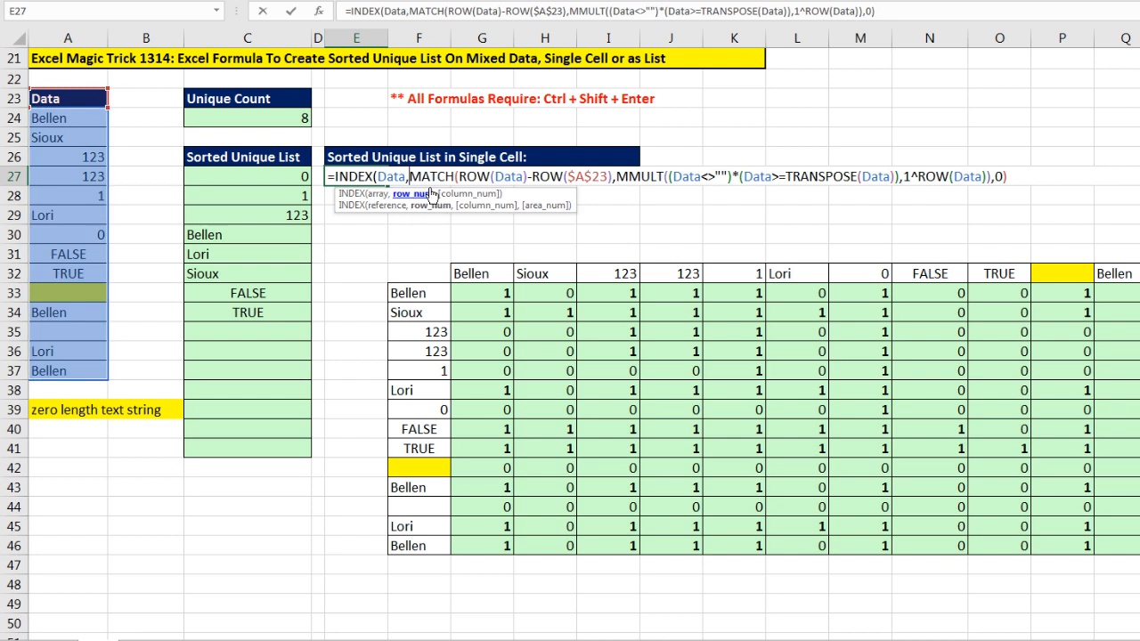
mouse_move(427, 198)
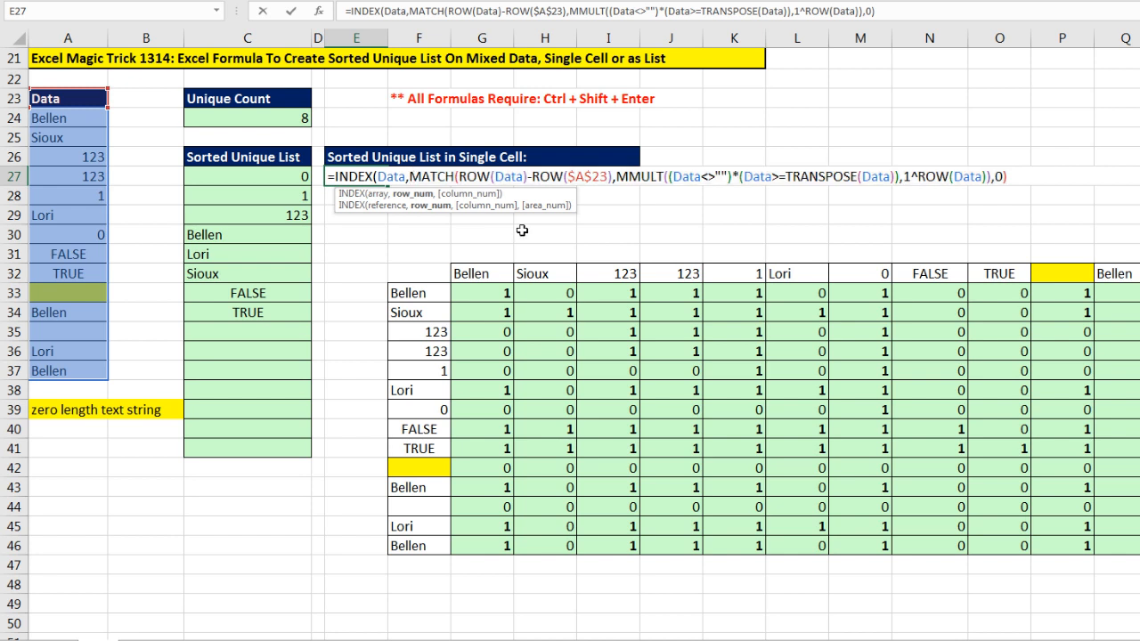
text(N(IF(1)
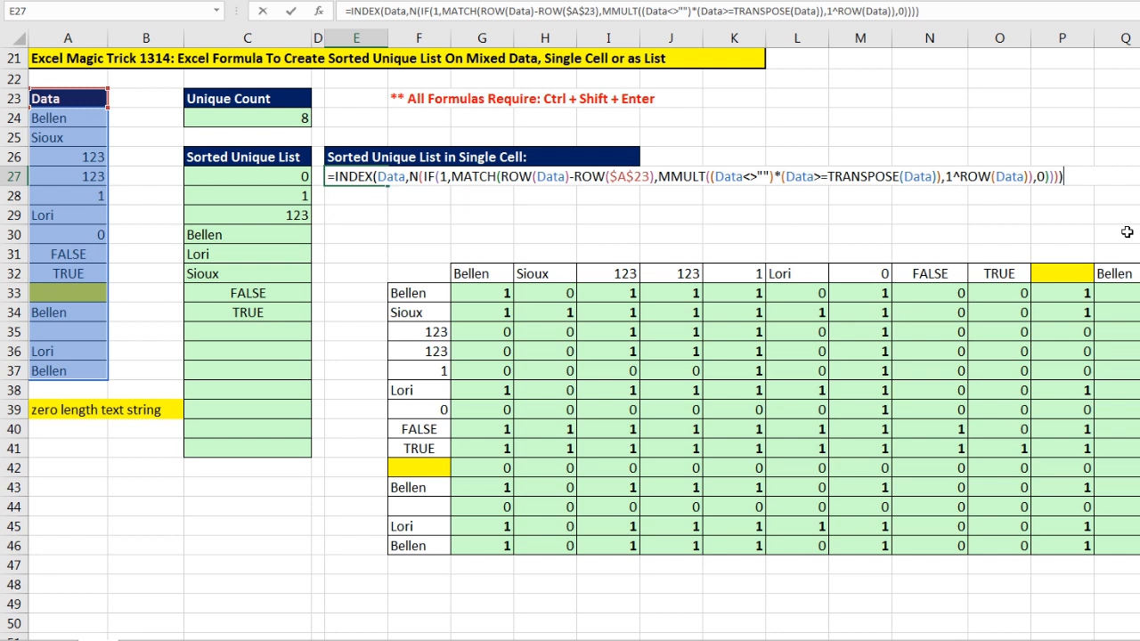
key(f9)
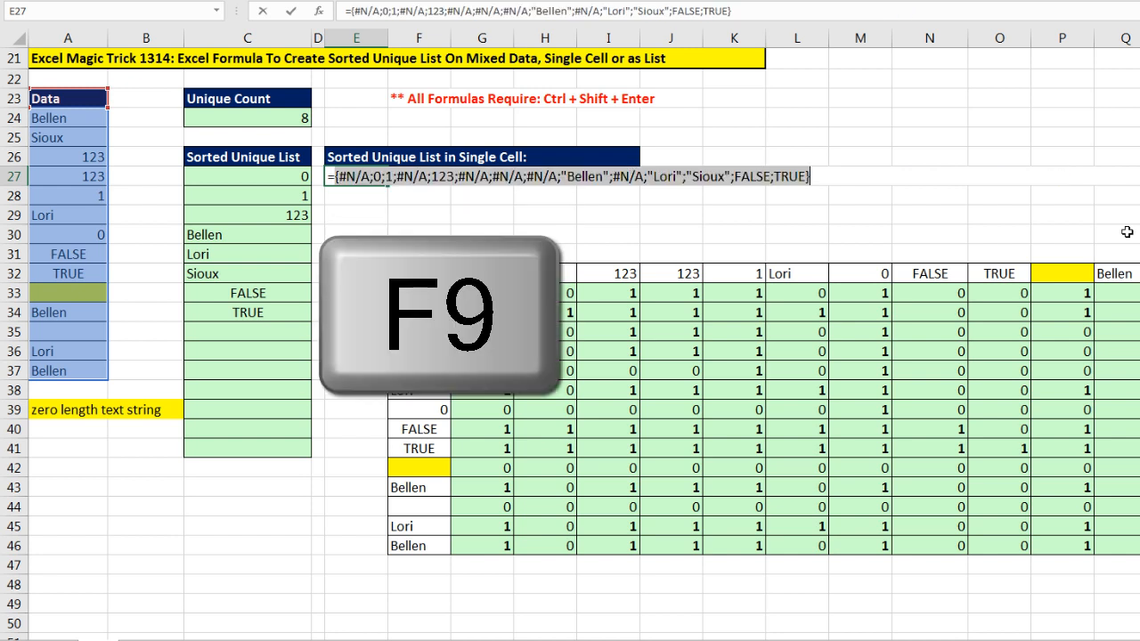
key(f9)
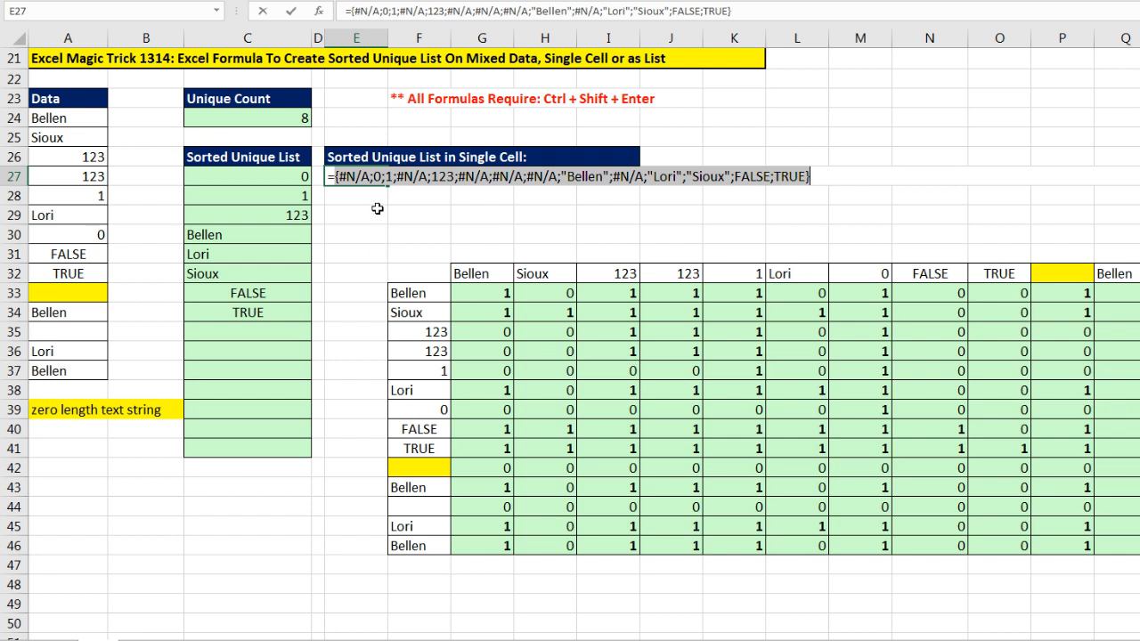
mouse_move(456, 196)
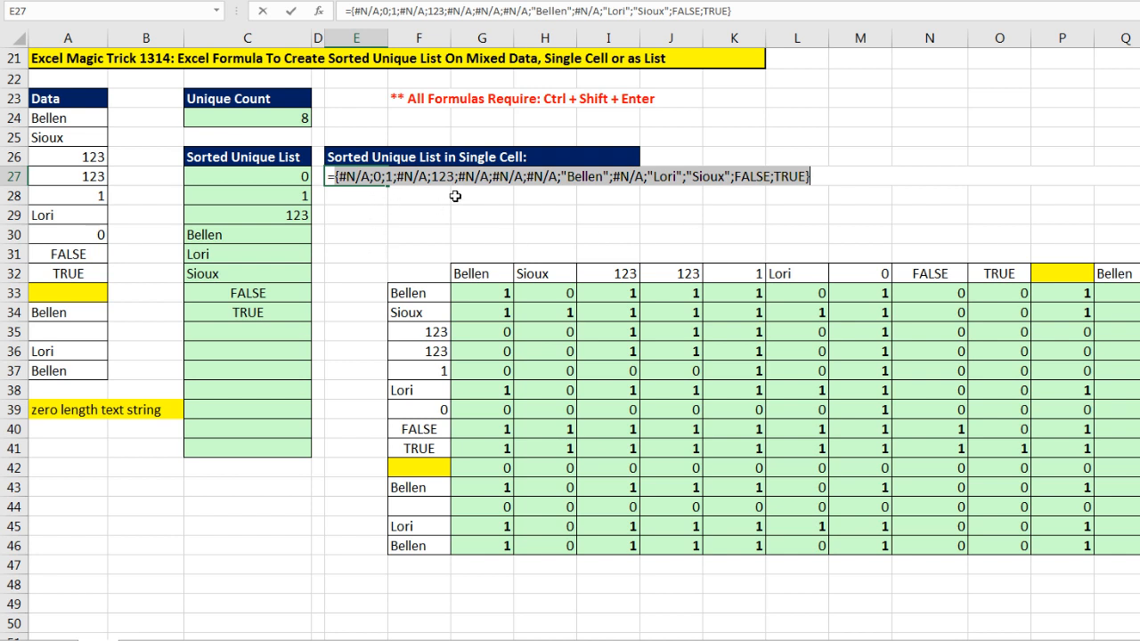
mouse_move(840, 216)
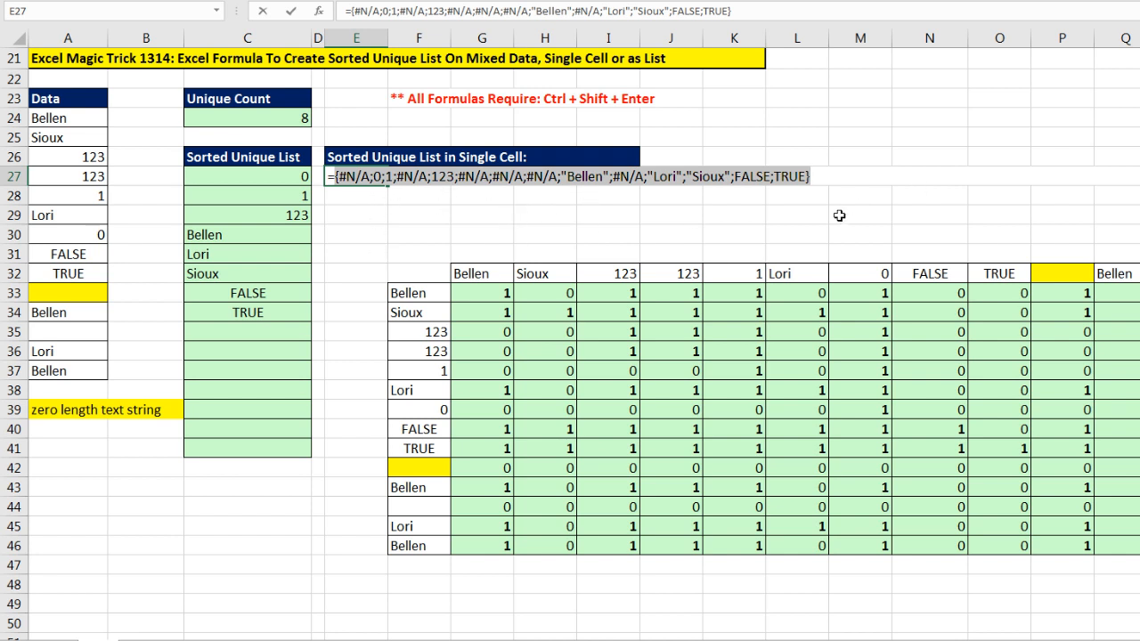
mouse_move(523, 228)
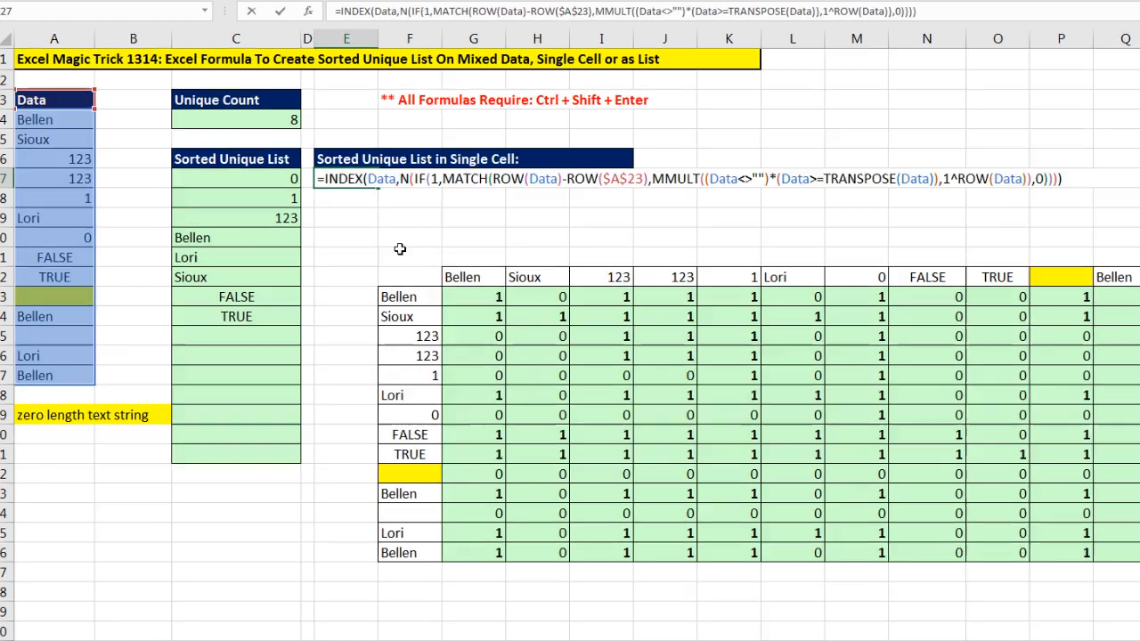
- Wrap the E27 formula in IFNA(…,""), preview {"";0;1;"";123;…;TRUE}, then restore it
text(if)
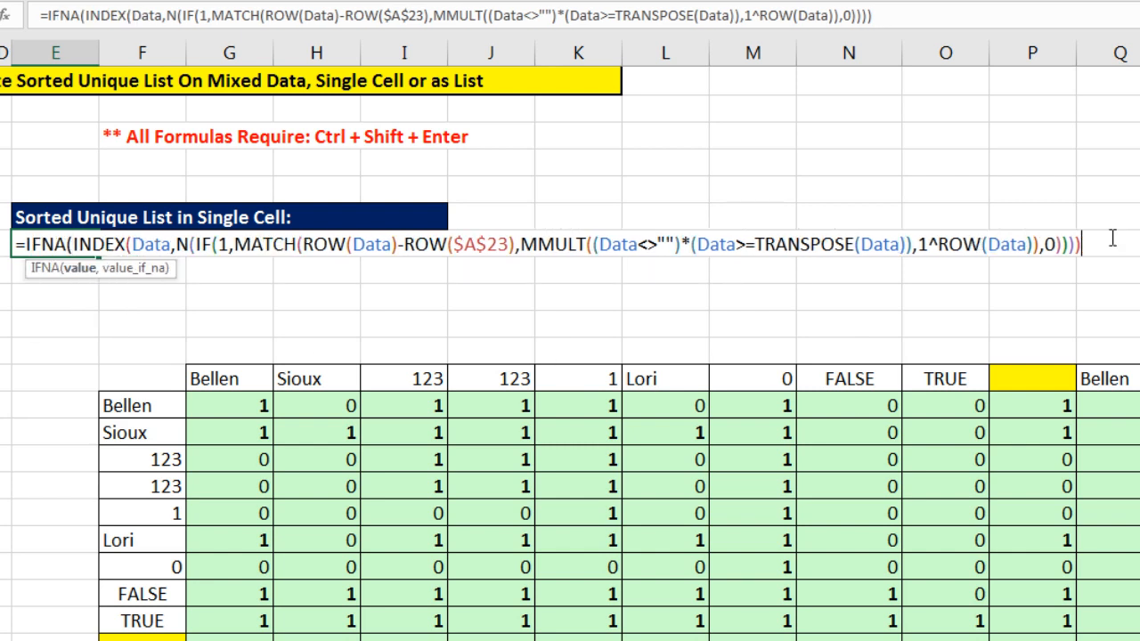
text(,"")
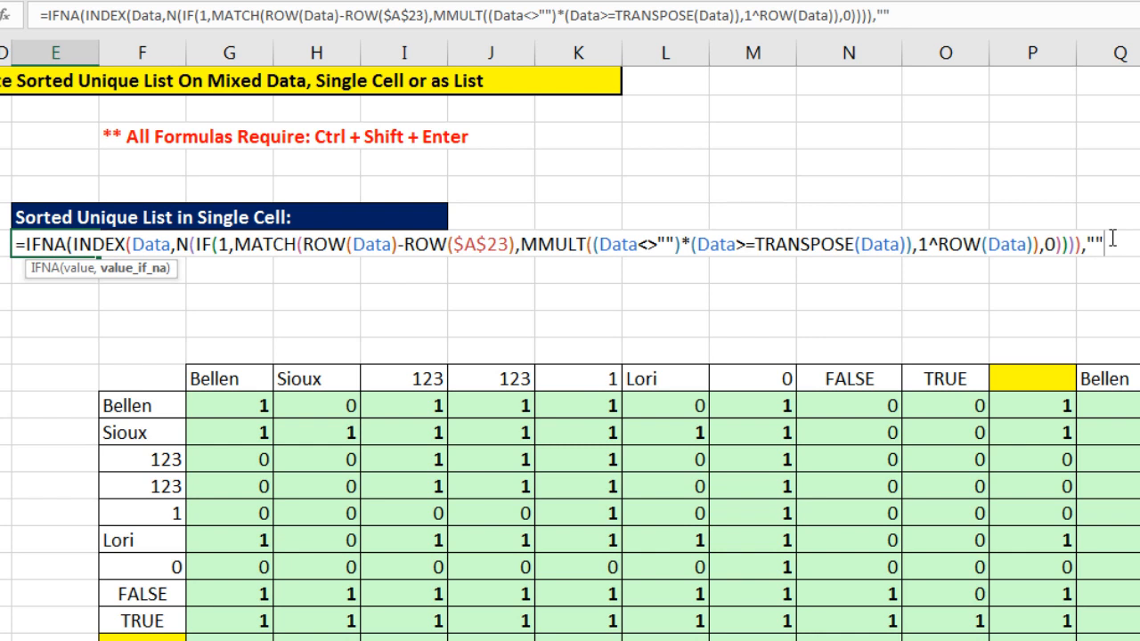
key(f9)
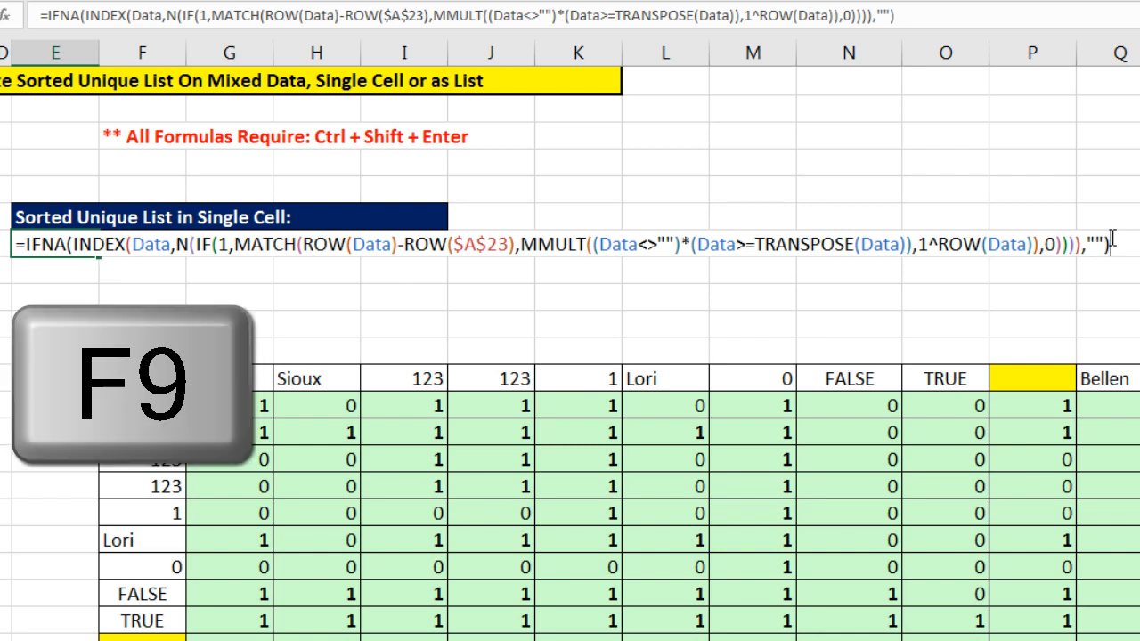
key(F9)
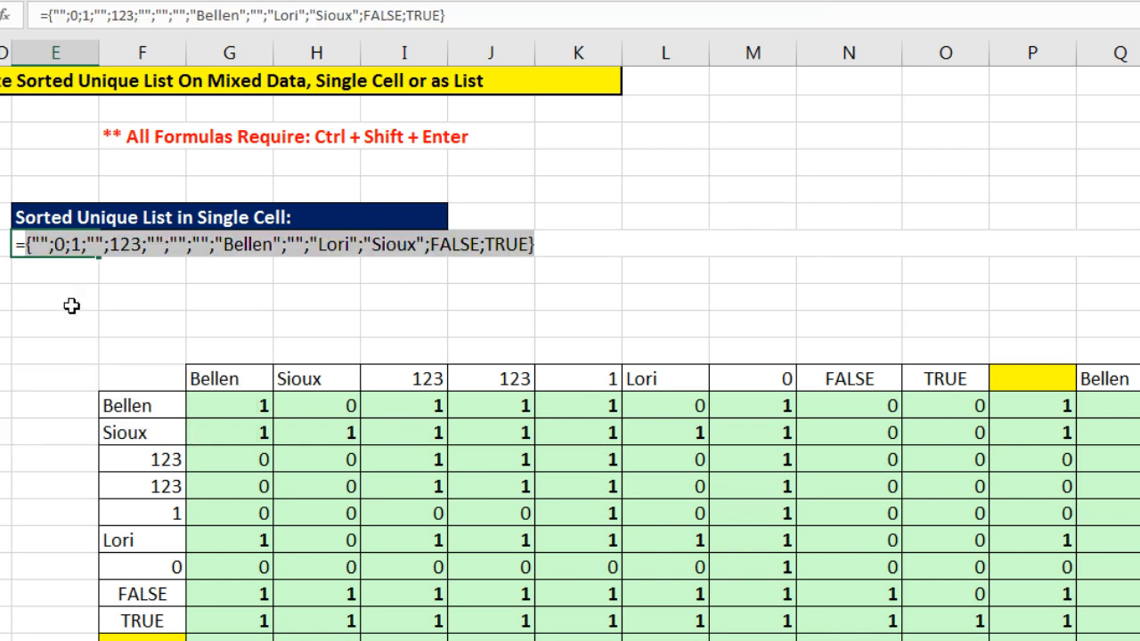
mouse_move(38, 317)
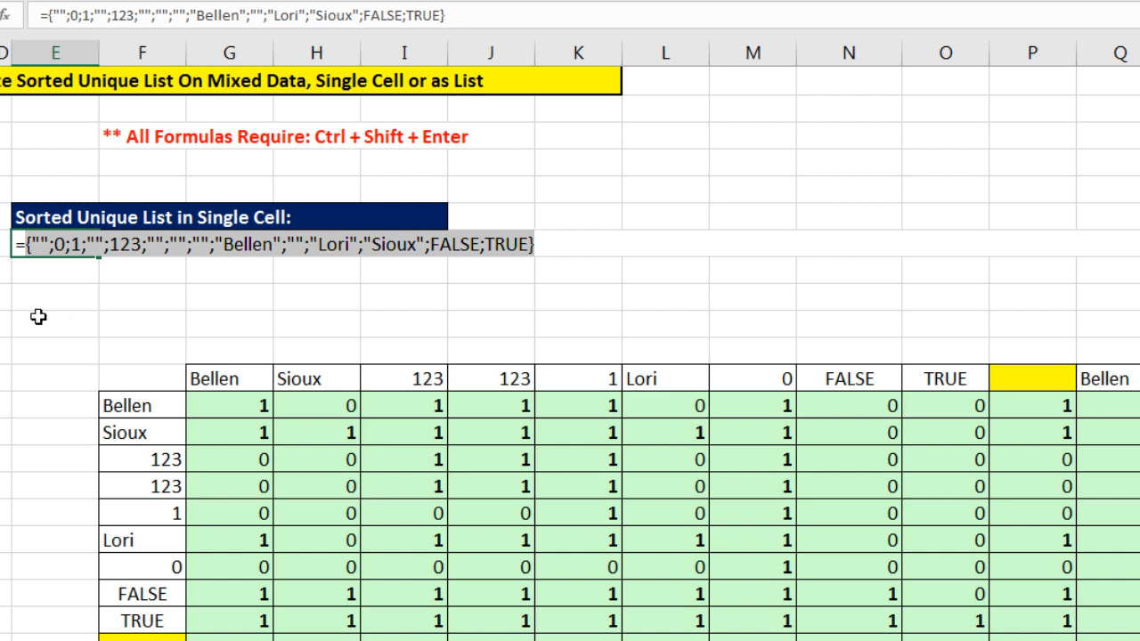
mouse_move(188, 285)
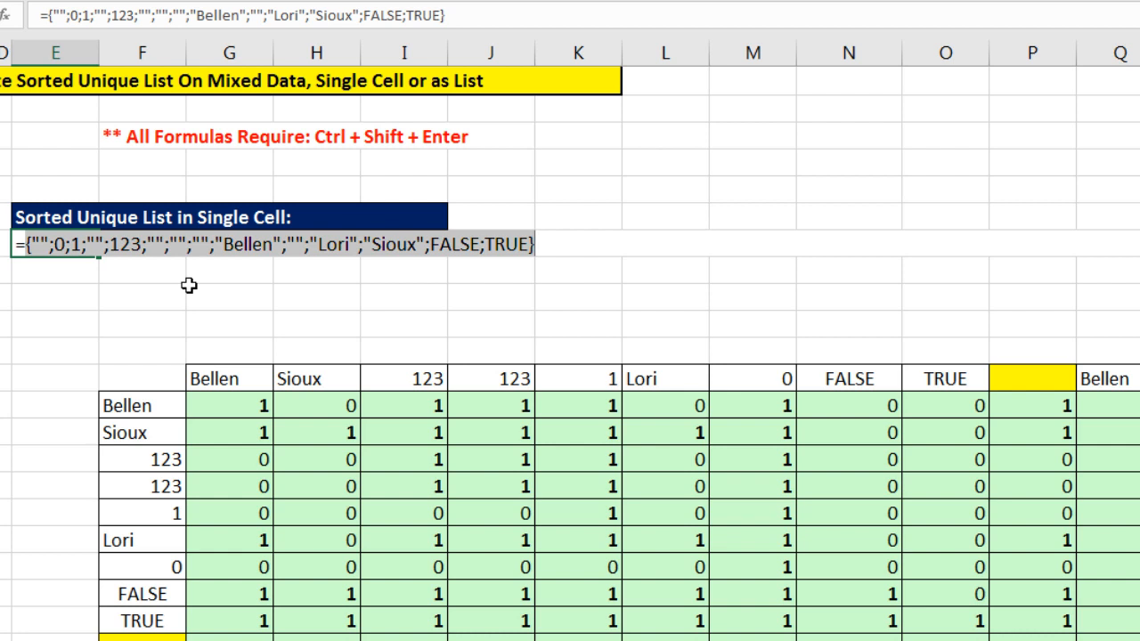
key(ctrl+z)
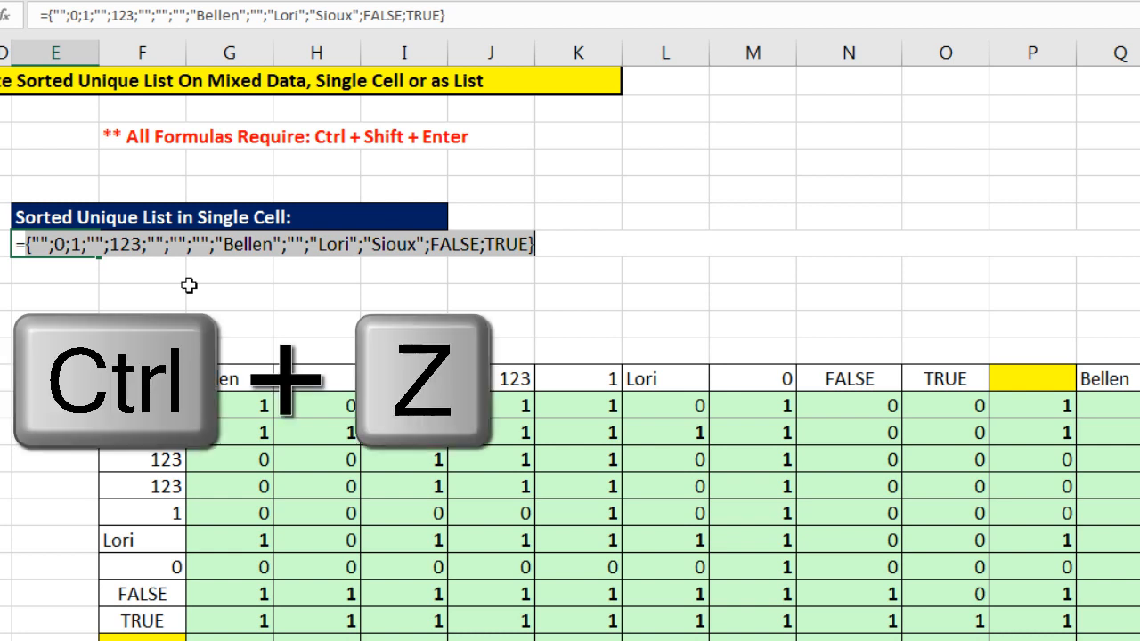
key(ctrl+z)
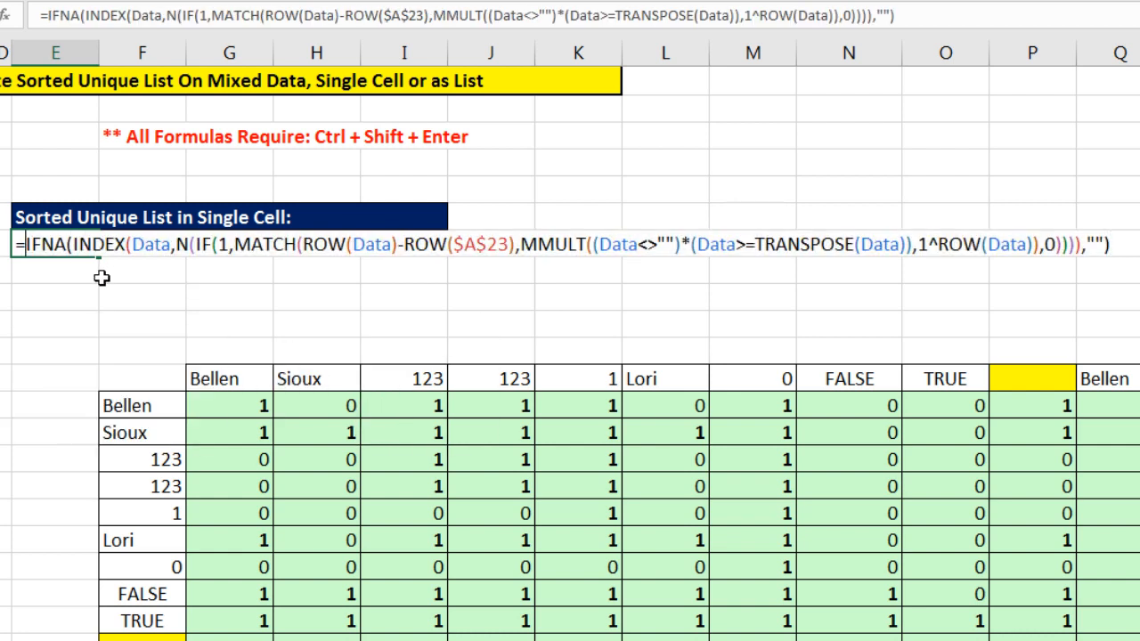
- Wrap the formula in TEXTJOIN with a ", " delimiter and commit it as an array formula
text(text)
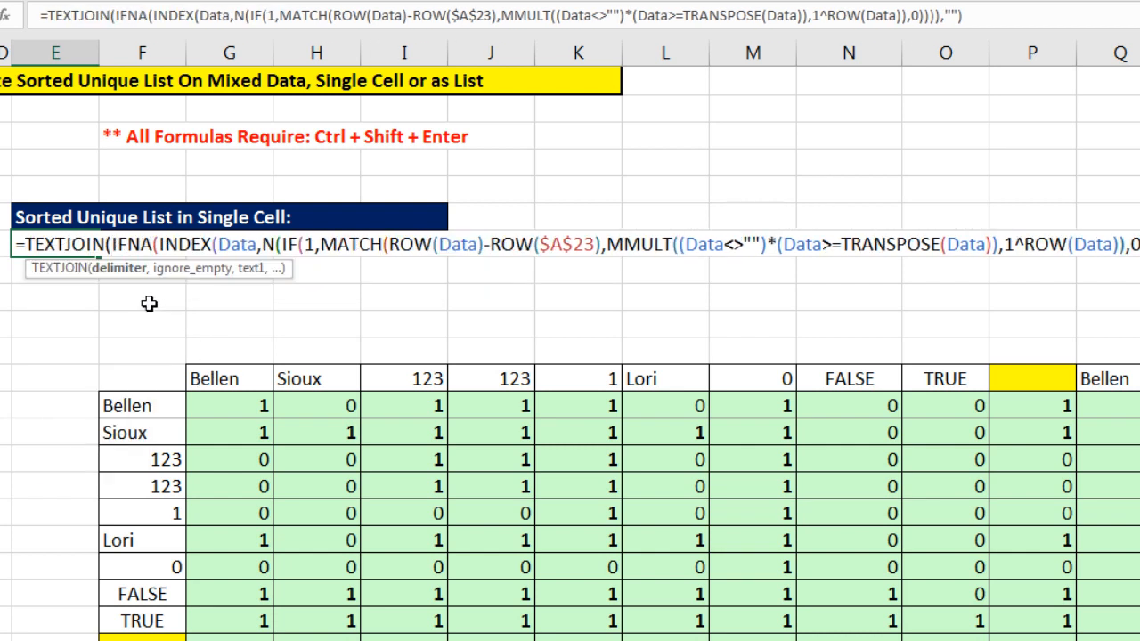
mouse_move(167, 328)
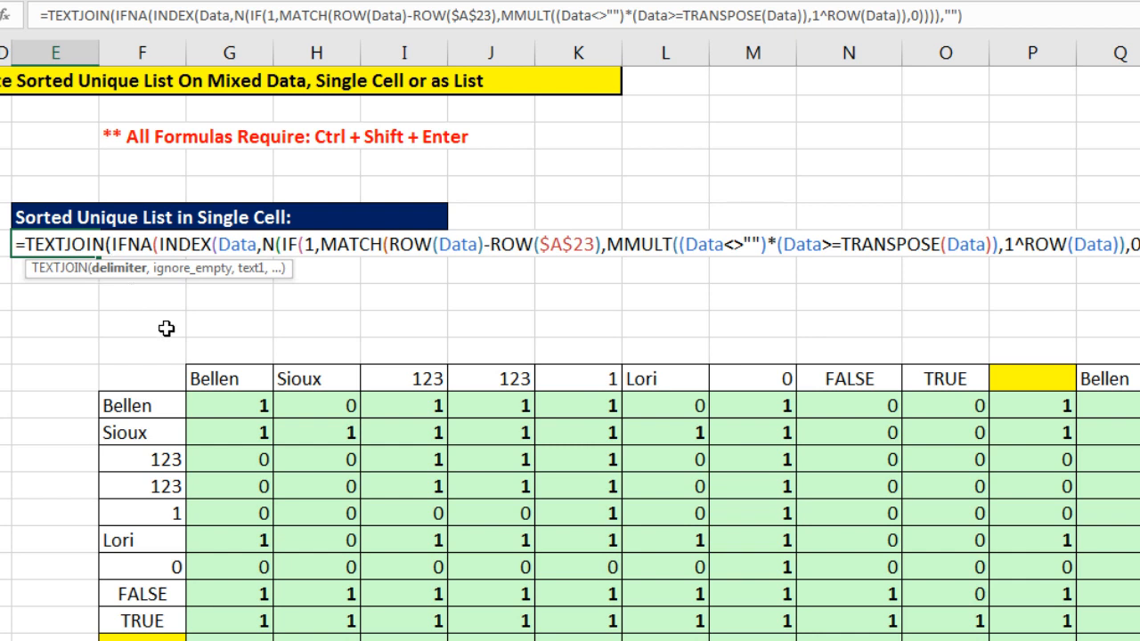
text(", ")
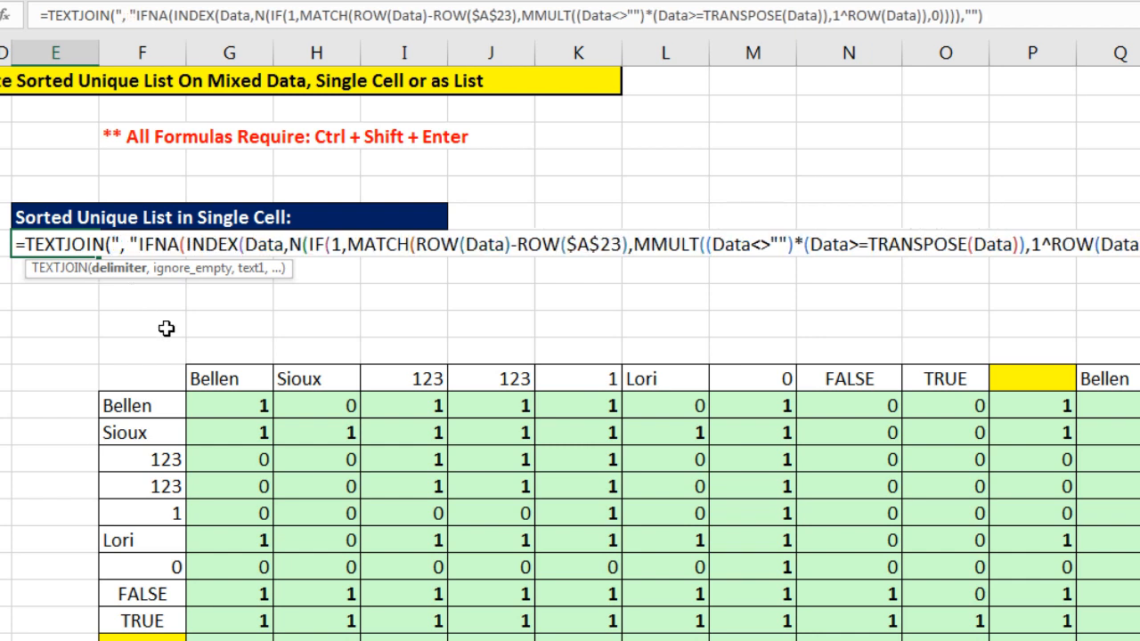
text(,)
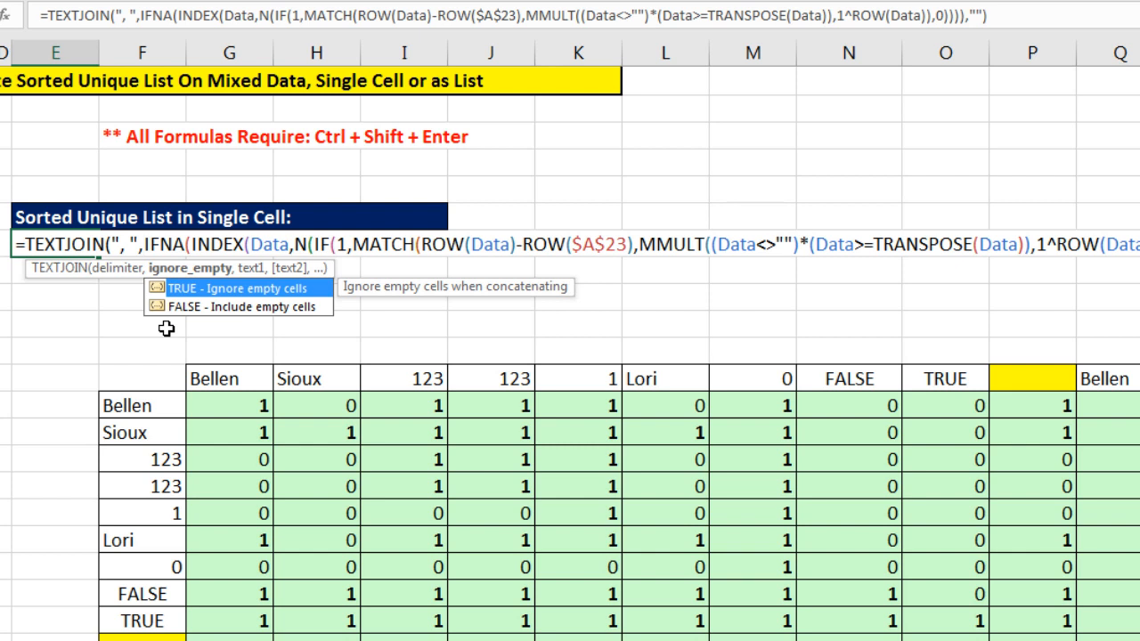
mouse_move(285, 307)
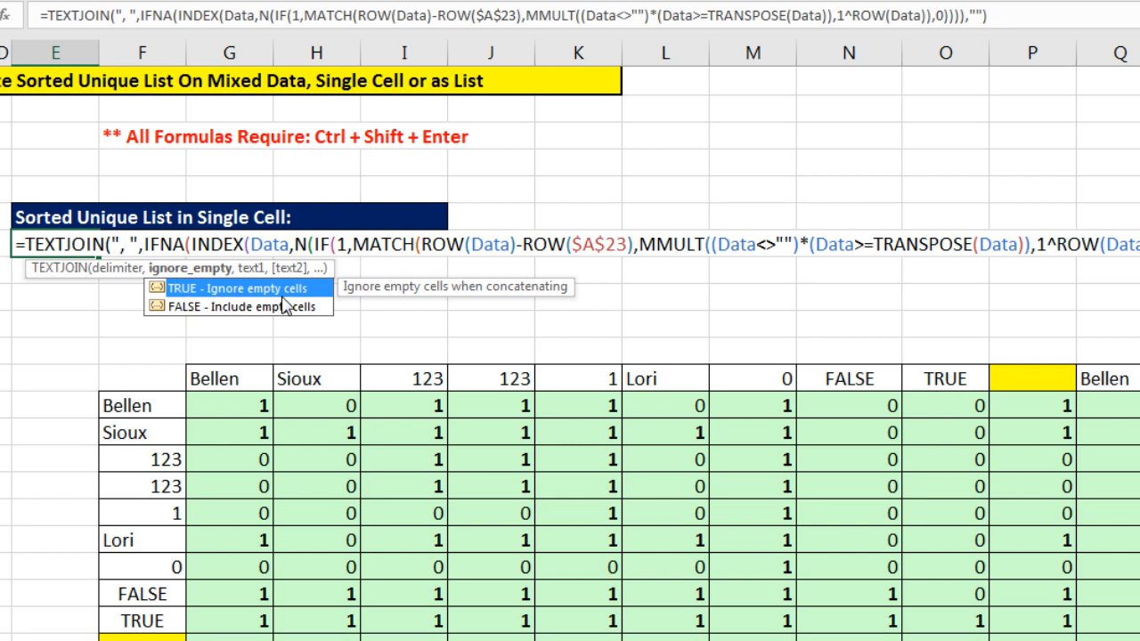
mouse_move(183, 299)
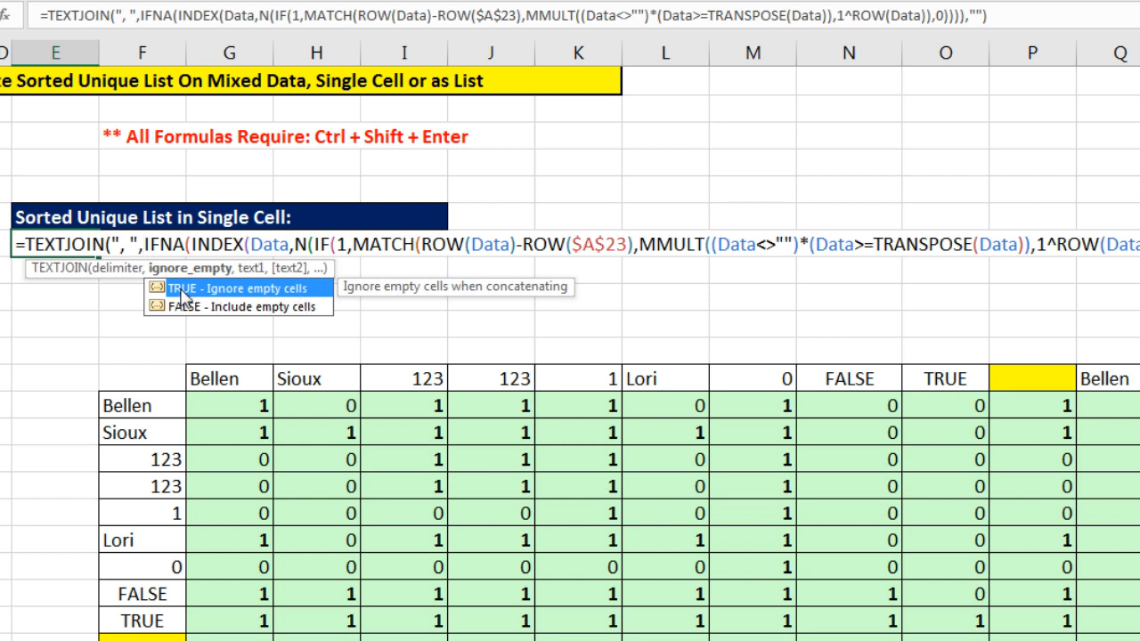
mouse_move(230, 301)
text(,)
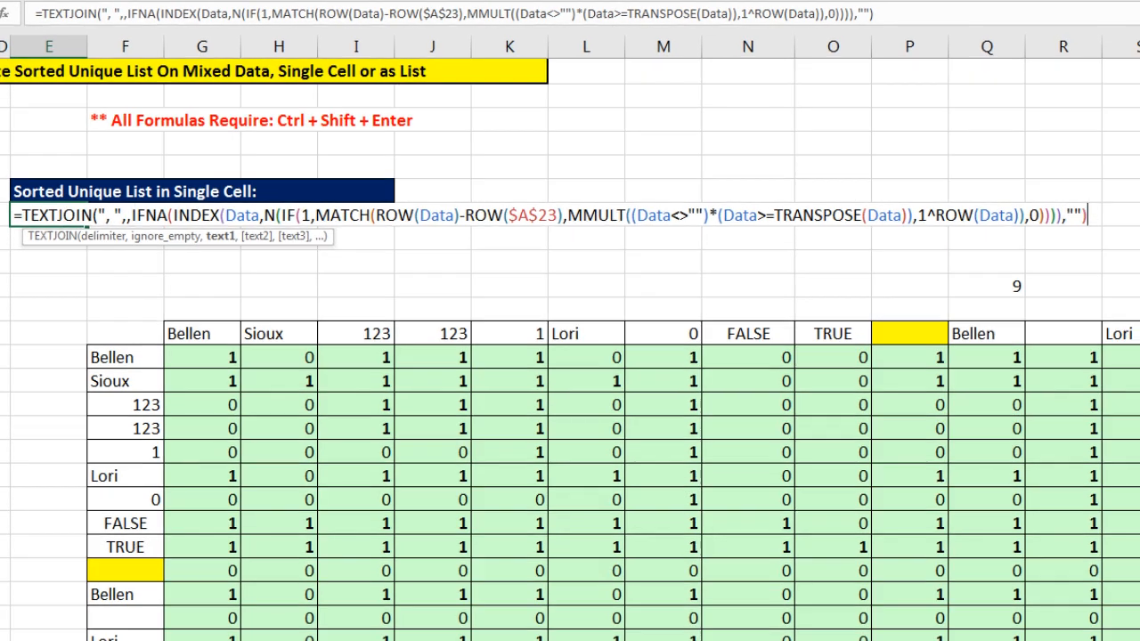
key(ctrl+shift+enter)
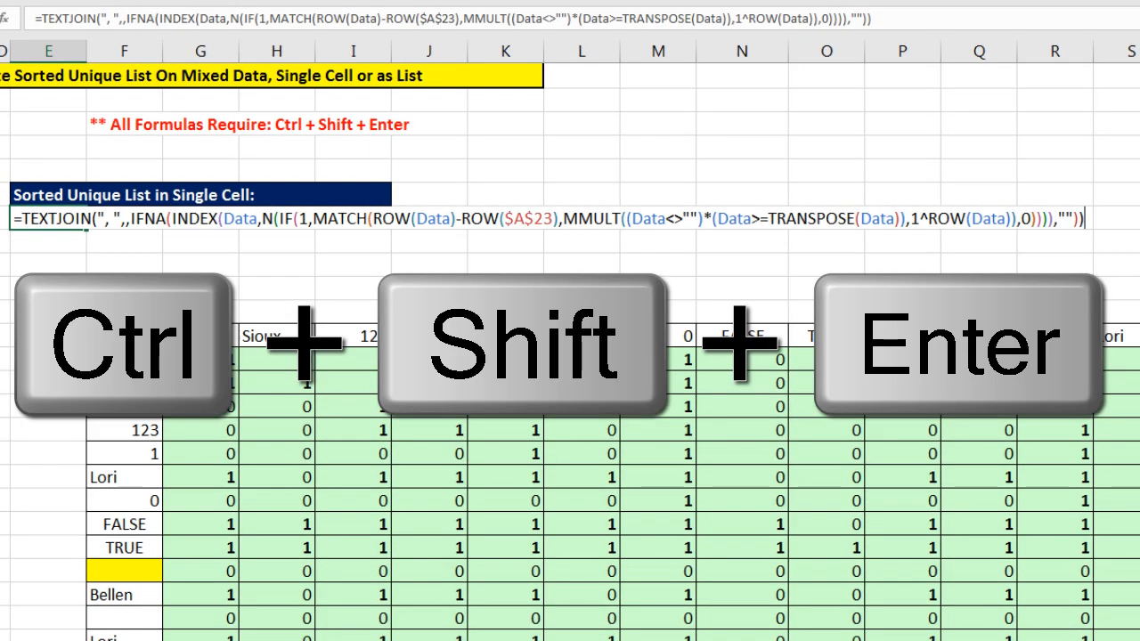
key(ctrl+shift+enter)
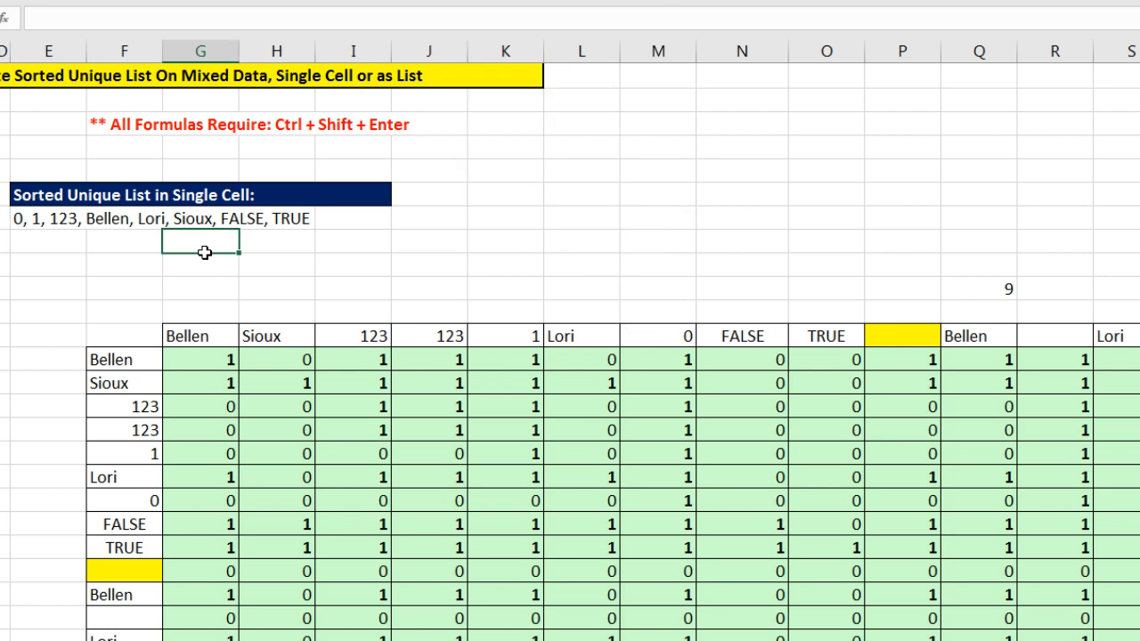
scroll(left, 3)
text(##)
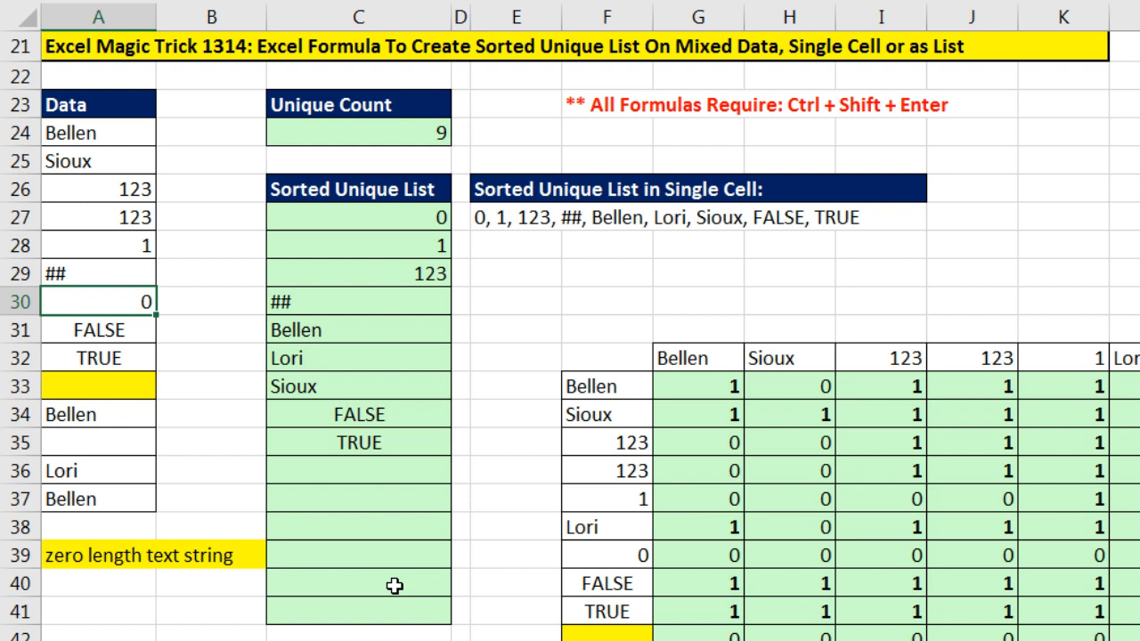
key(ctrl+z)
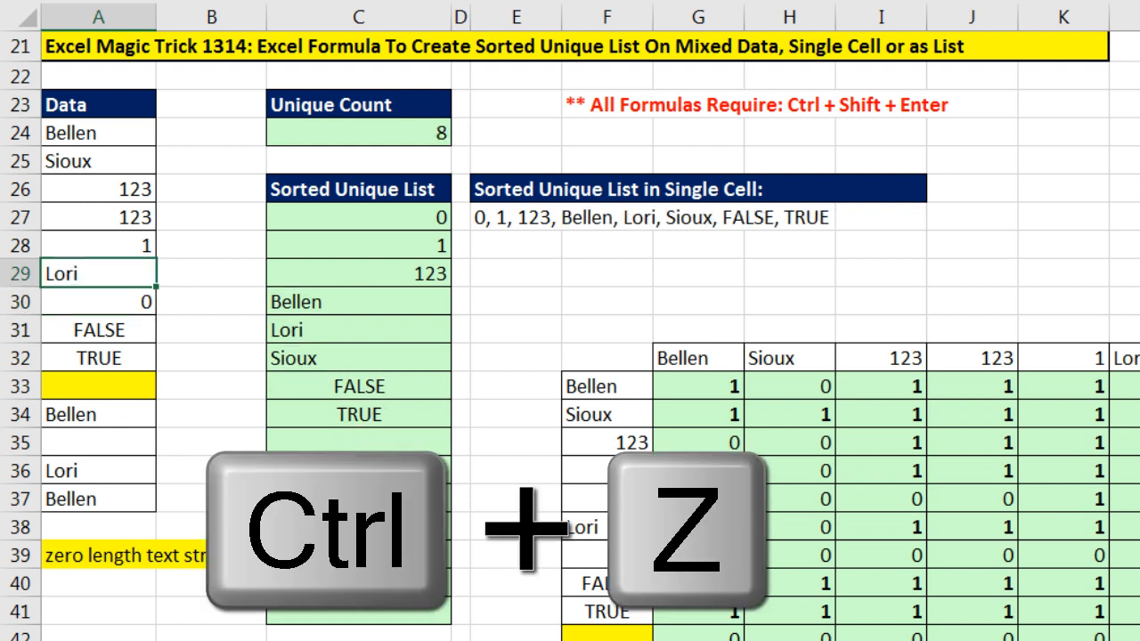
key(ctrl+z)
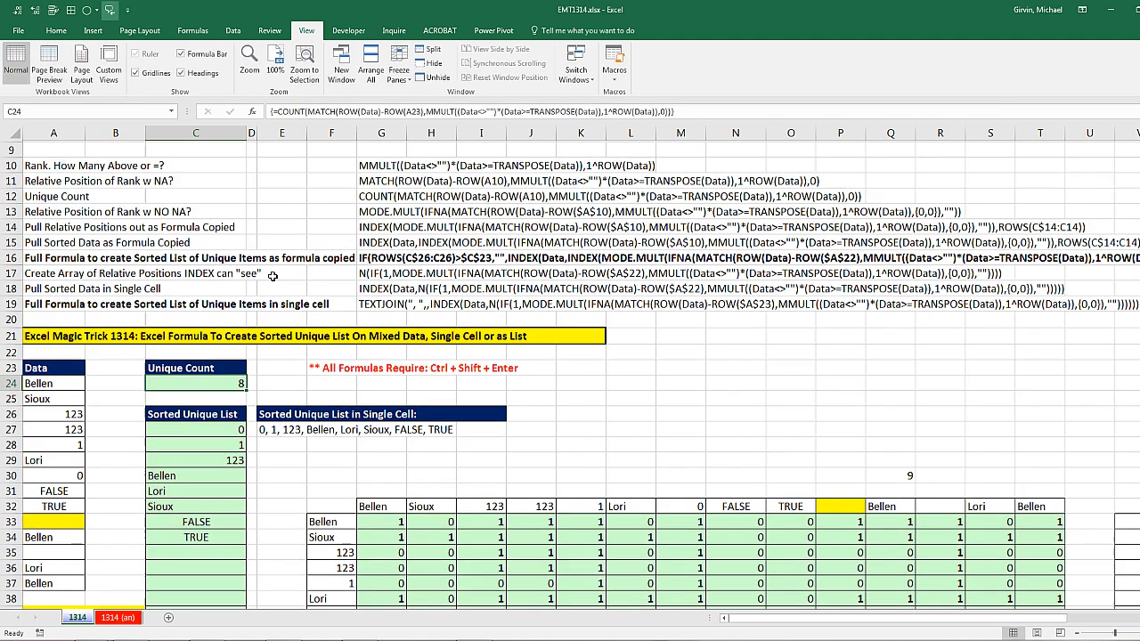
scroll(up, 3)
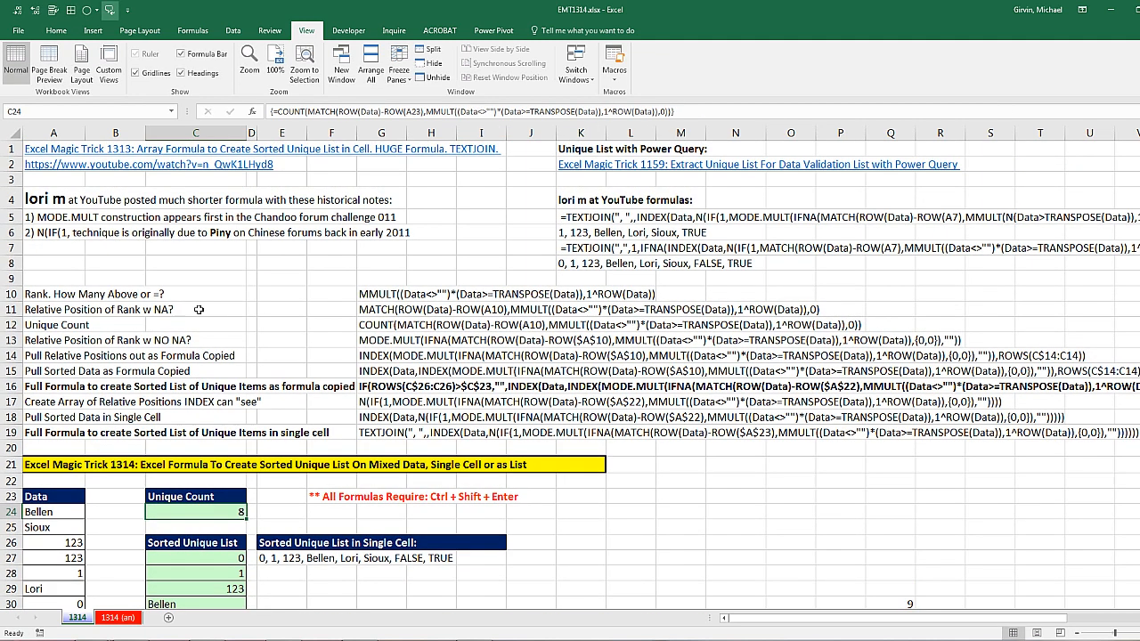
mouse_move(48, 216)
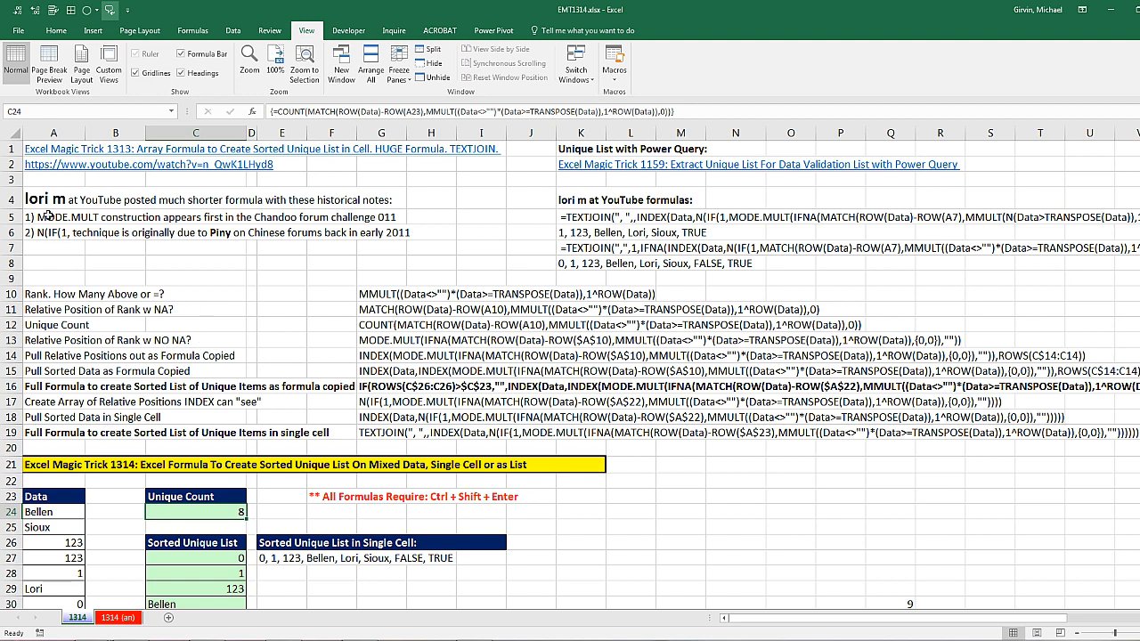